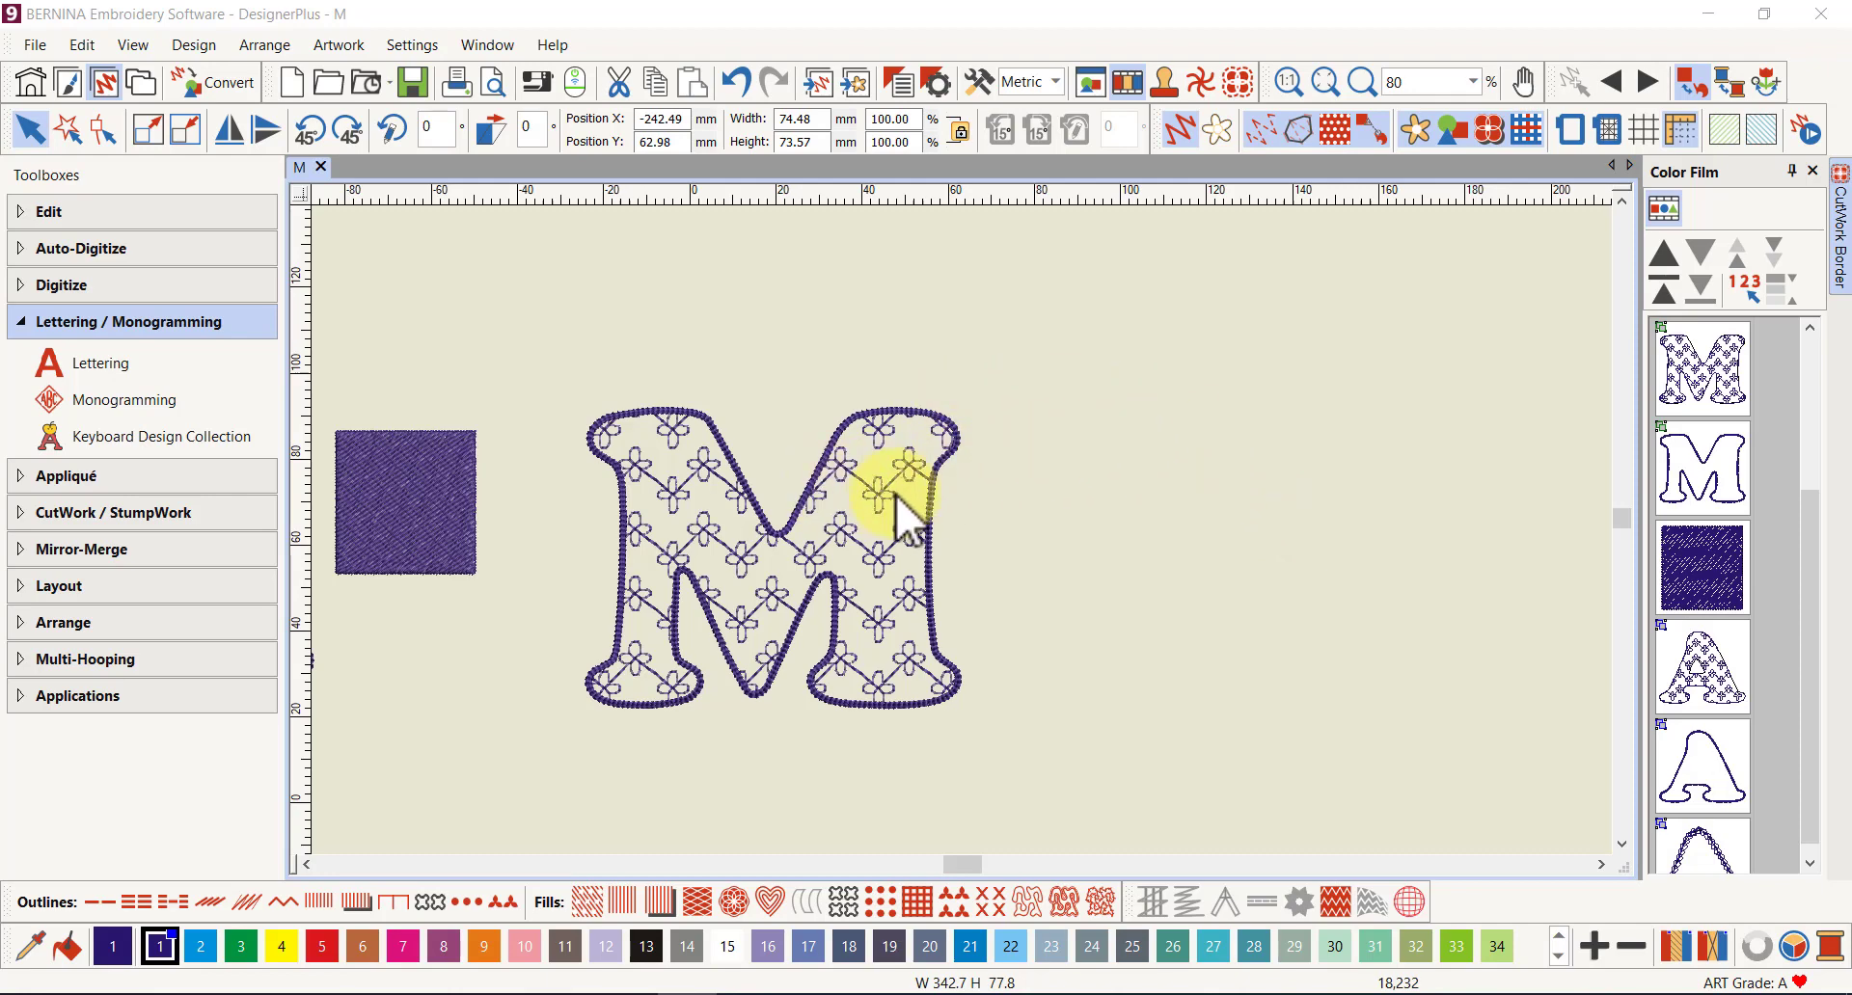
pyautogui.moveTo(656, 520)
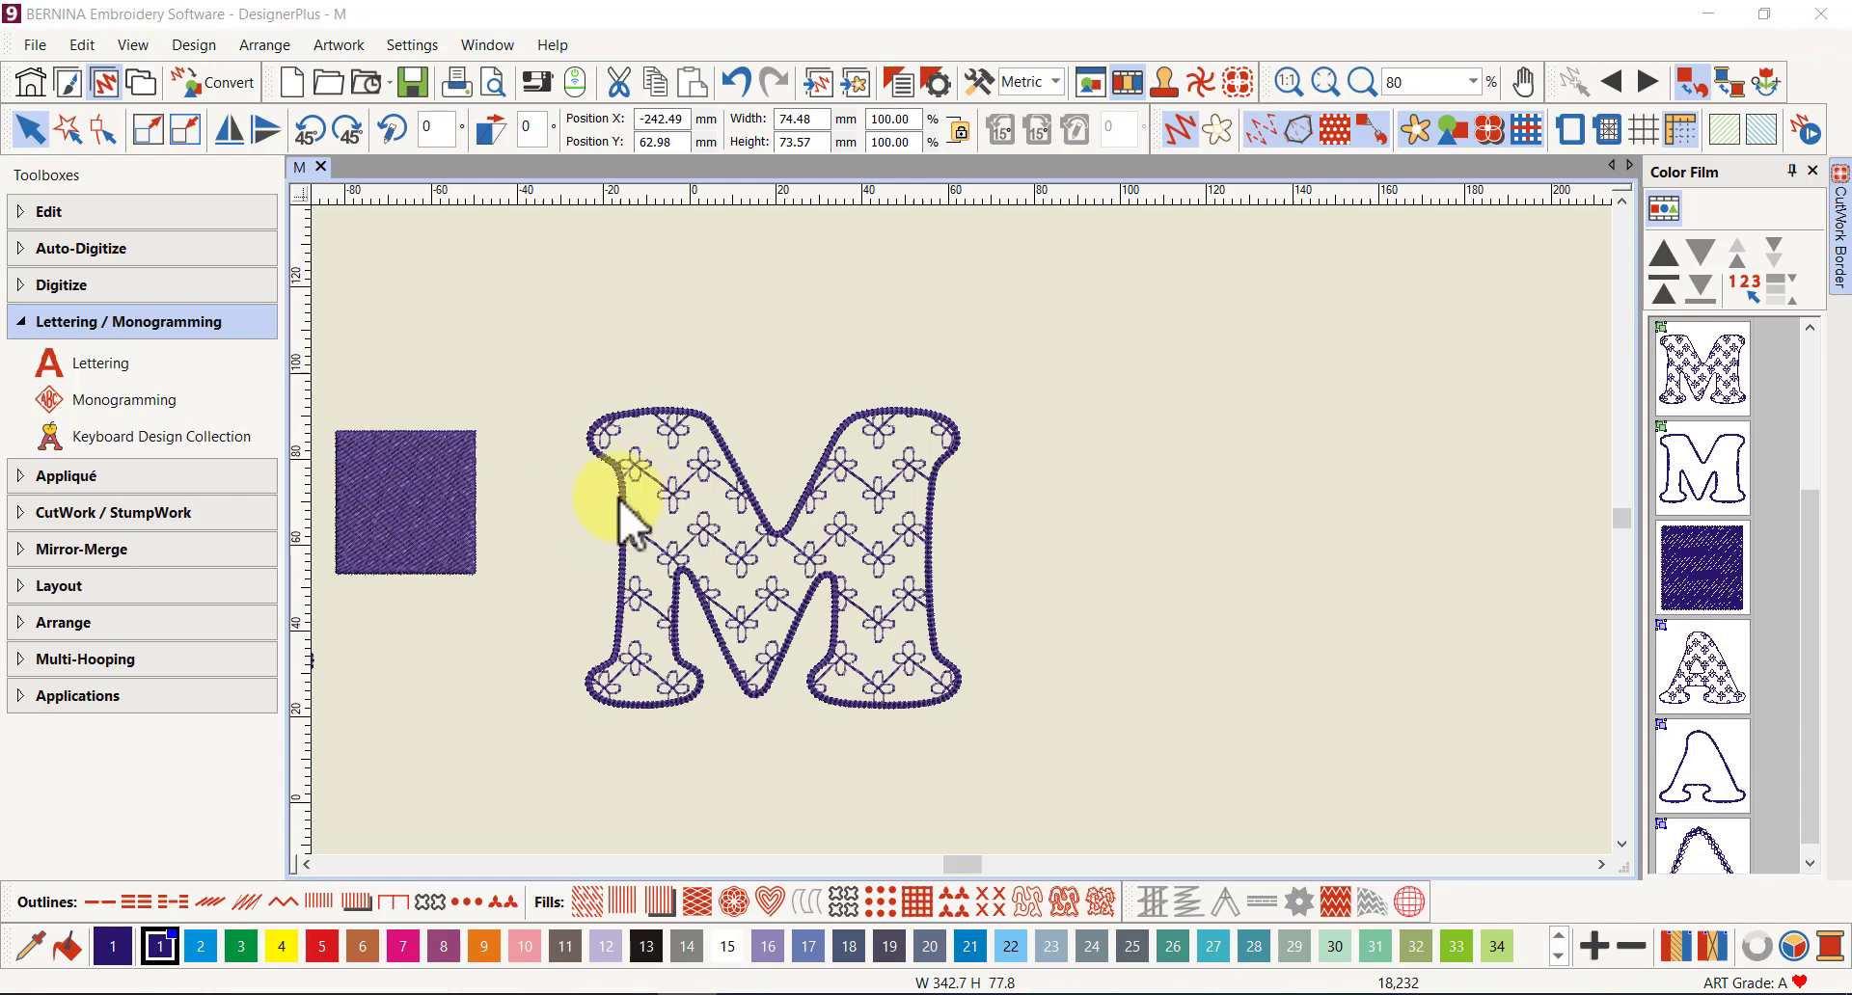
pyautogui.moveTo(845, 607)
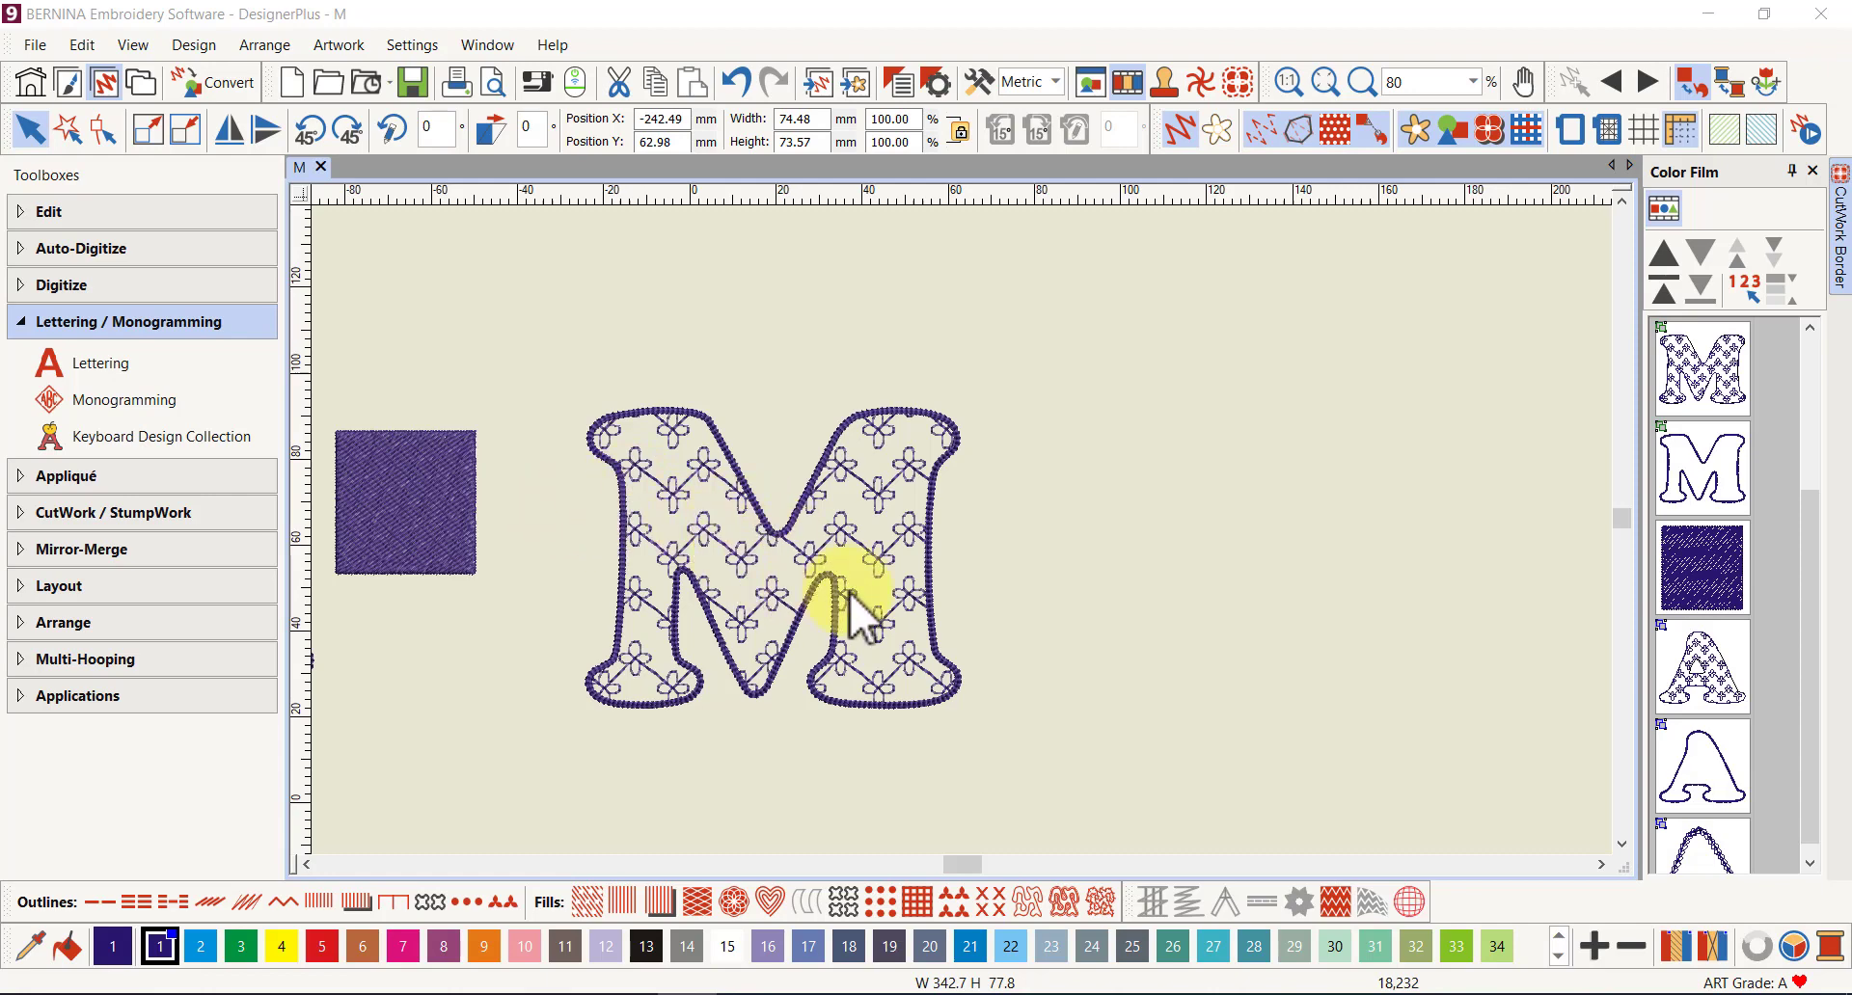
pyautogui.moveTo(945, 554)
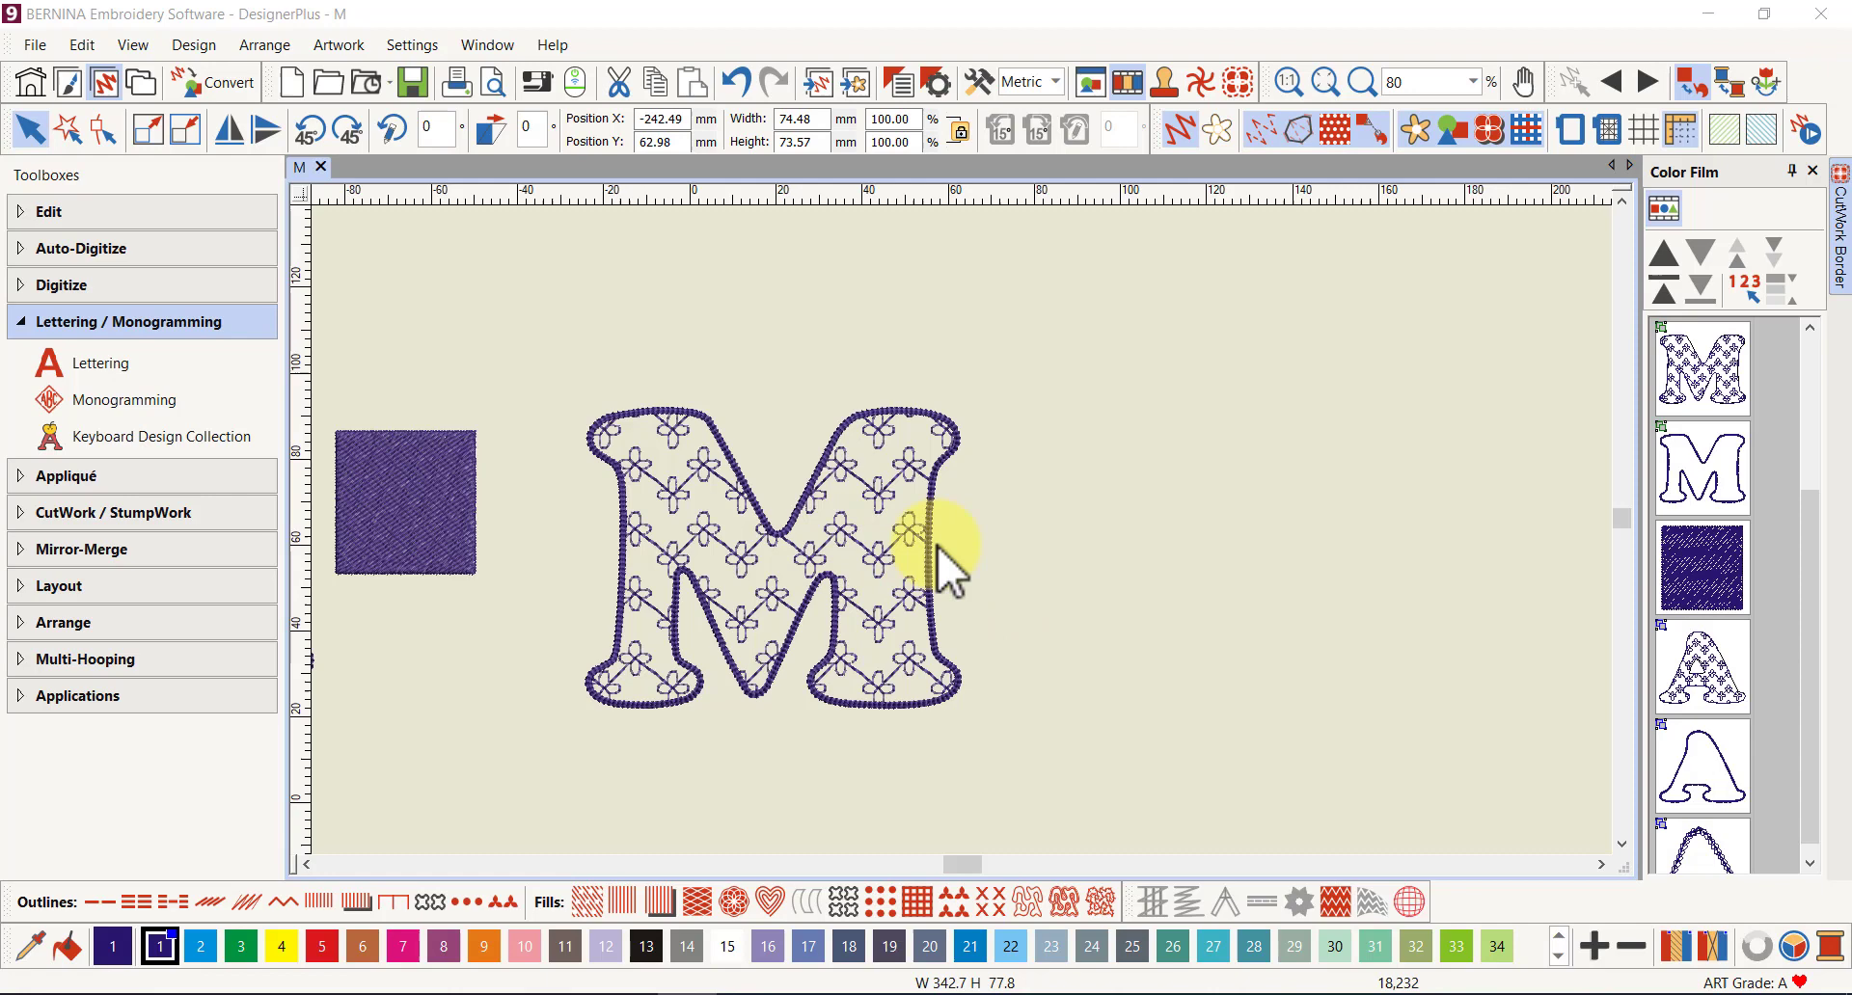
pyautogui.moveTo(1093, 502)
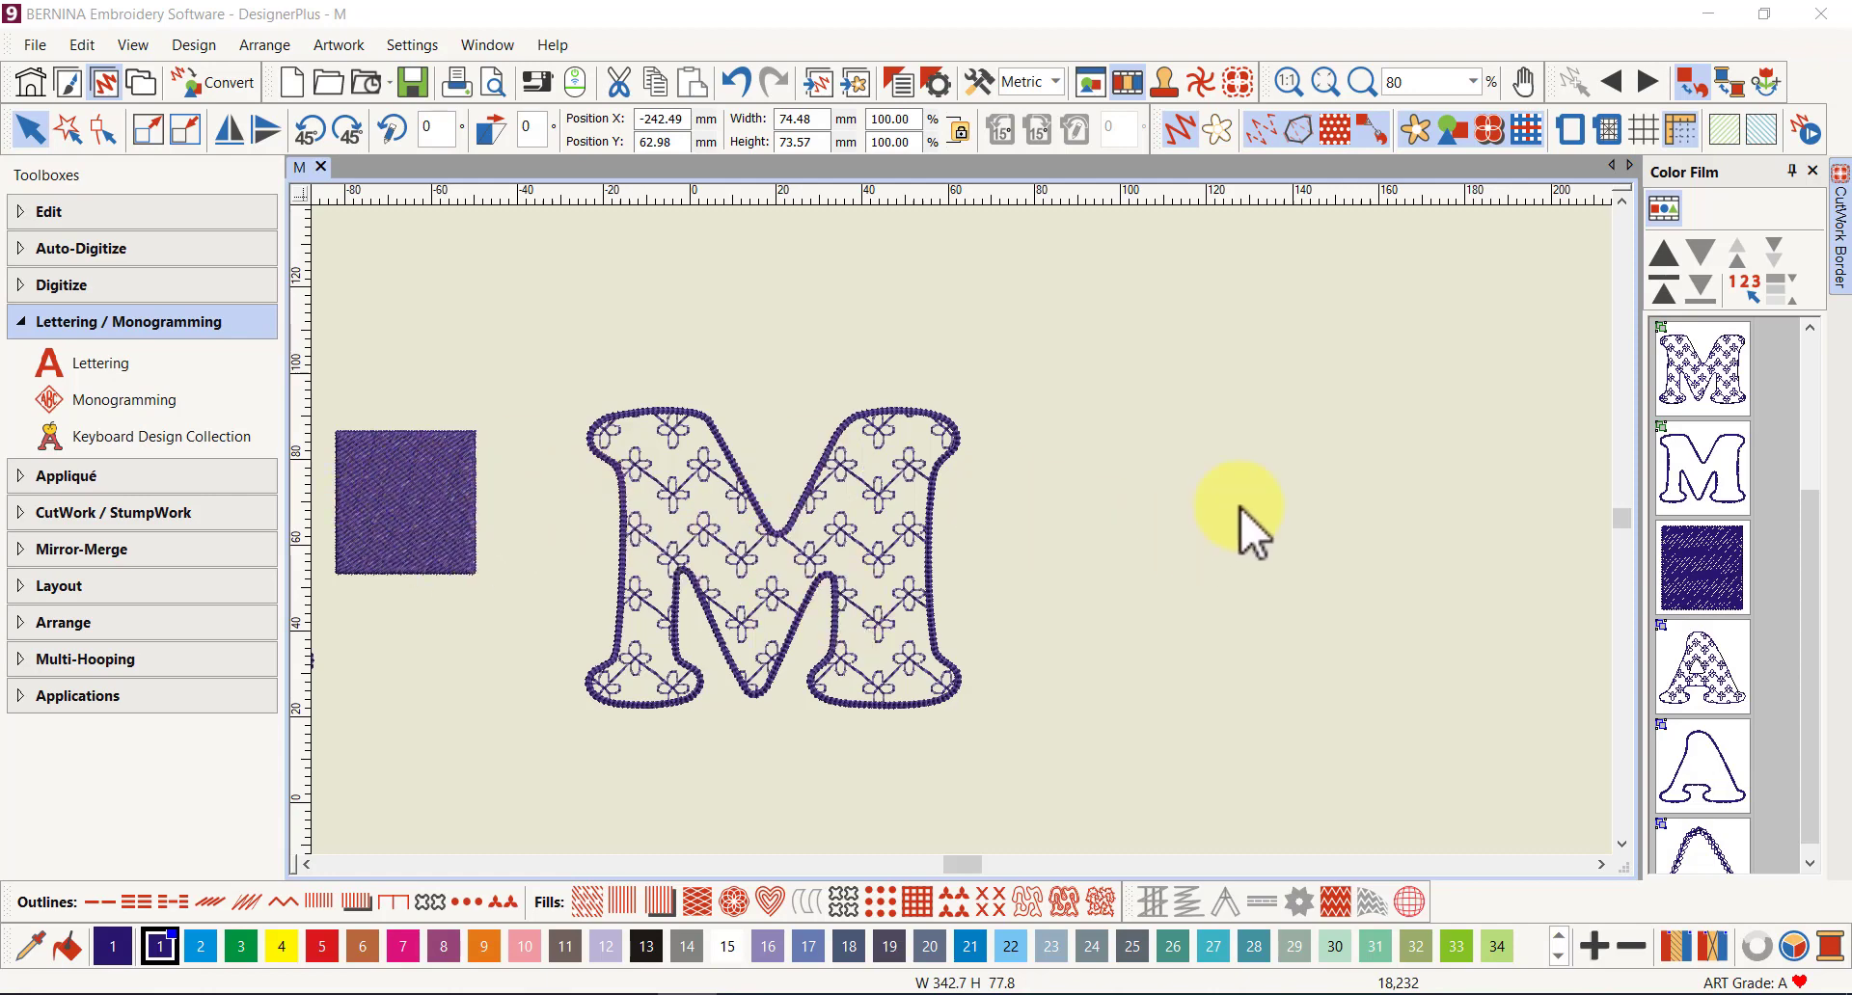
pyautogui.moveTo(1180, 496)
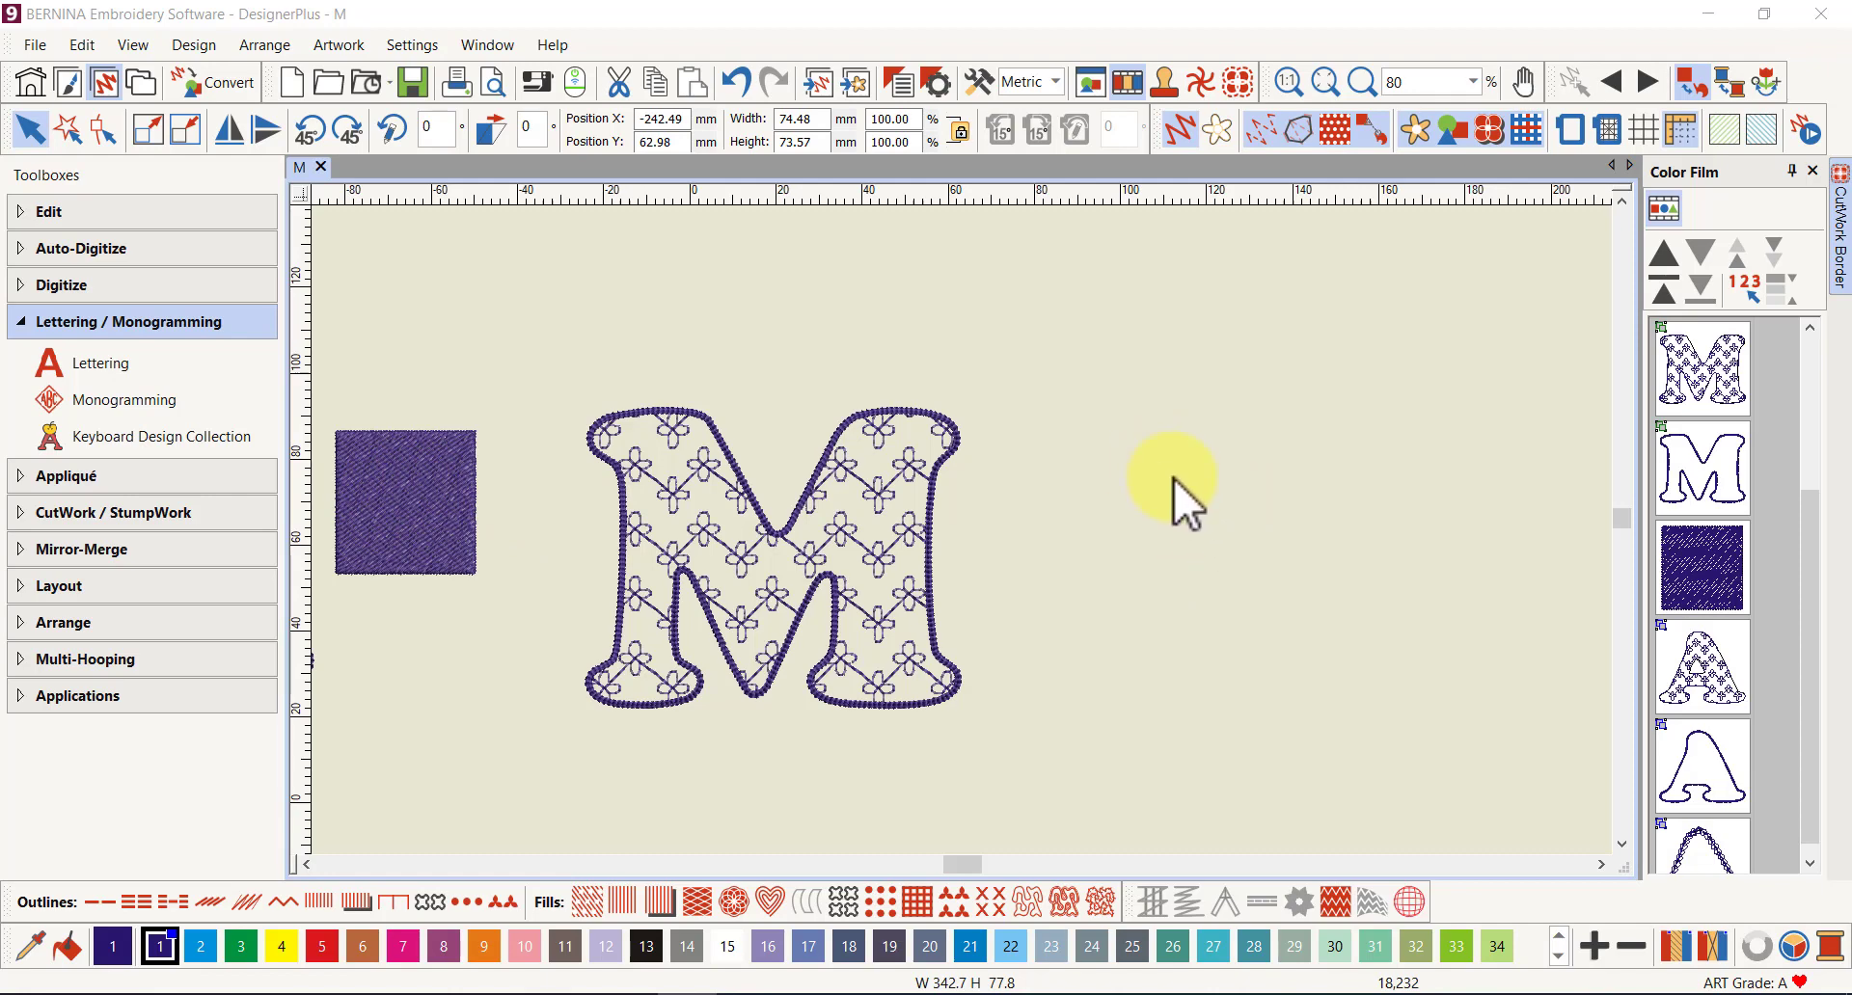
pyautogui.moveTo(1157, 567)
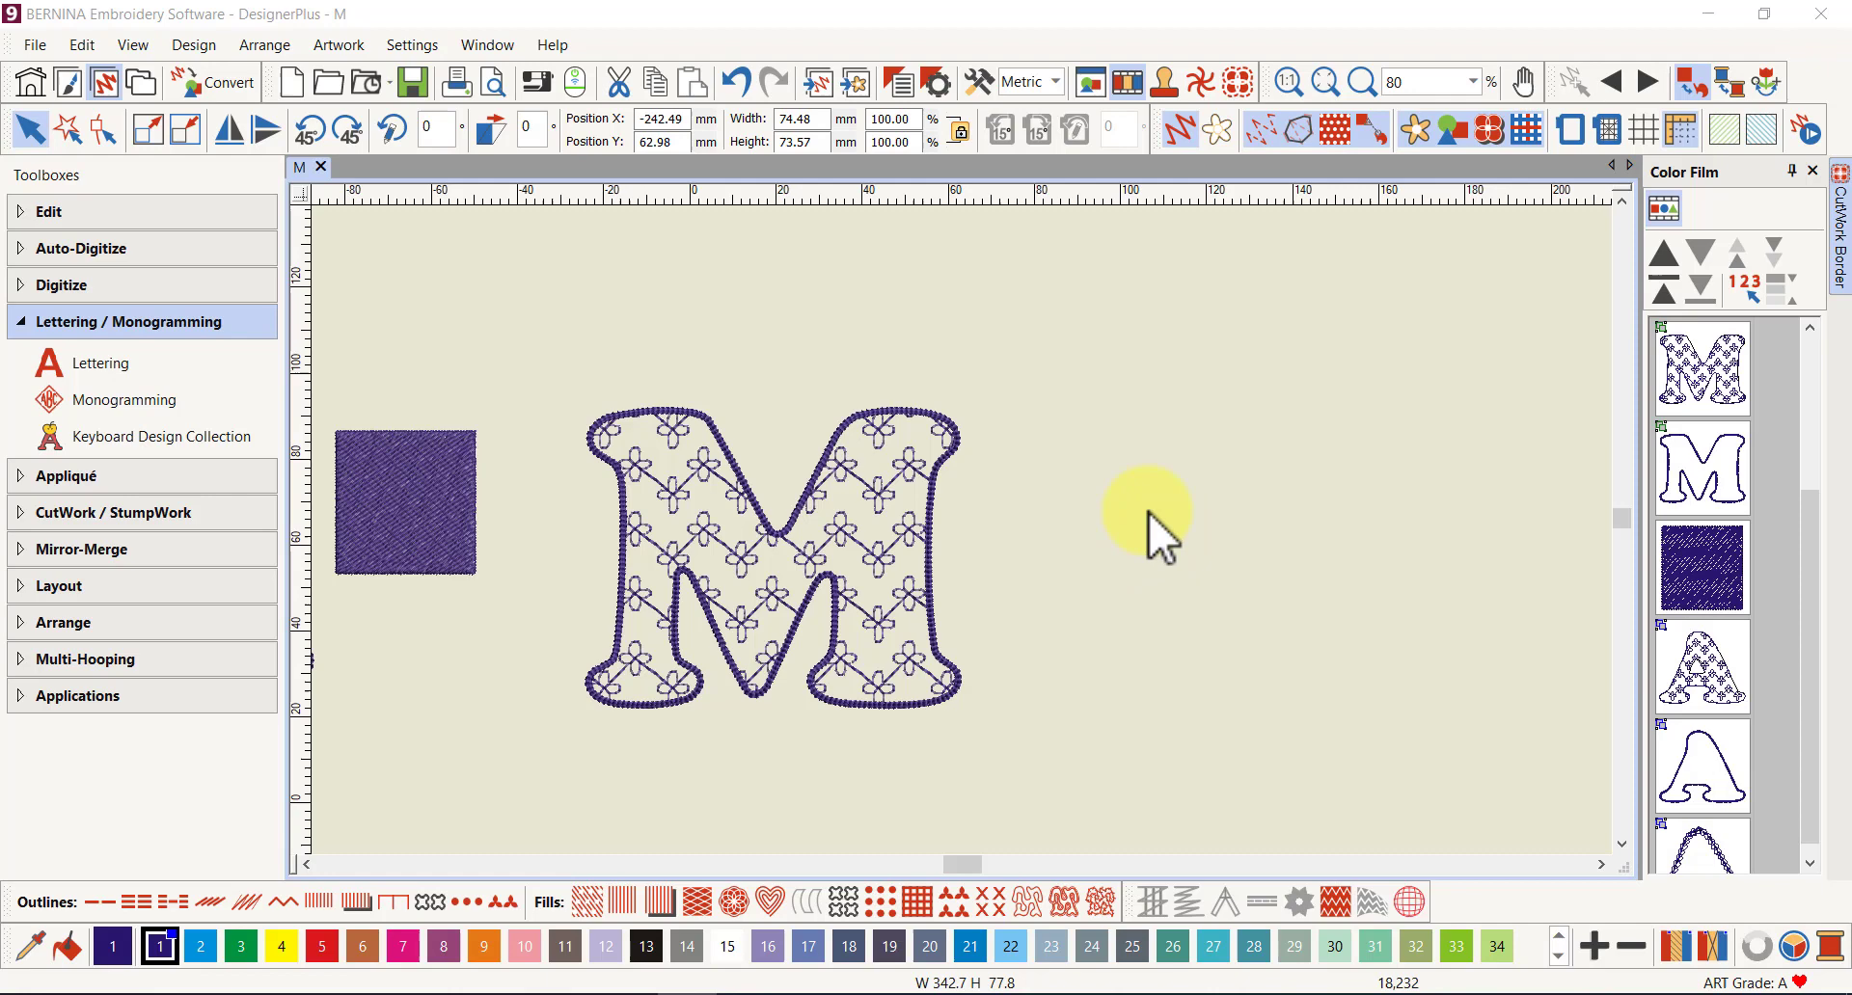
pyautogui.moveTo(1240, 496)
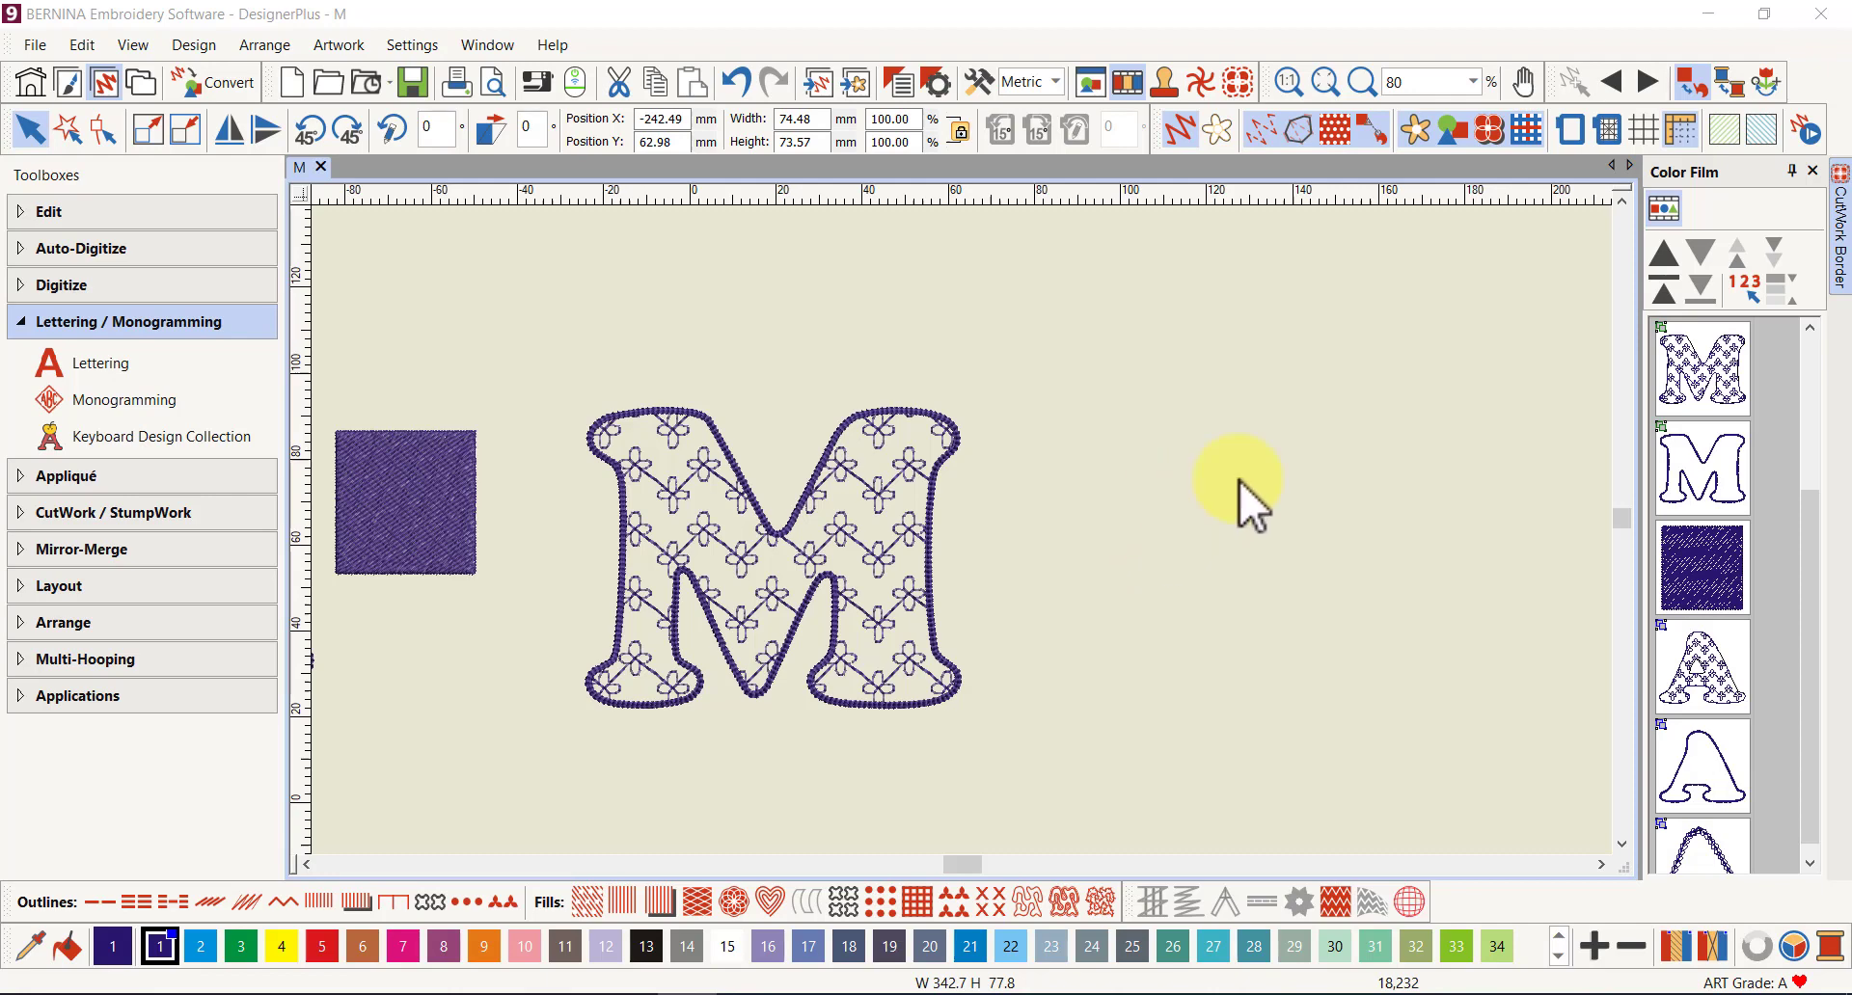
pyautogui.moveTo(757, 502)
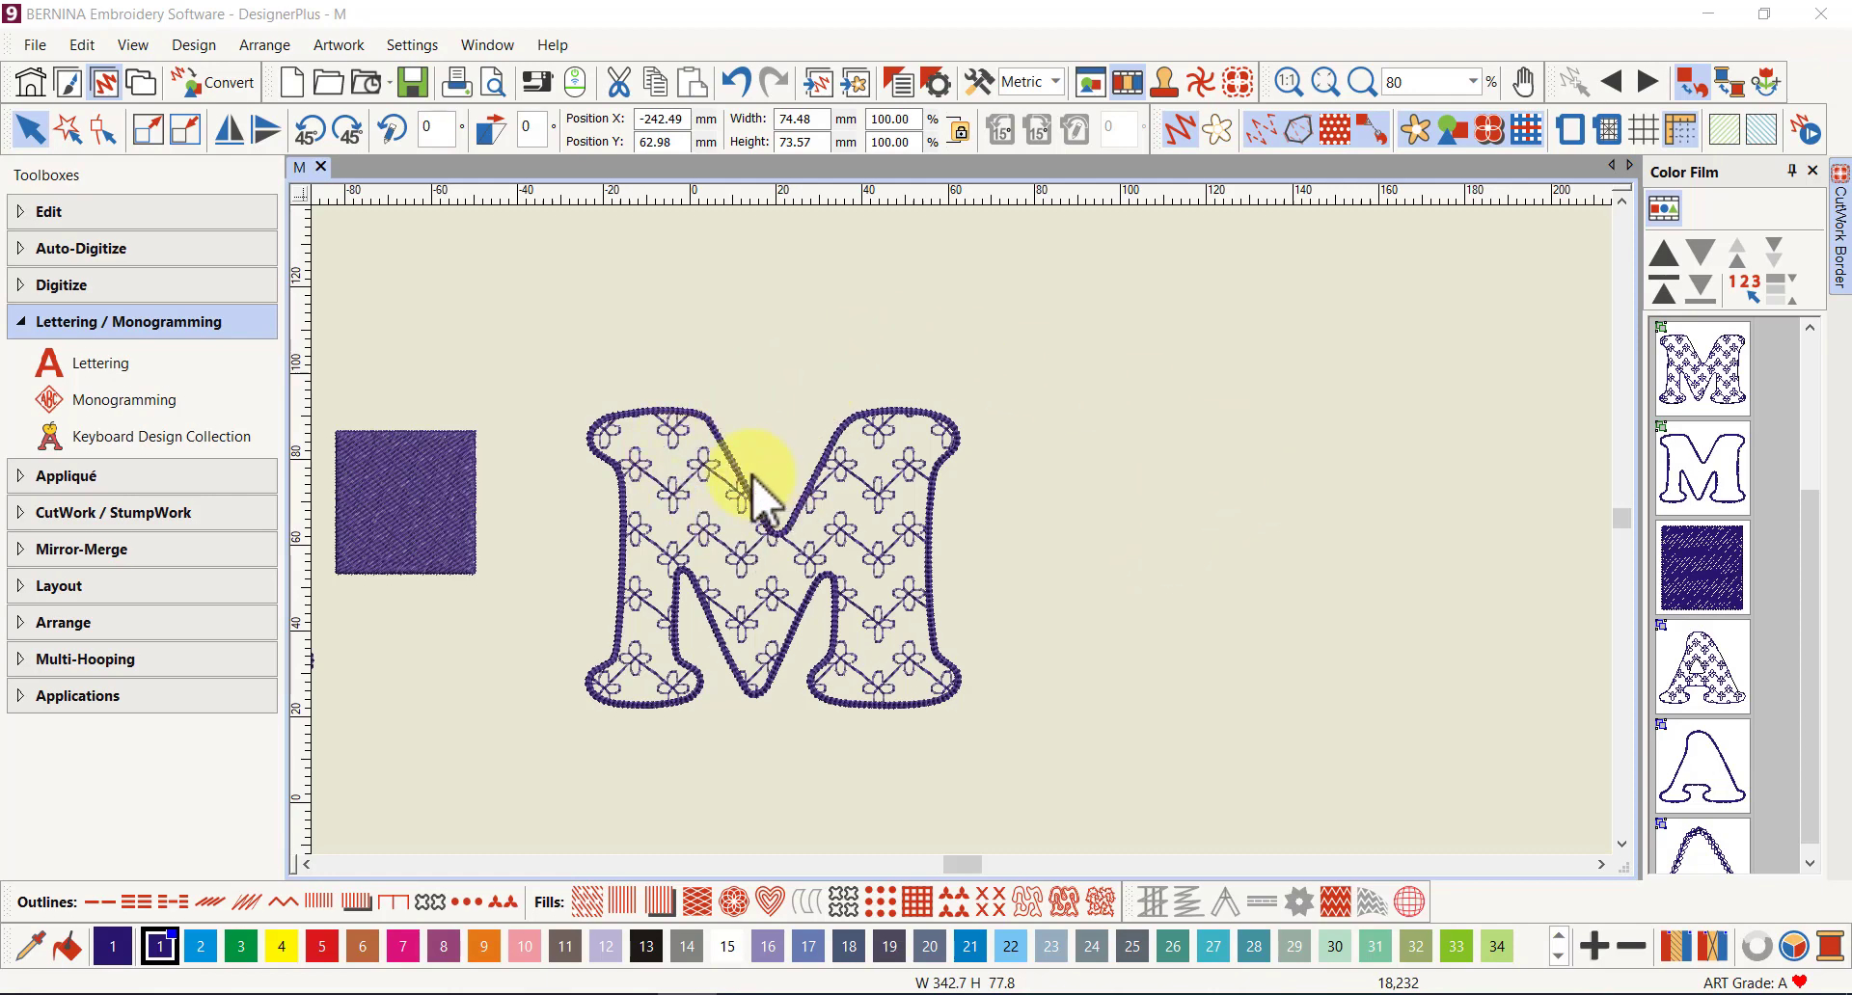
pyautogui.moveTo(1069, 473)
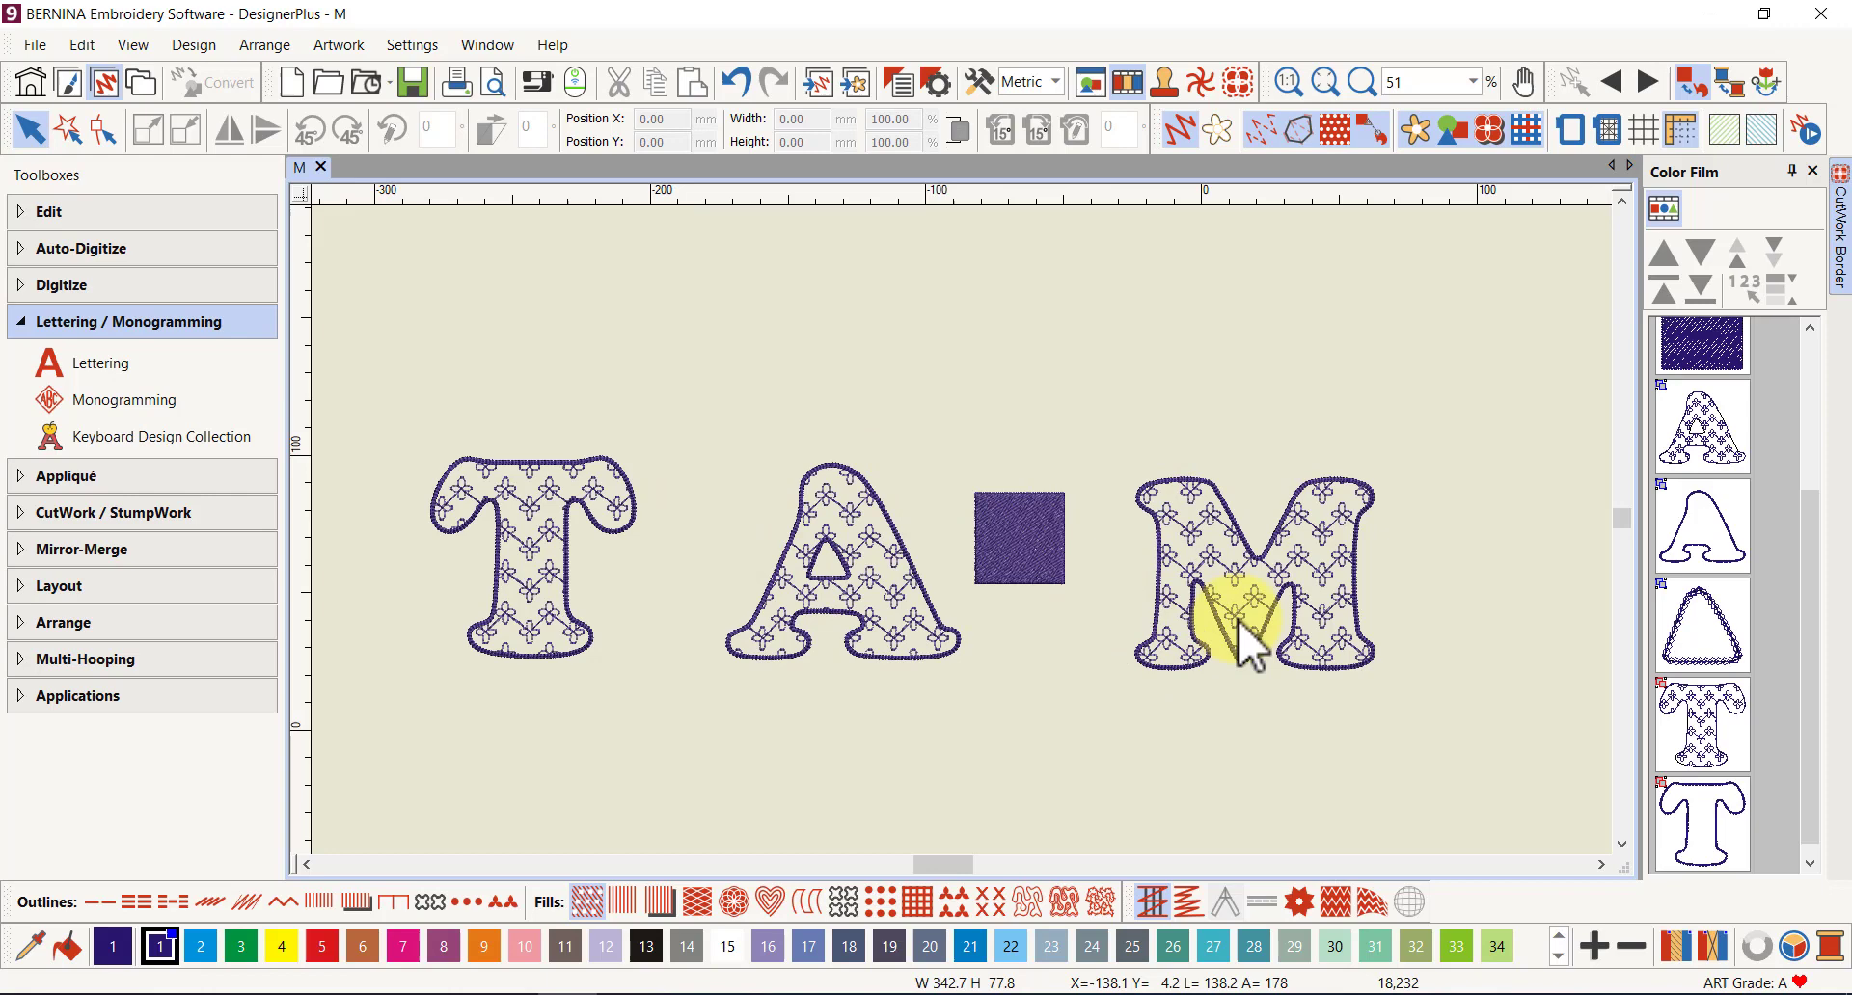
pyautogui.moveTo(898, 508)
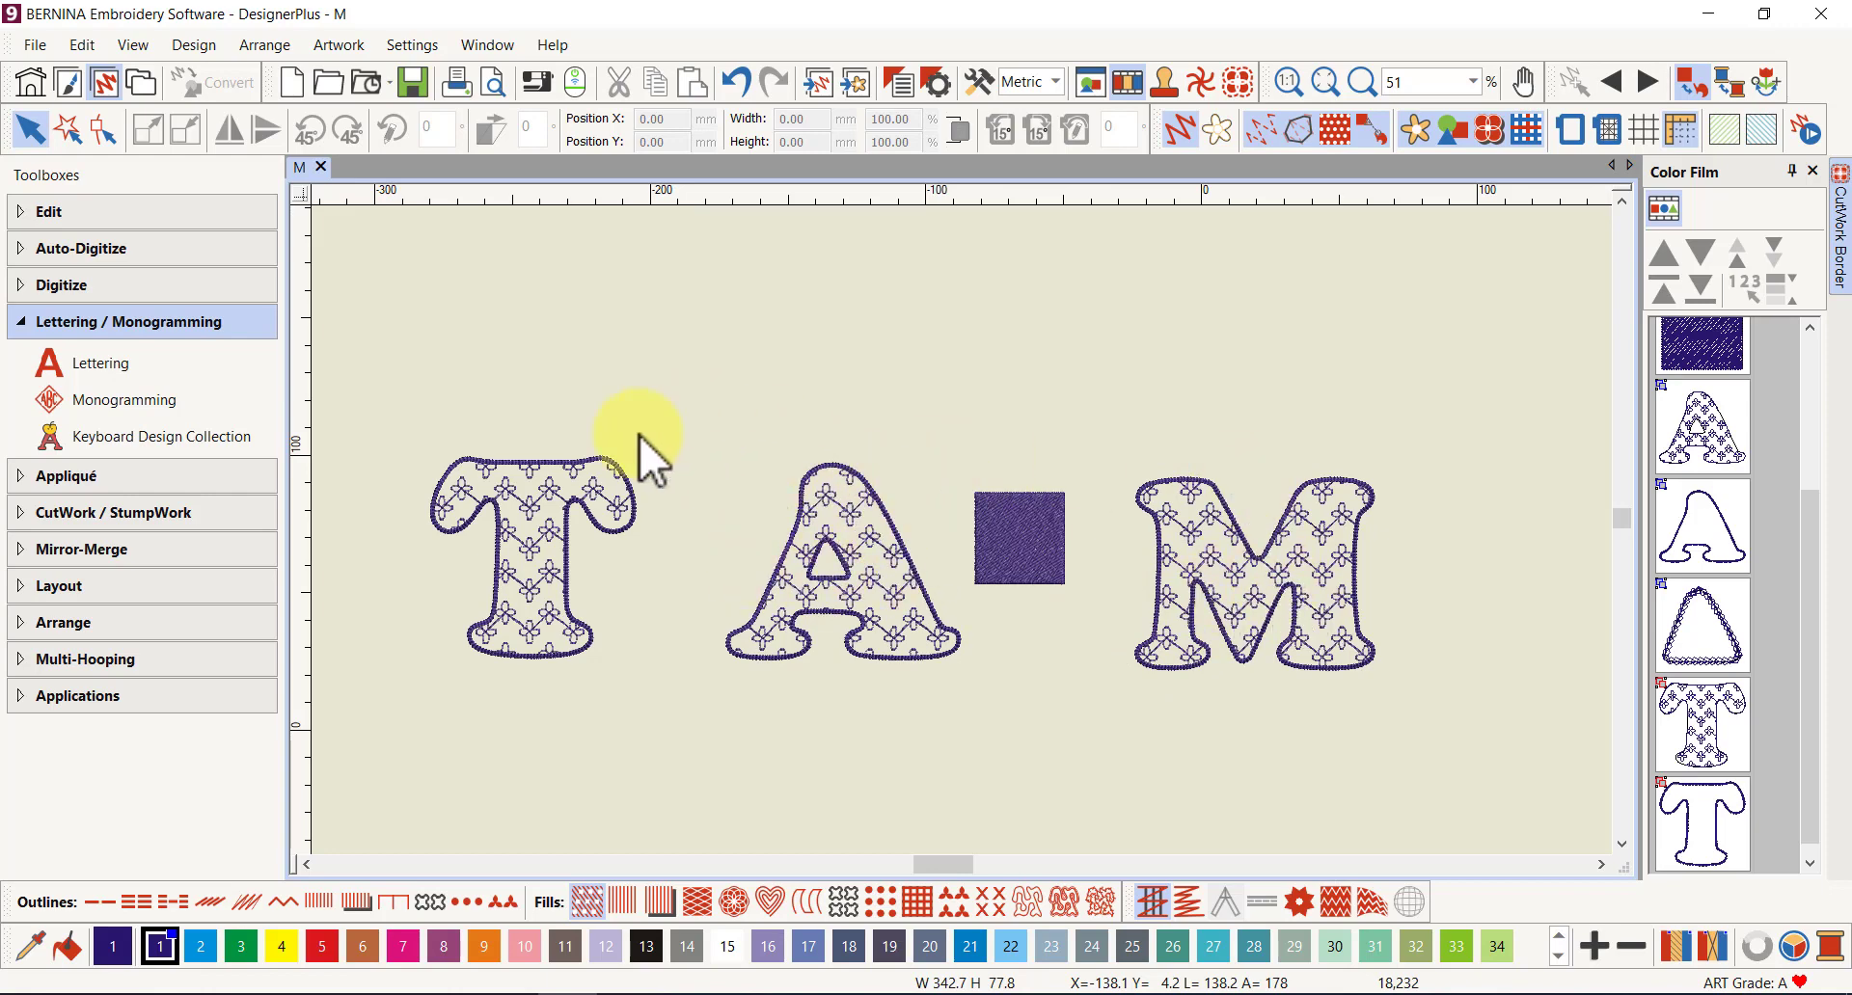
pyautogui.moveTo(1269, 383)
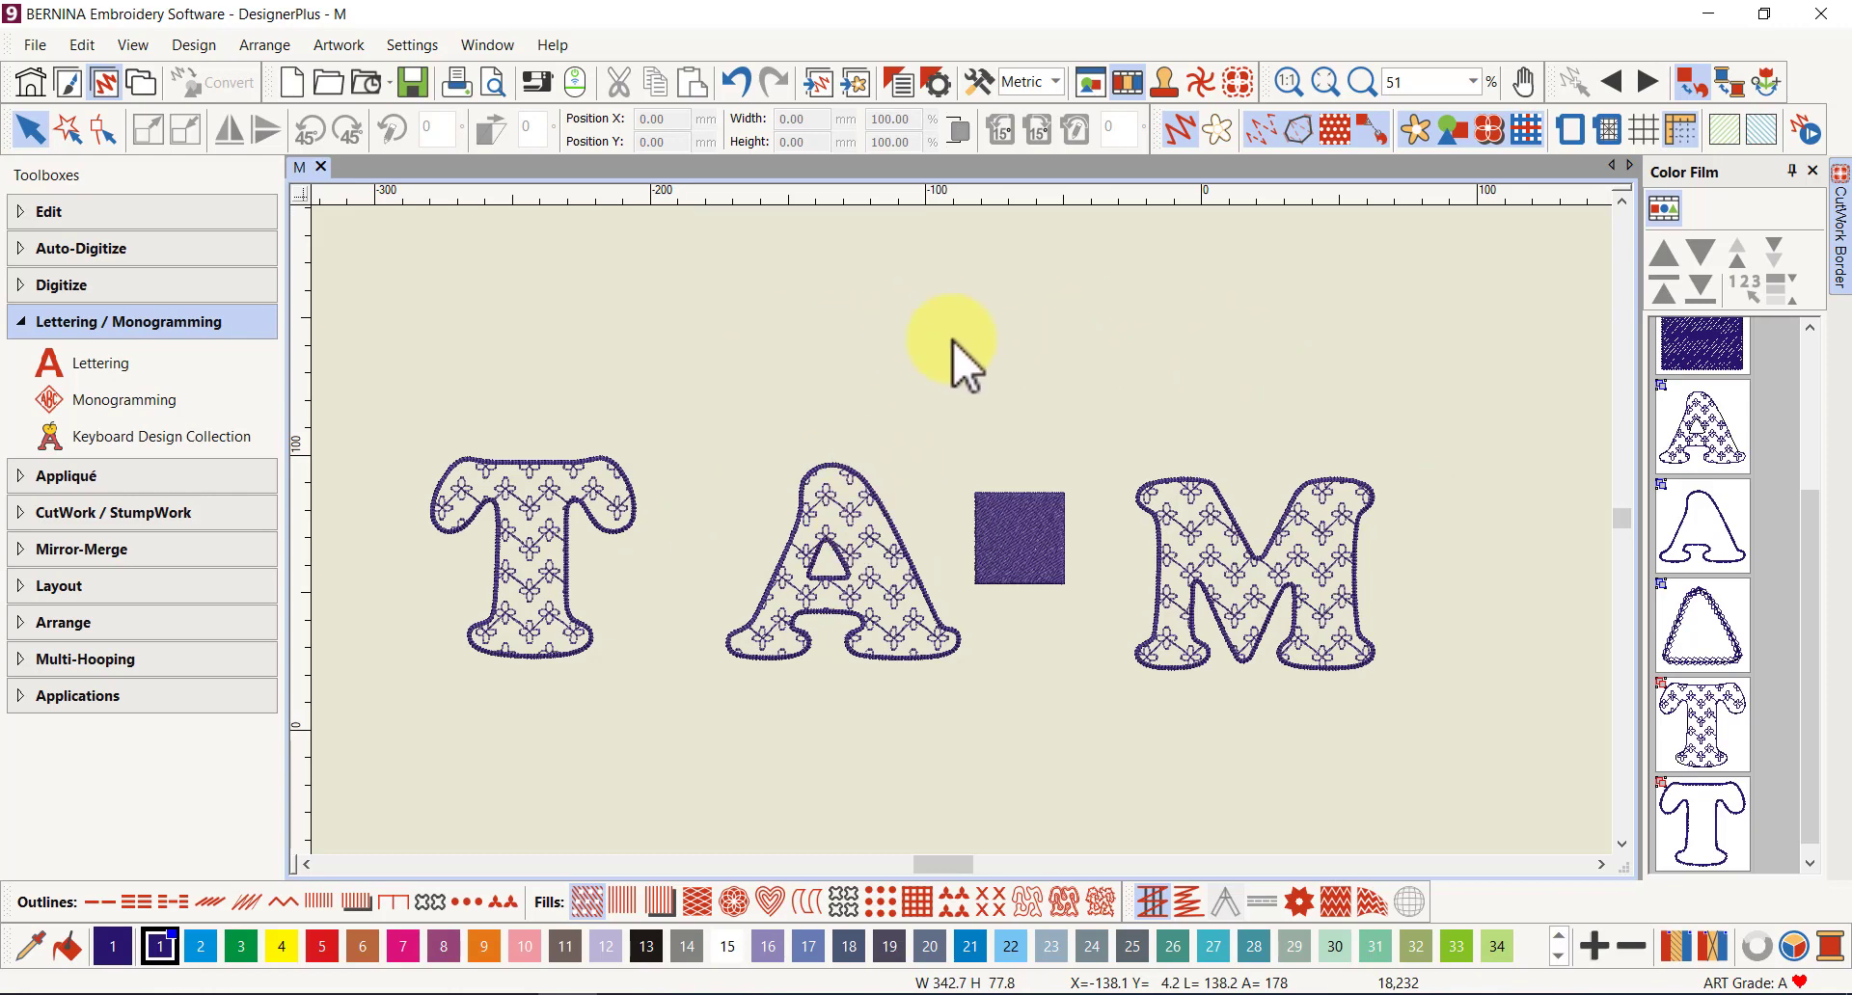
pyautogui.moveTo(939, 390)
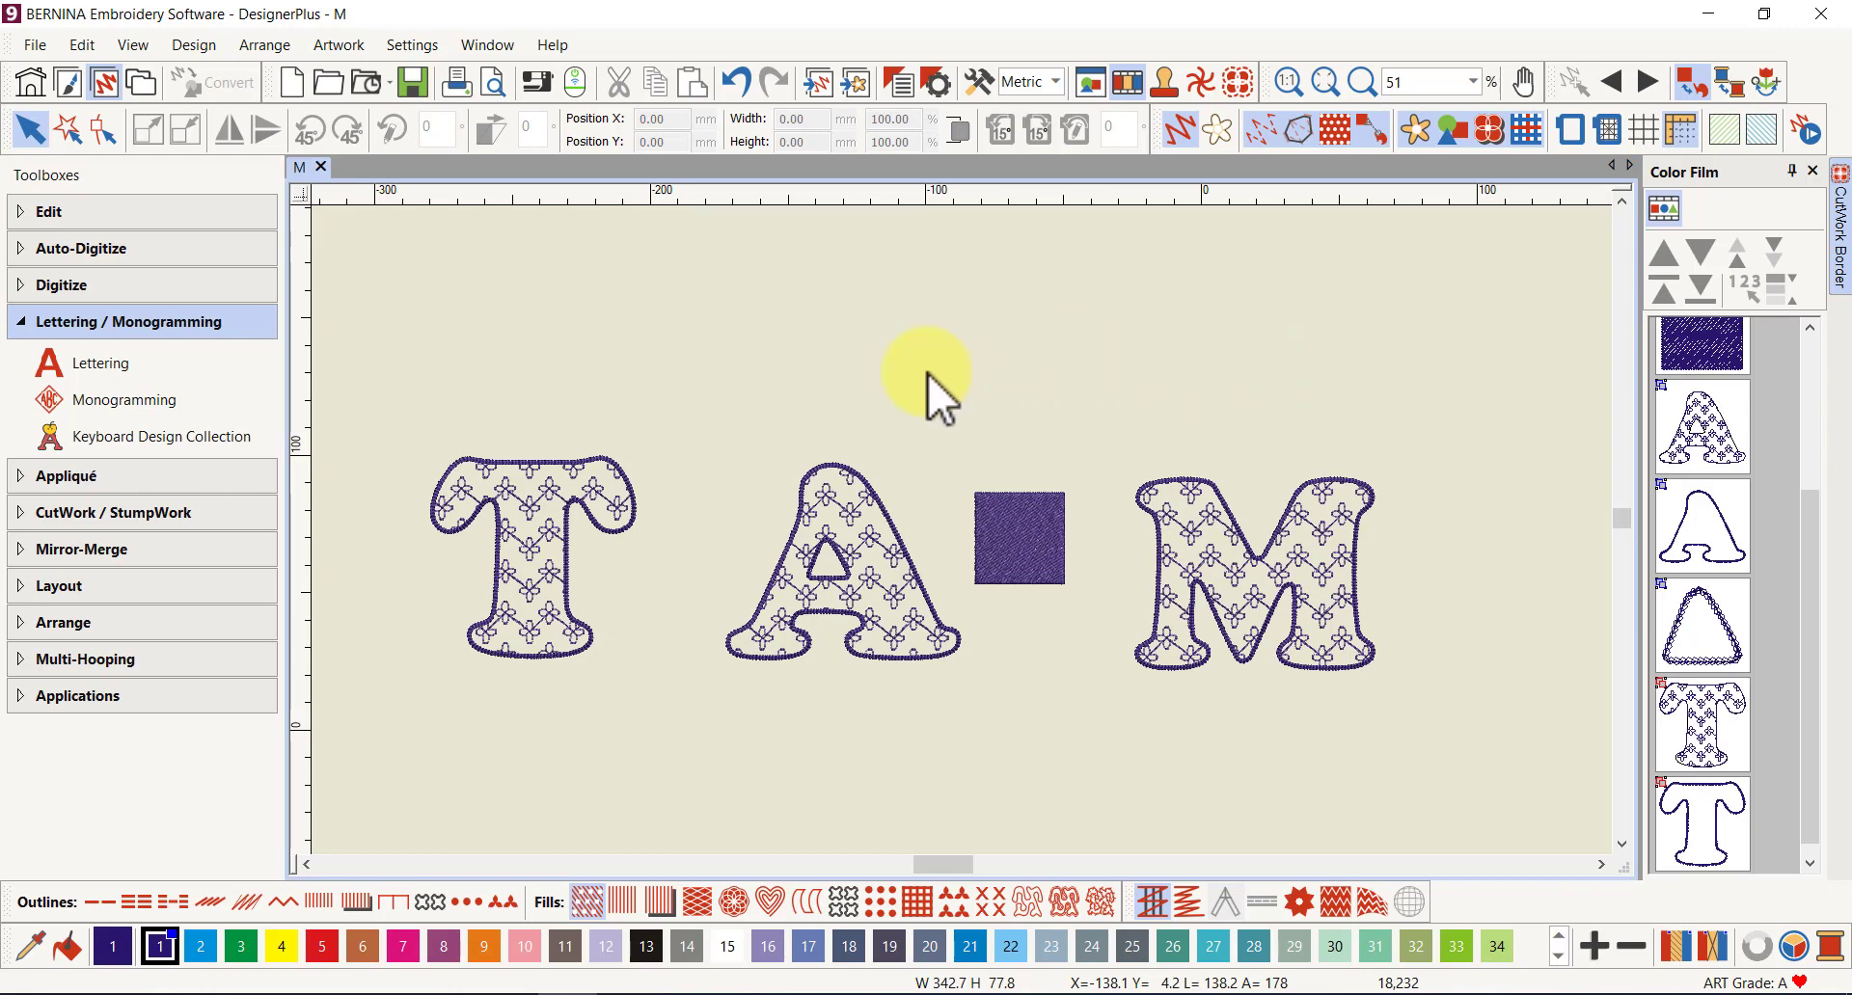
pyautogui.moveTo(911, 390)
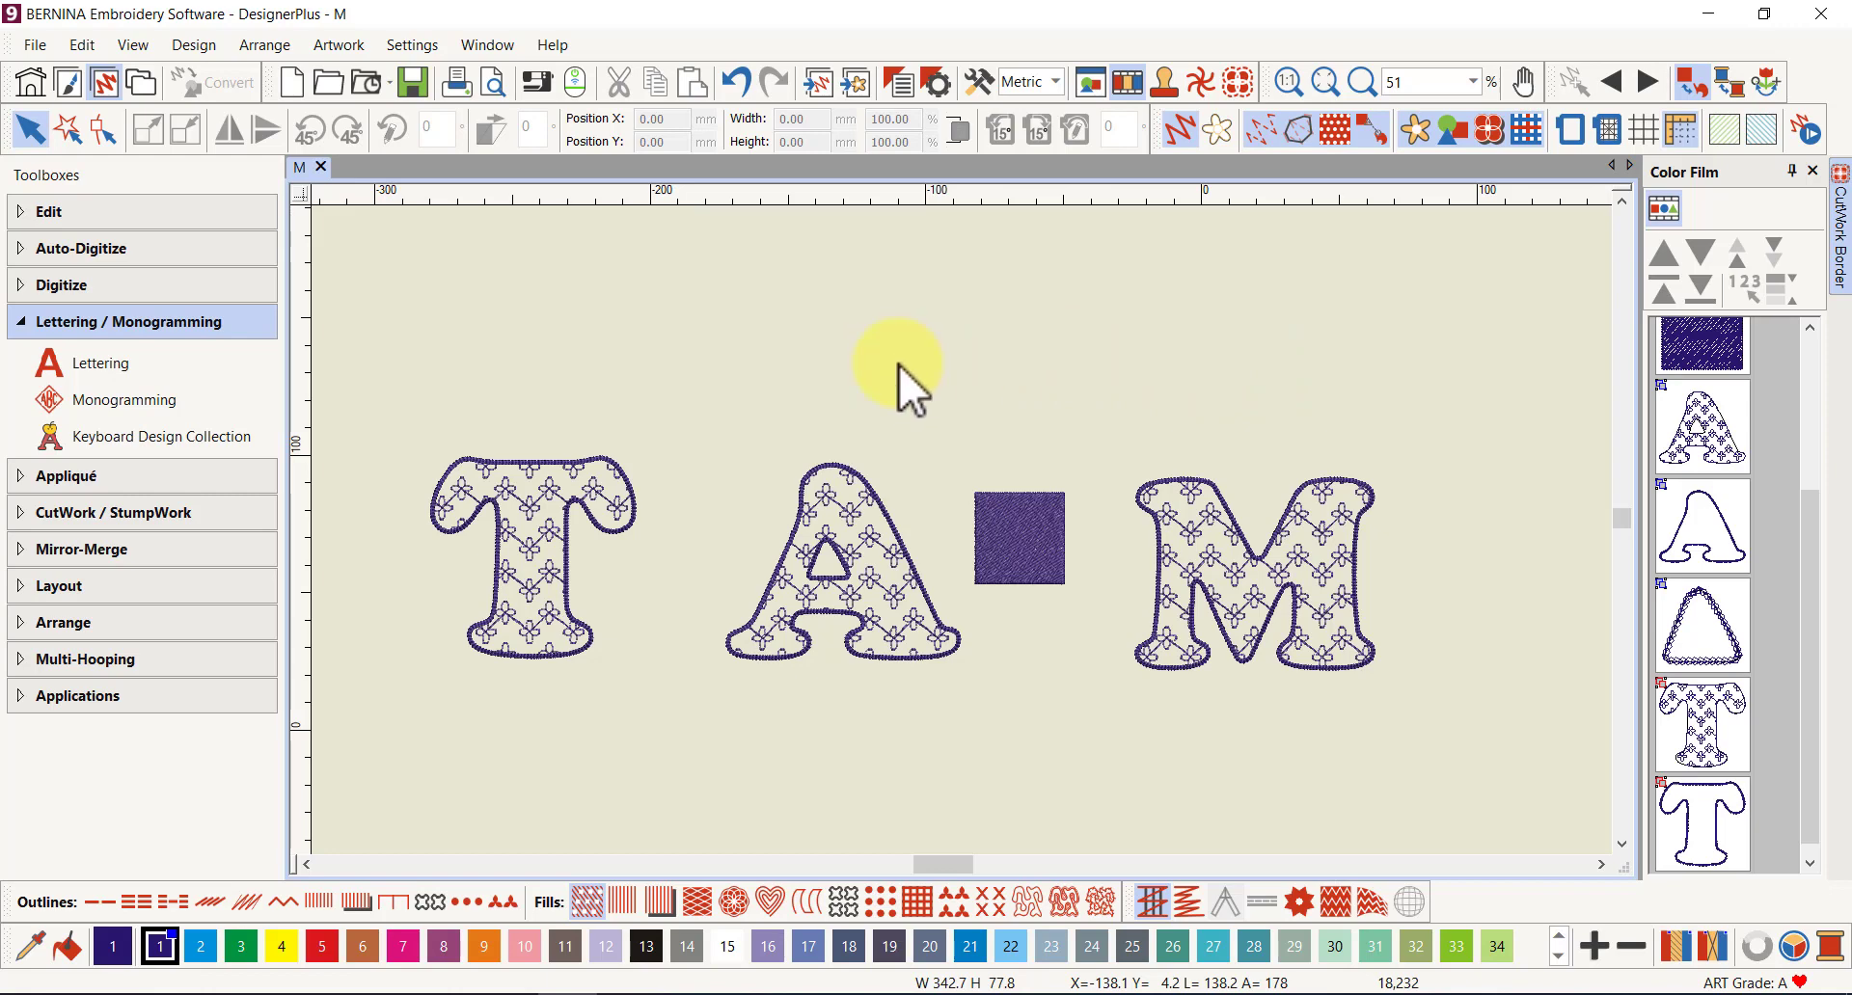
pyautogui.moveTo(927, 378)
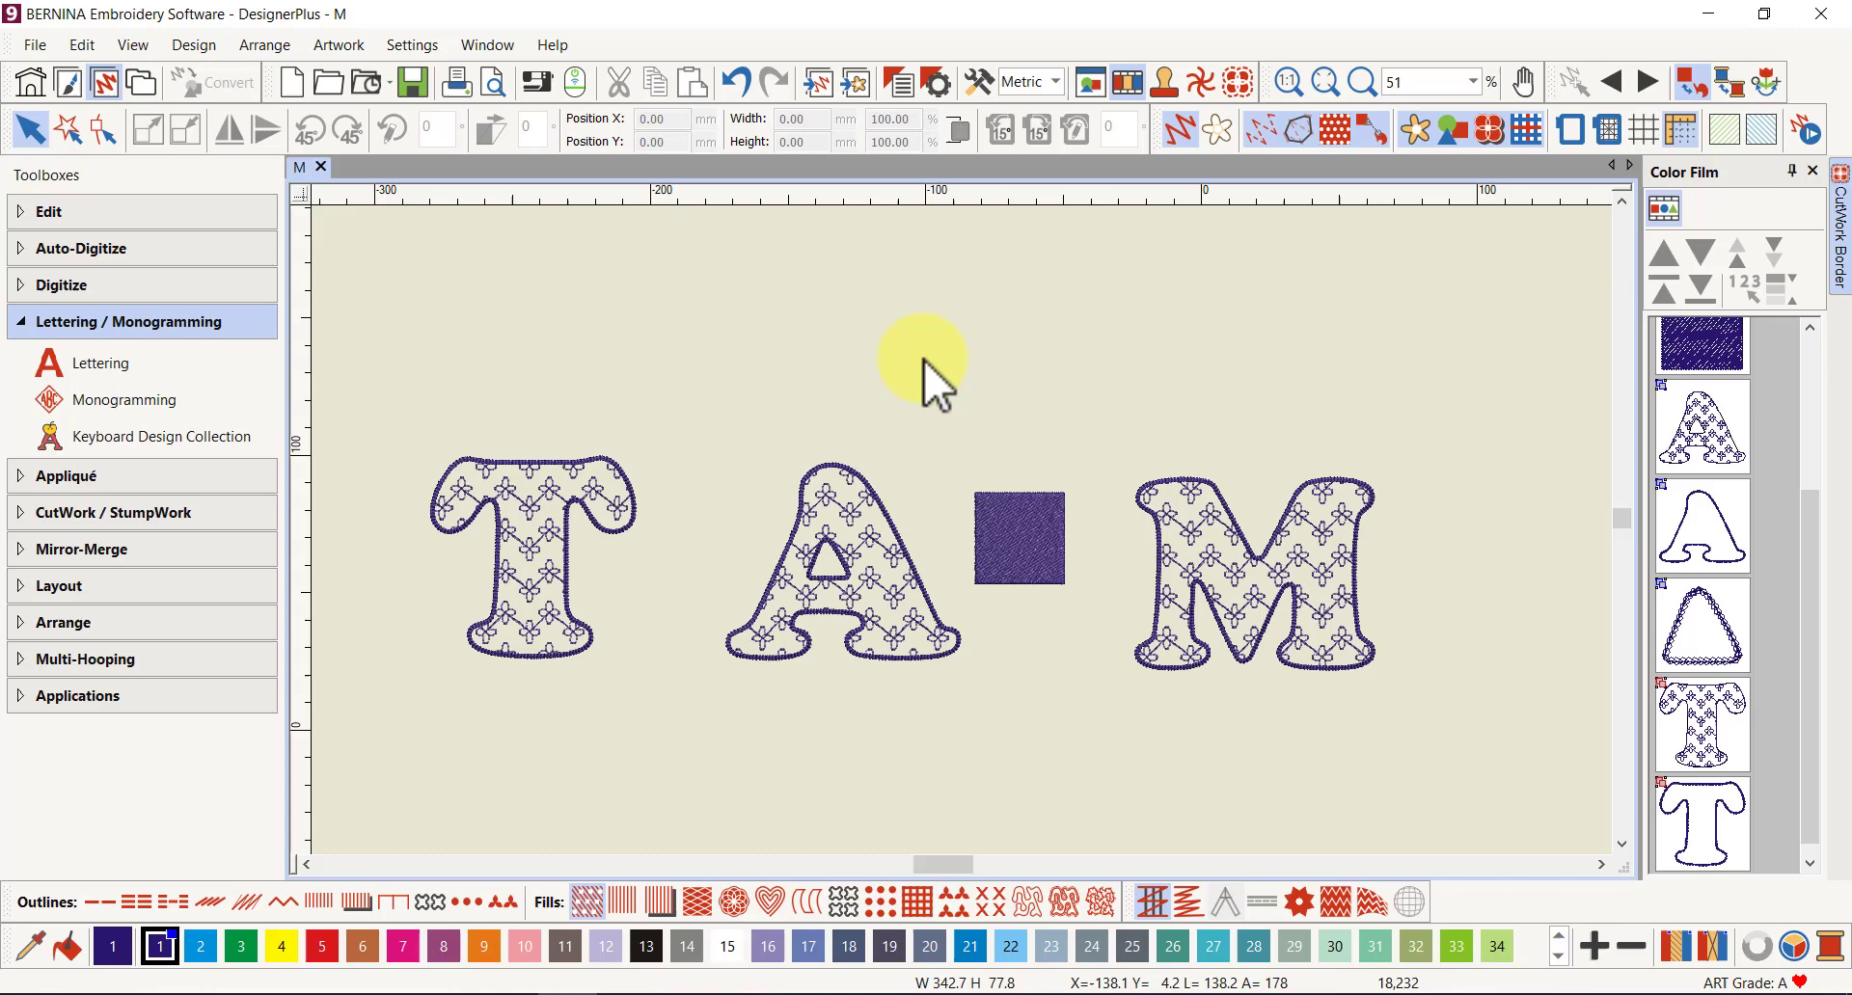
pyautogui.moveTo(1058, 373)
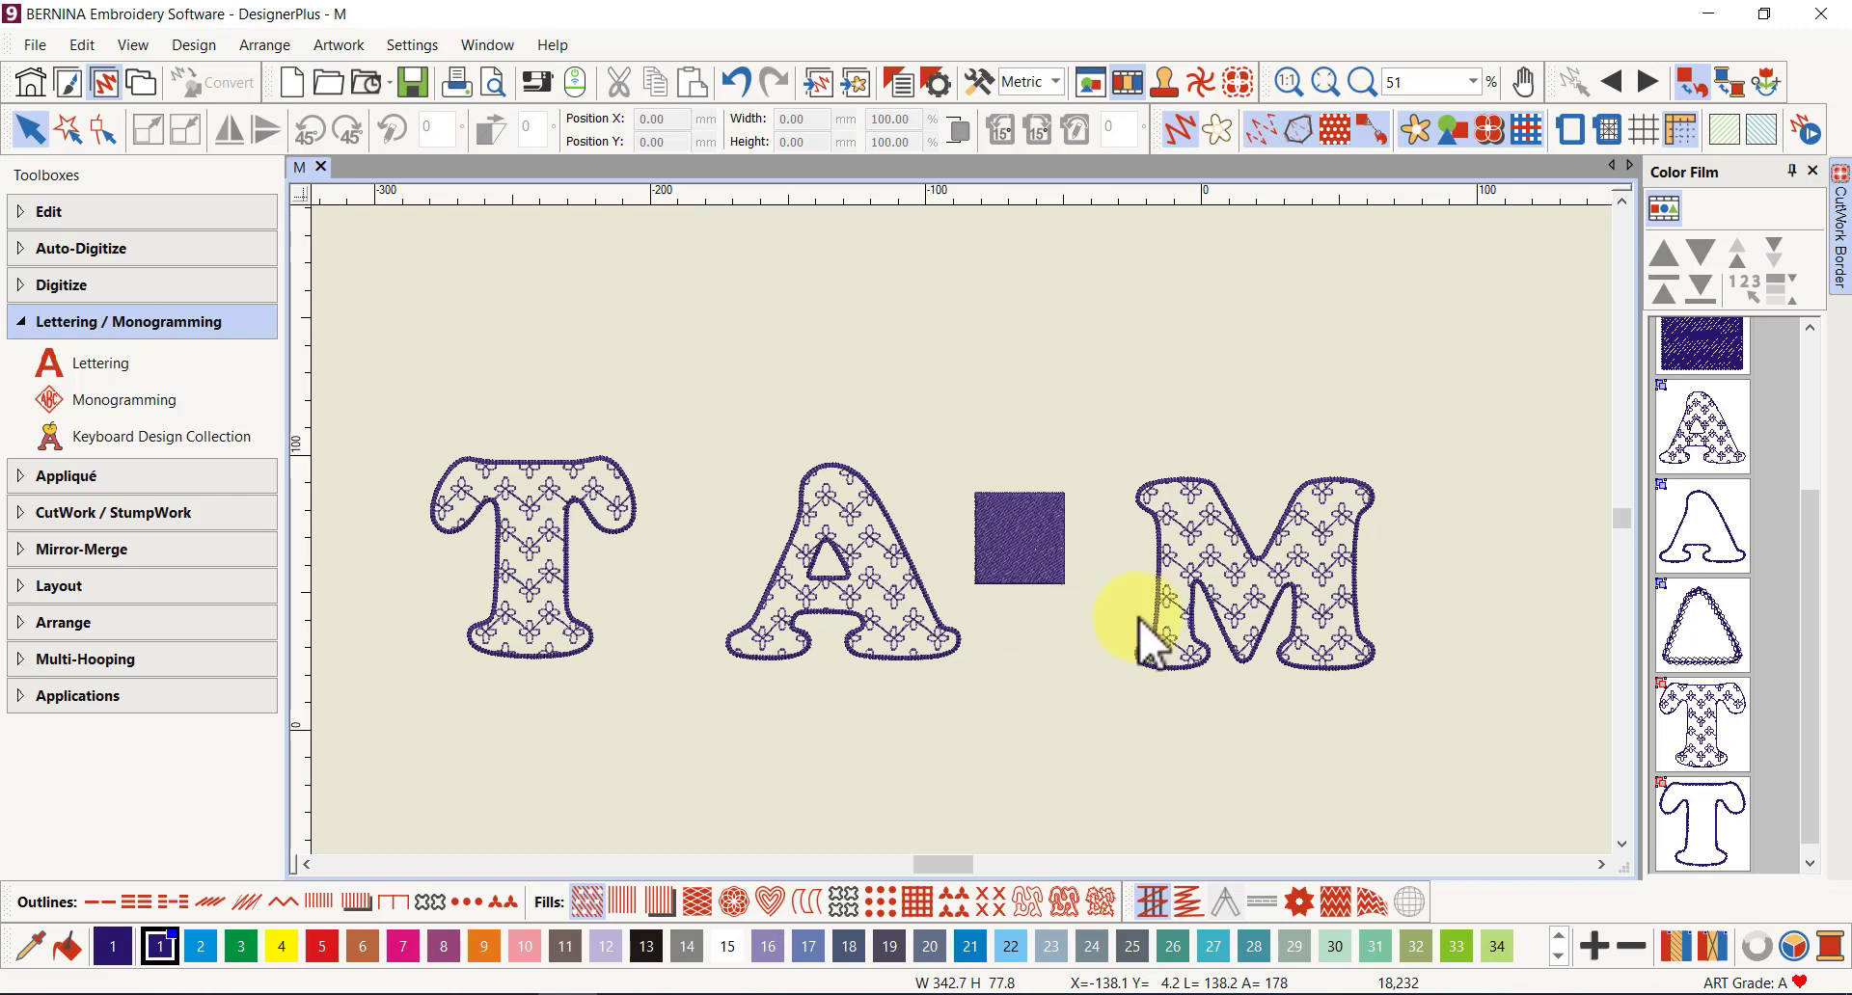
pyautogui.moveTo(1288, 590)
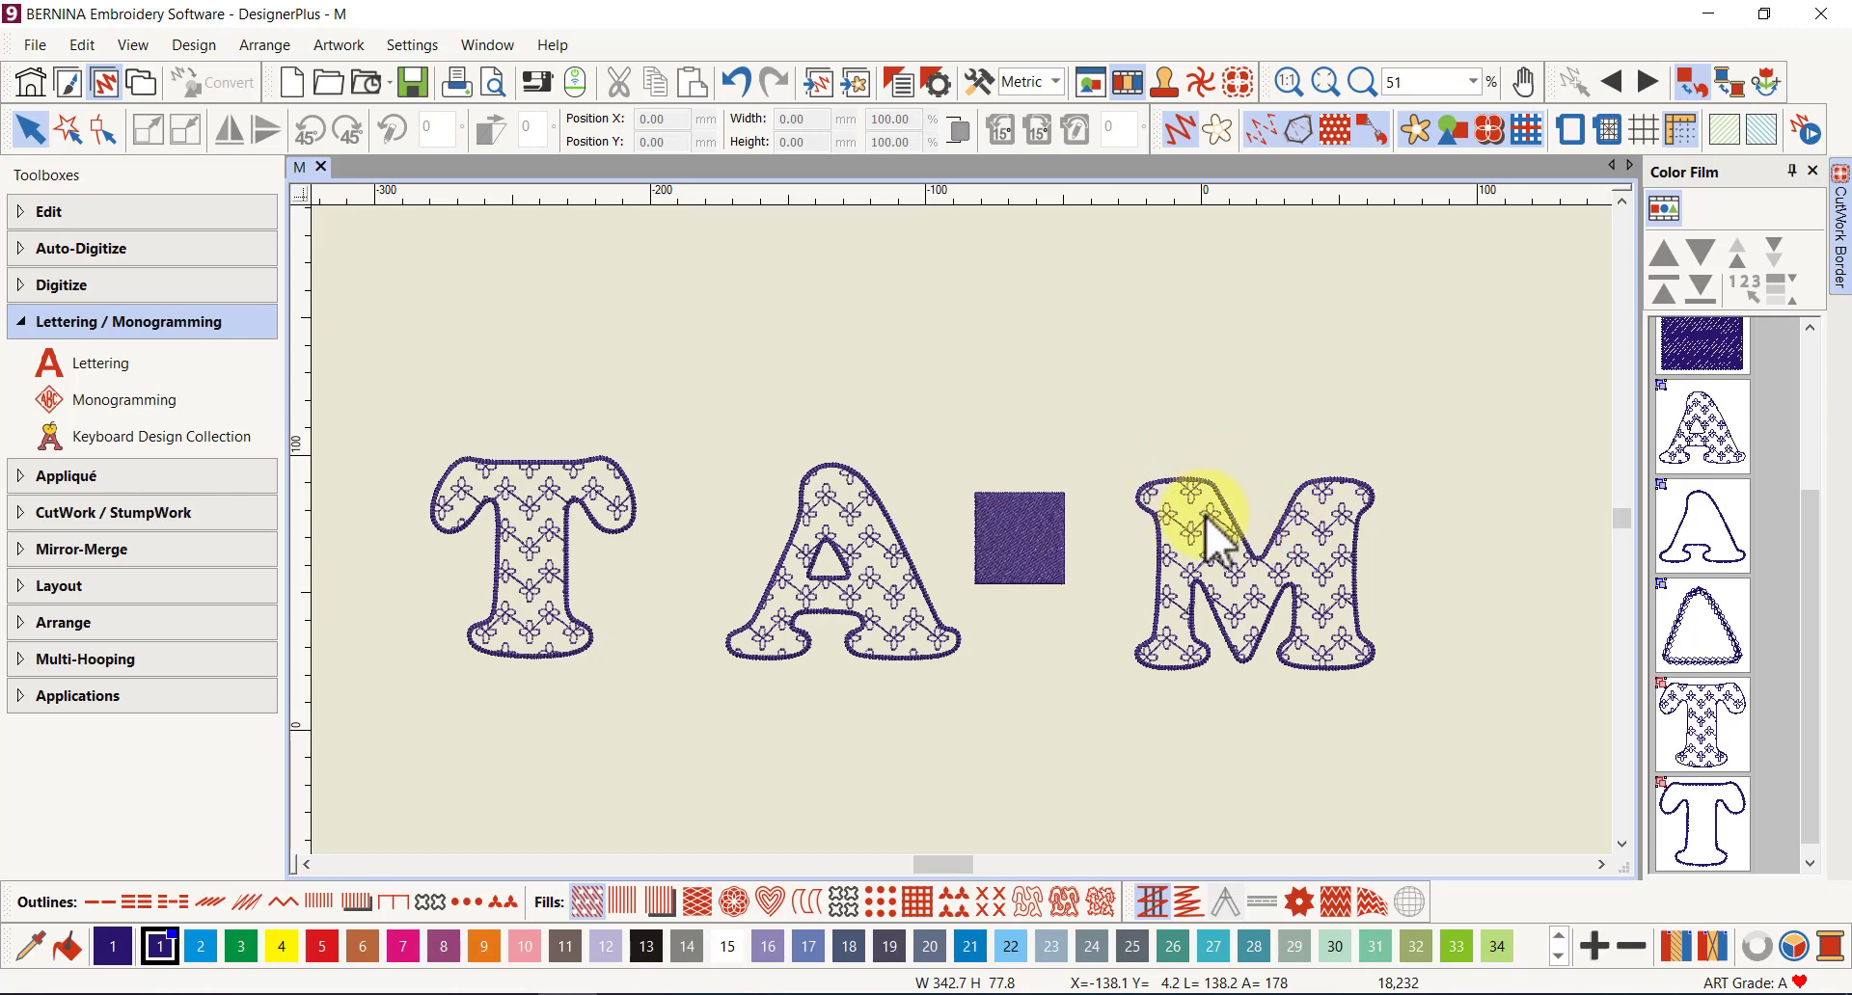
pyautogui.moveTo(1240, 507)
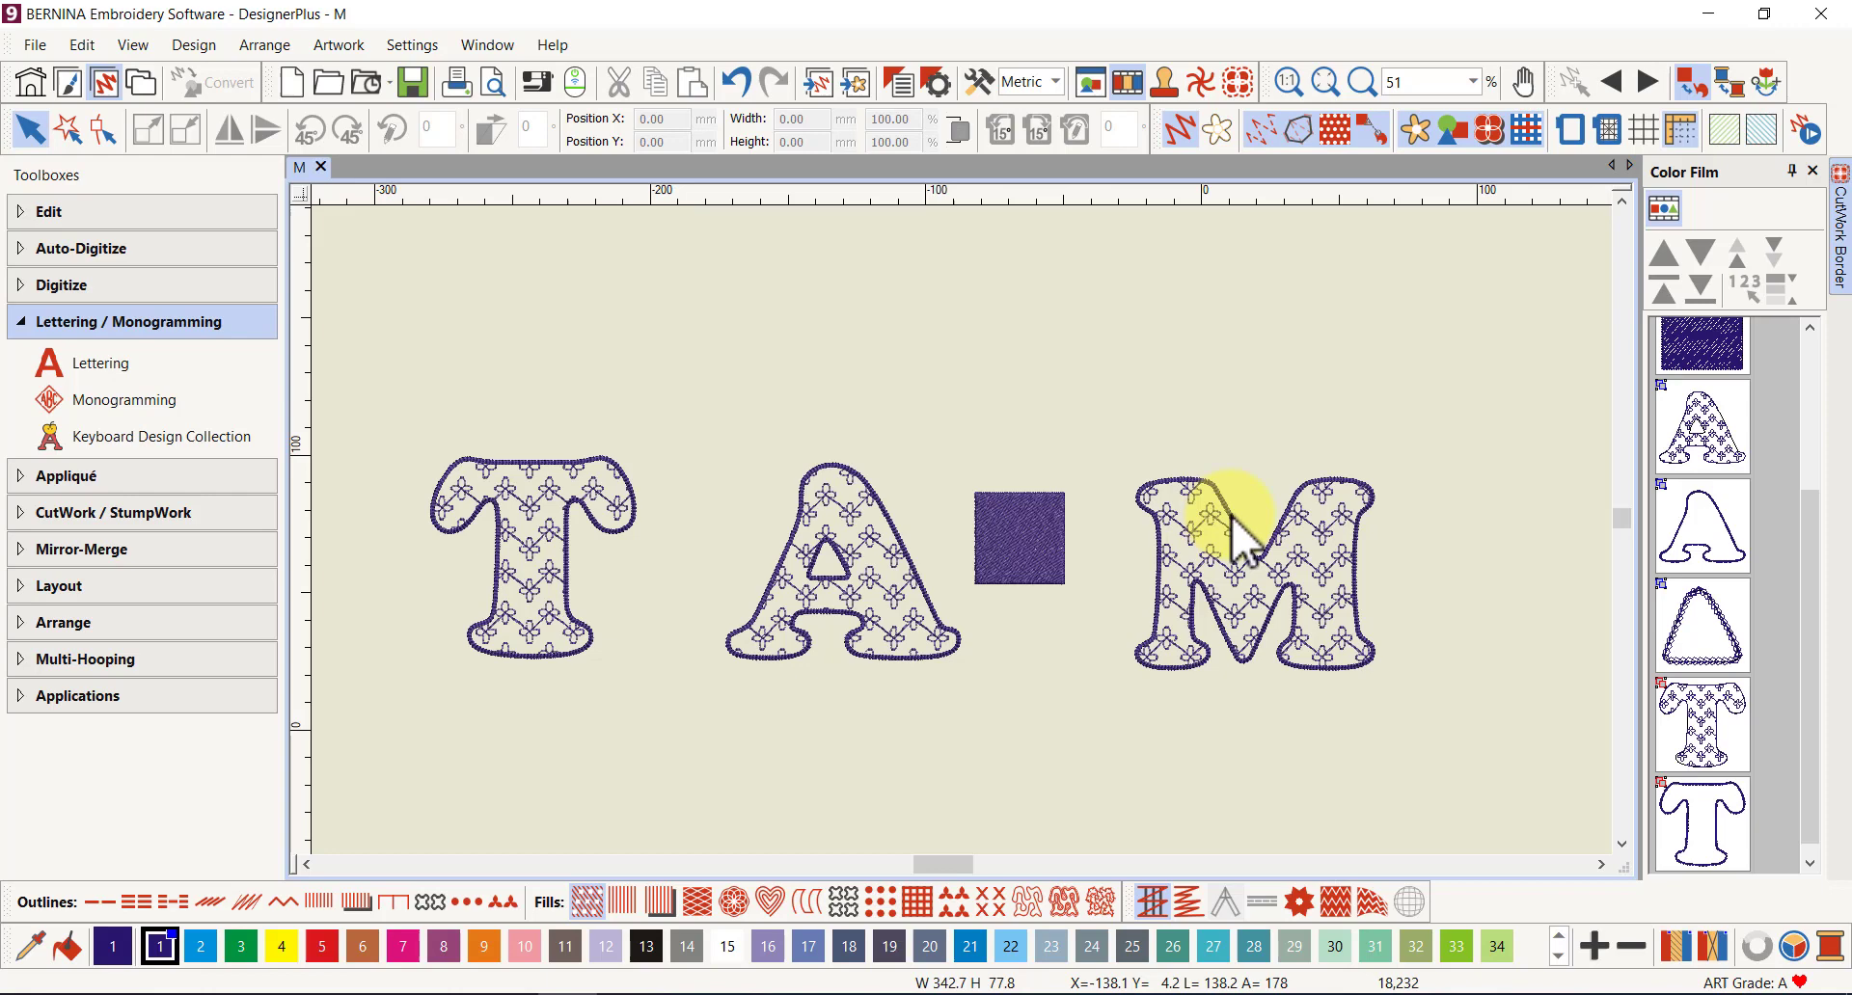
# Select the appliqué M on the canvas, then switch the selection to the appliqué A
pyautogui.click(1252, 567)
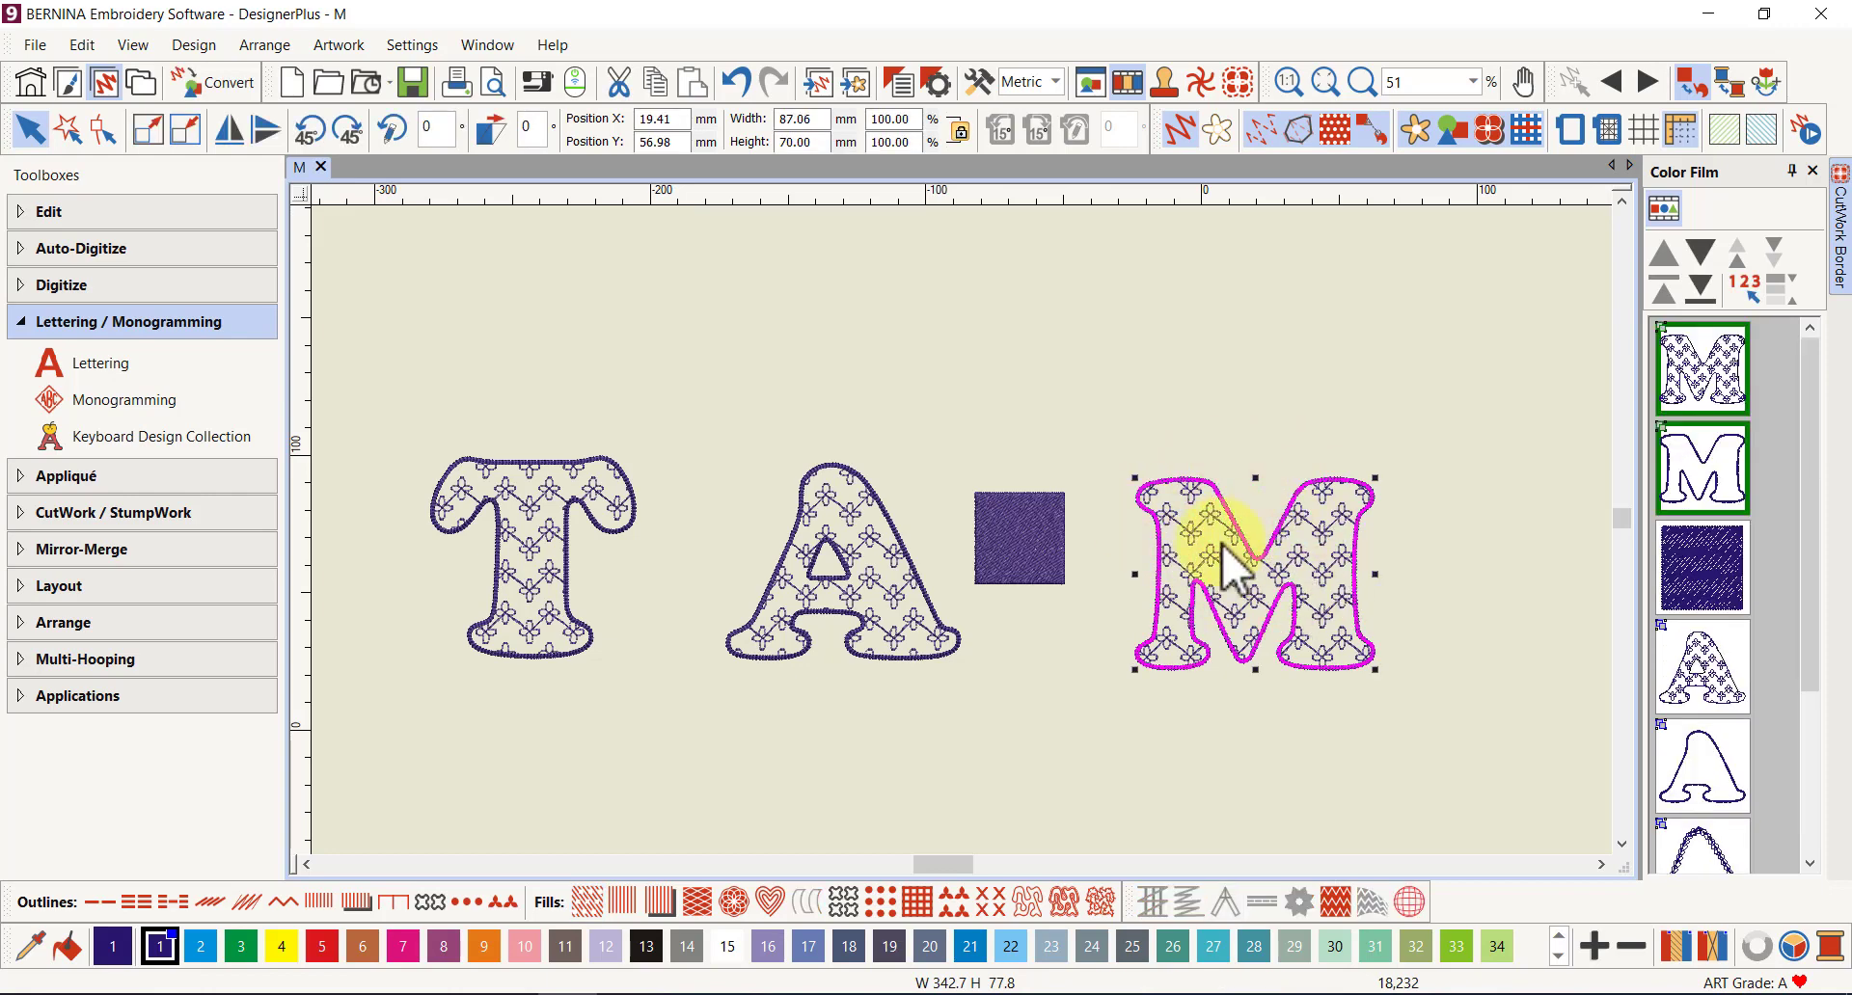
pyautogui.moveTo(1282, 573)
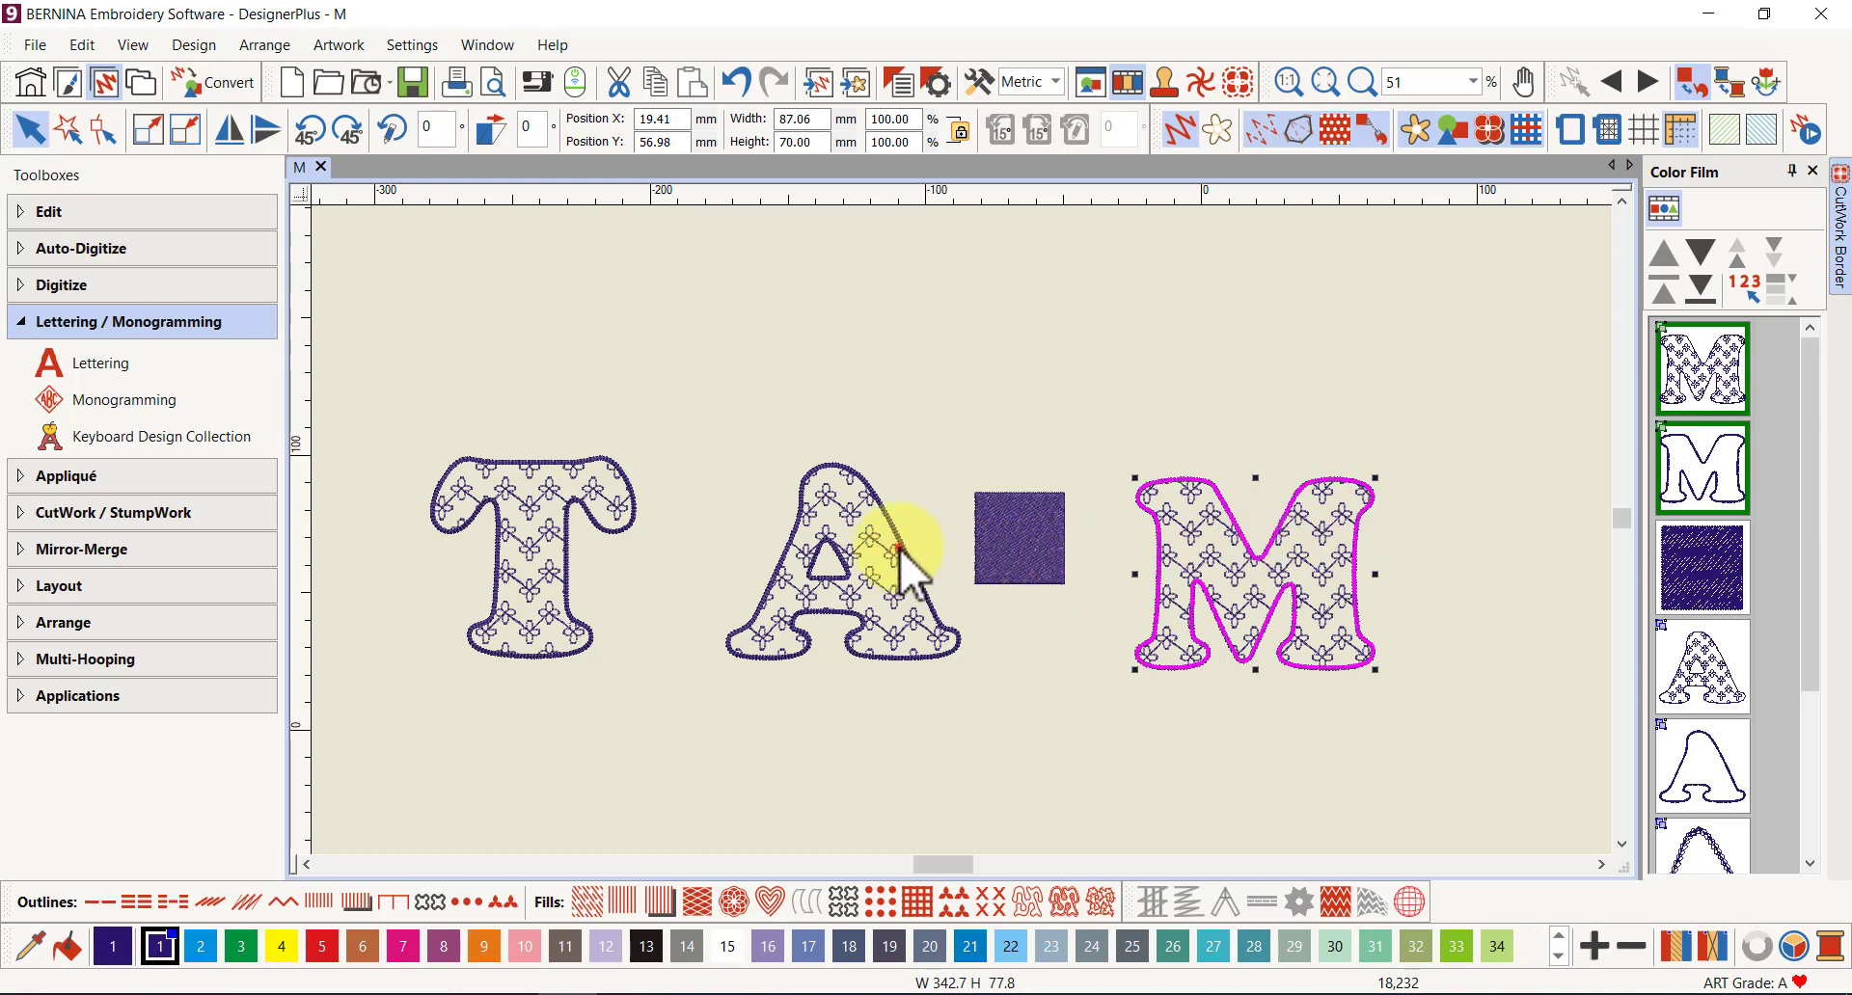
pyautogui.click(838, 554)
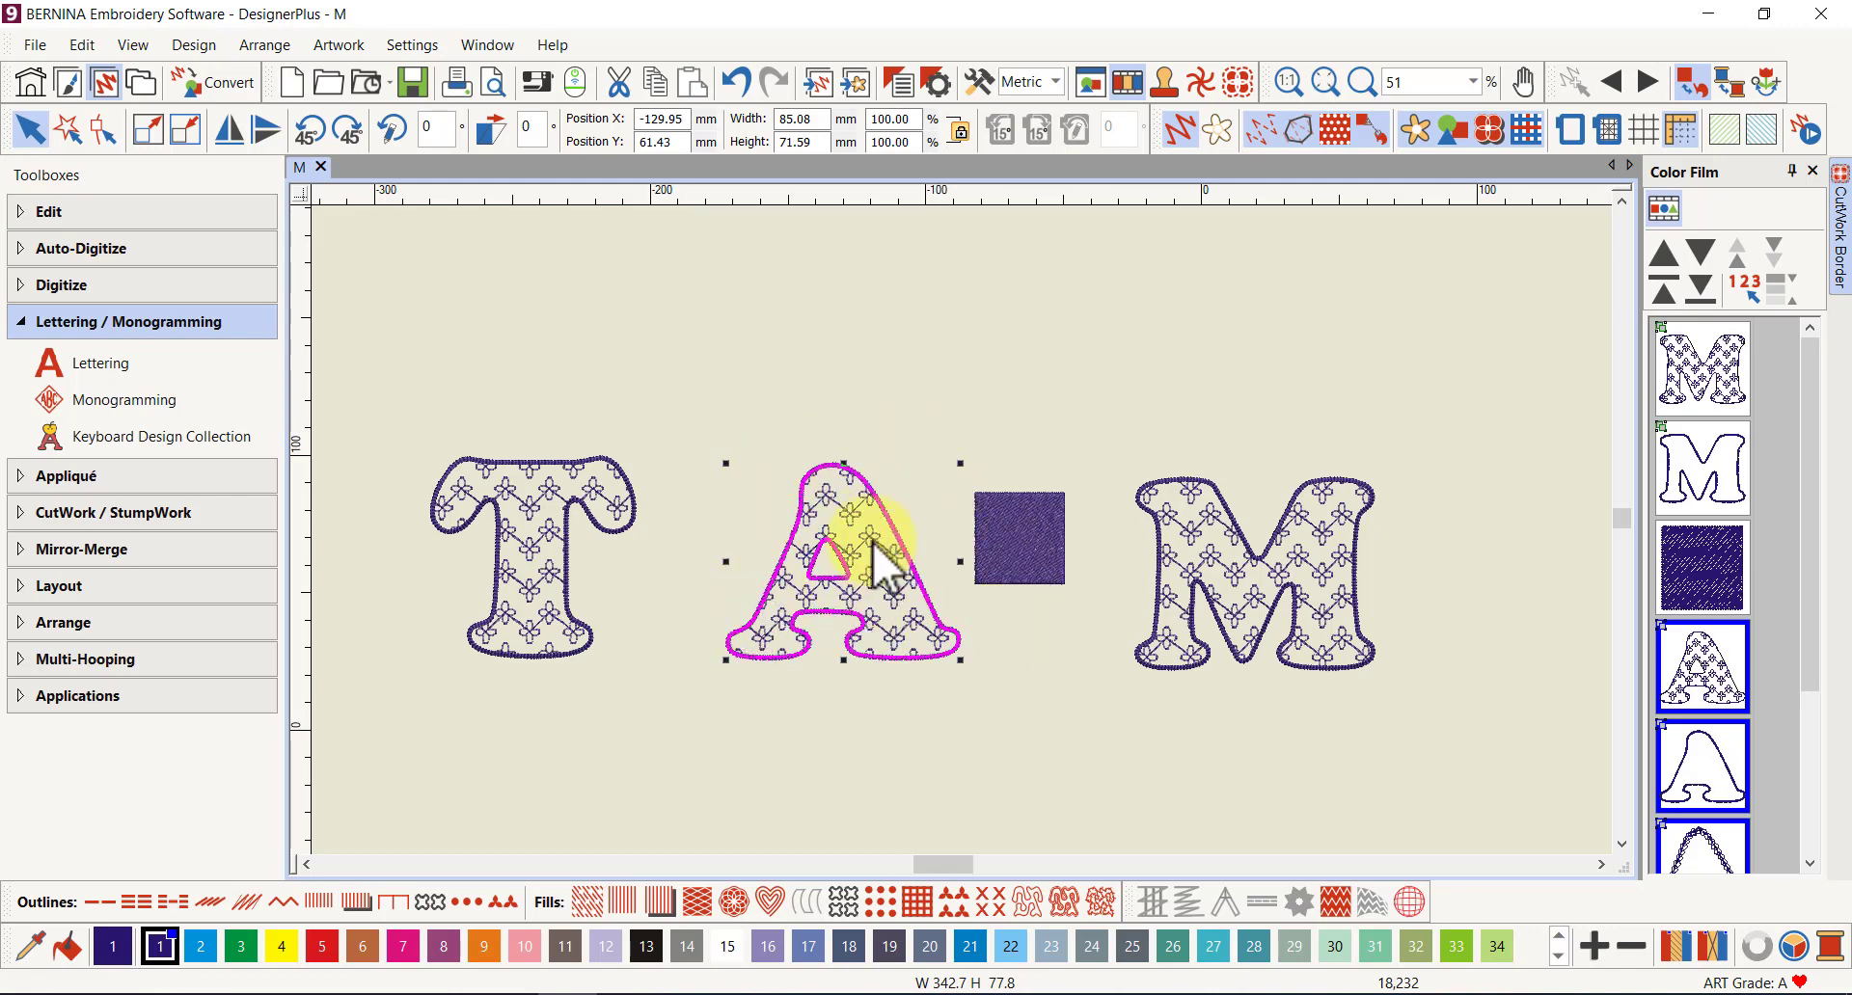
pyautogui.moveTo(1199, 532)
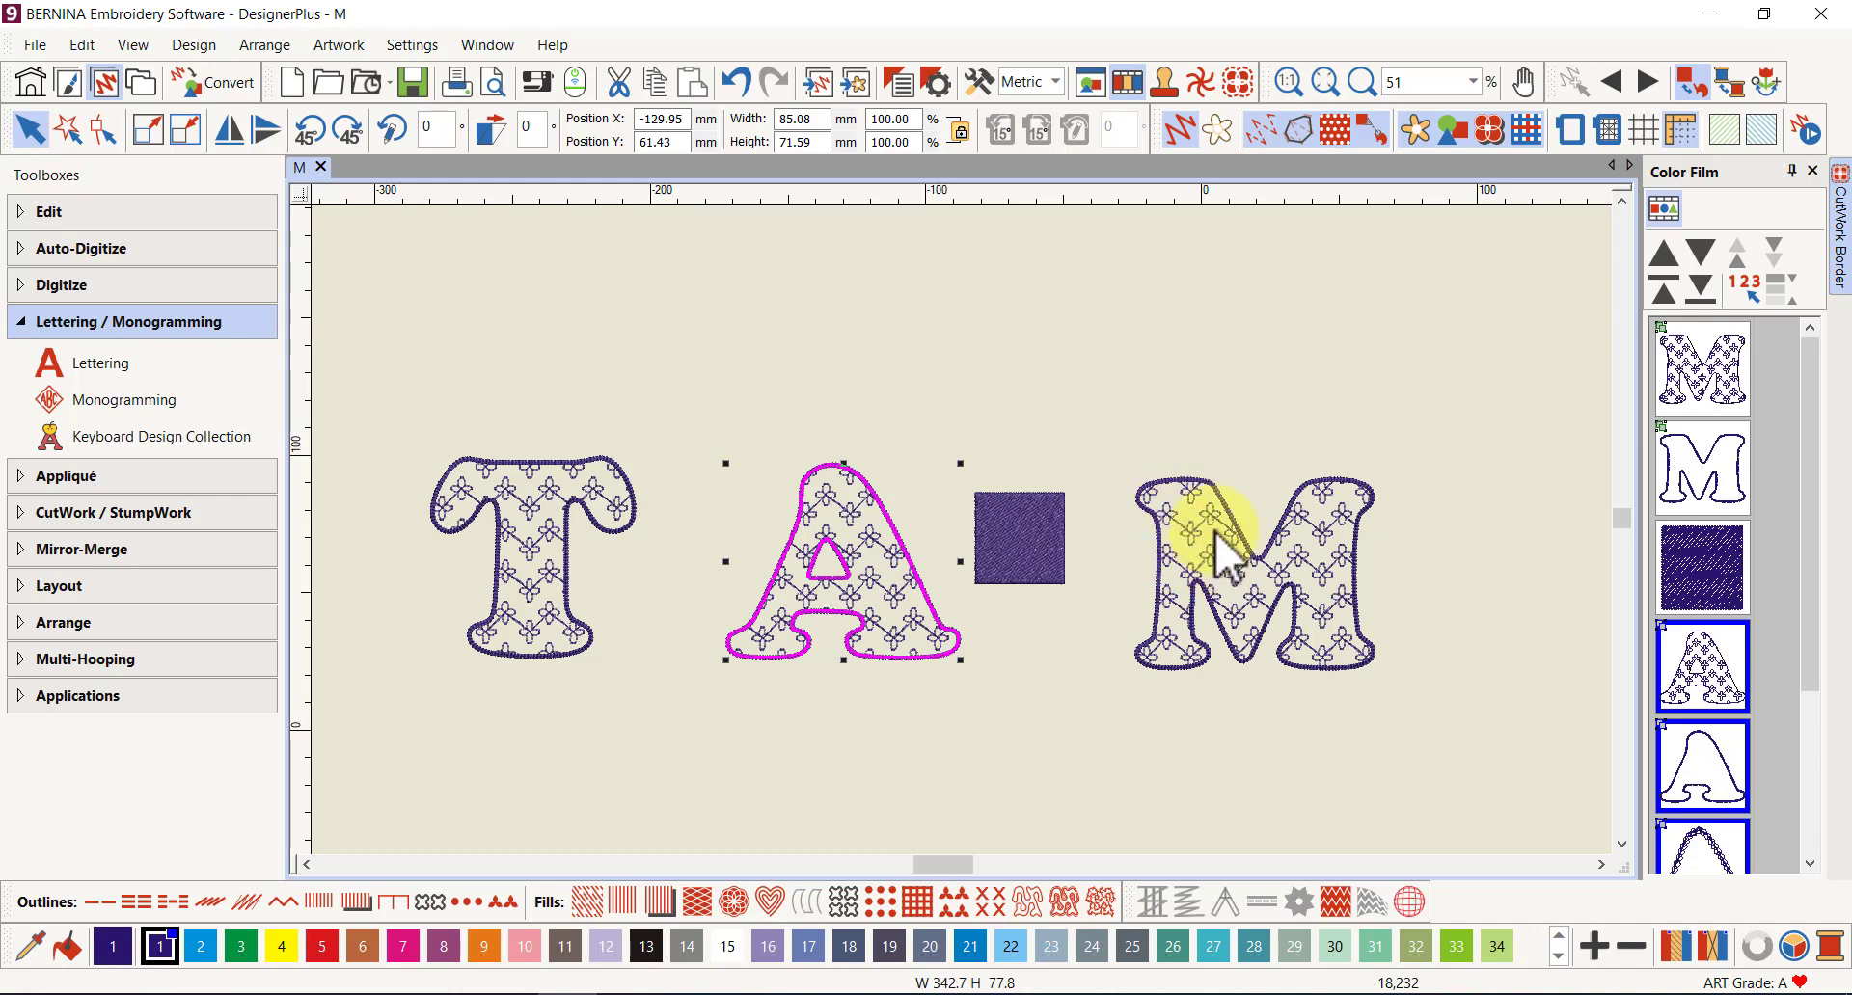
pyautogui.moveTo(1276, 560)
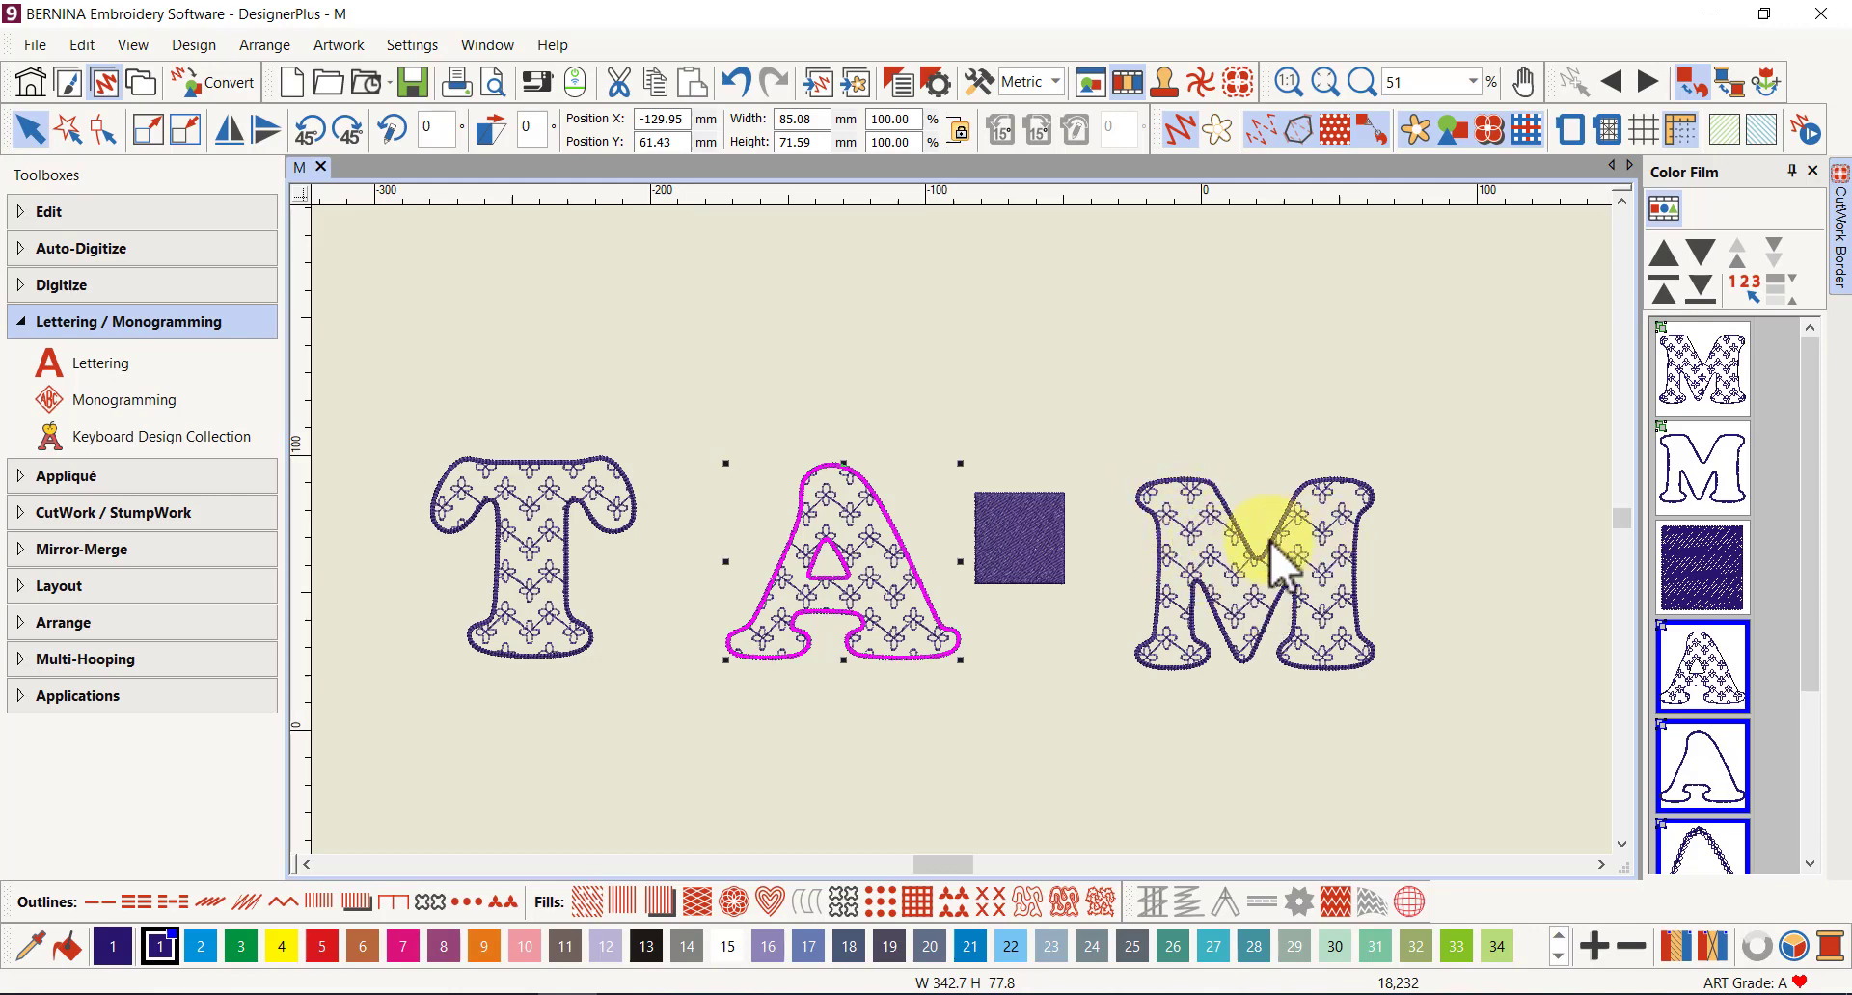
pyautogui.moveTo(1294, 621)
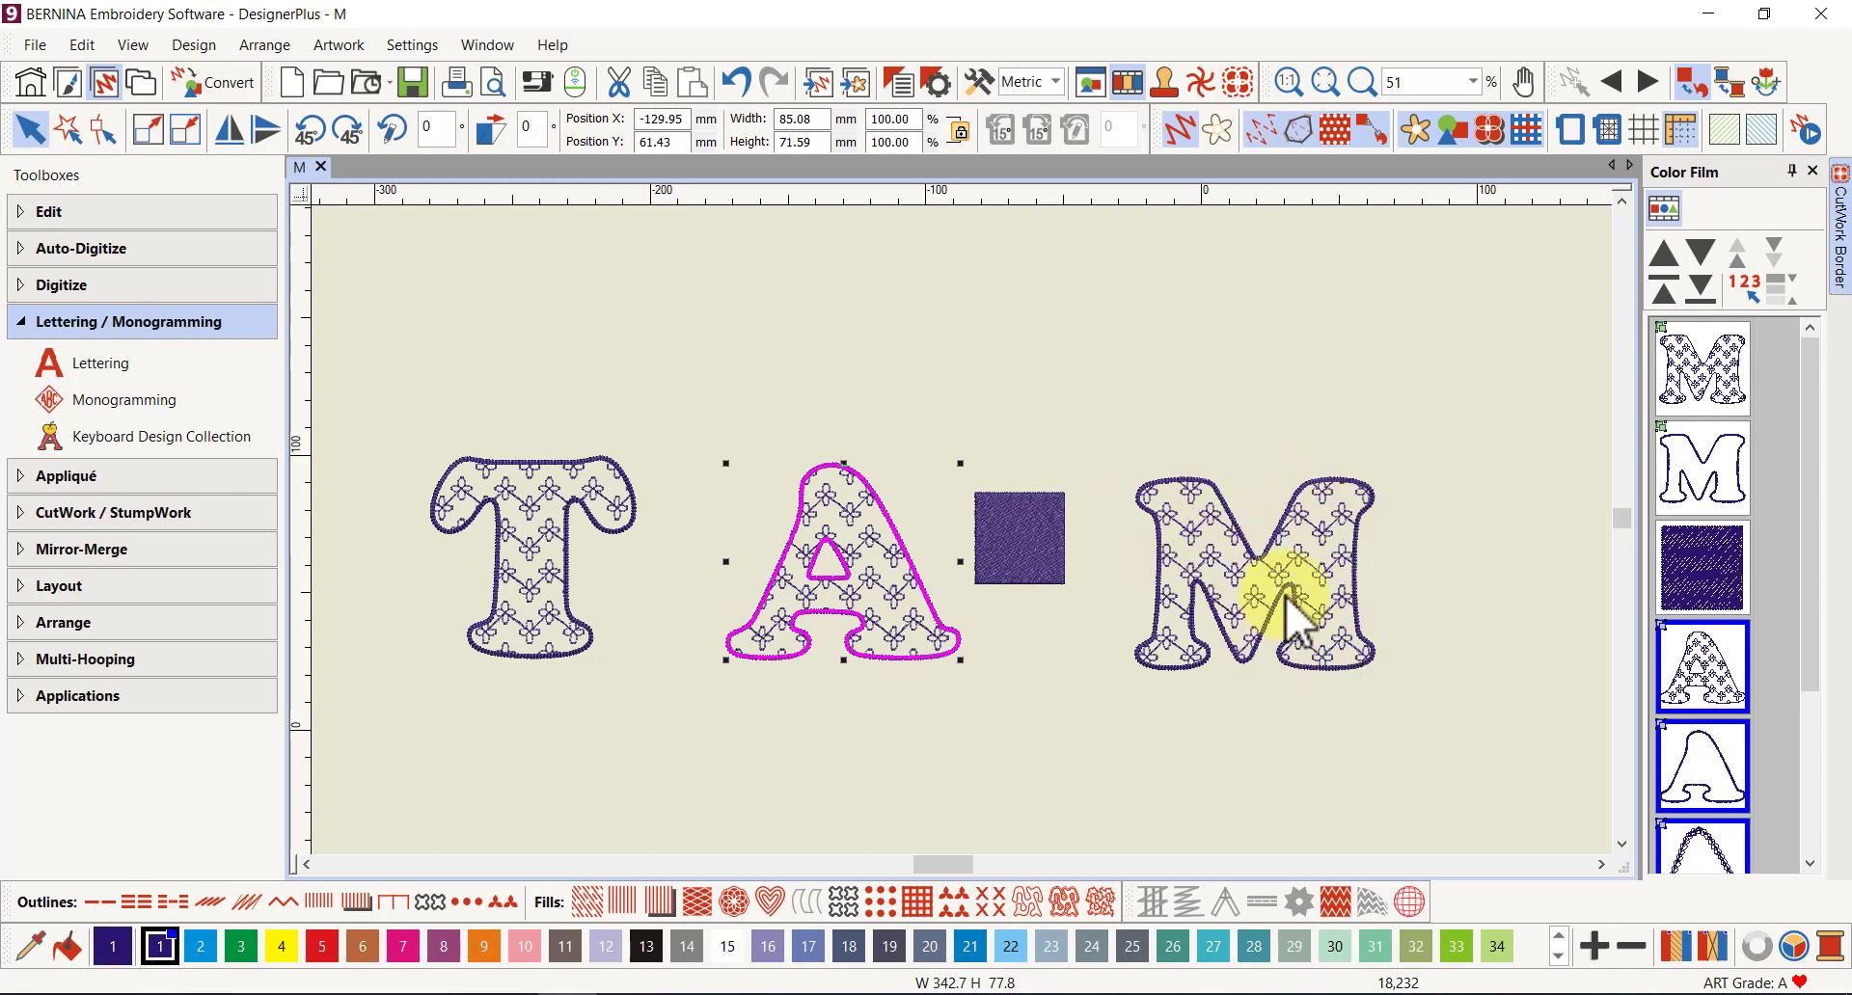
pyautogui.moveTo(1204, 662)
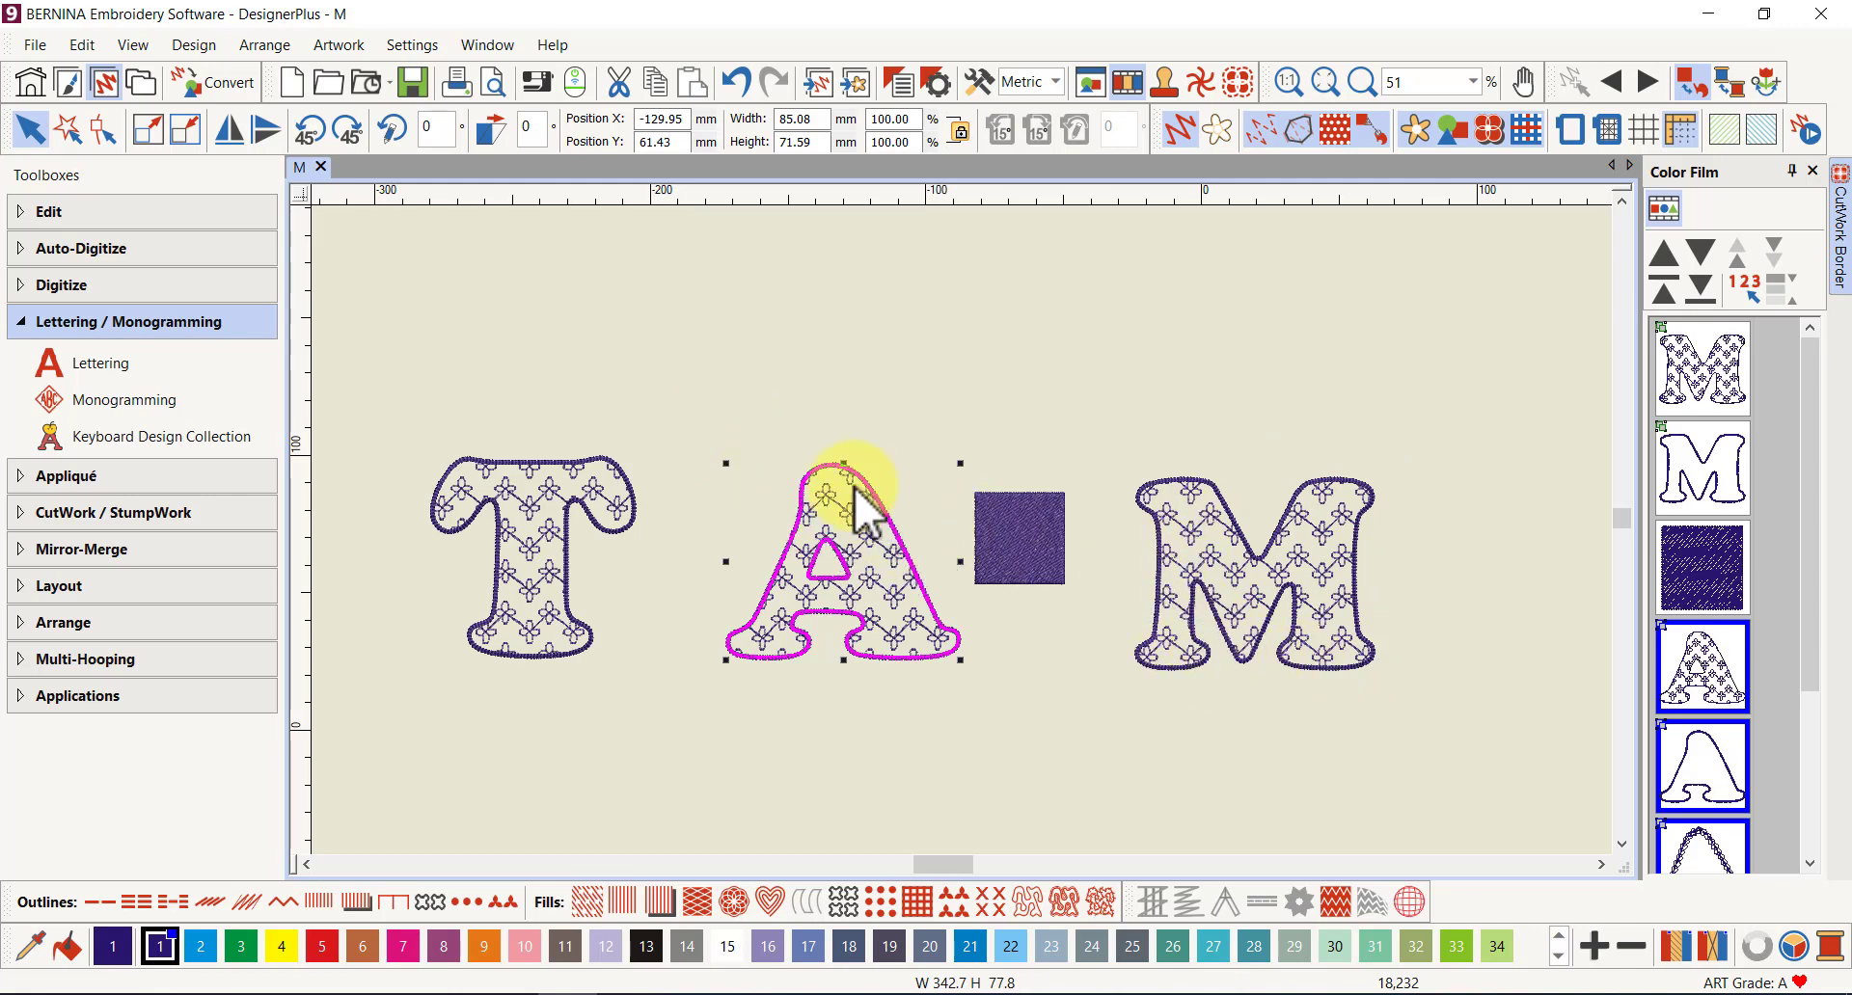
pyautogui.moveTo(721, 643)
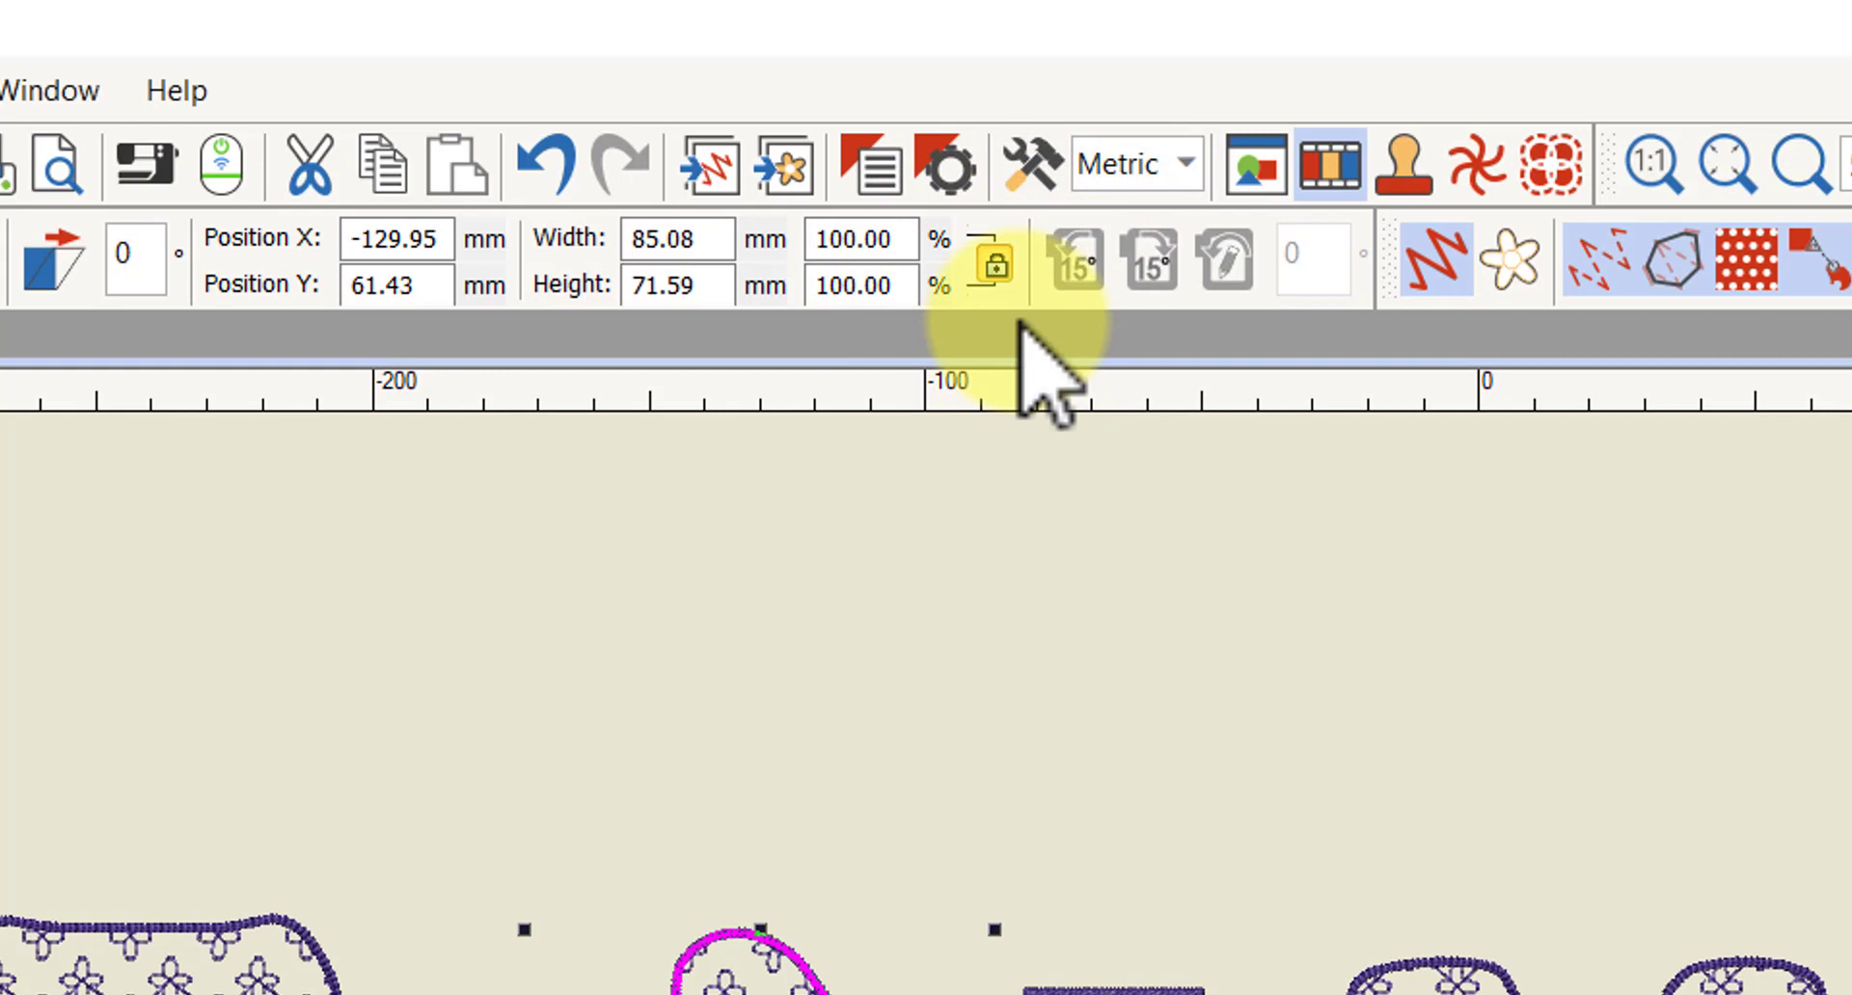
pyautogui.moveTo(1019, 379)
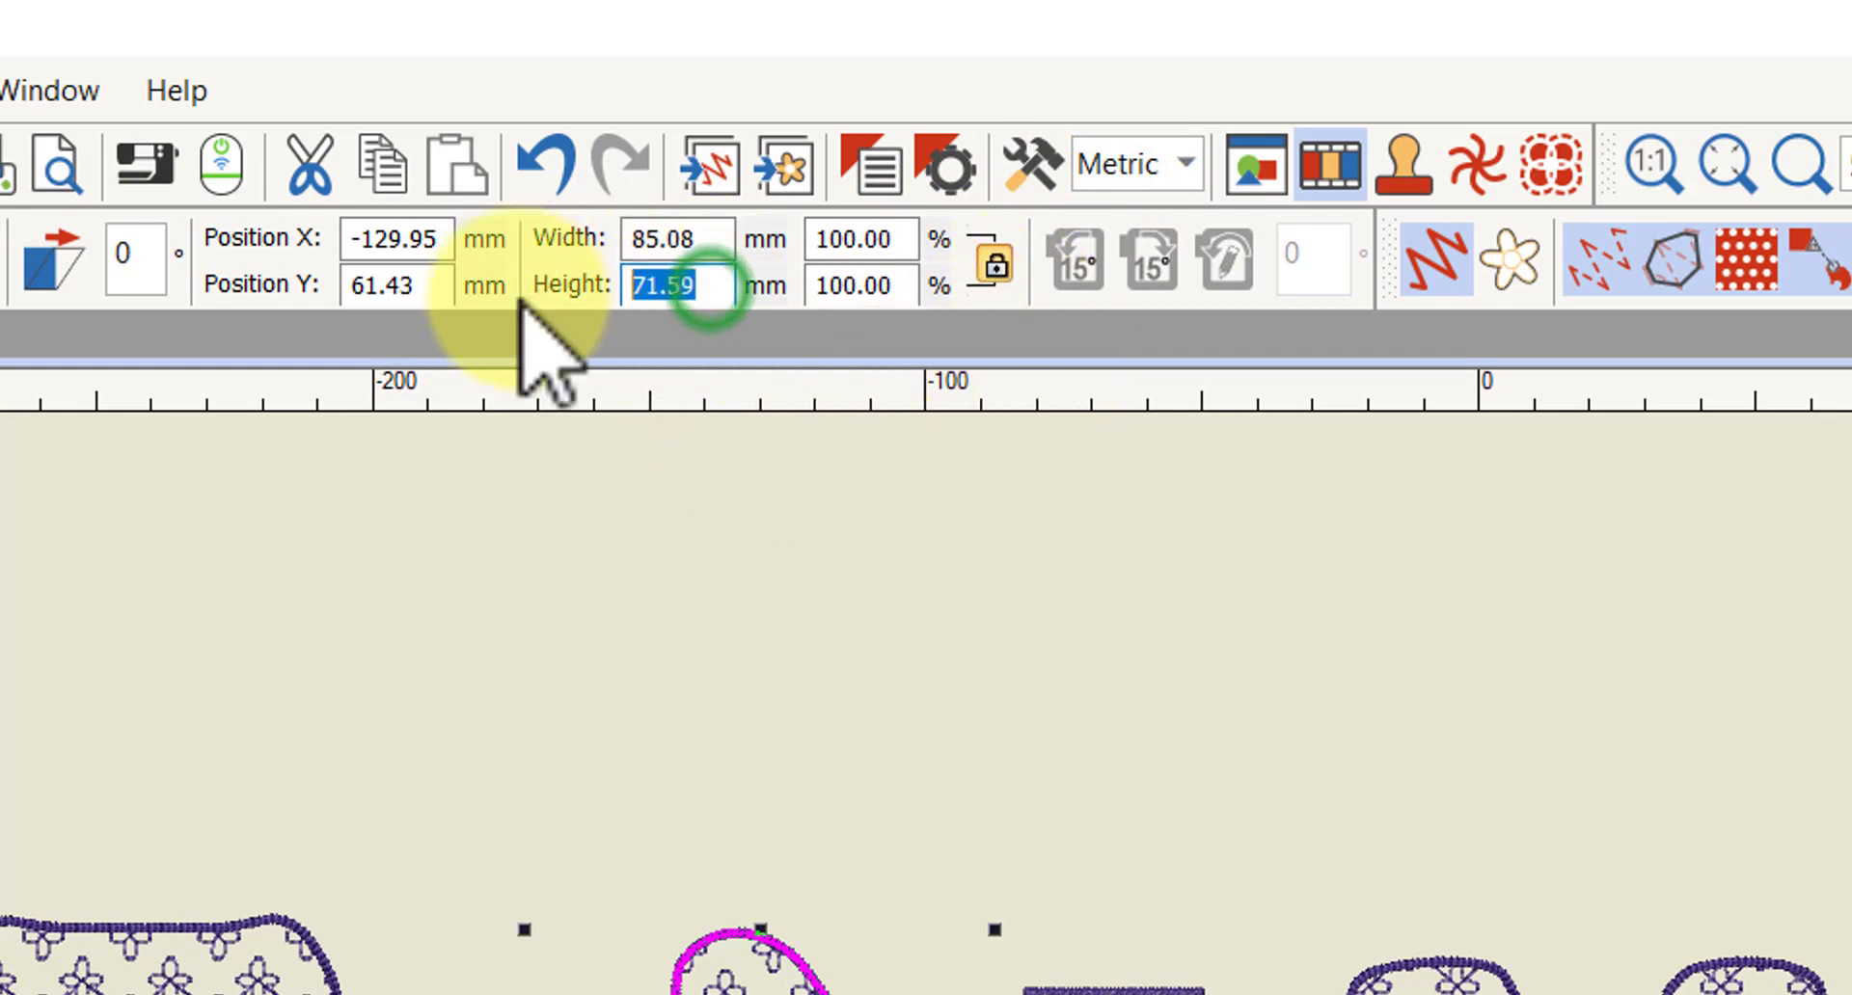
pyautogui.moveTo(827, 626)
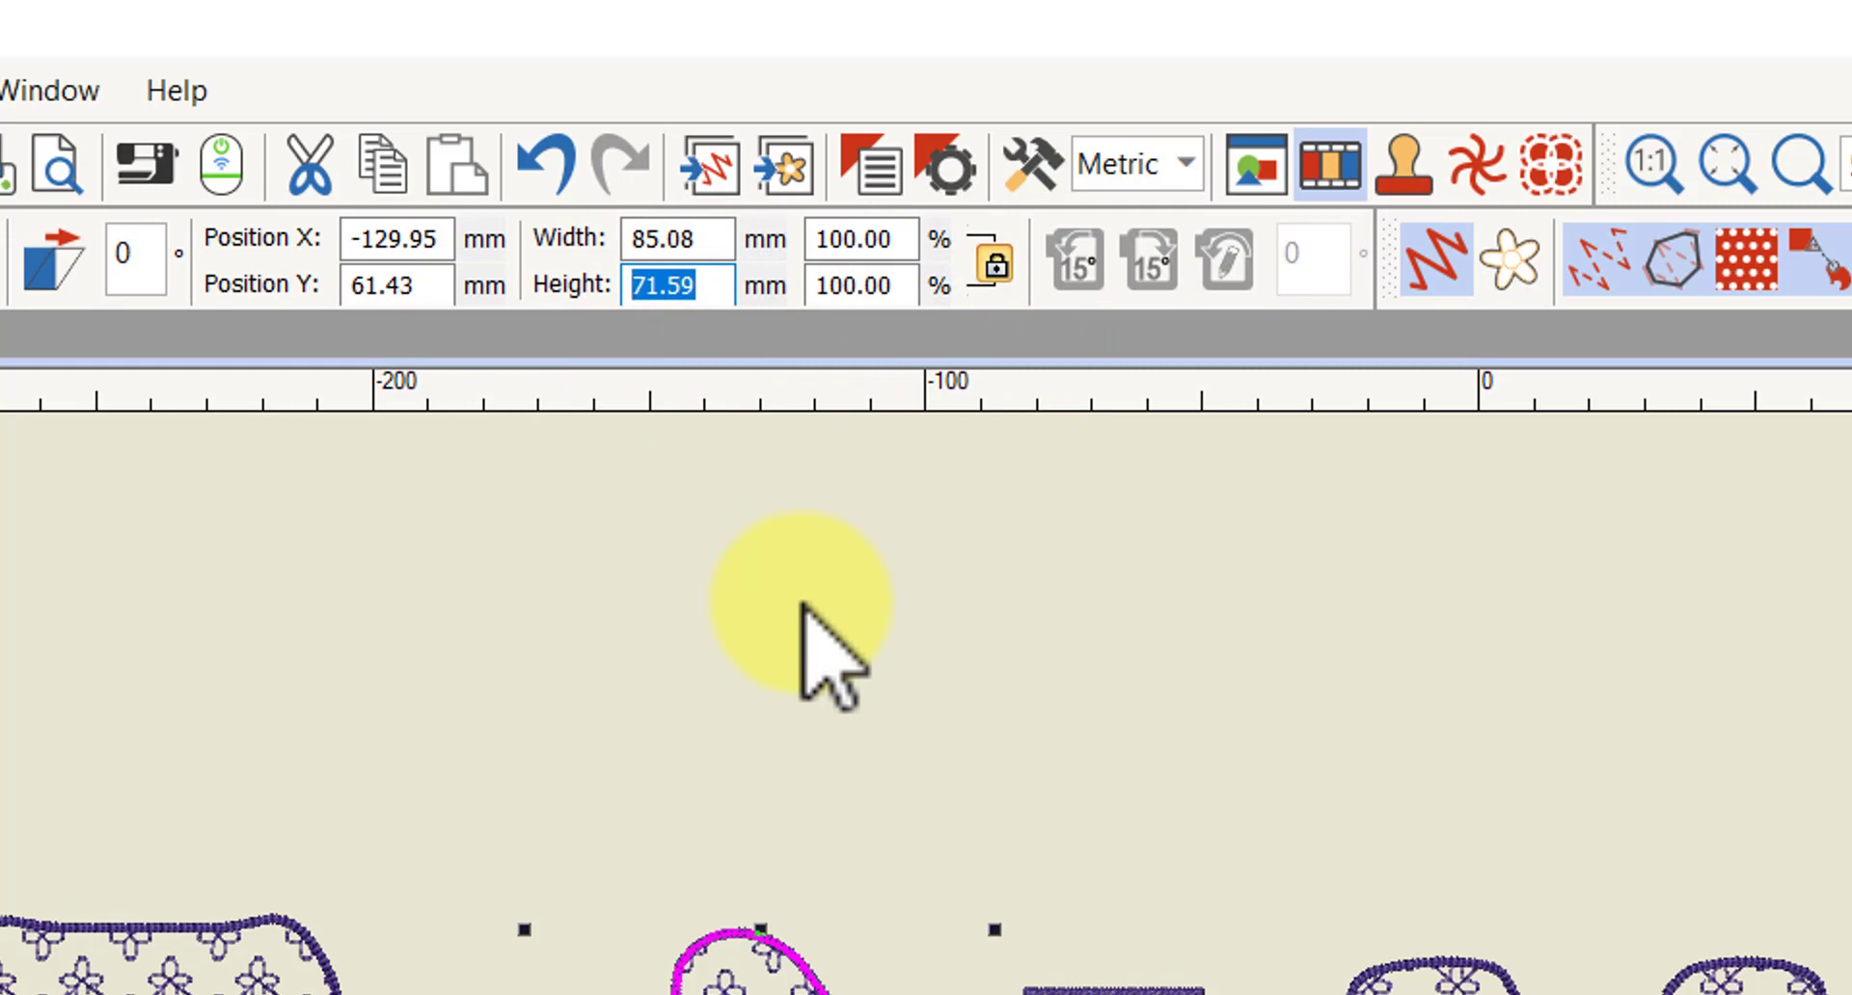
pyautogui.write('70')
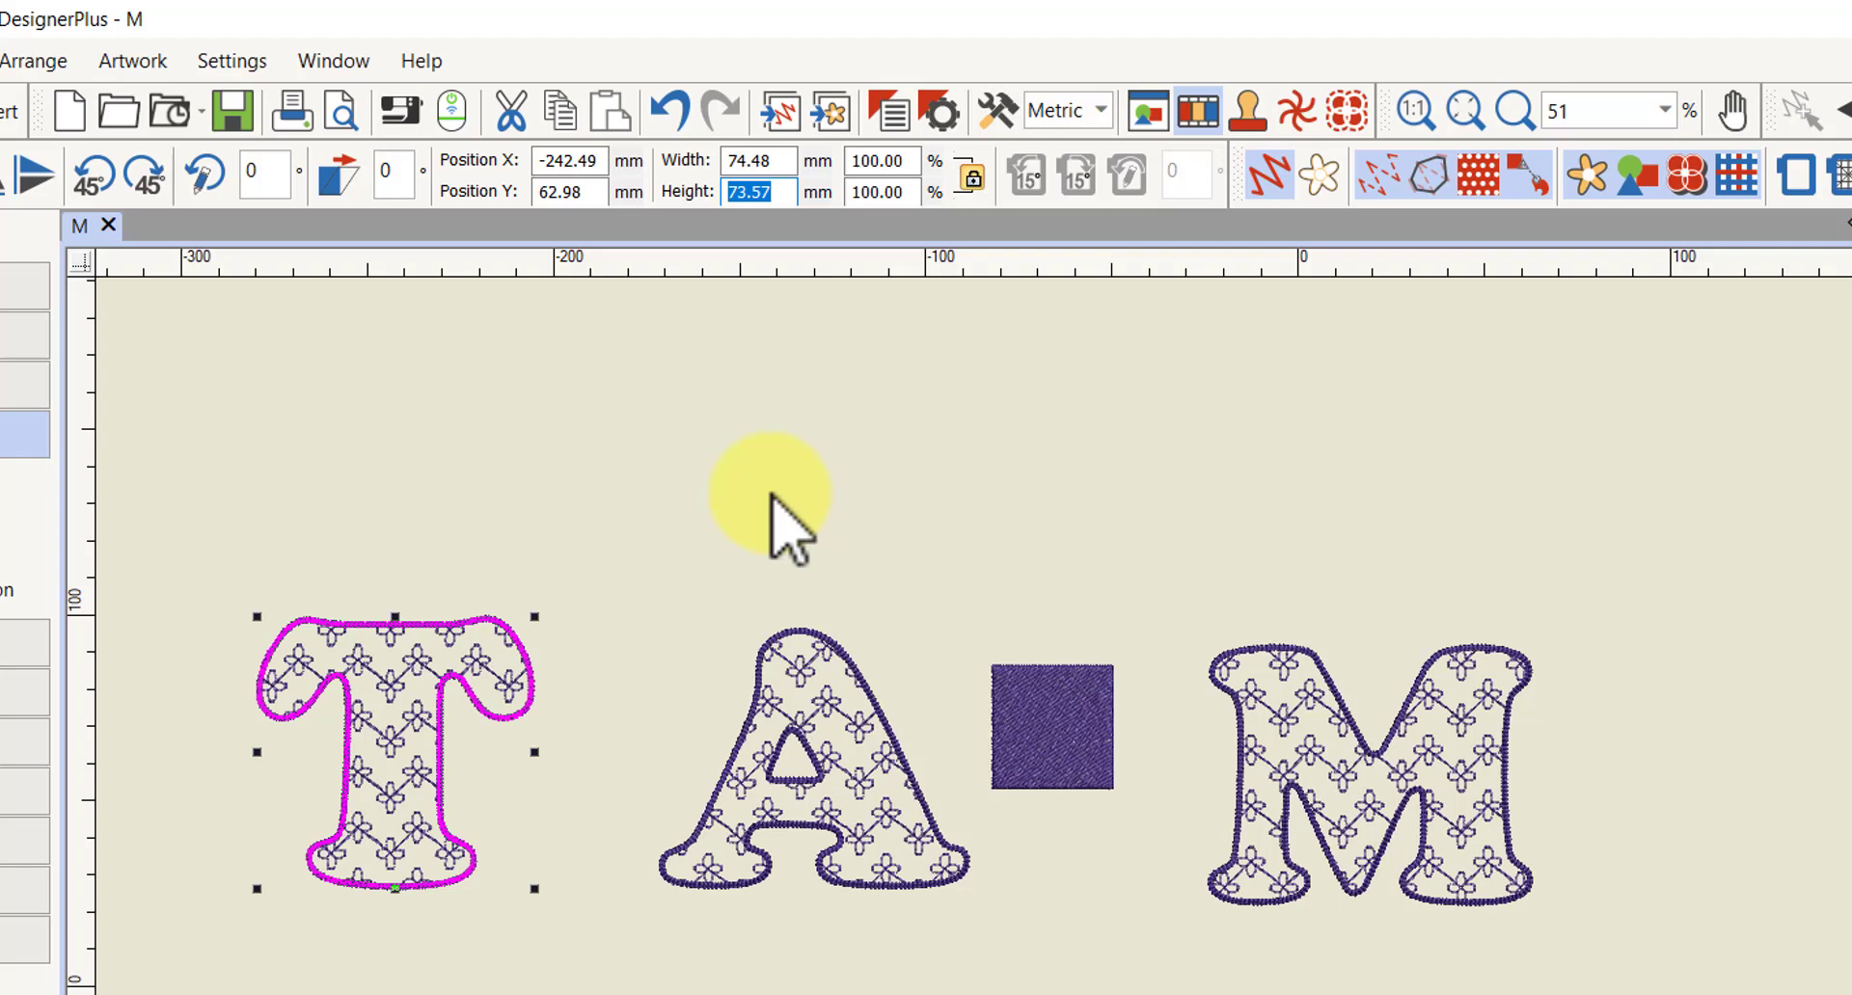
pyautogui.write('7')
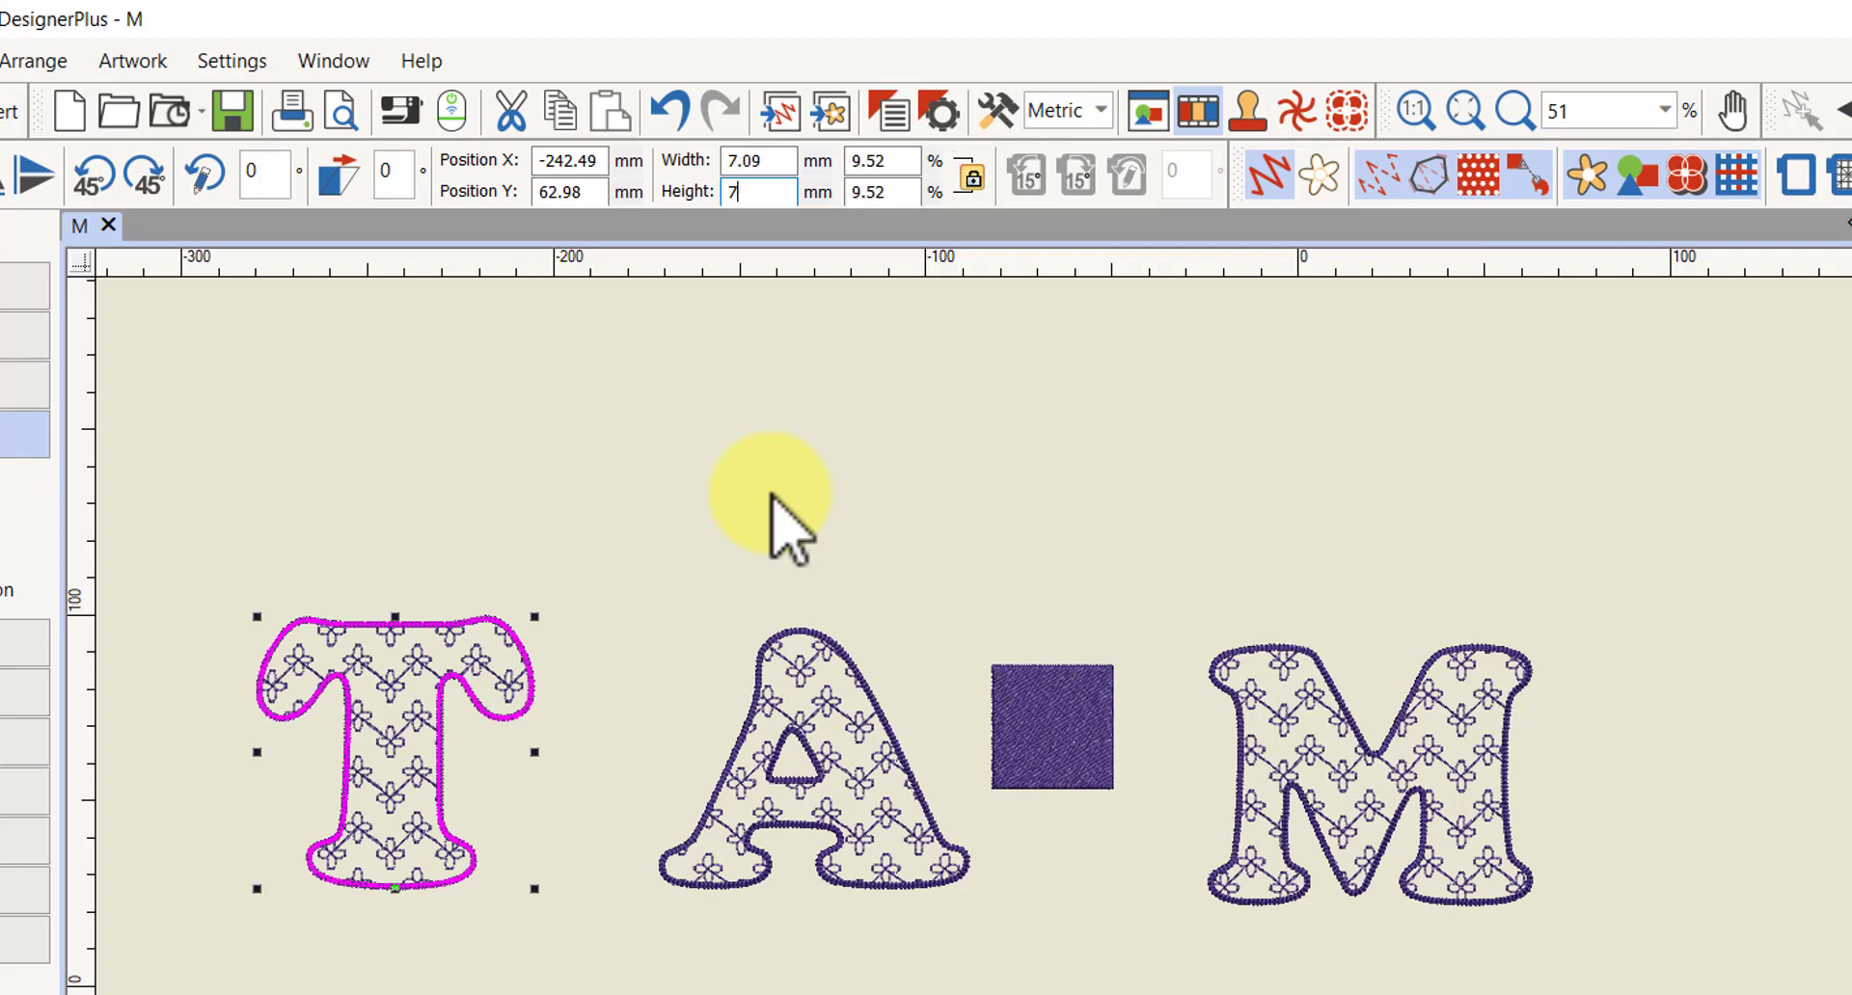
pyautogui.write('70.00')
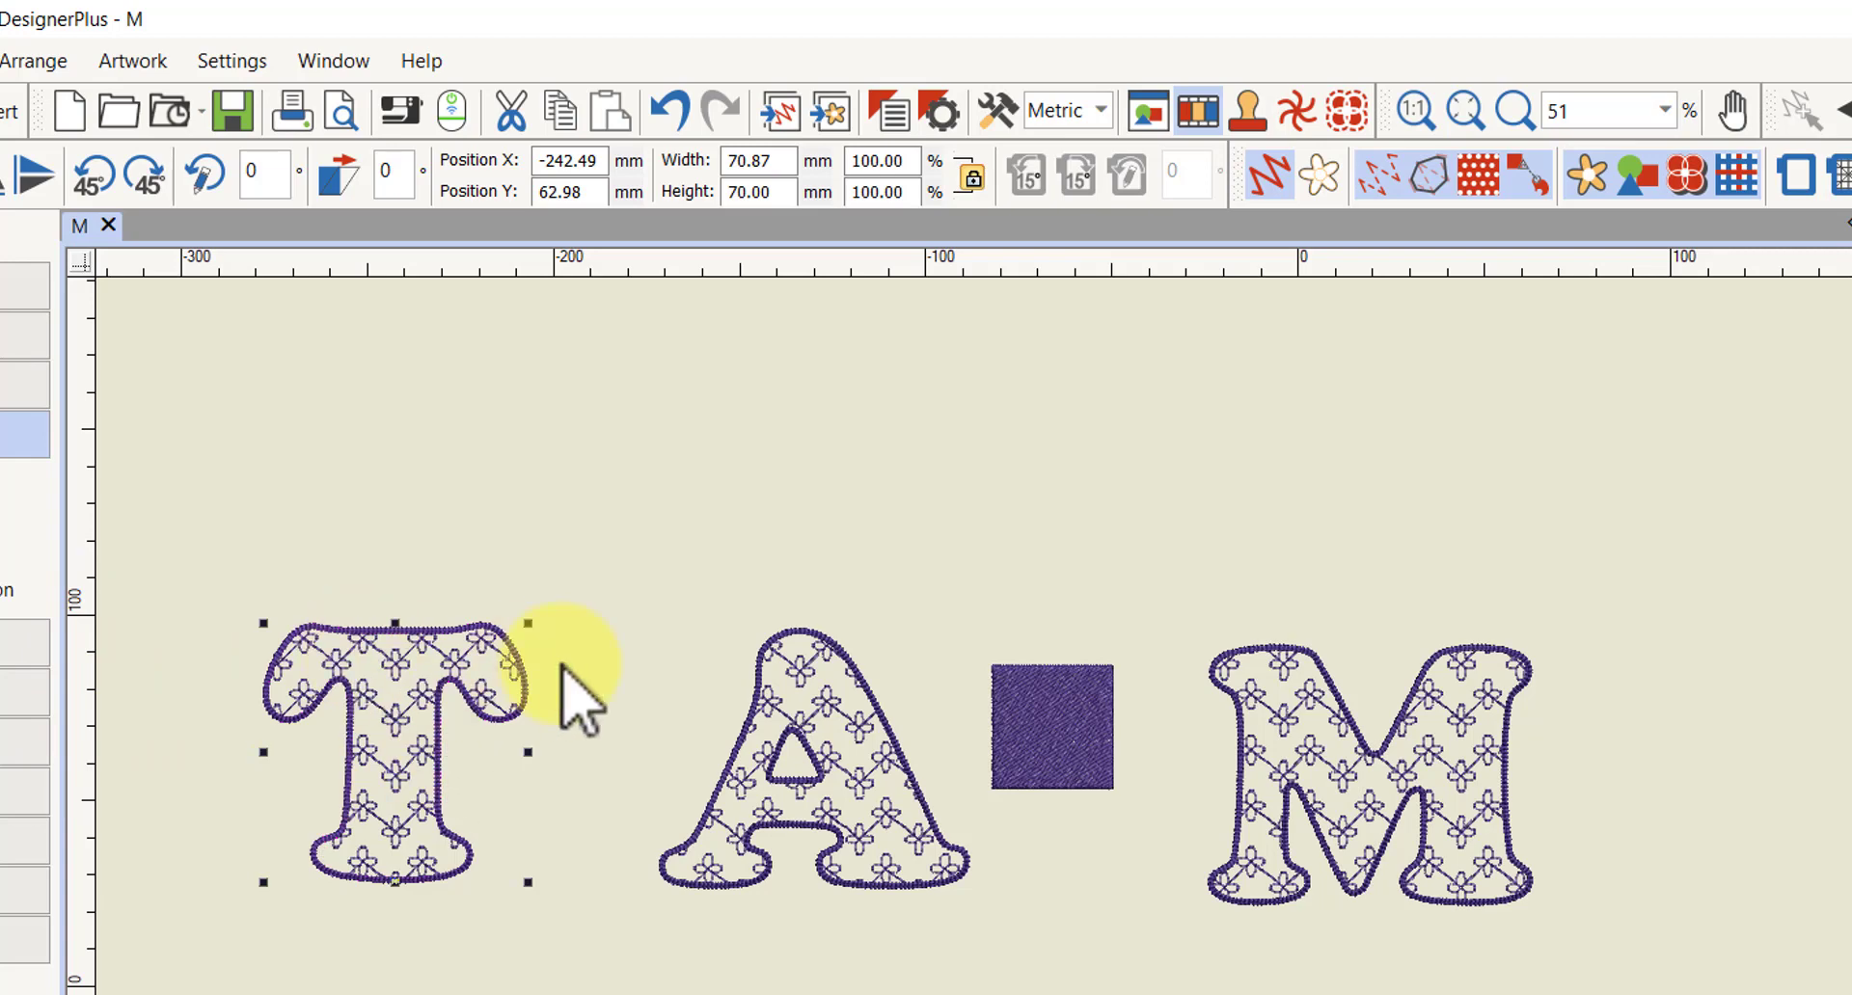
pyautogui.moveTo(1689, 743)
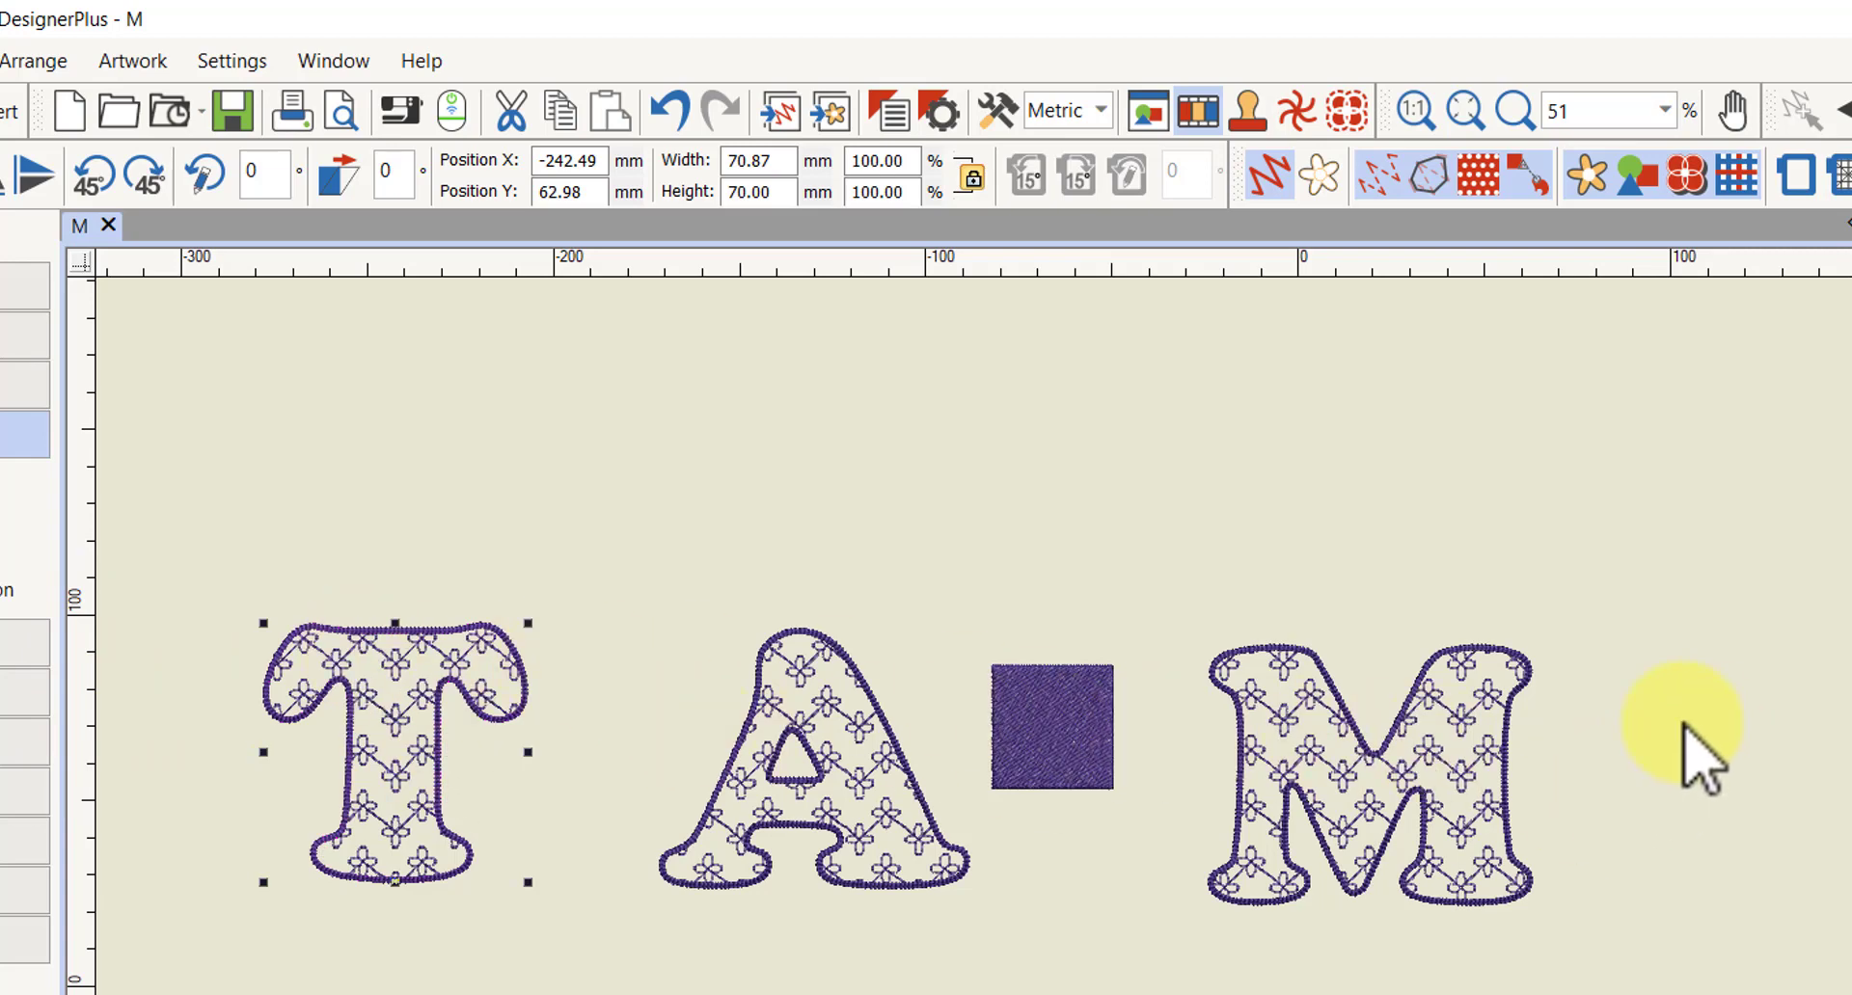
pyautogui.moveTo(1430, 815)
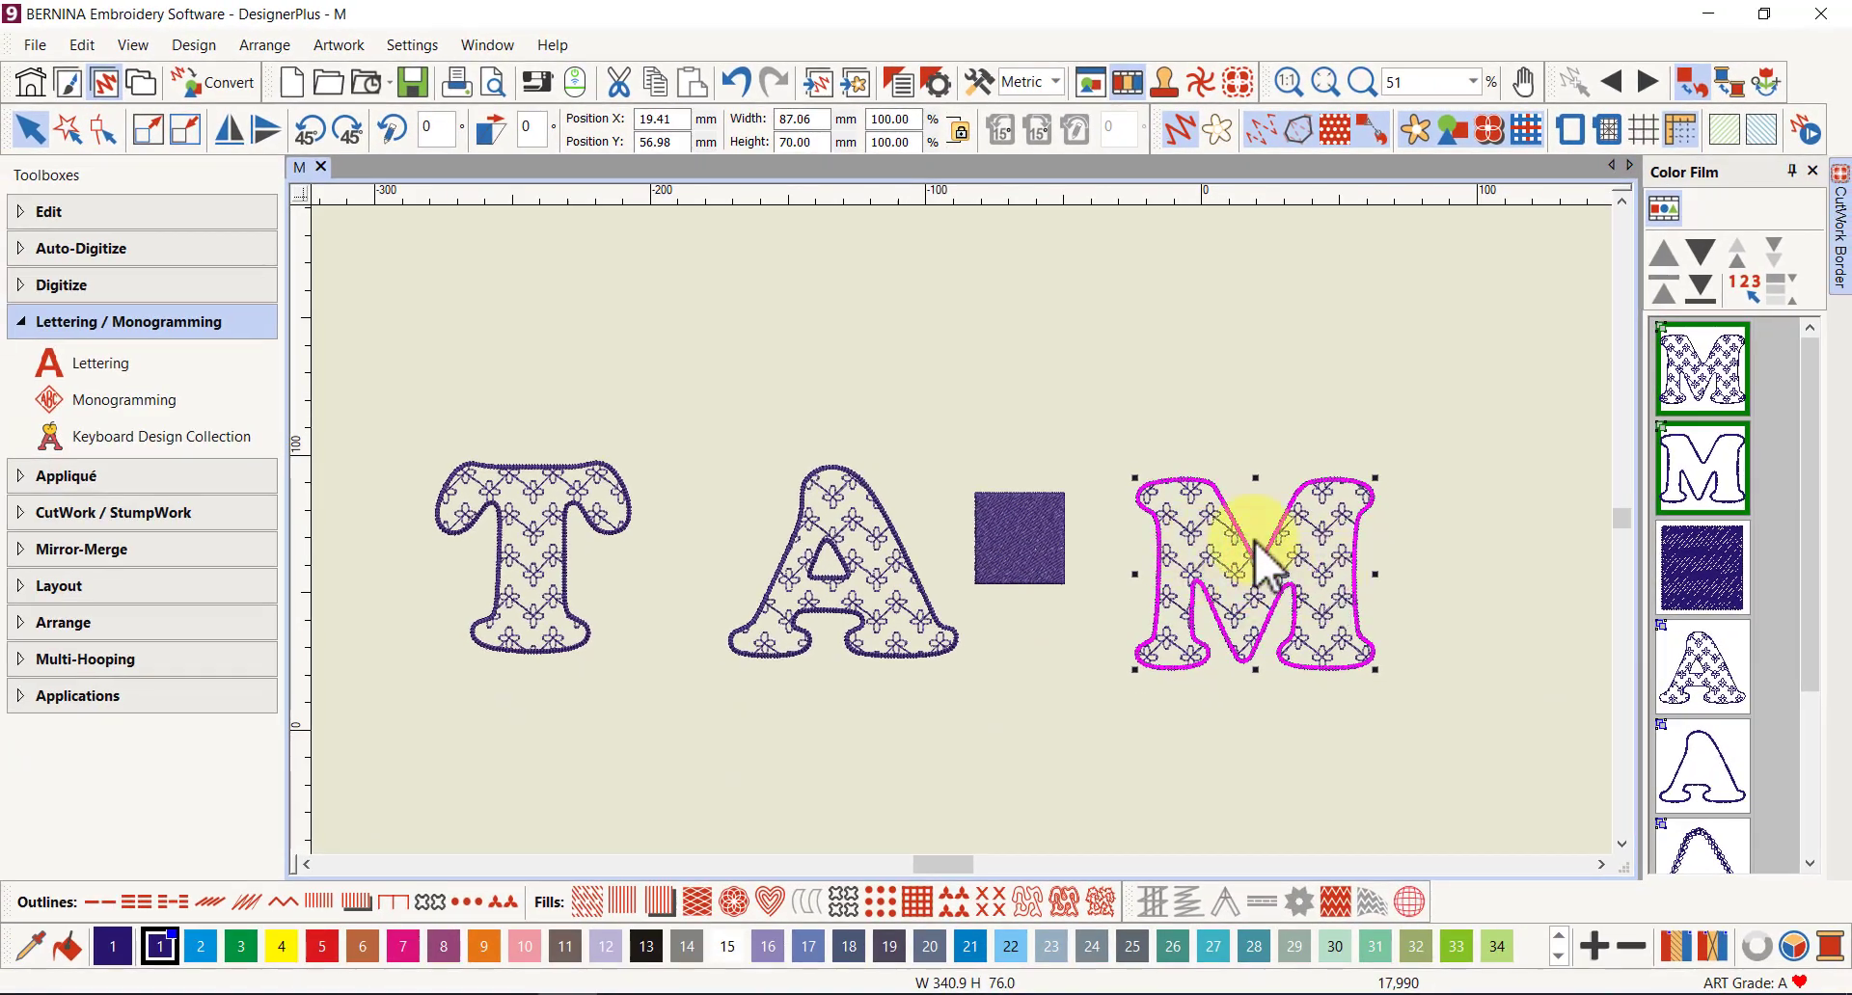
pyautogui.moveTo(1193, 555)
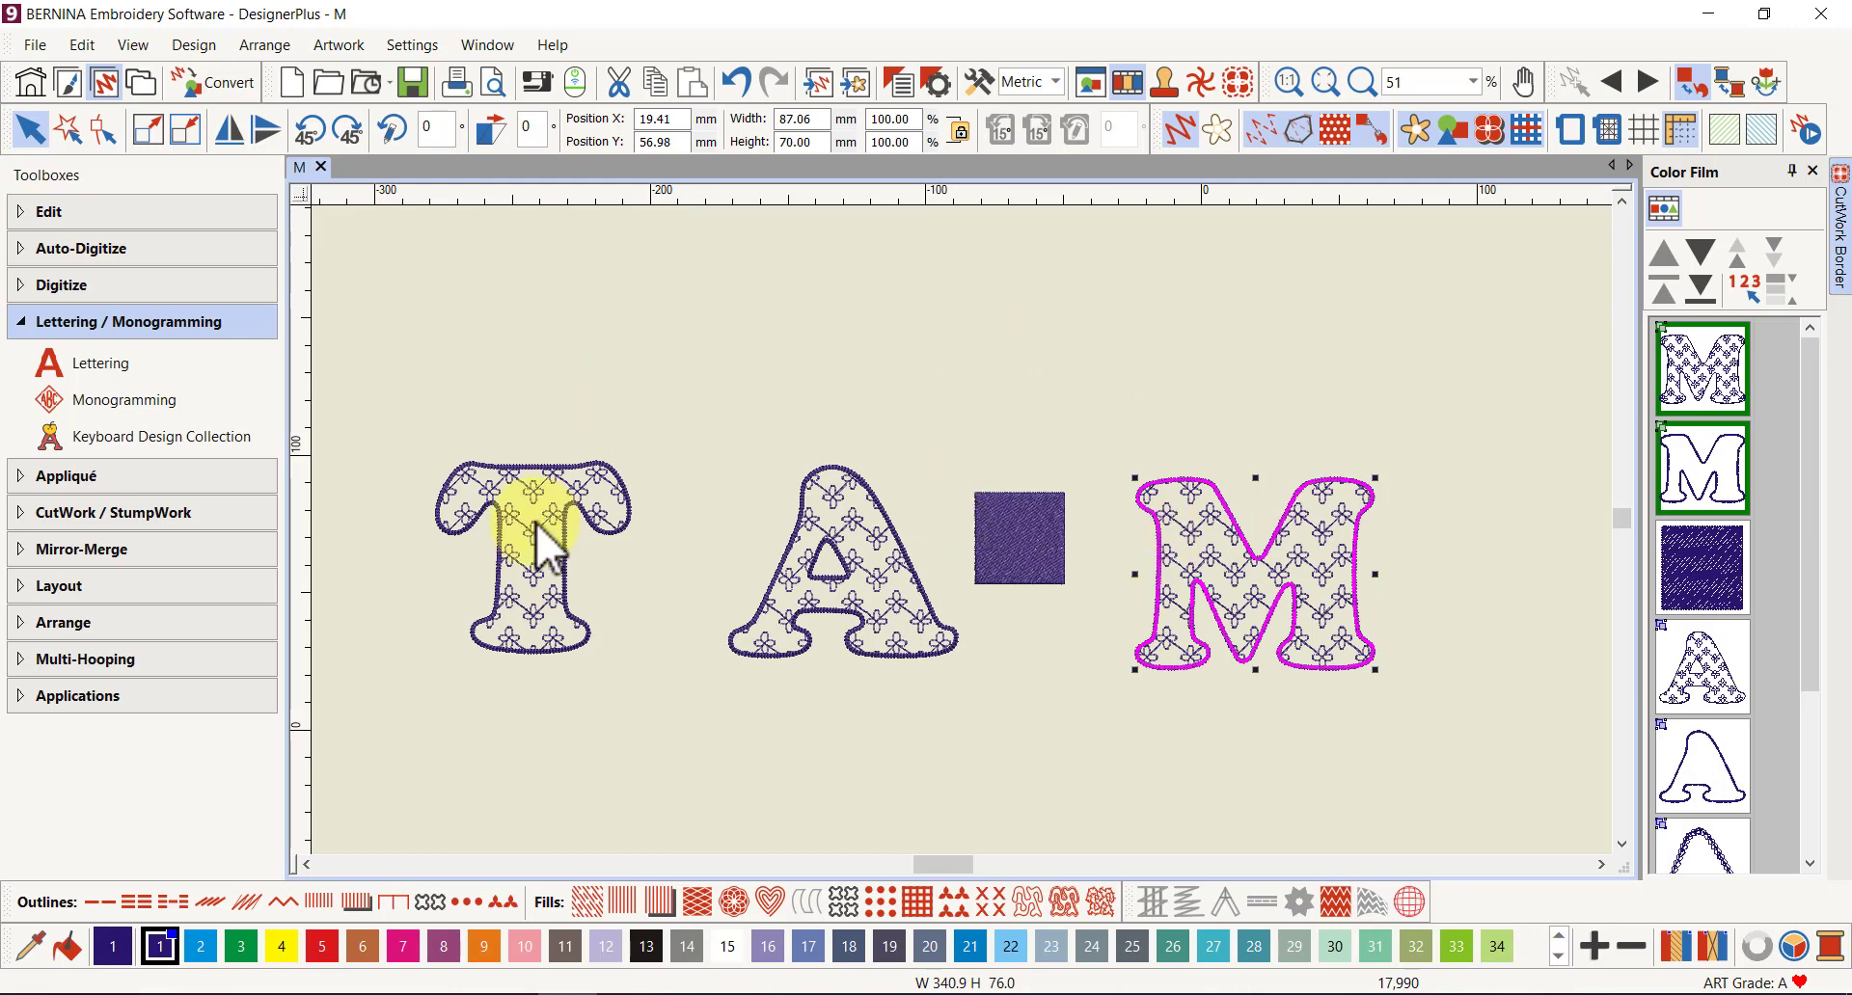
pyautogui.moveTo(631, 490)
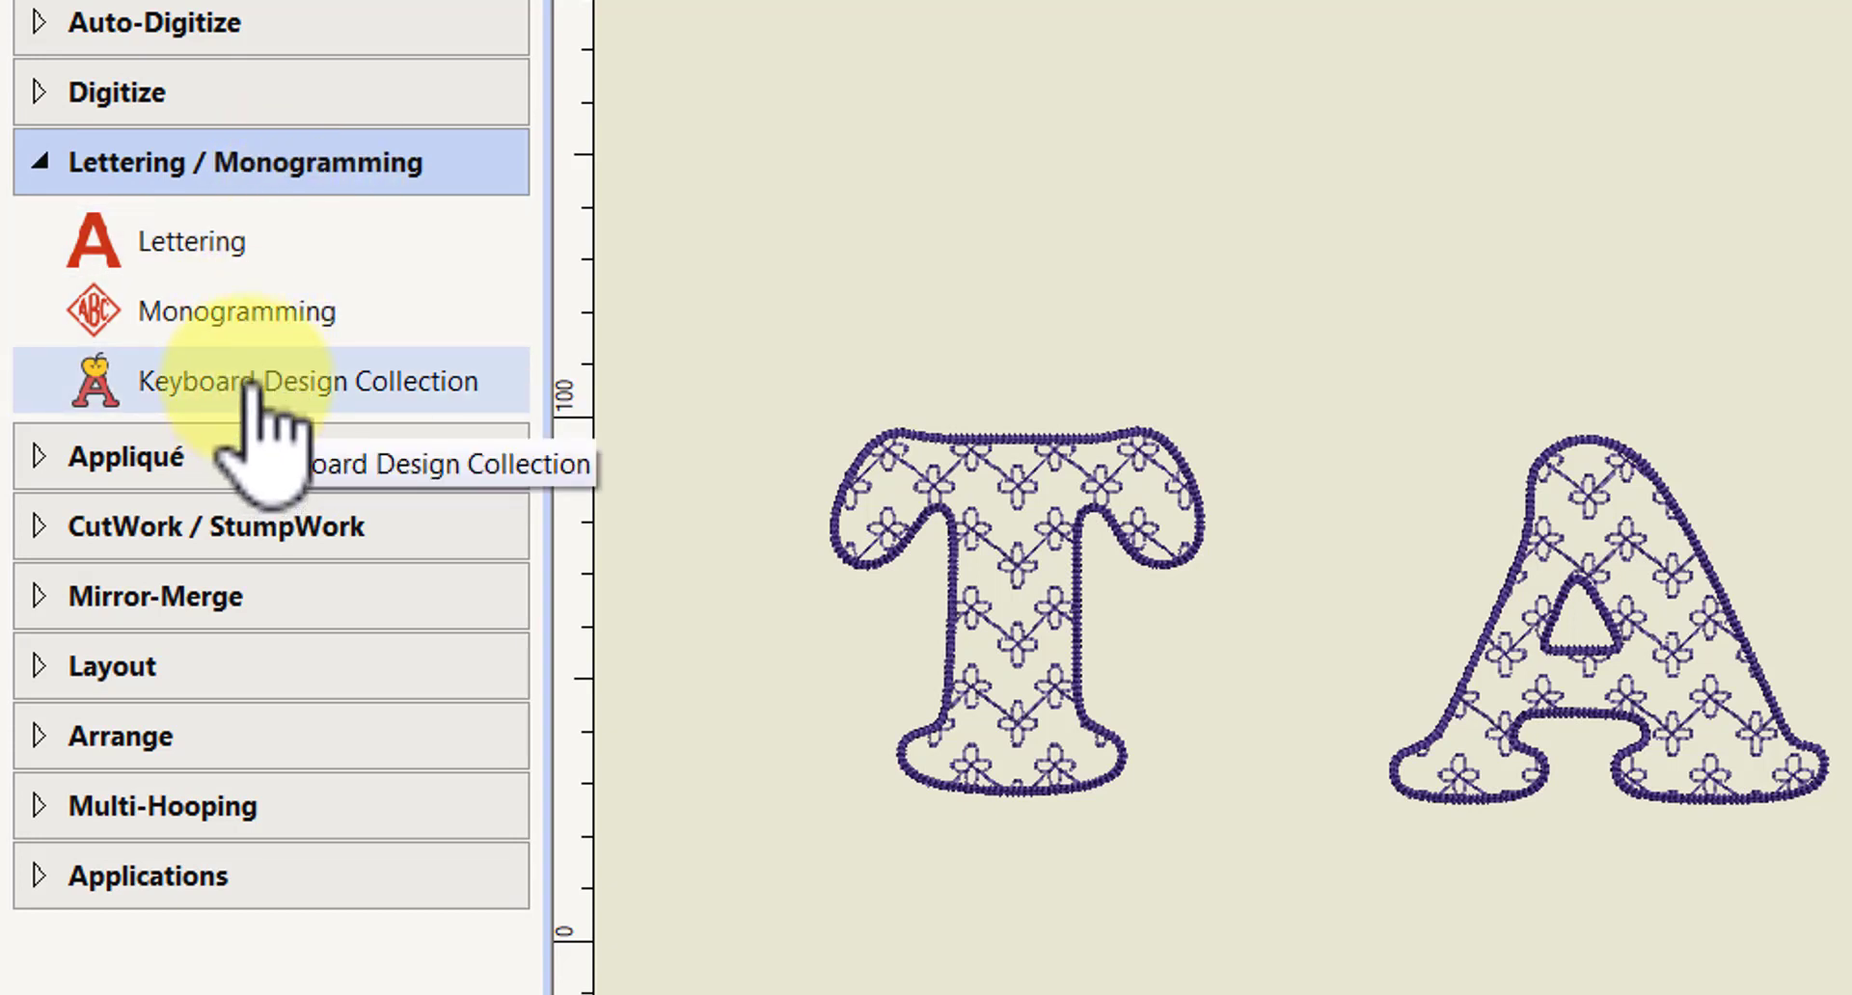
pyautogui.moveTo(272, 381)
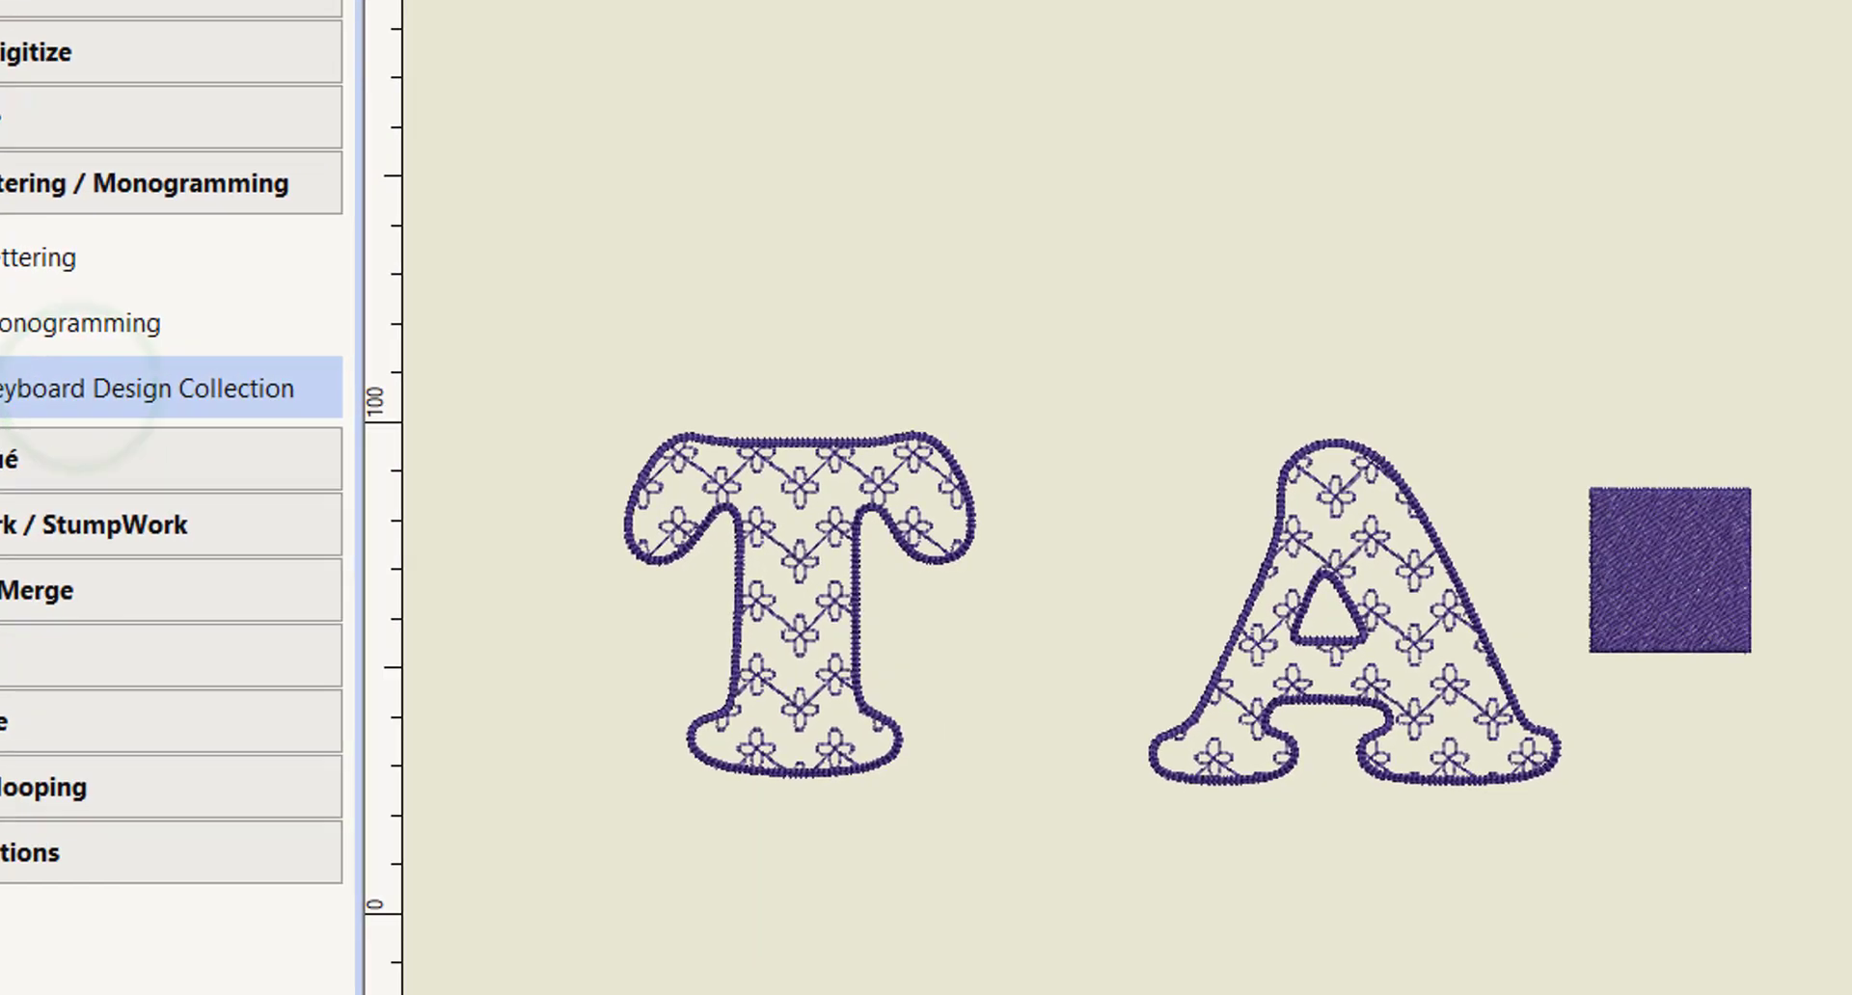
# Open the Keyboard Design Collection docker from the Lettering / Monogramming toolbox
pyautogui.click(153, 387)
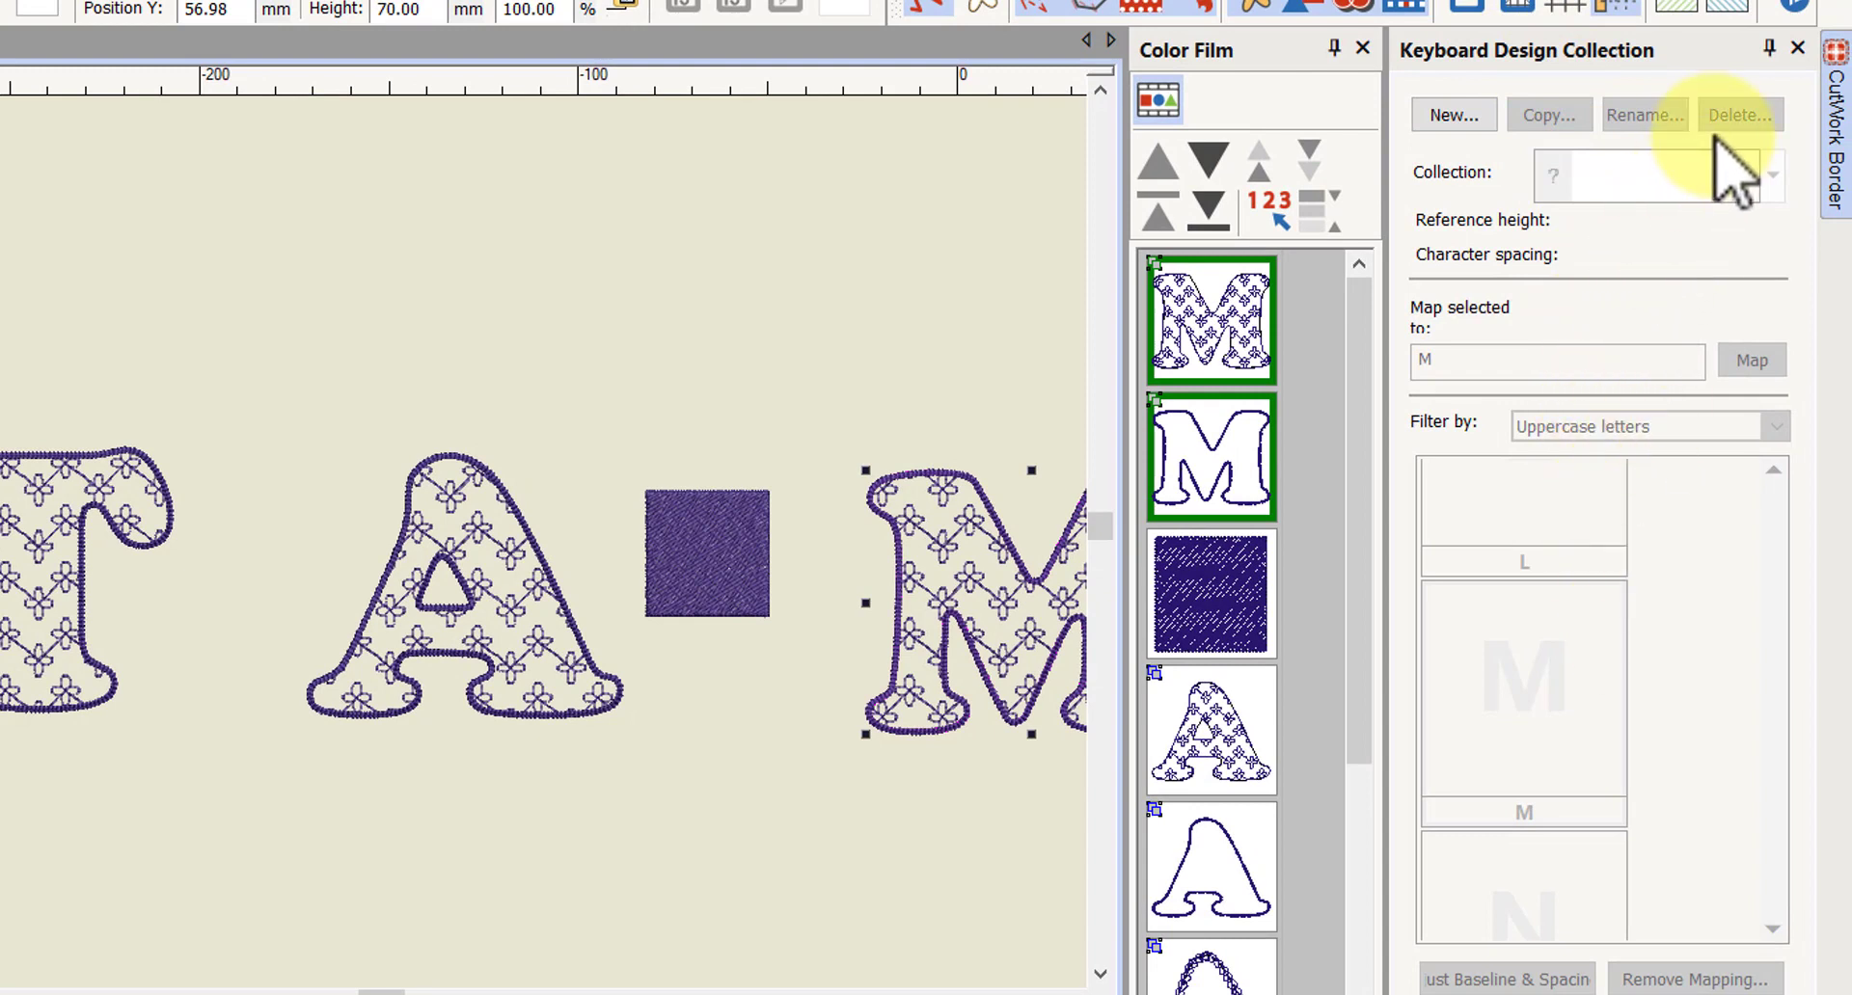
pyautogui.moveTo(1666, 130)
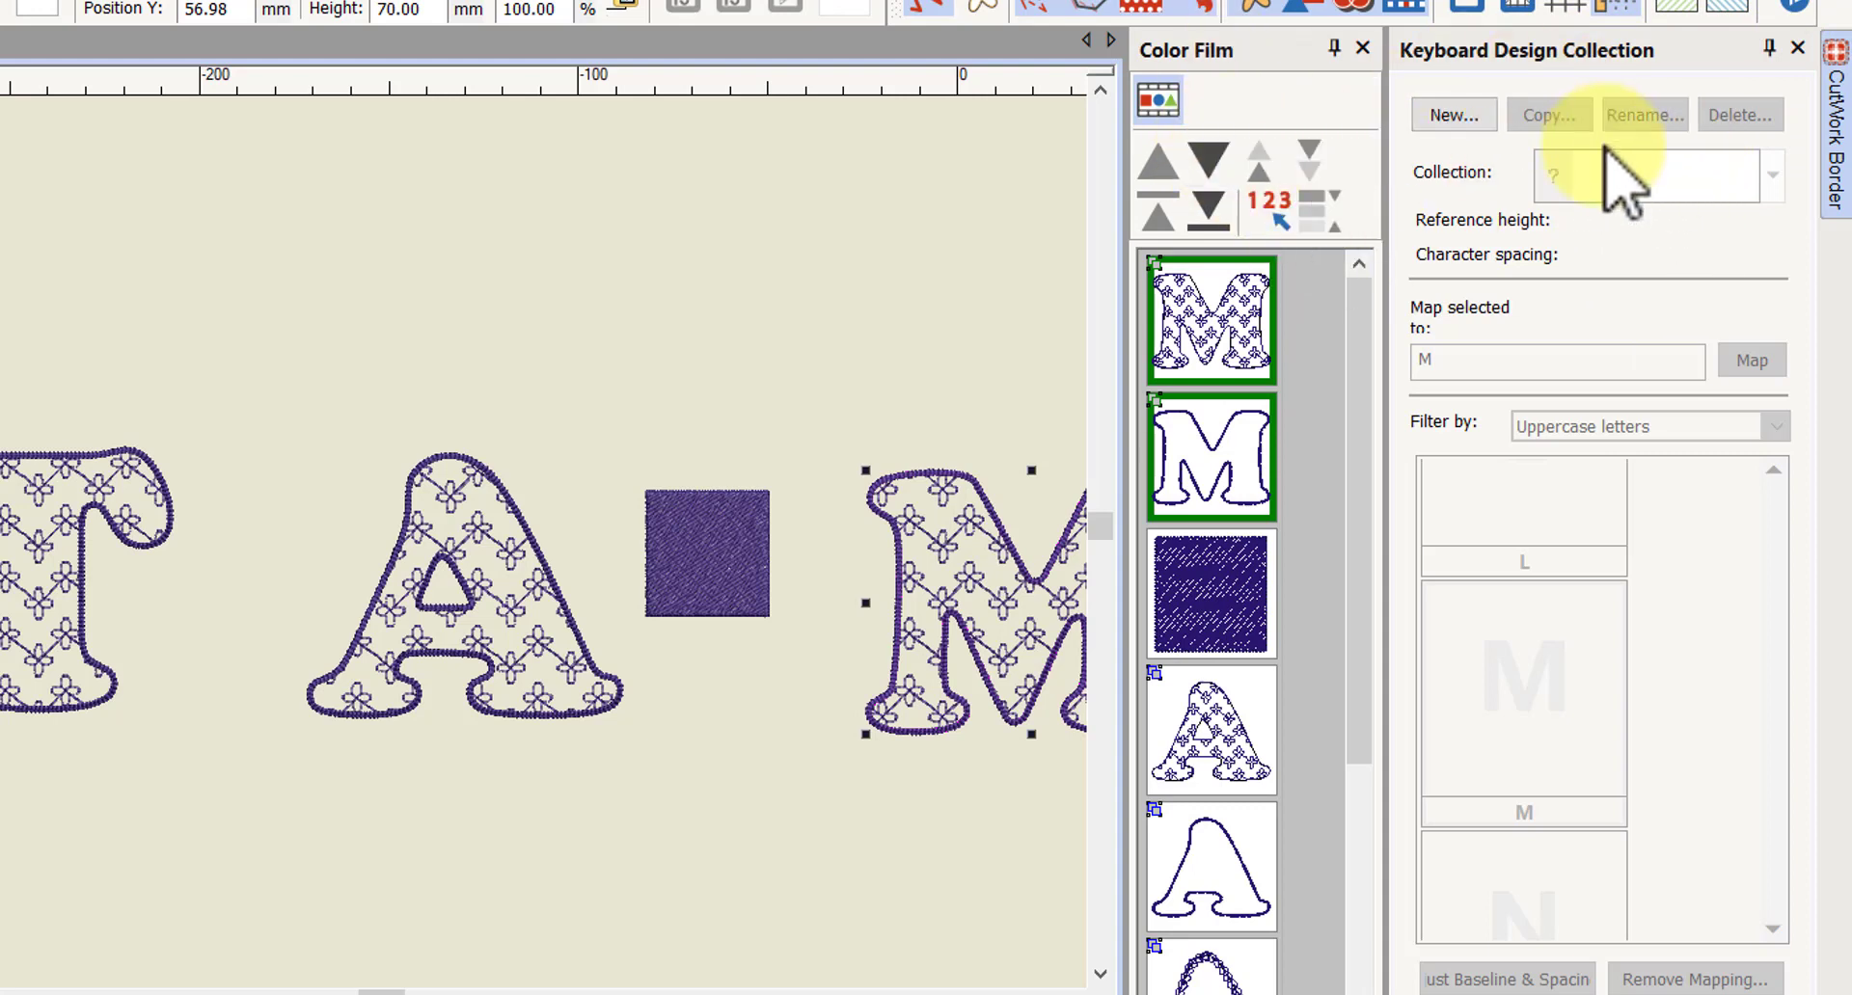
pyautogui.moveTo(1619, 194)
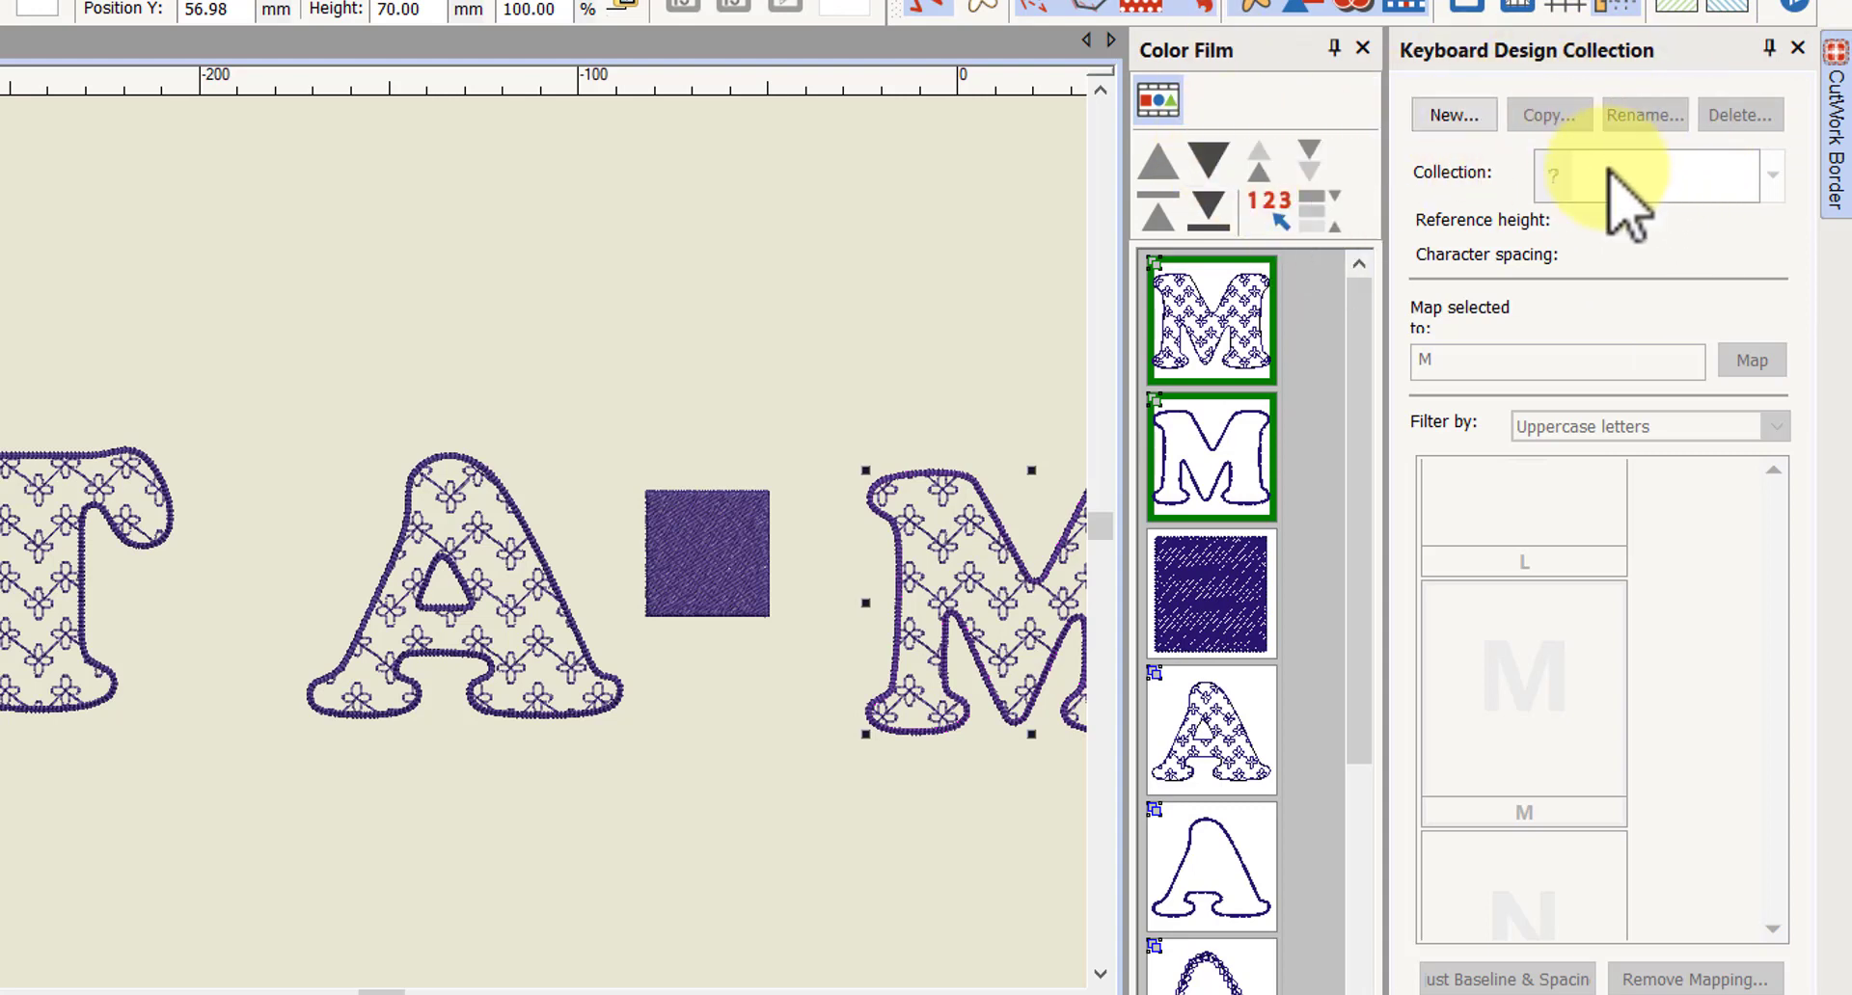
pyautogui.moveTo(1666, 295)
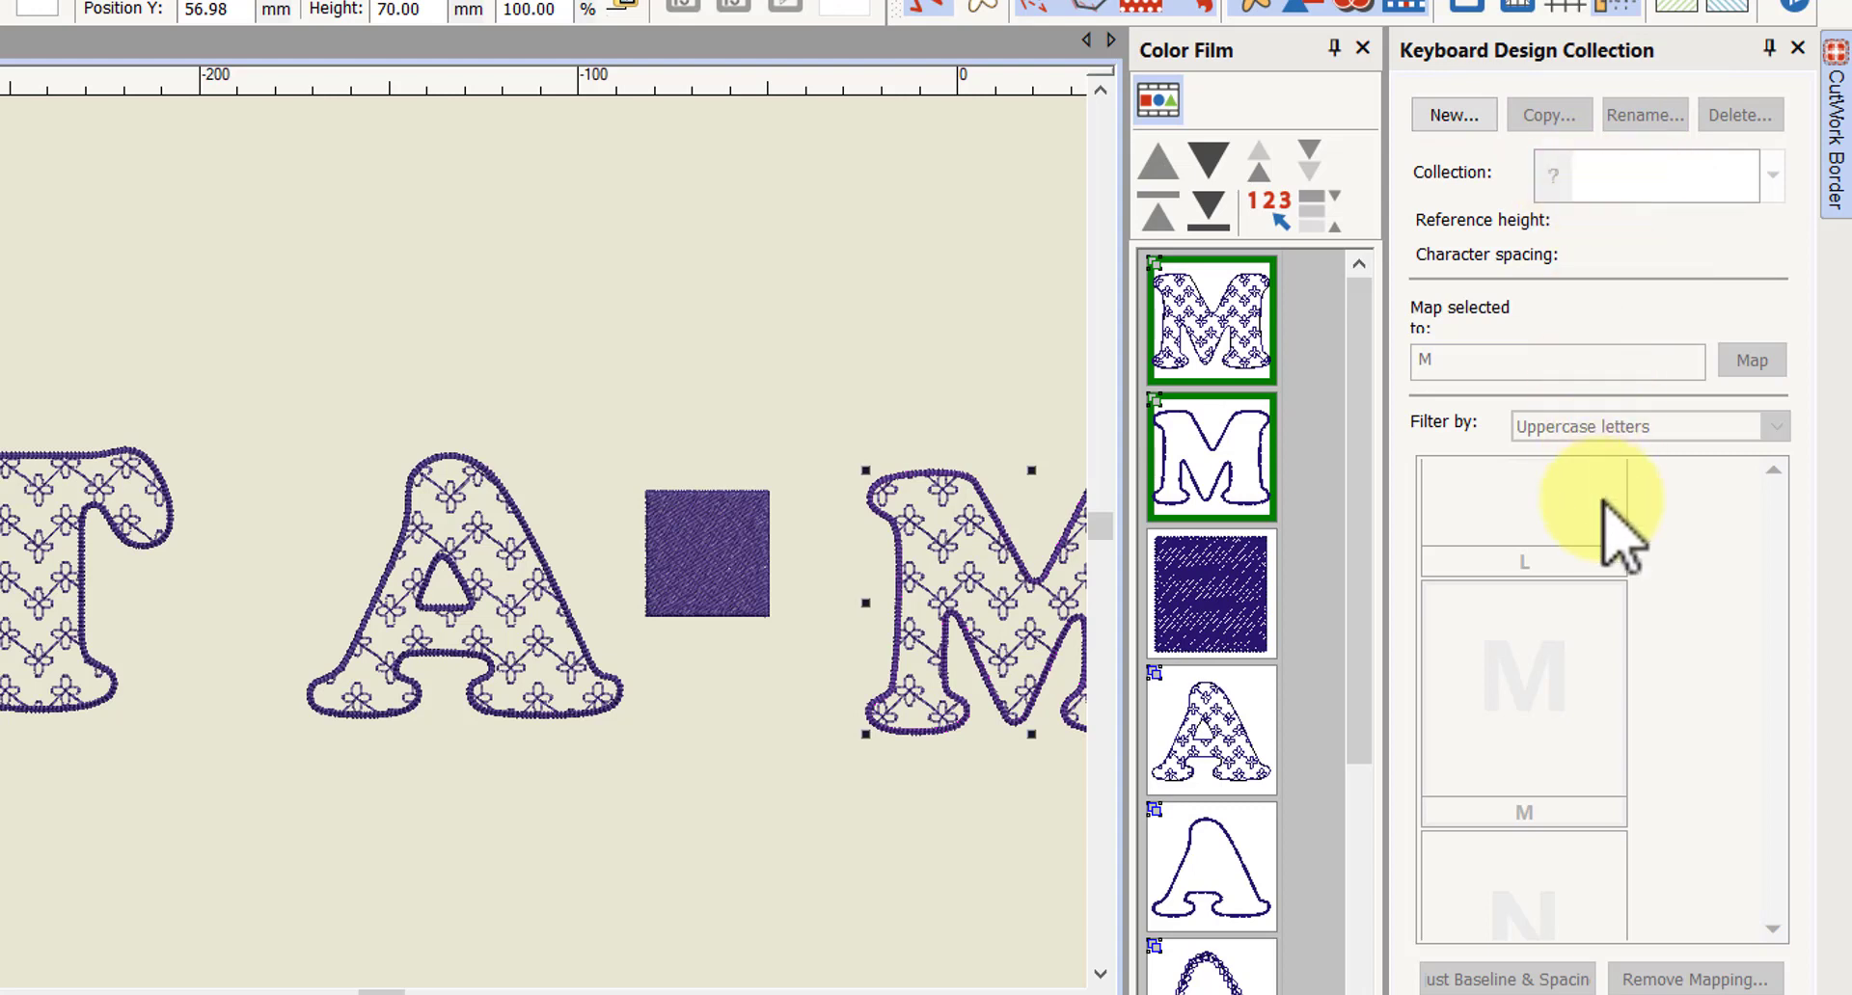
pyautogui.moveTo(1453, 116)
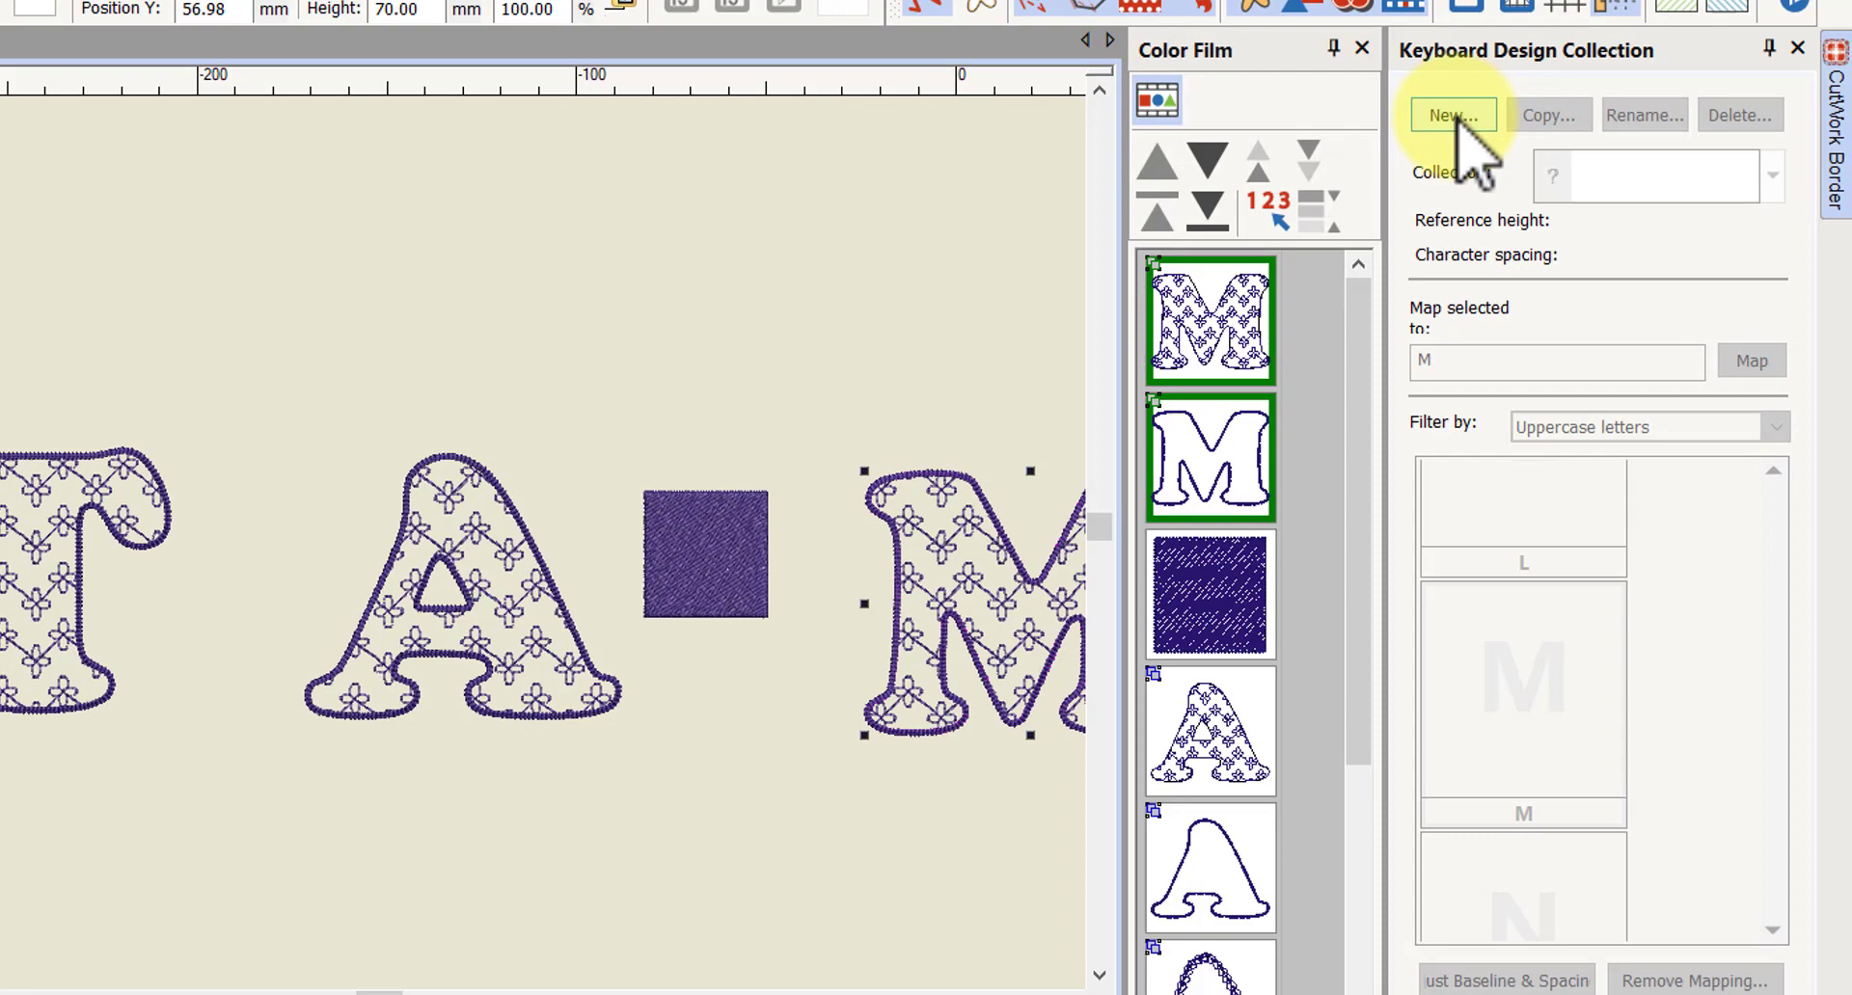
# Start a new keyboard design collection and enter 'test' as its name
pyautogui.click(1451, 115)
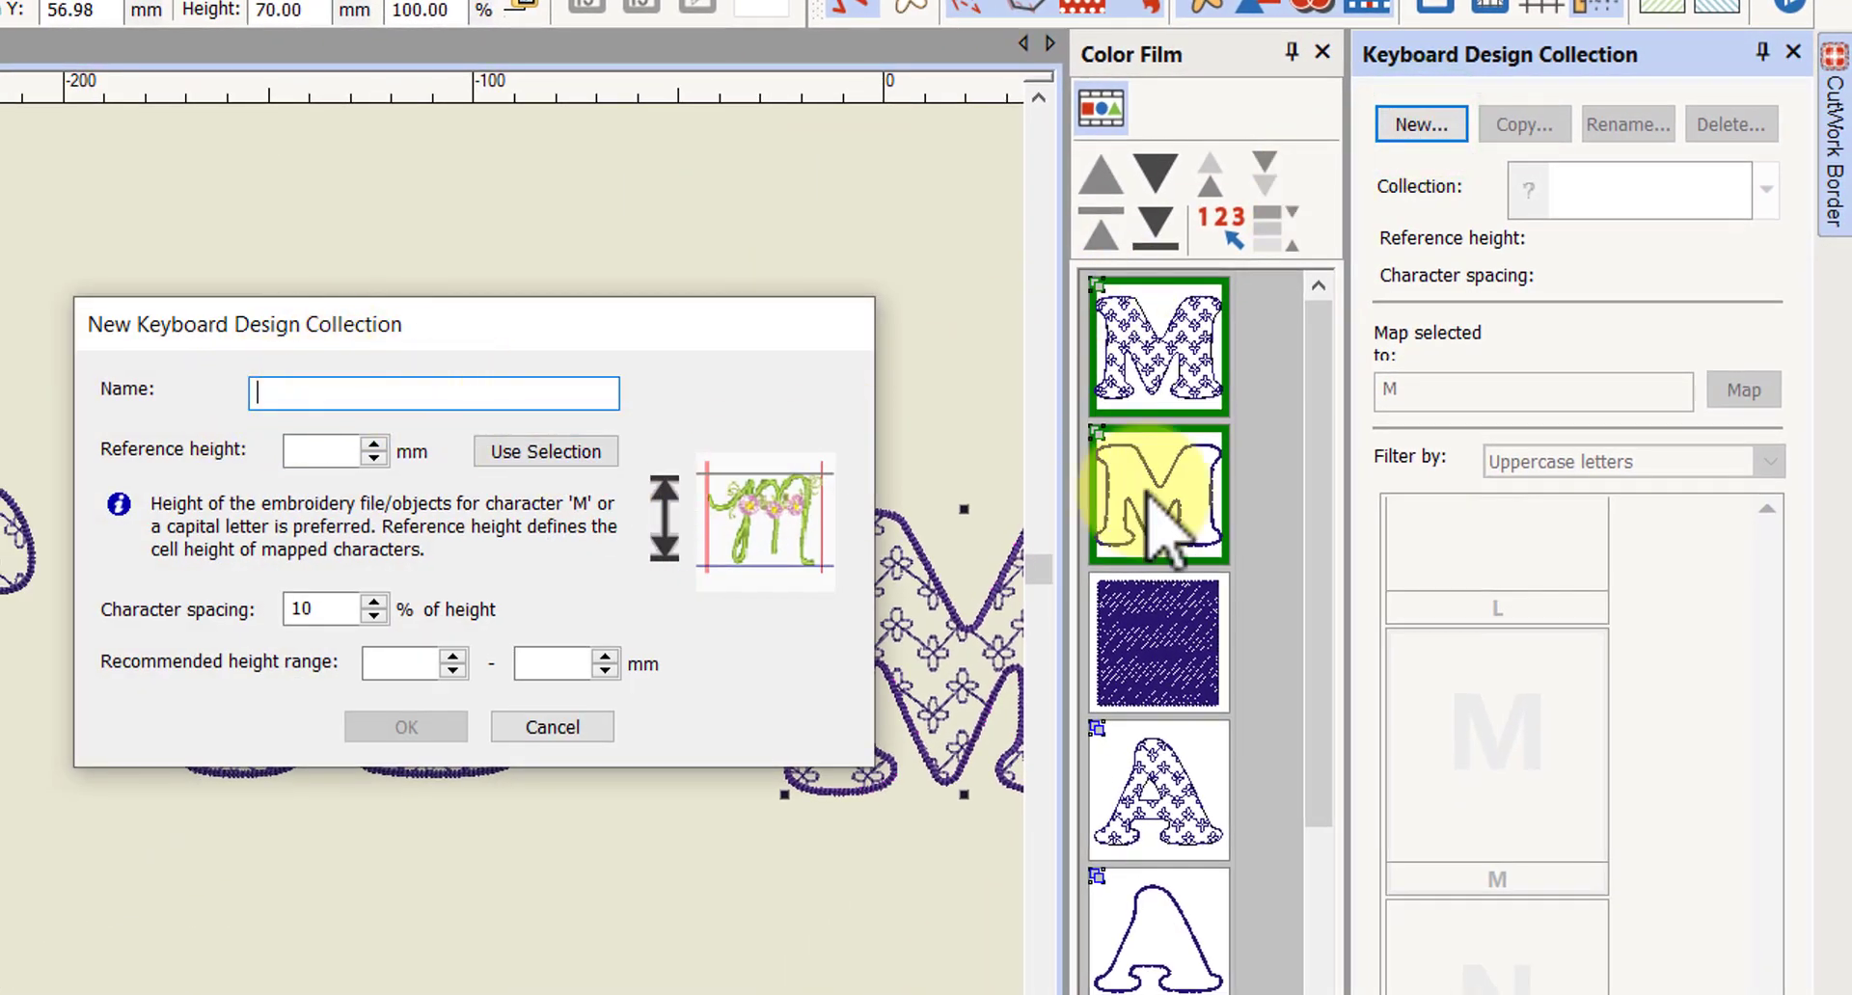
pyautogui.write('test')
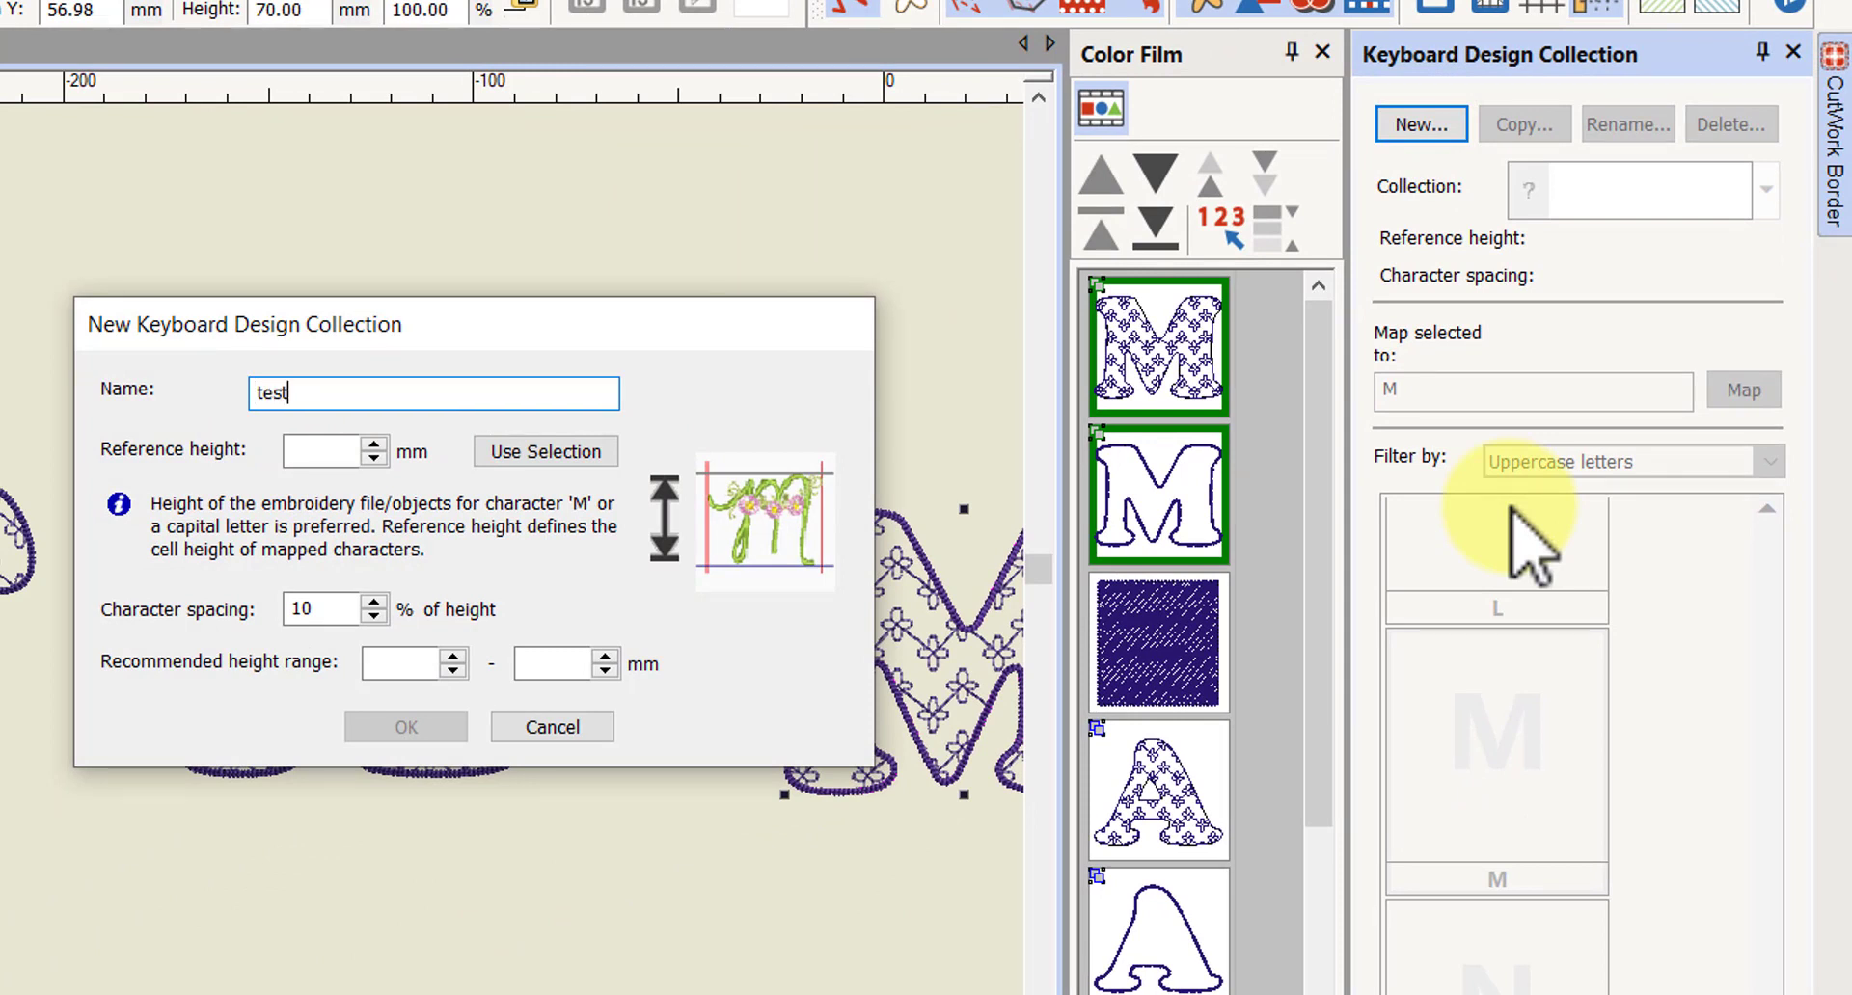
pyautogui.moveTo(266, 454)
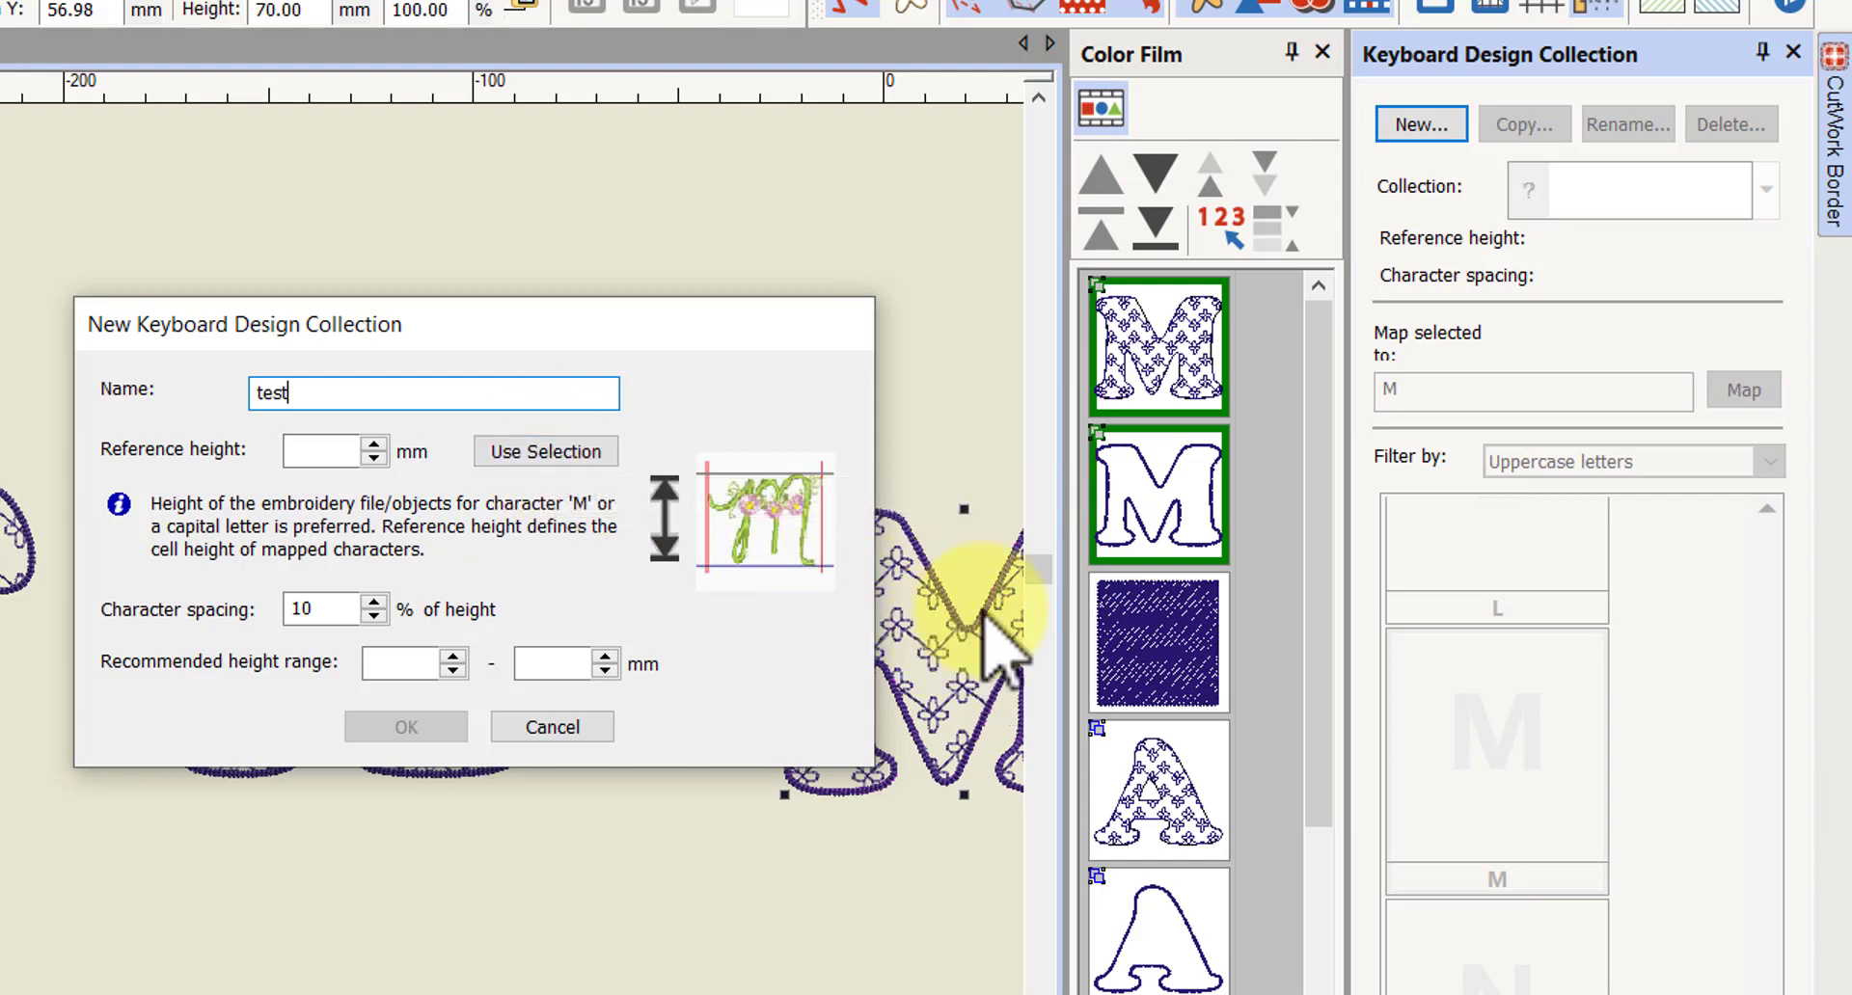
pyautogui.moveTo(544, 452)
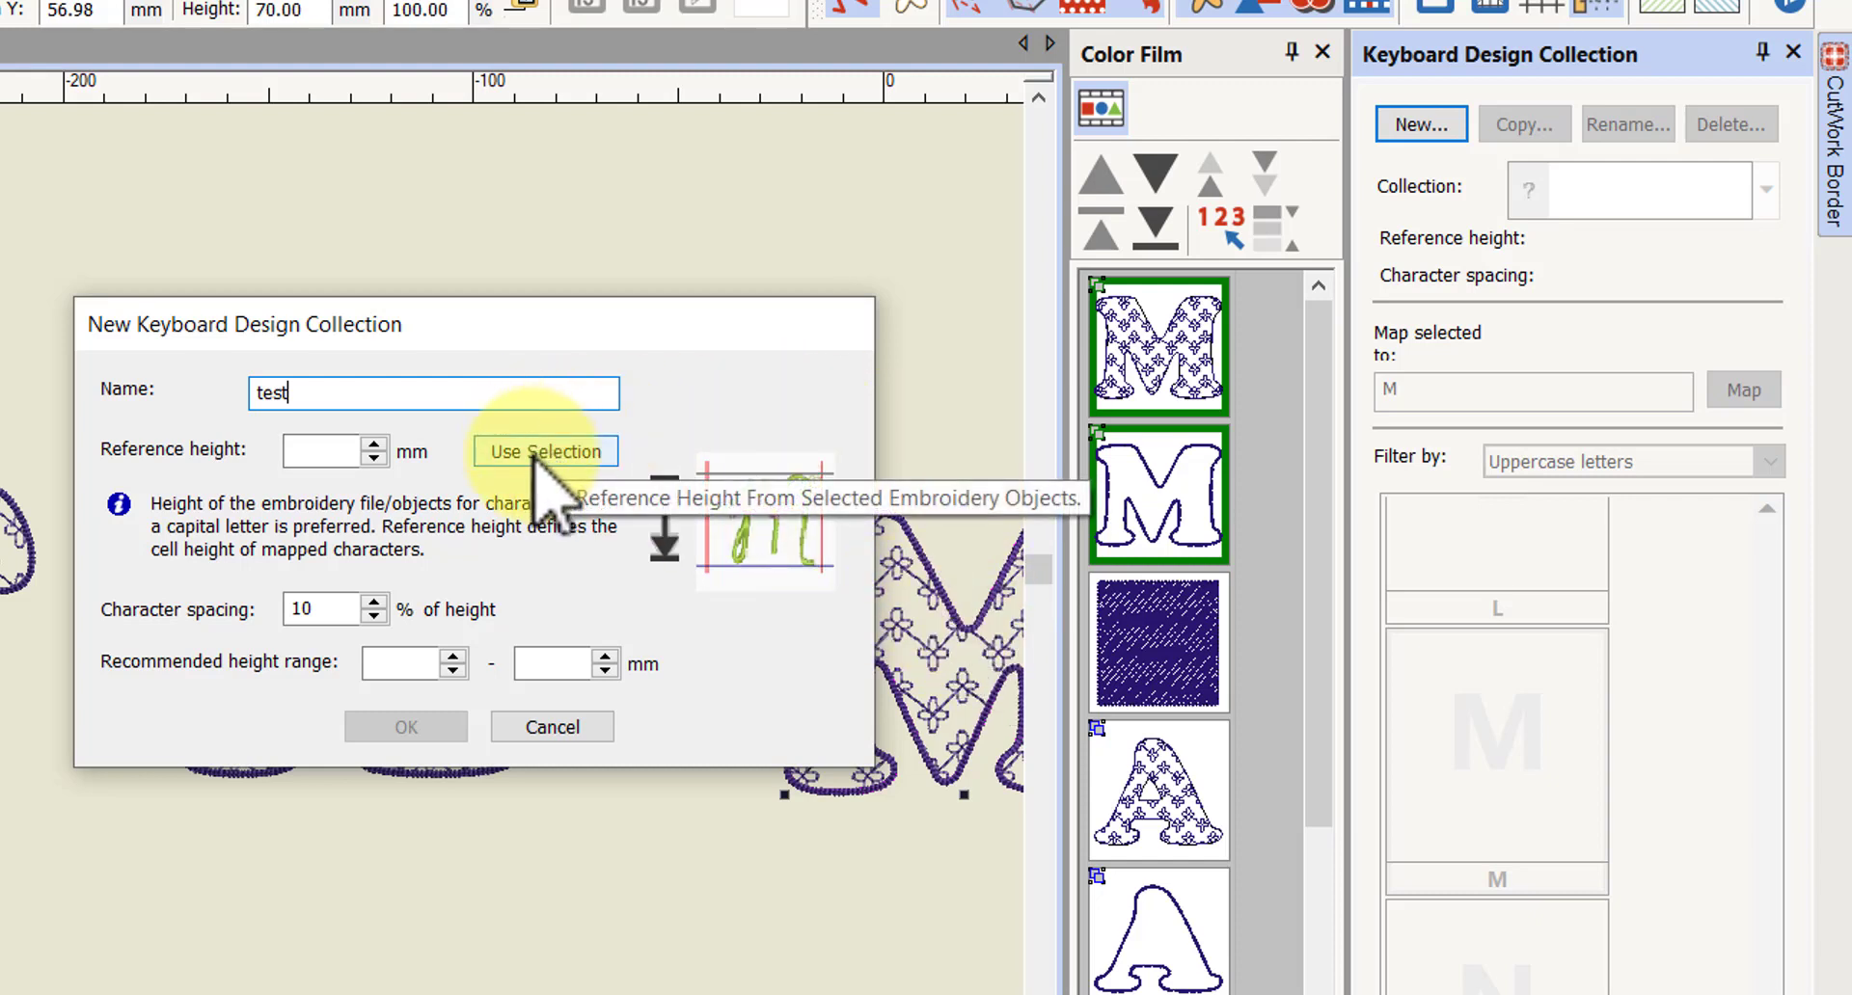
# Take the 70.00 mm reference height from the selected appliqué M, keeping 10% spacing
pyautogui.click(544, 452)
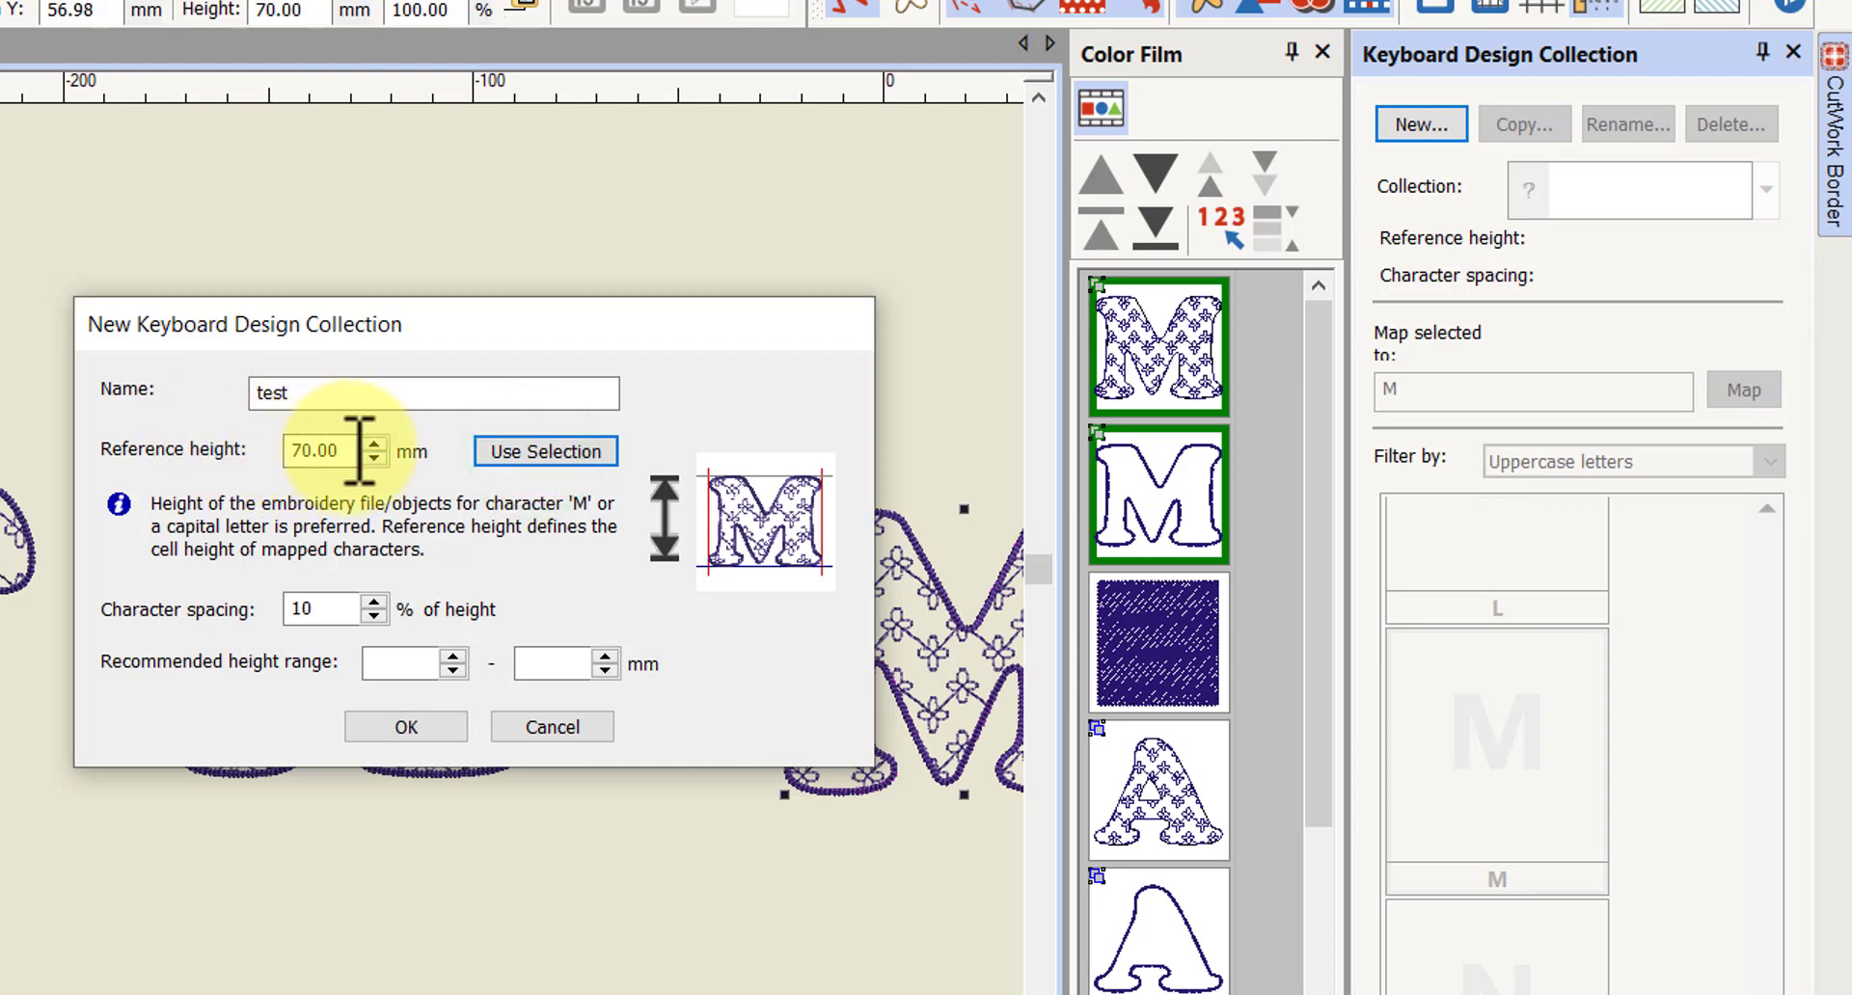
pyautogui.moveTo(195, 662)
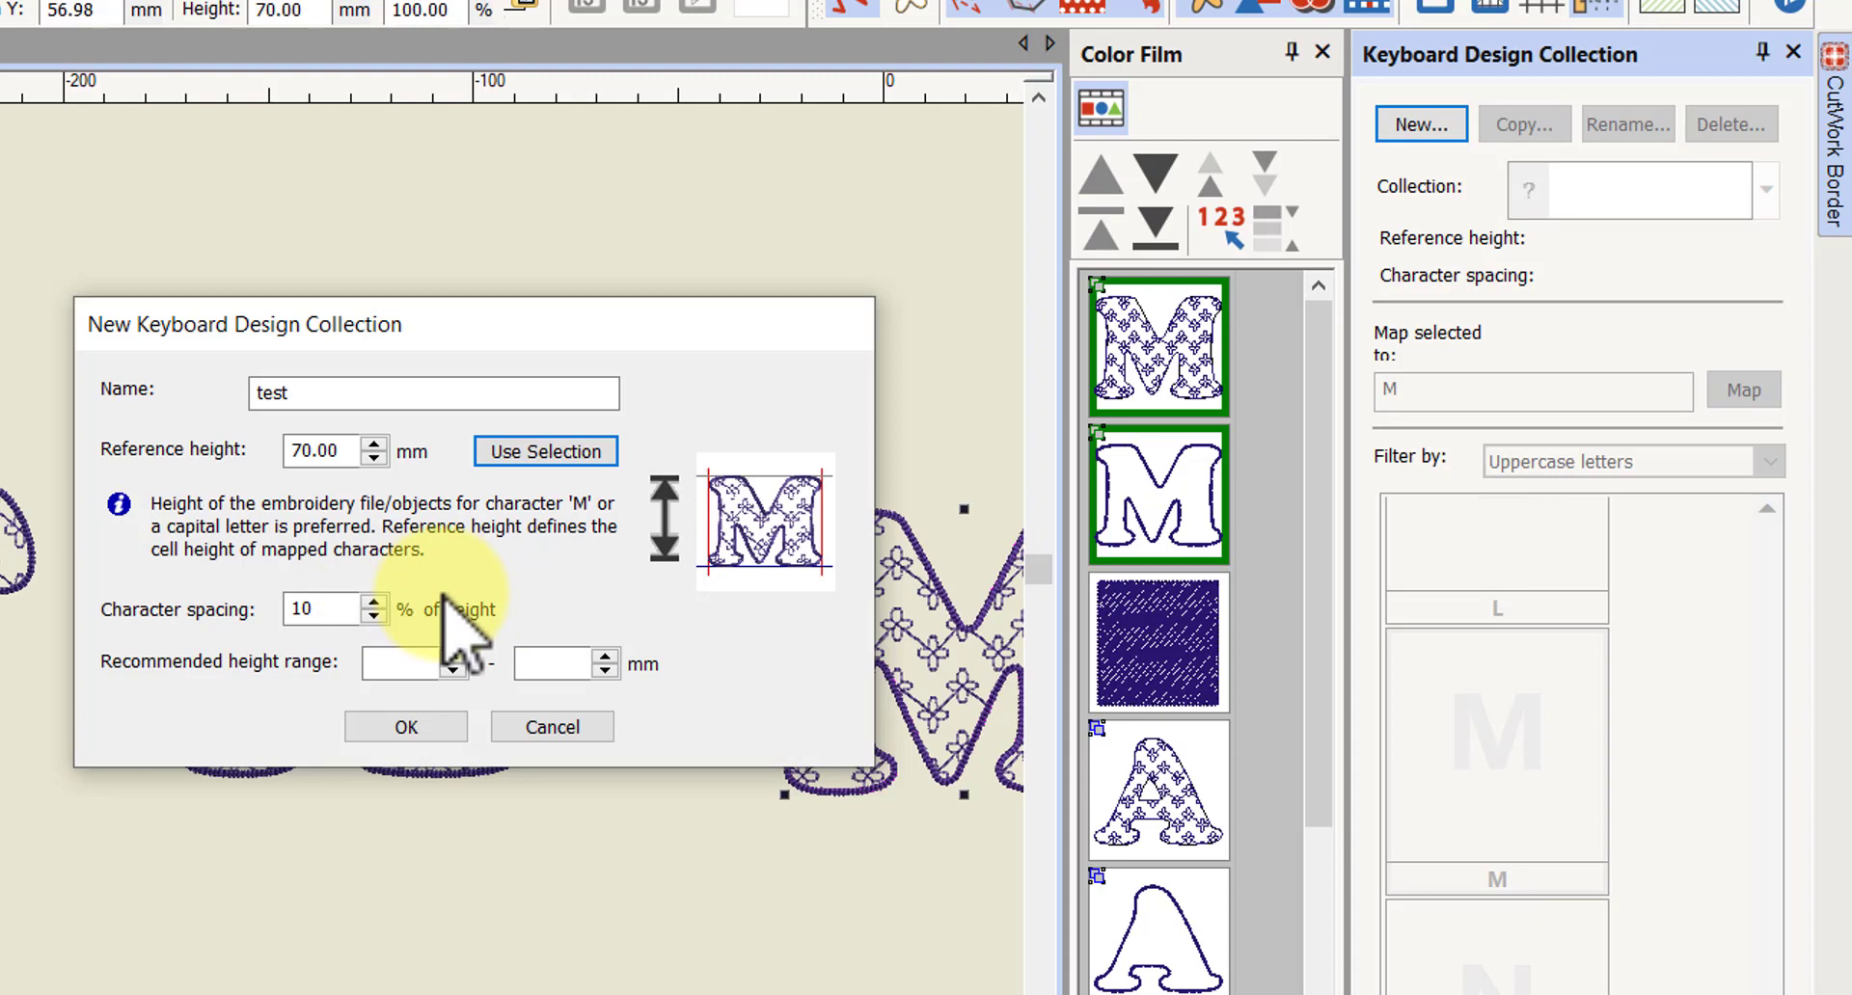
pyautogui.moveTo(530, 620)
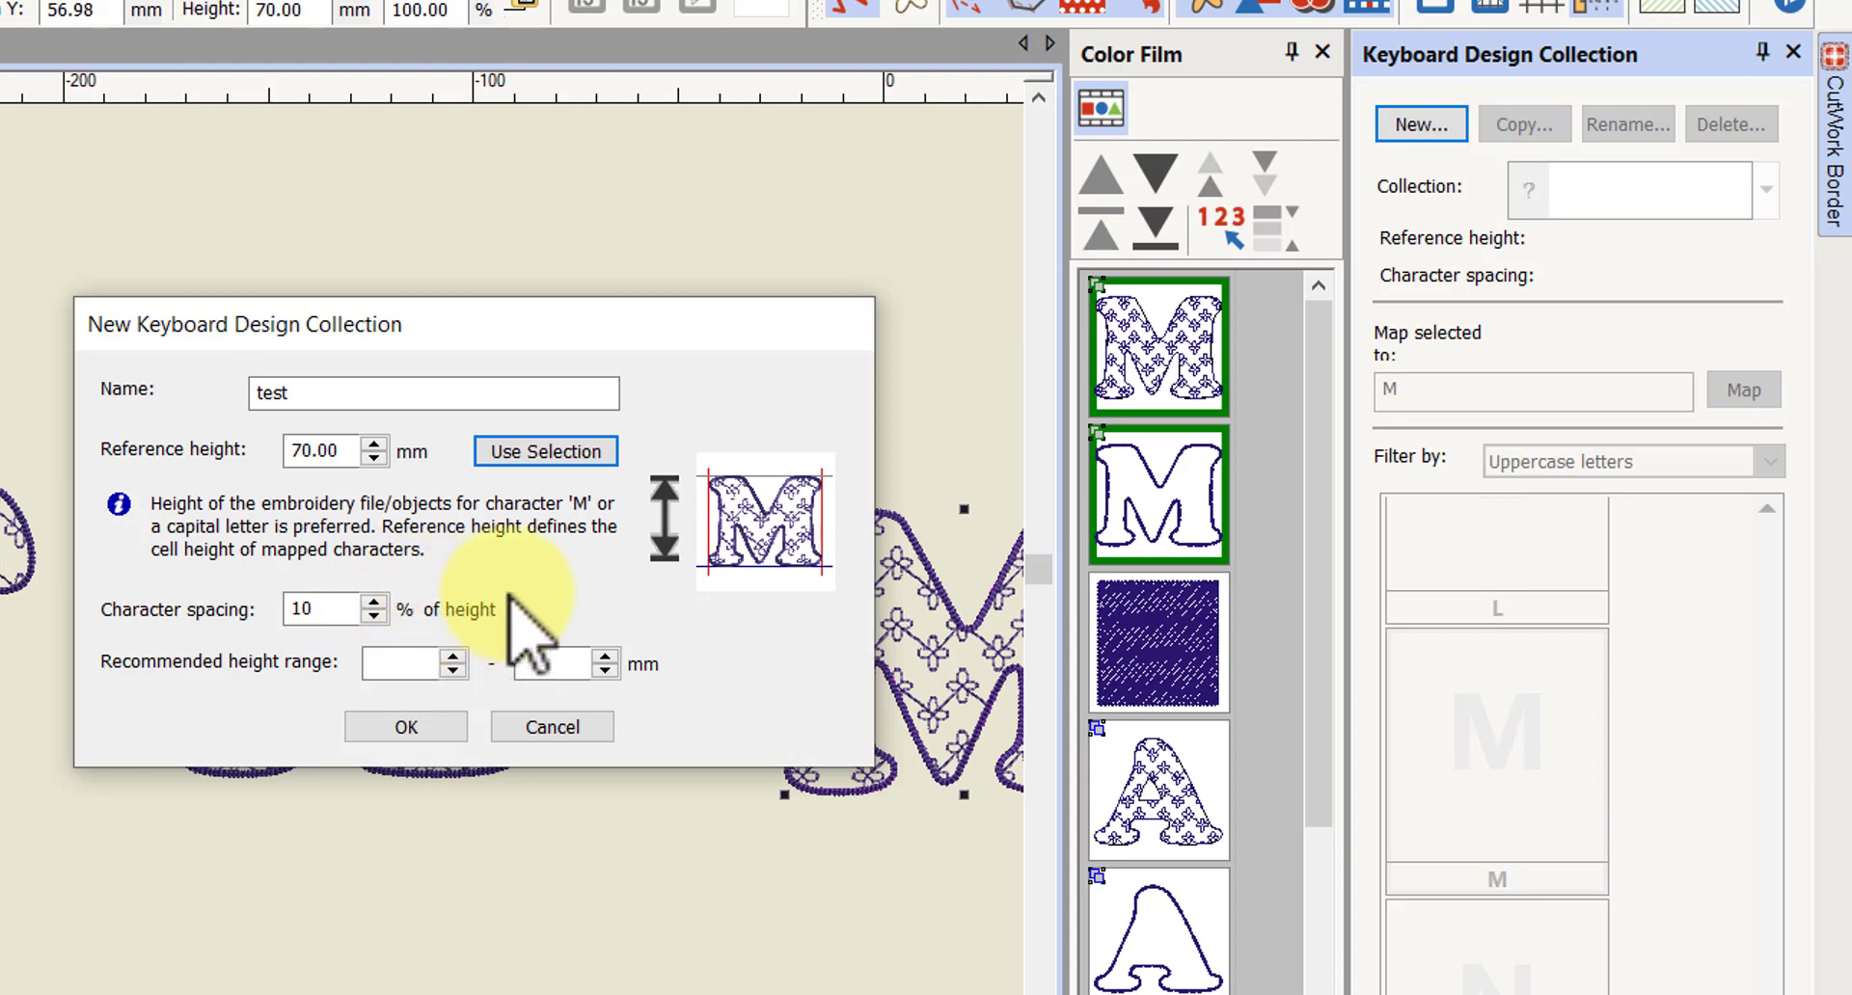
pyautogui.moveTo(537, 668)
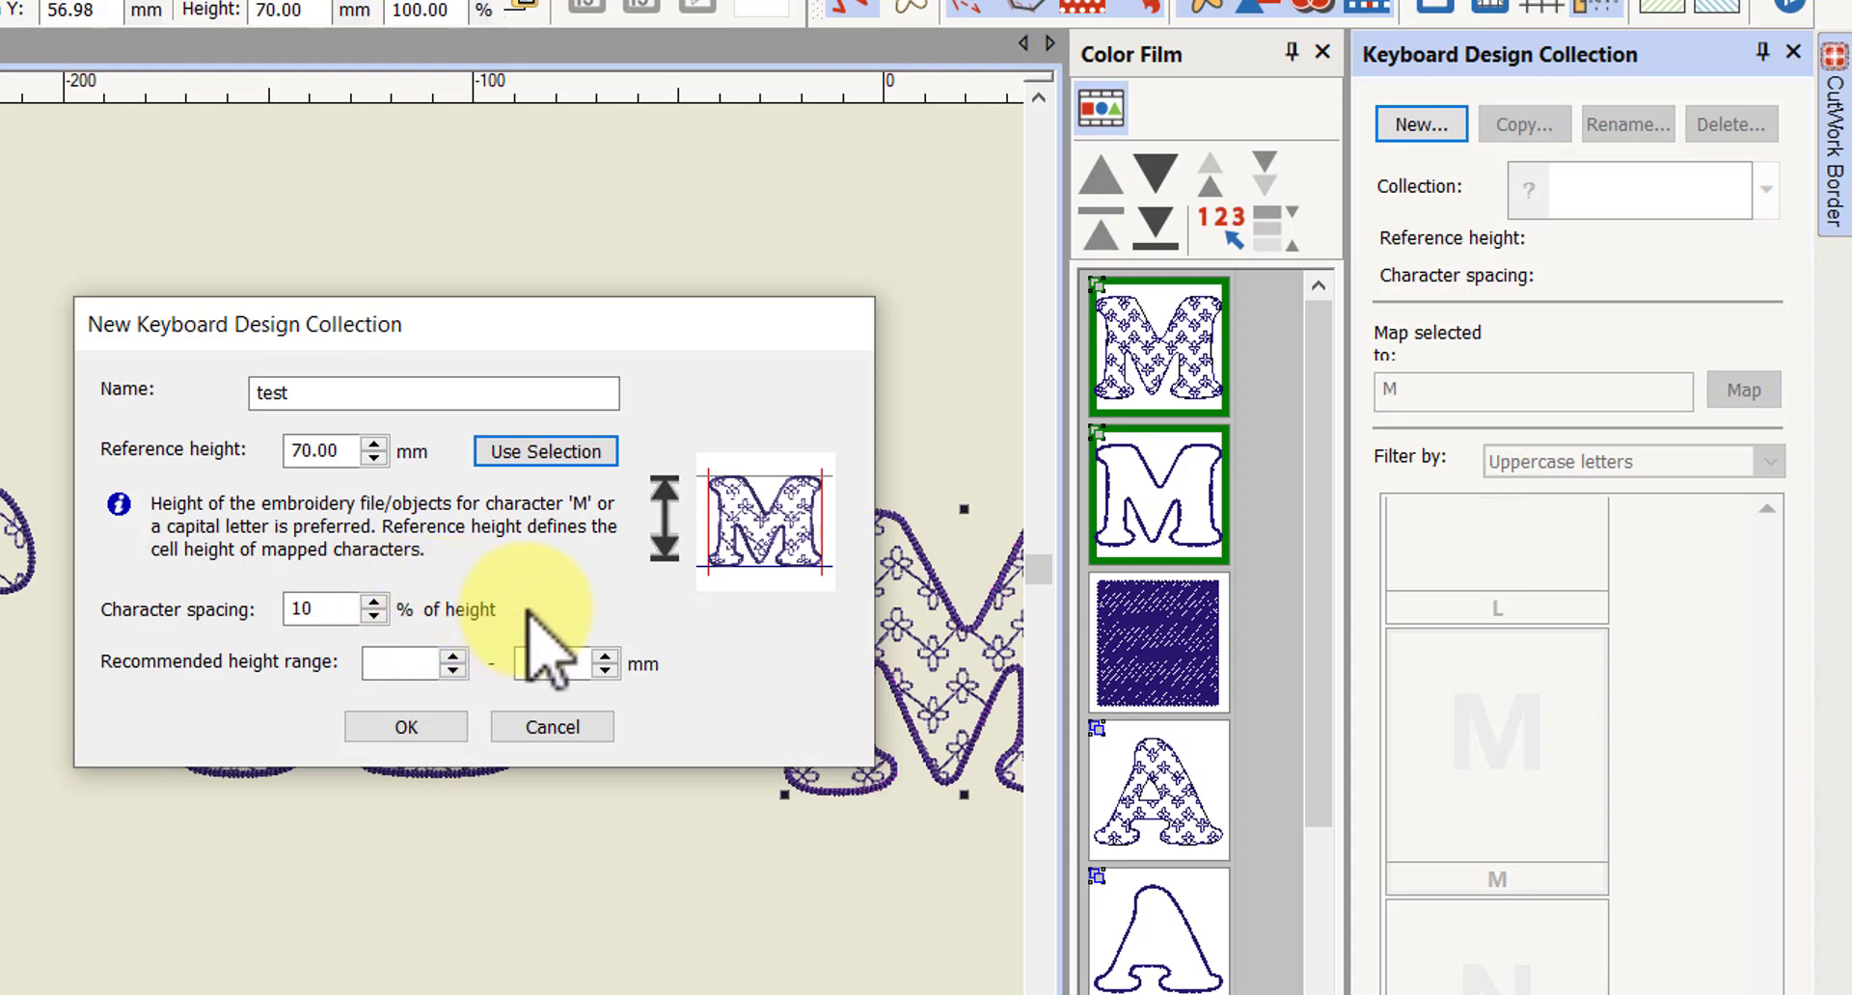
pyautogui.moveTo(538, 638)
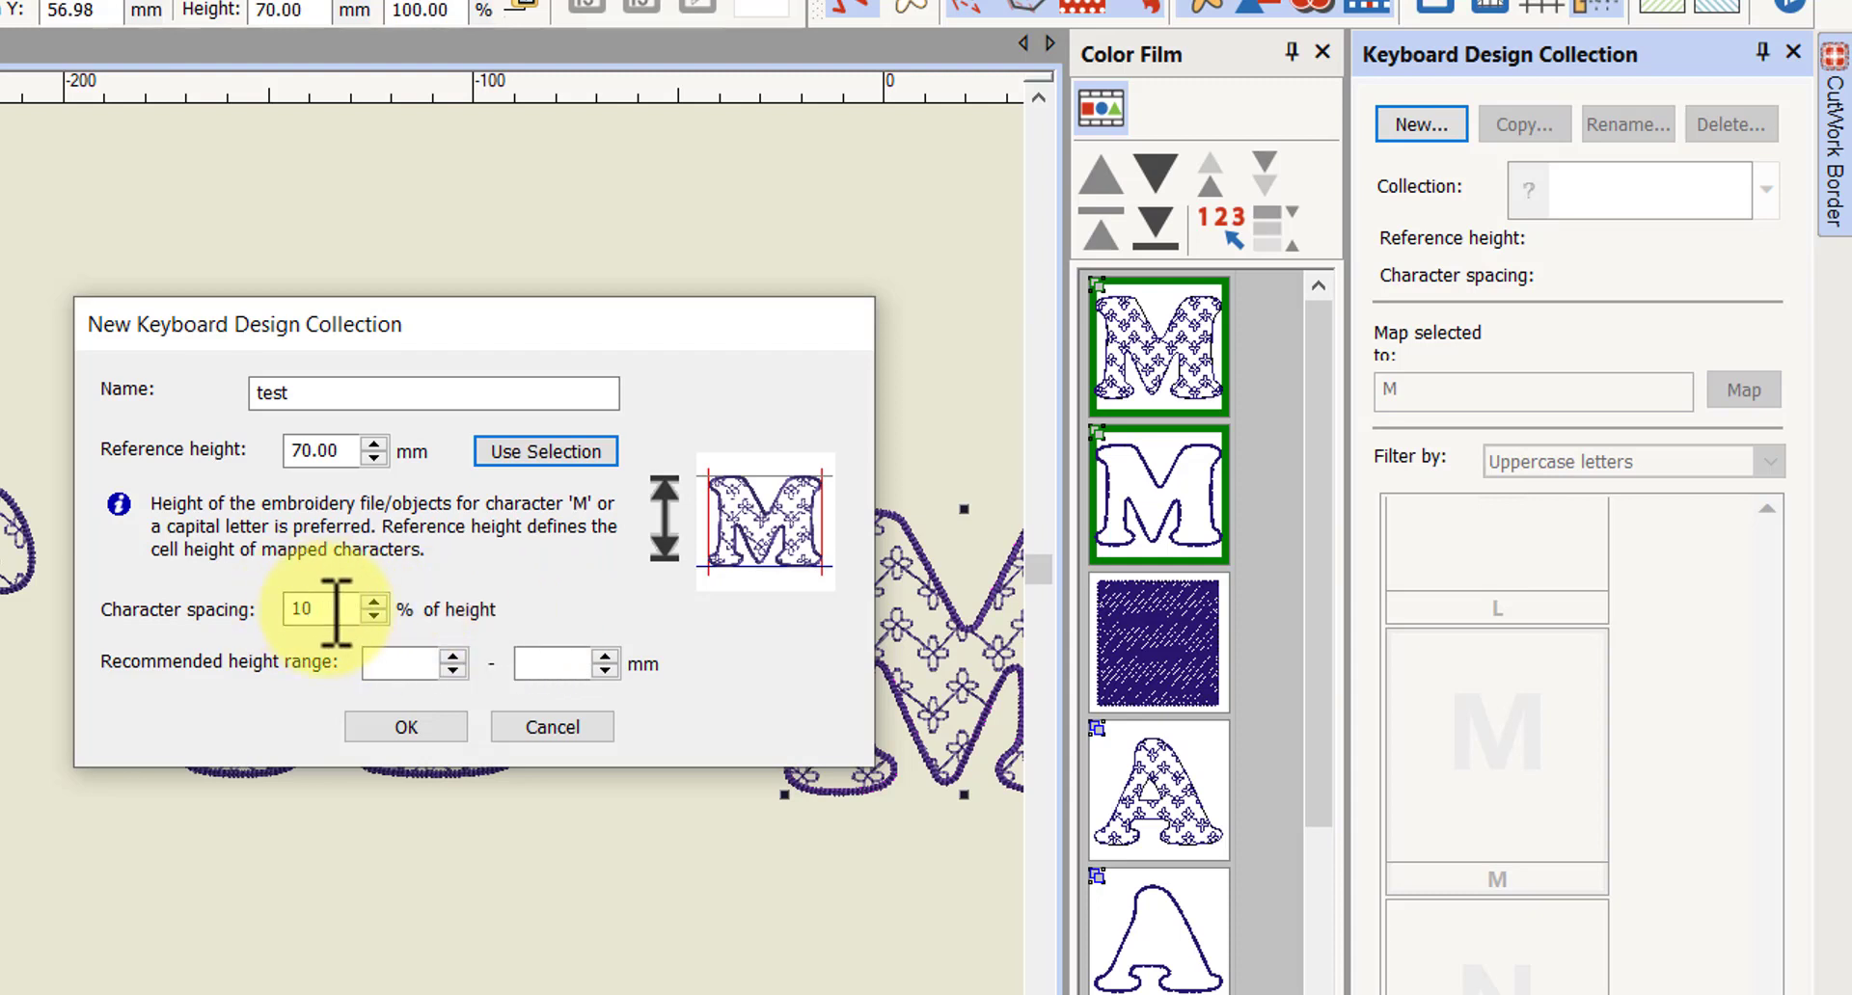
pyautogui.moveTo(195, 680)
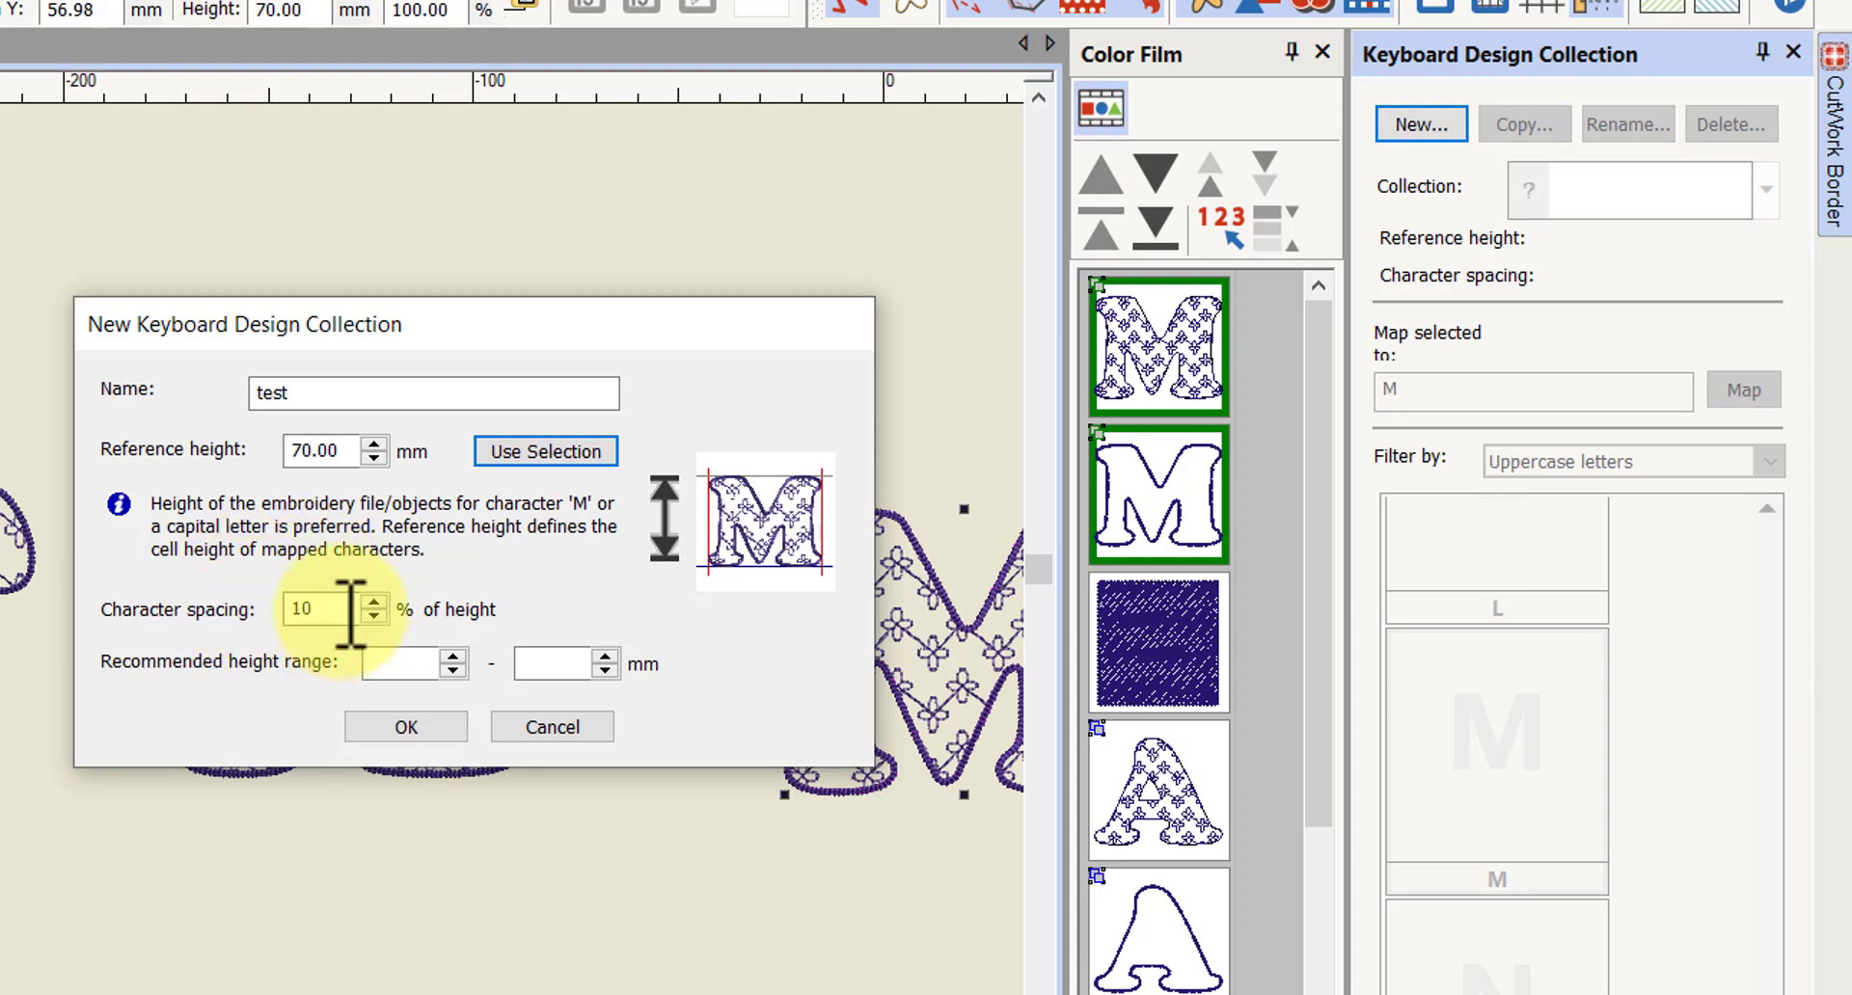
pyautogui.moveTo(501, 655)
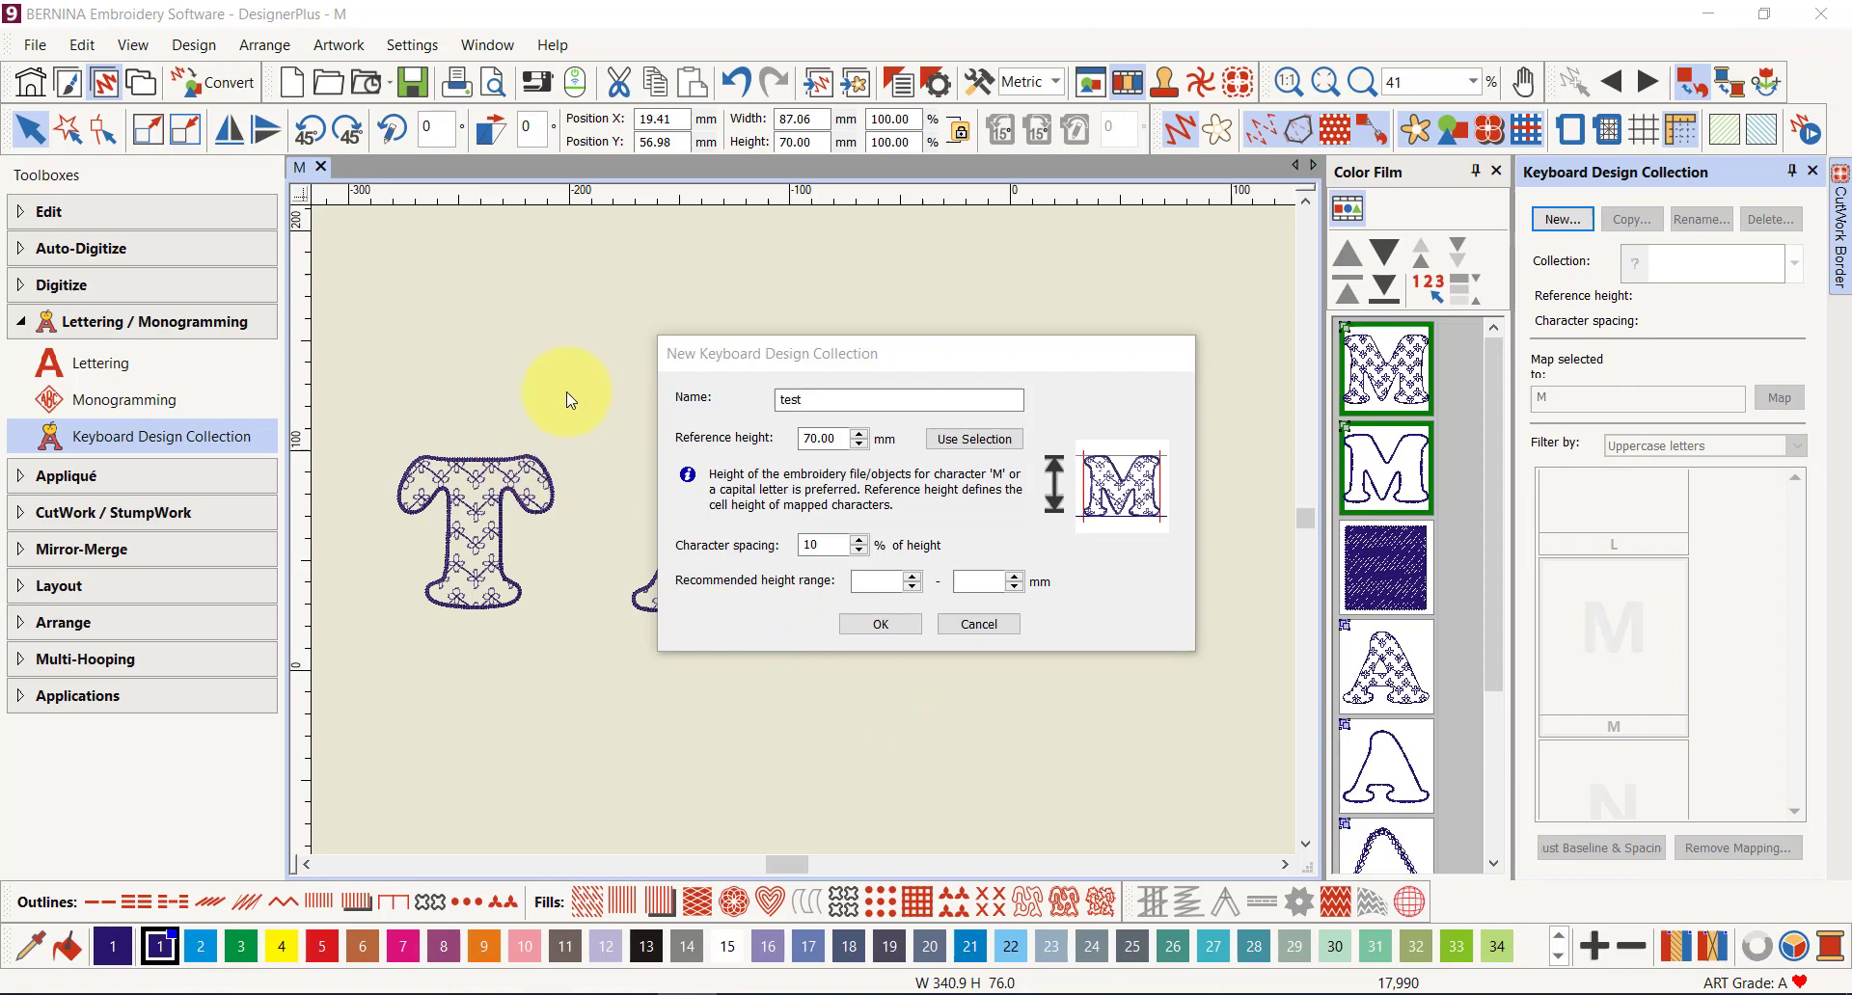
pyautogui.moveTo(801, 291)
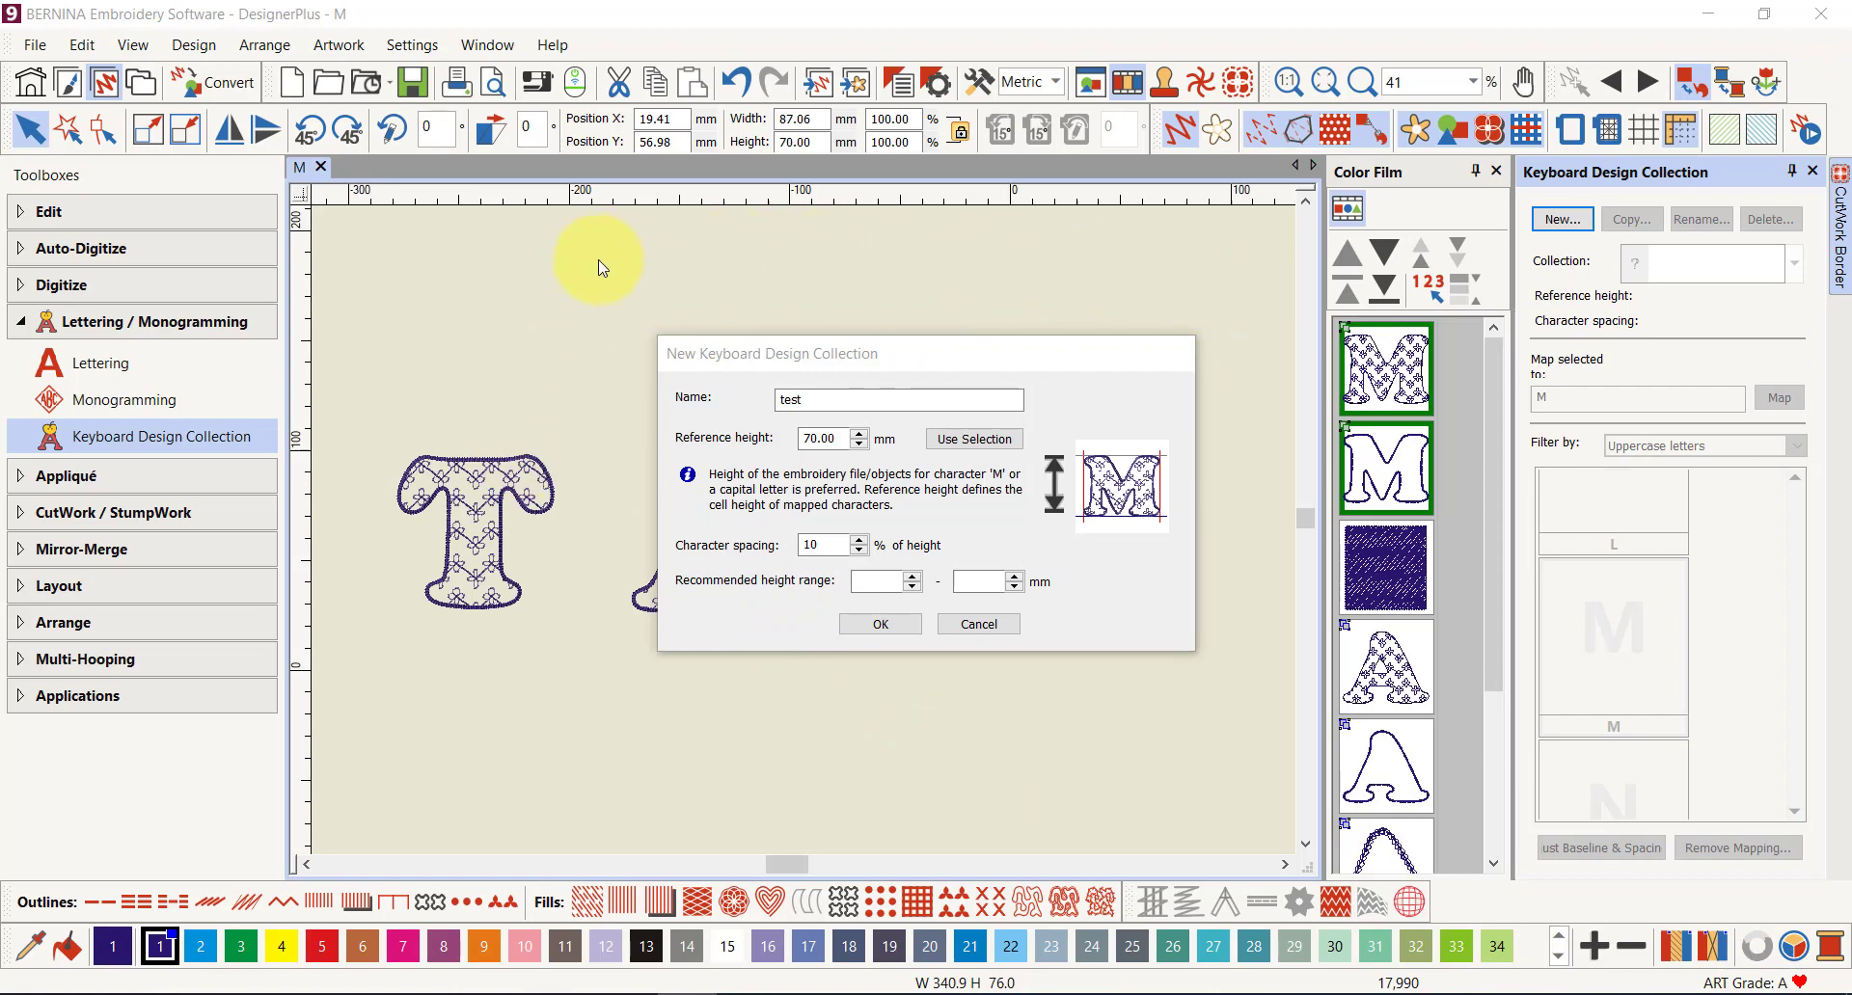
pyautogui.moveTo(1164, 272)
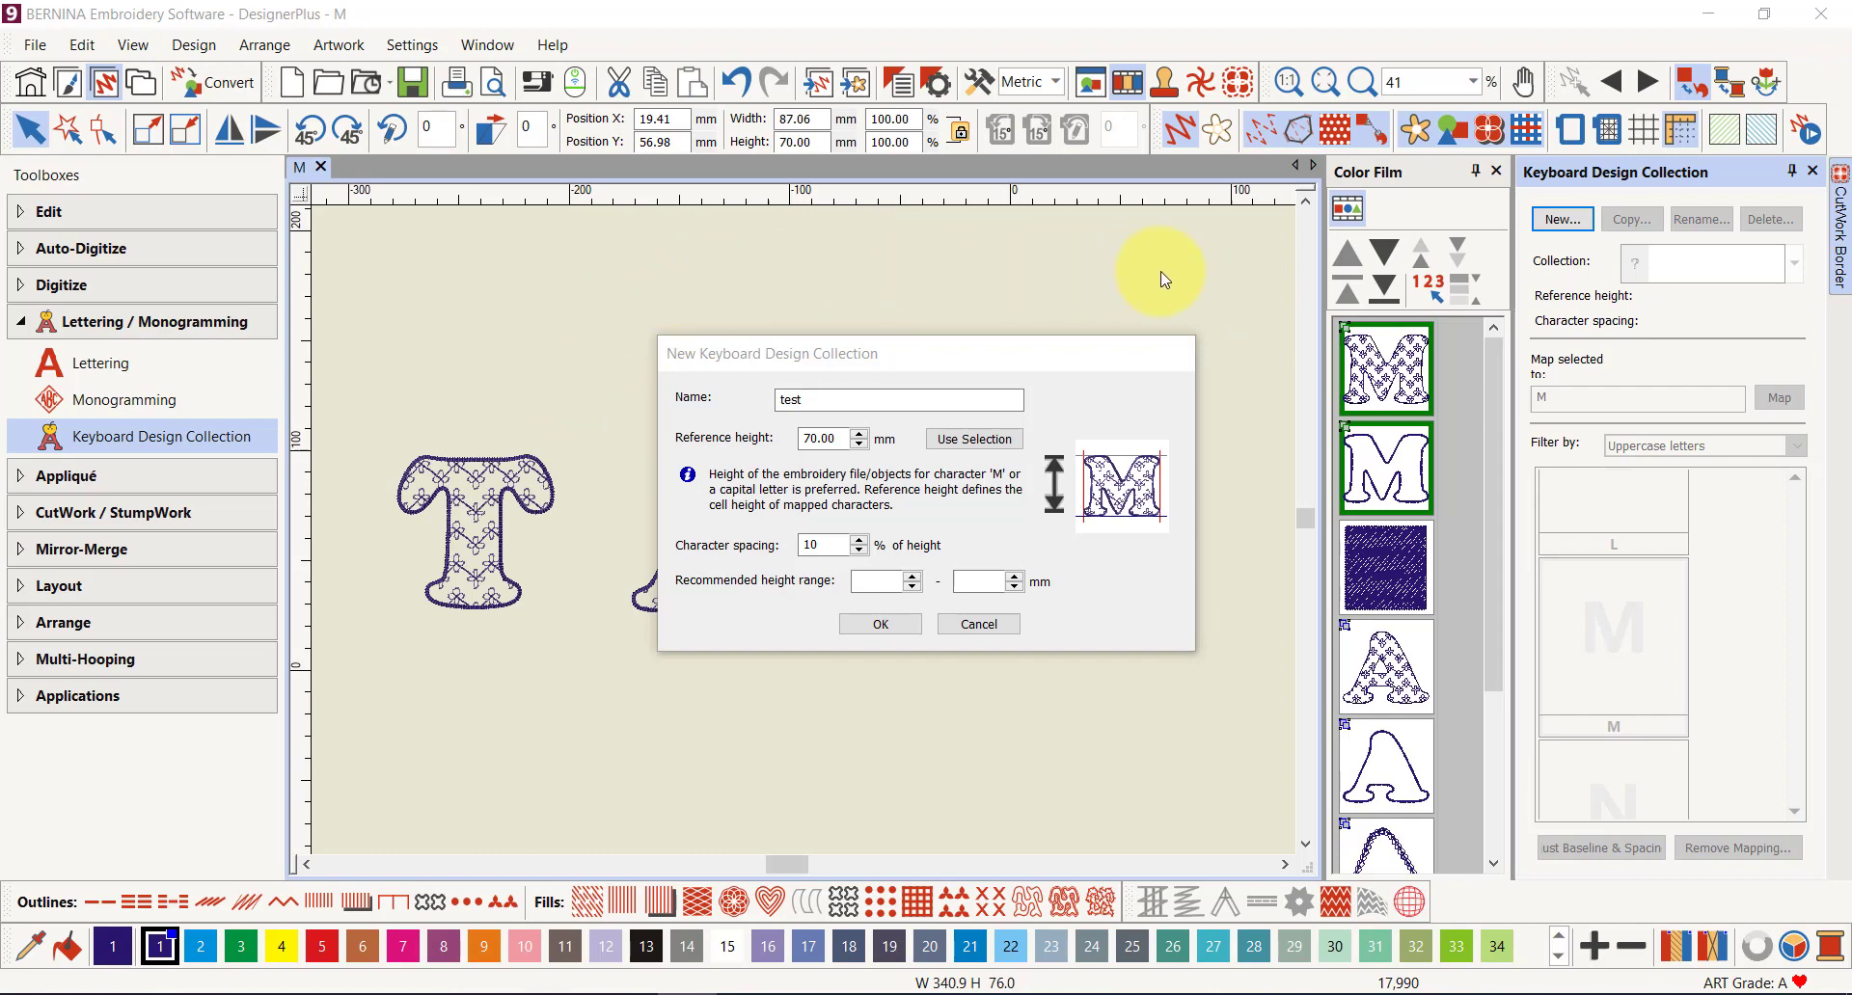
pyautogui.moveTo(1147, 283)
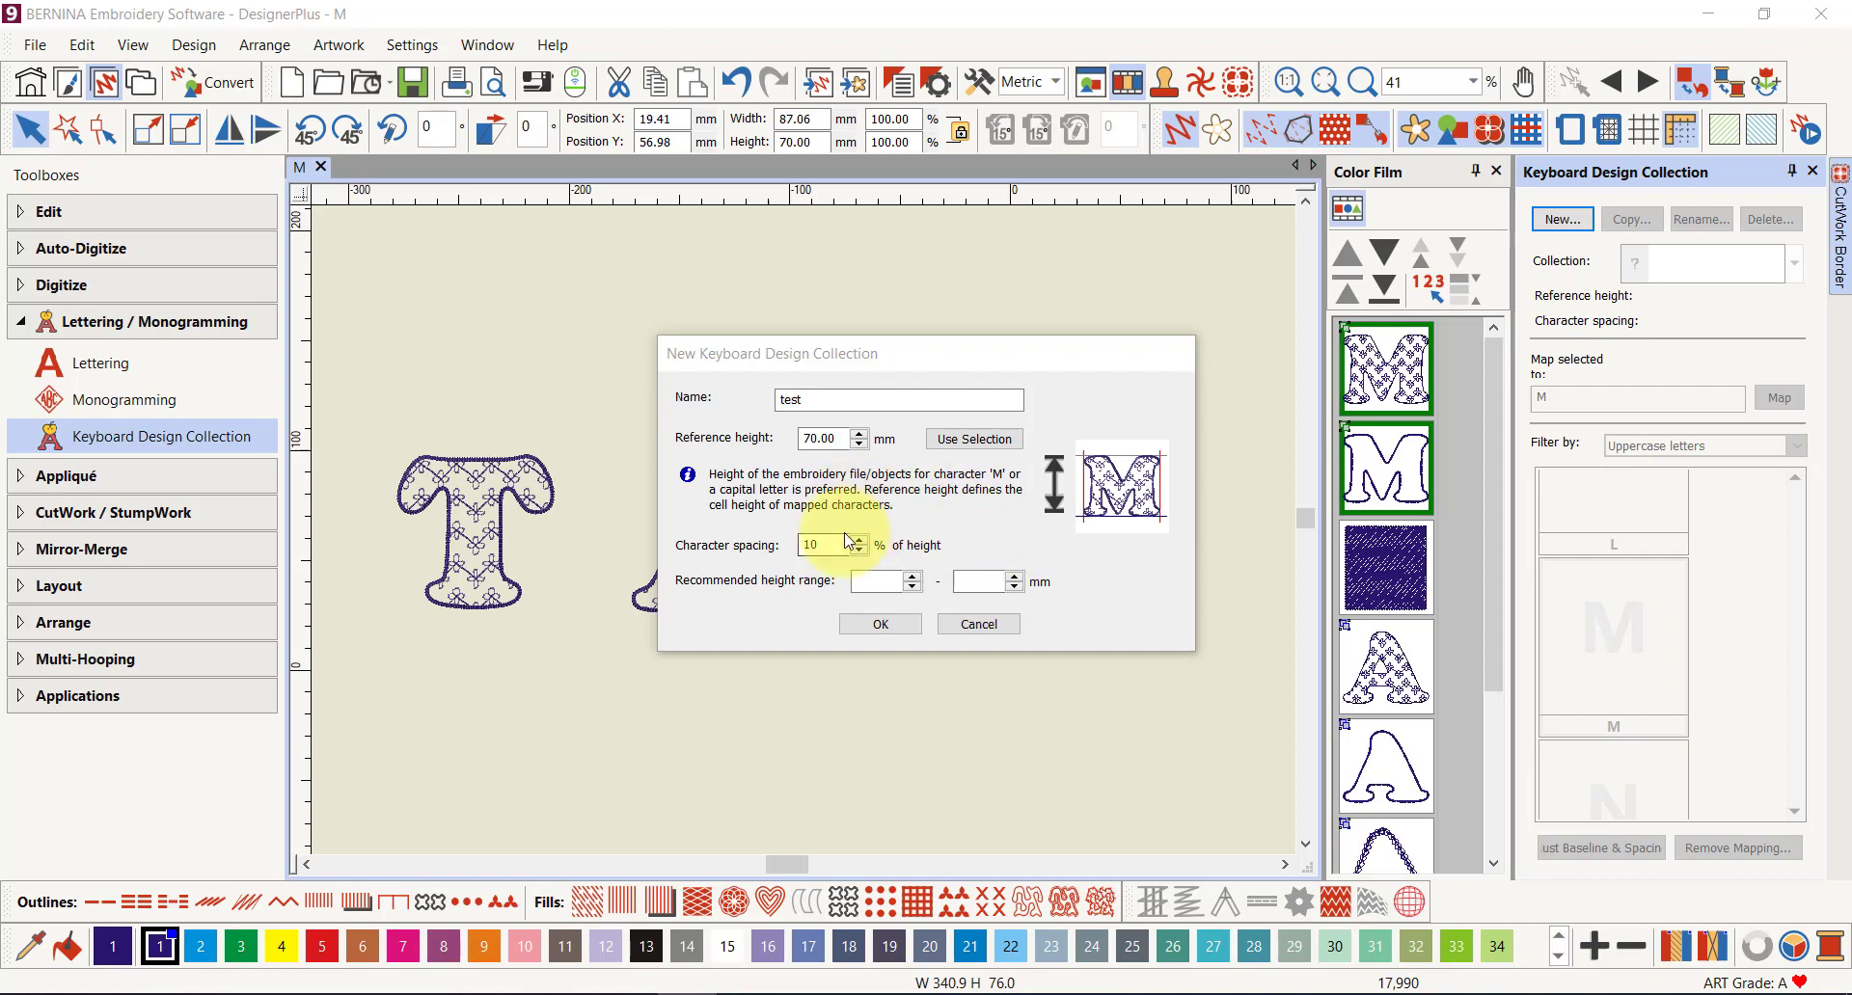
# Enter 56 and 84 mm as the collection's recommended height range
pyautogui.click(880, 579)
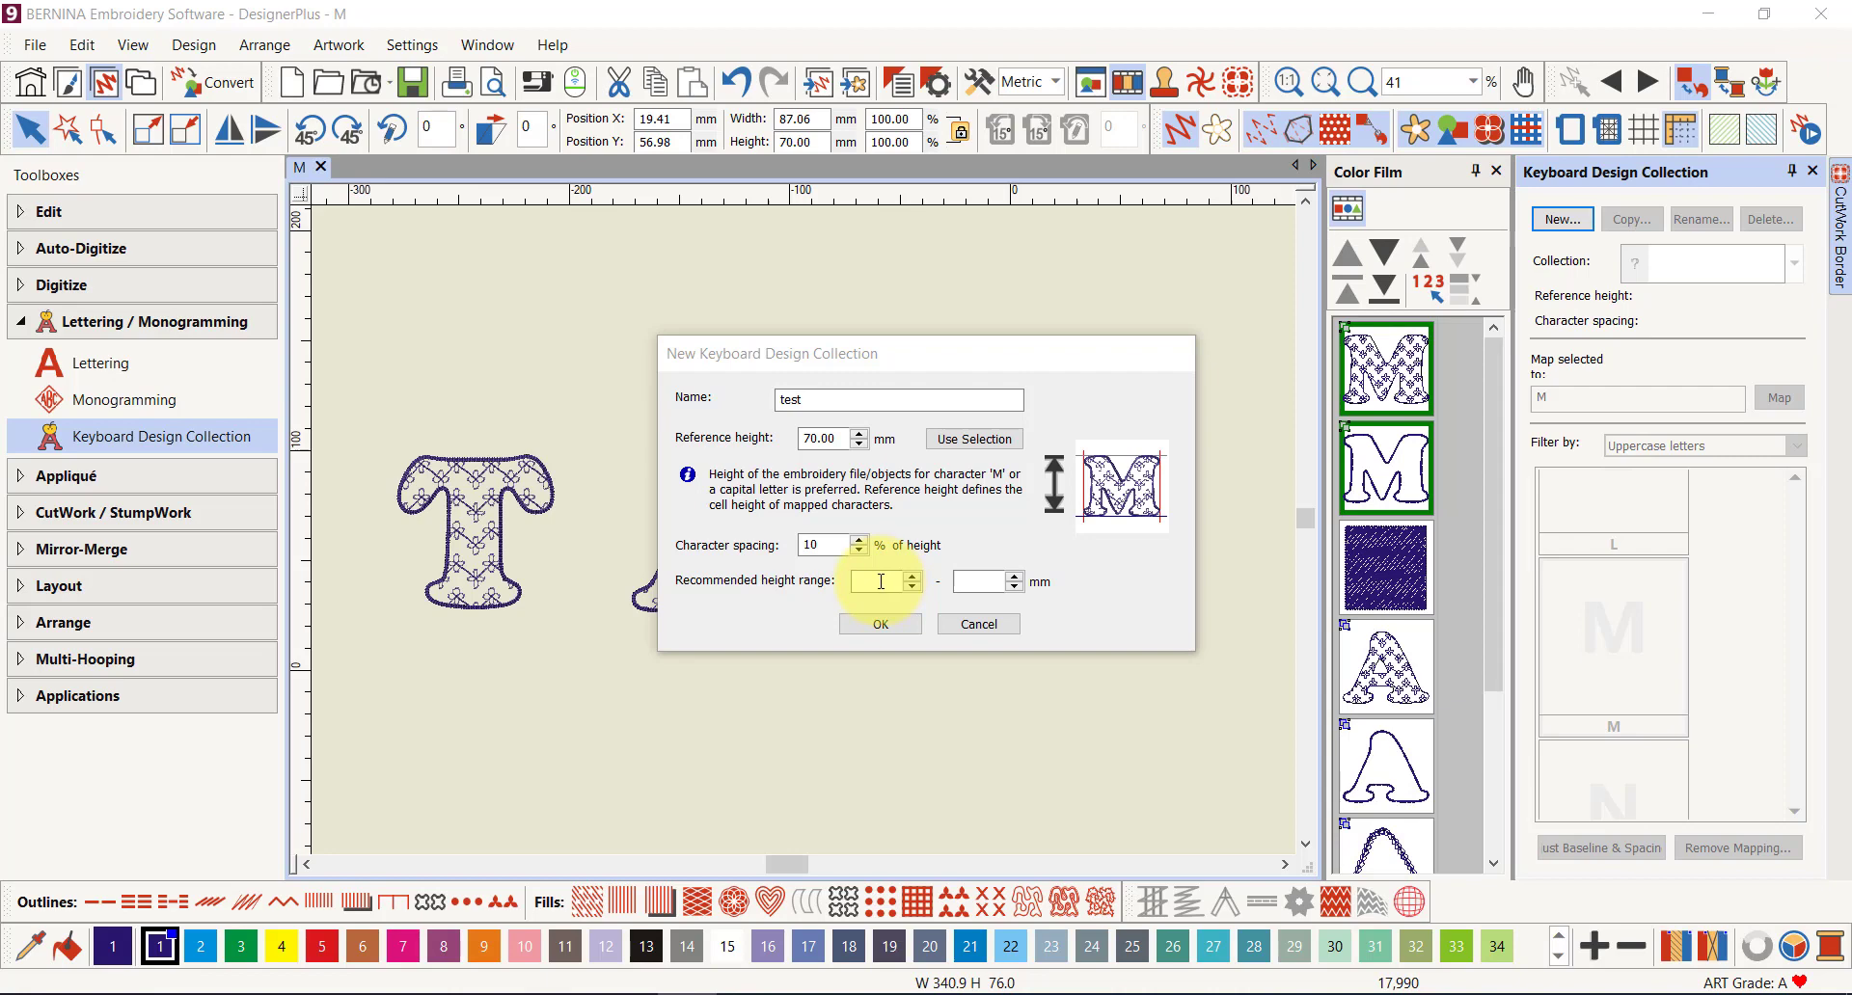
pyautogui.moveTo(1238, 310)
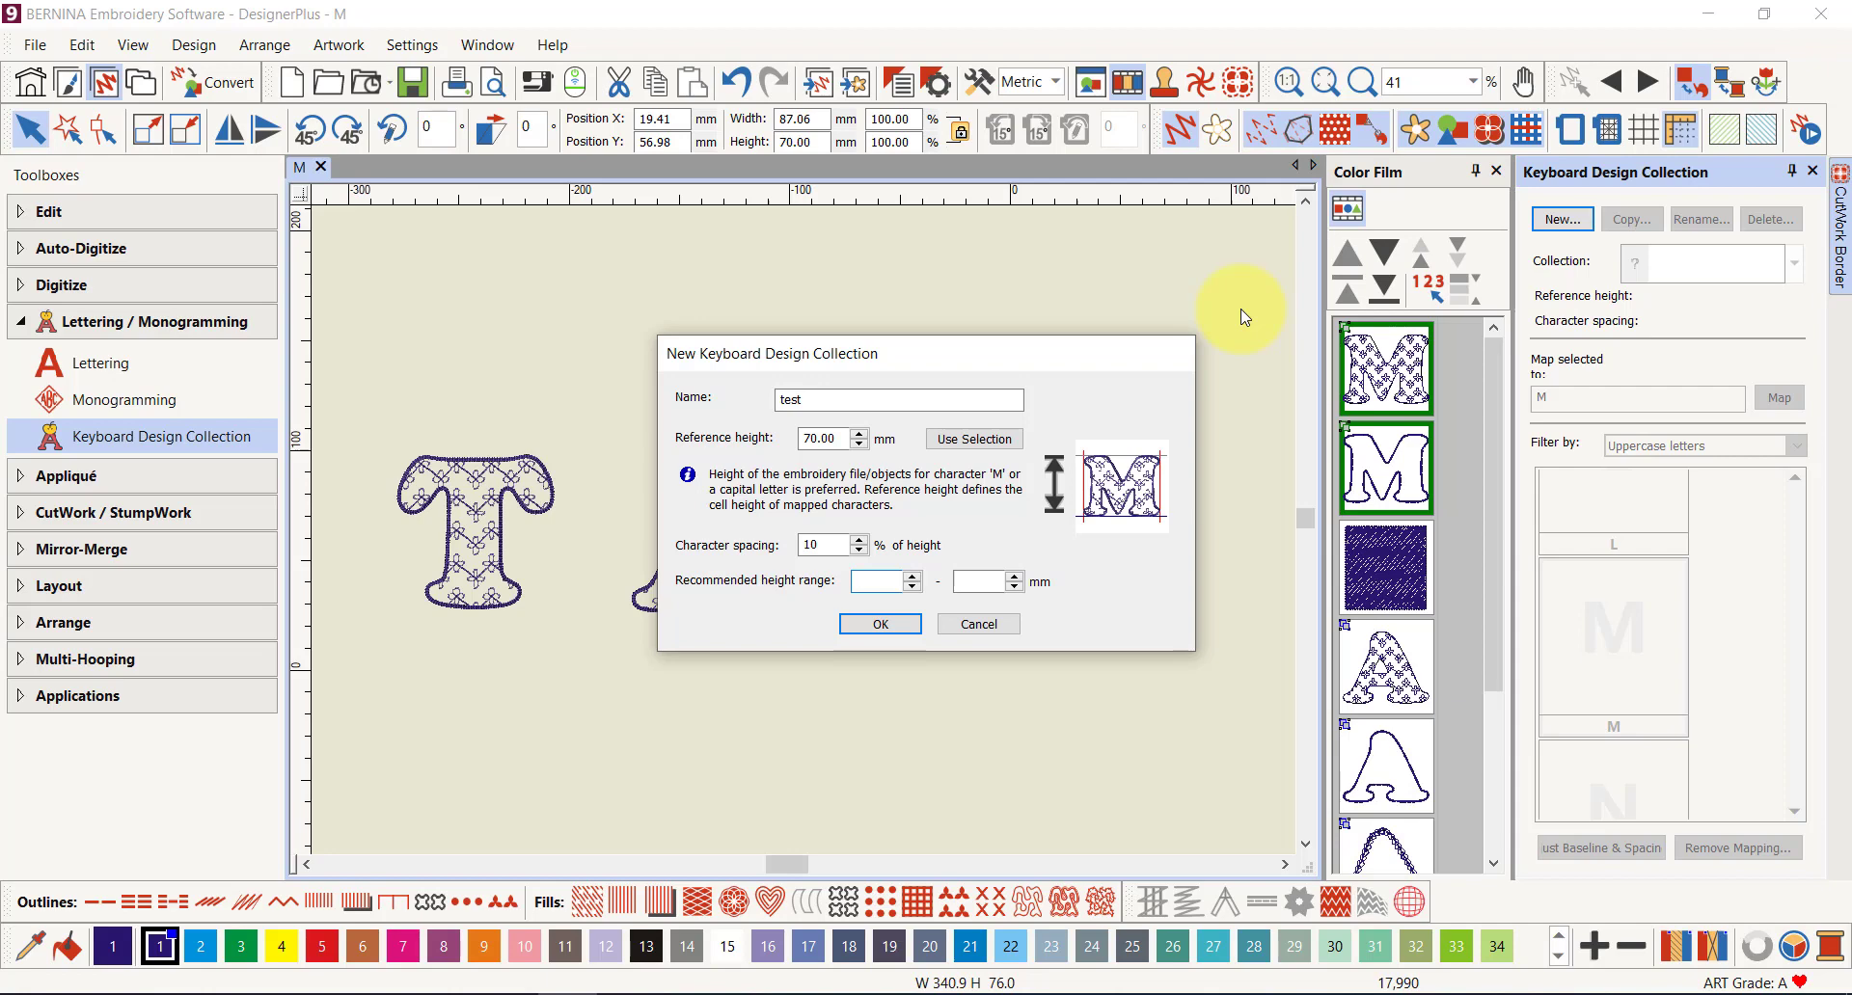
pyautogui.write('54')
pyautogui.click(988, 581)
pyautogui.write('84')
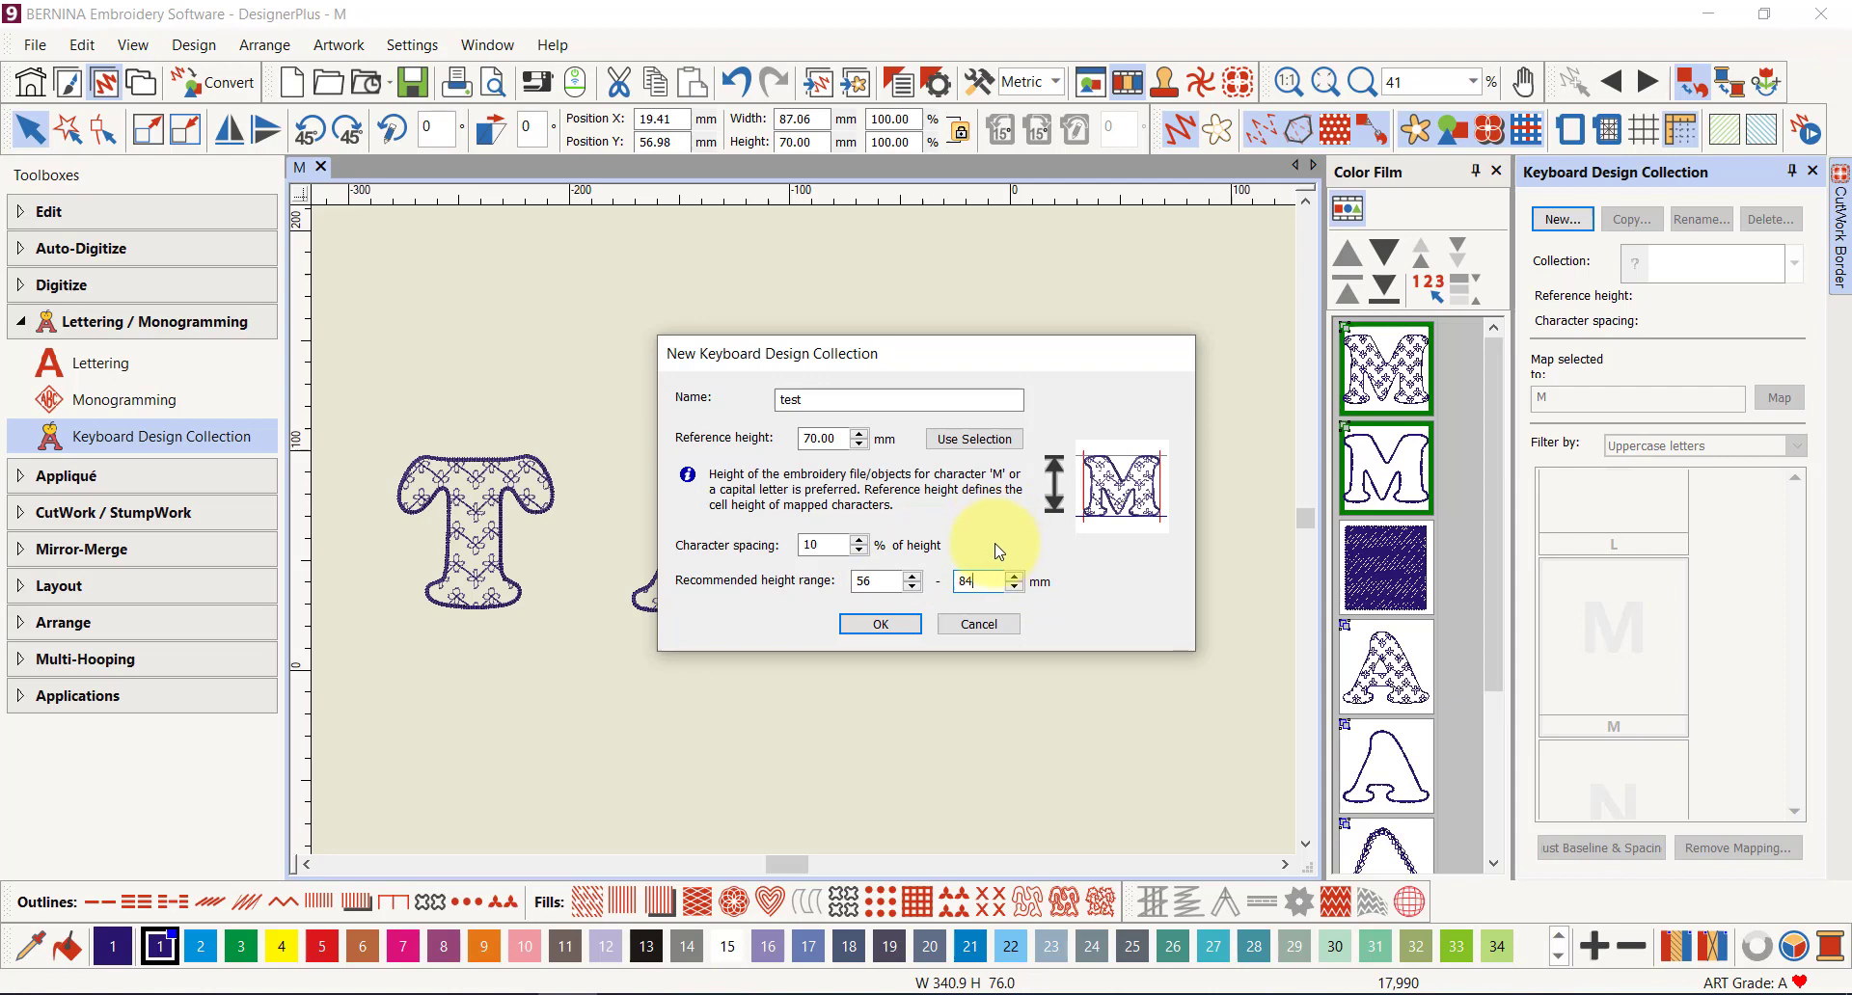
pyautogui.moveTo(732, 555)
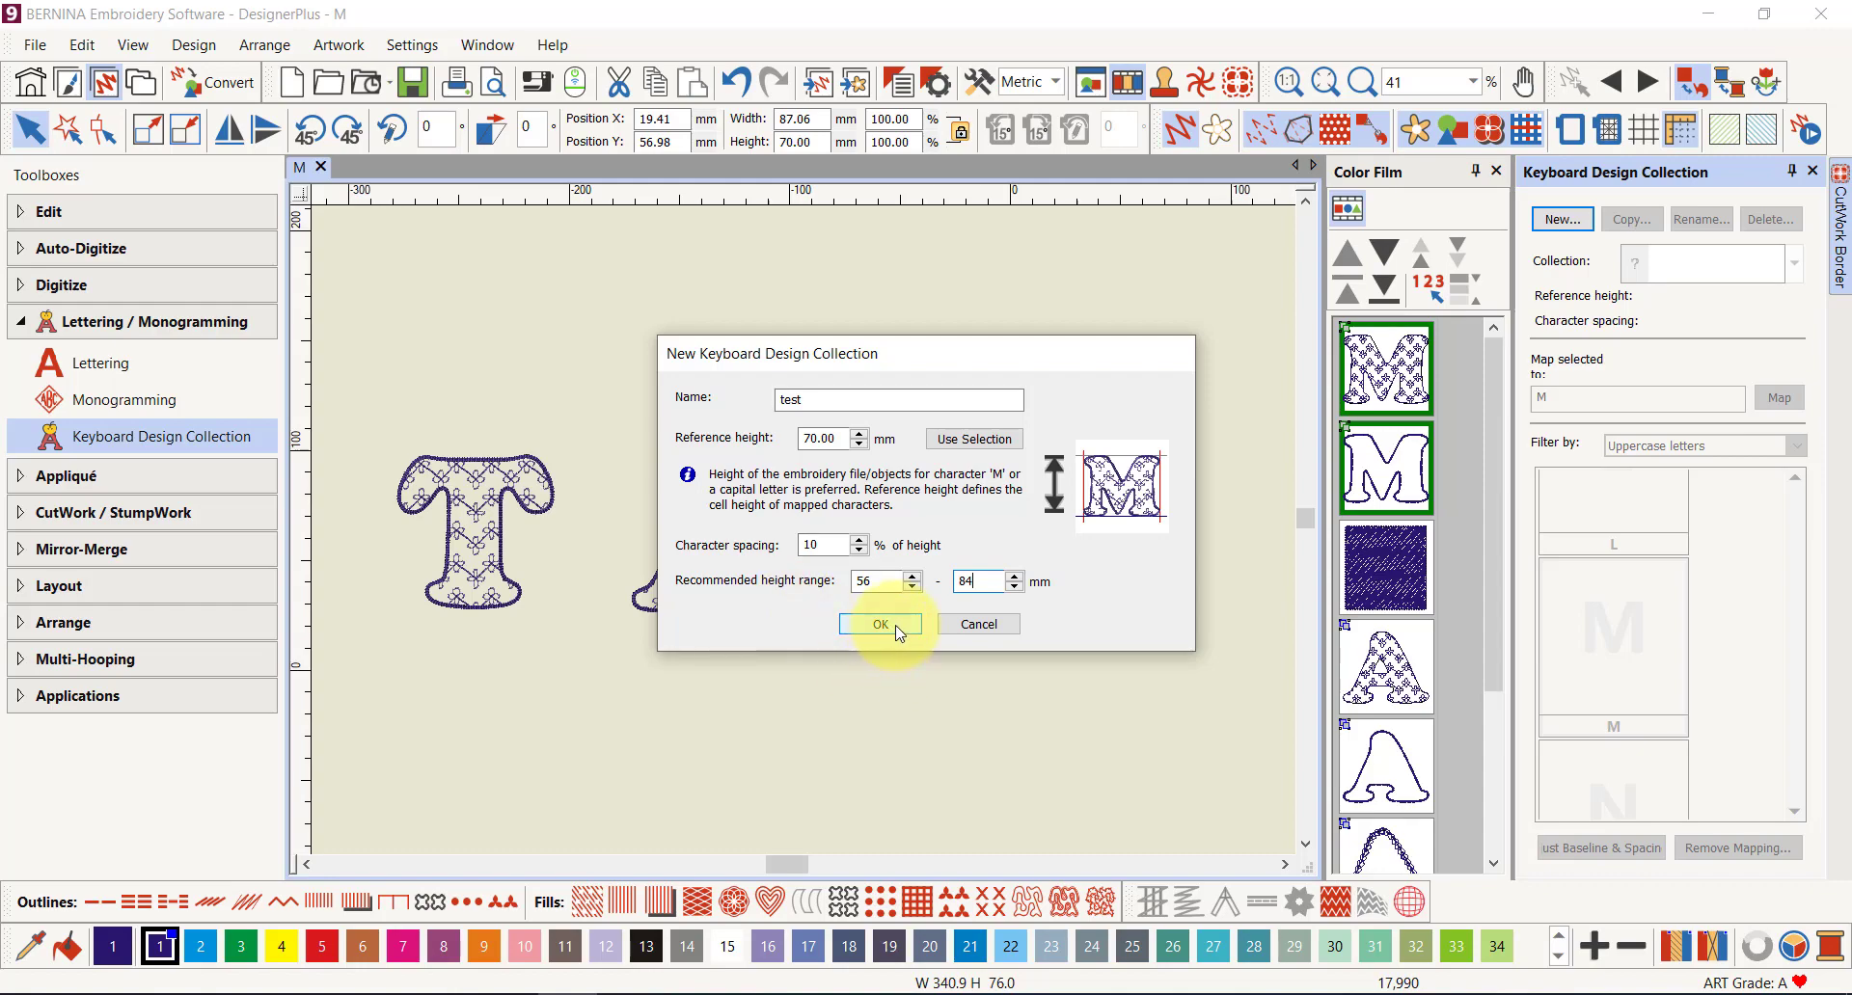
# Confirm the new 'test' collection and open the Collection list to choose it
pyautogui.click(879, 623)
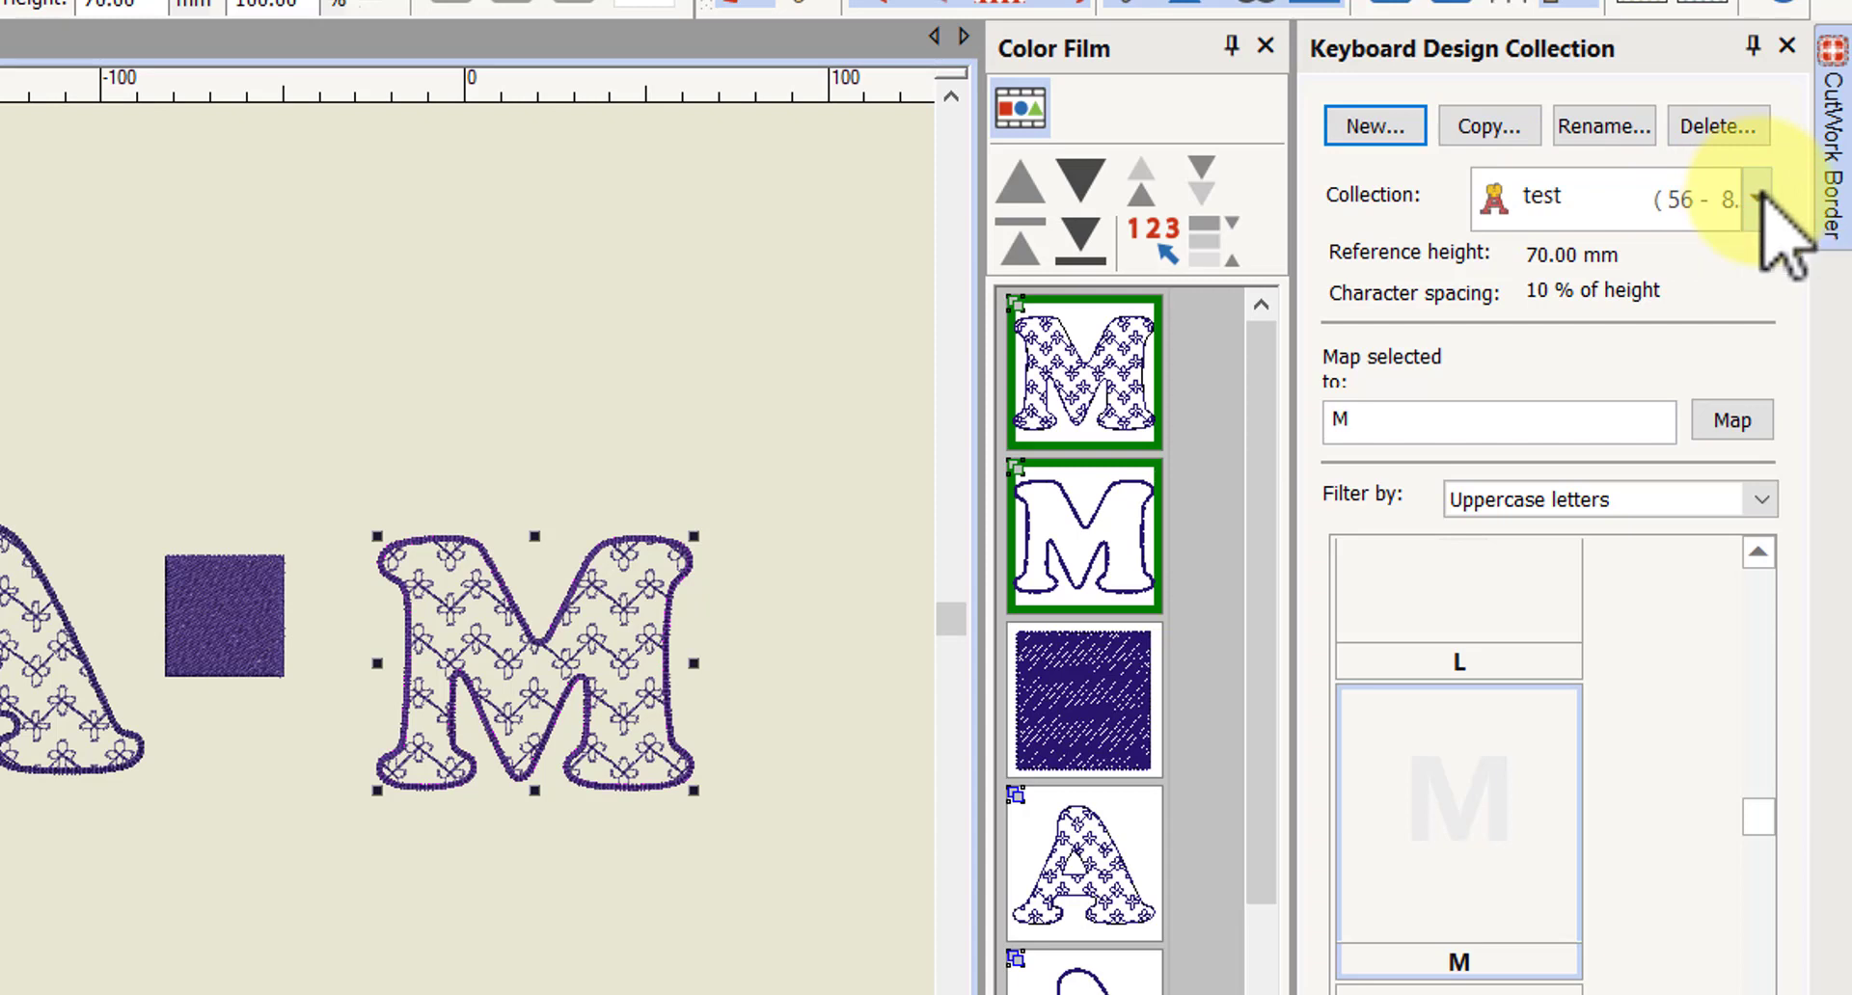
pyautogui.click(1753, 197)
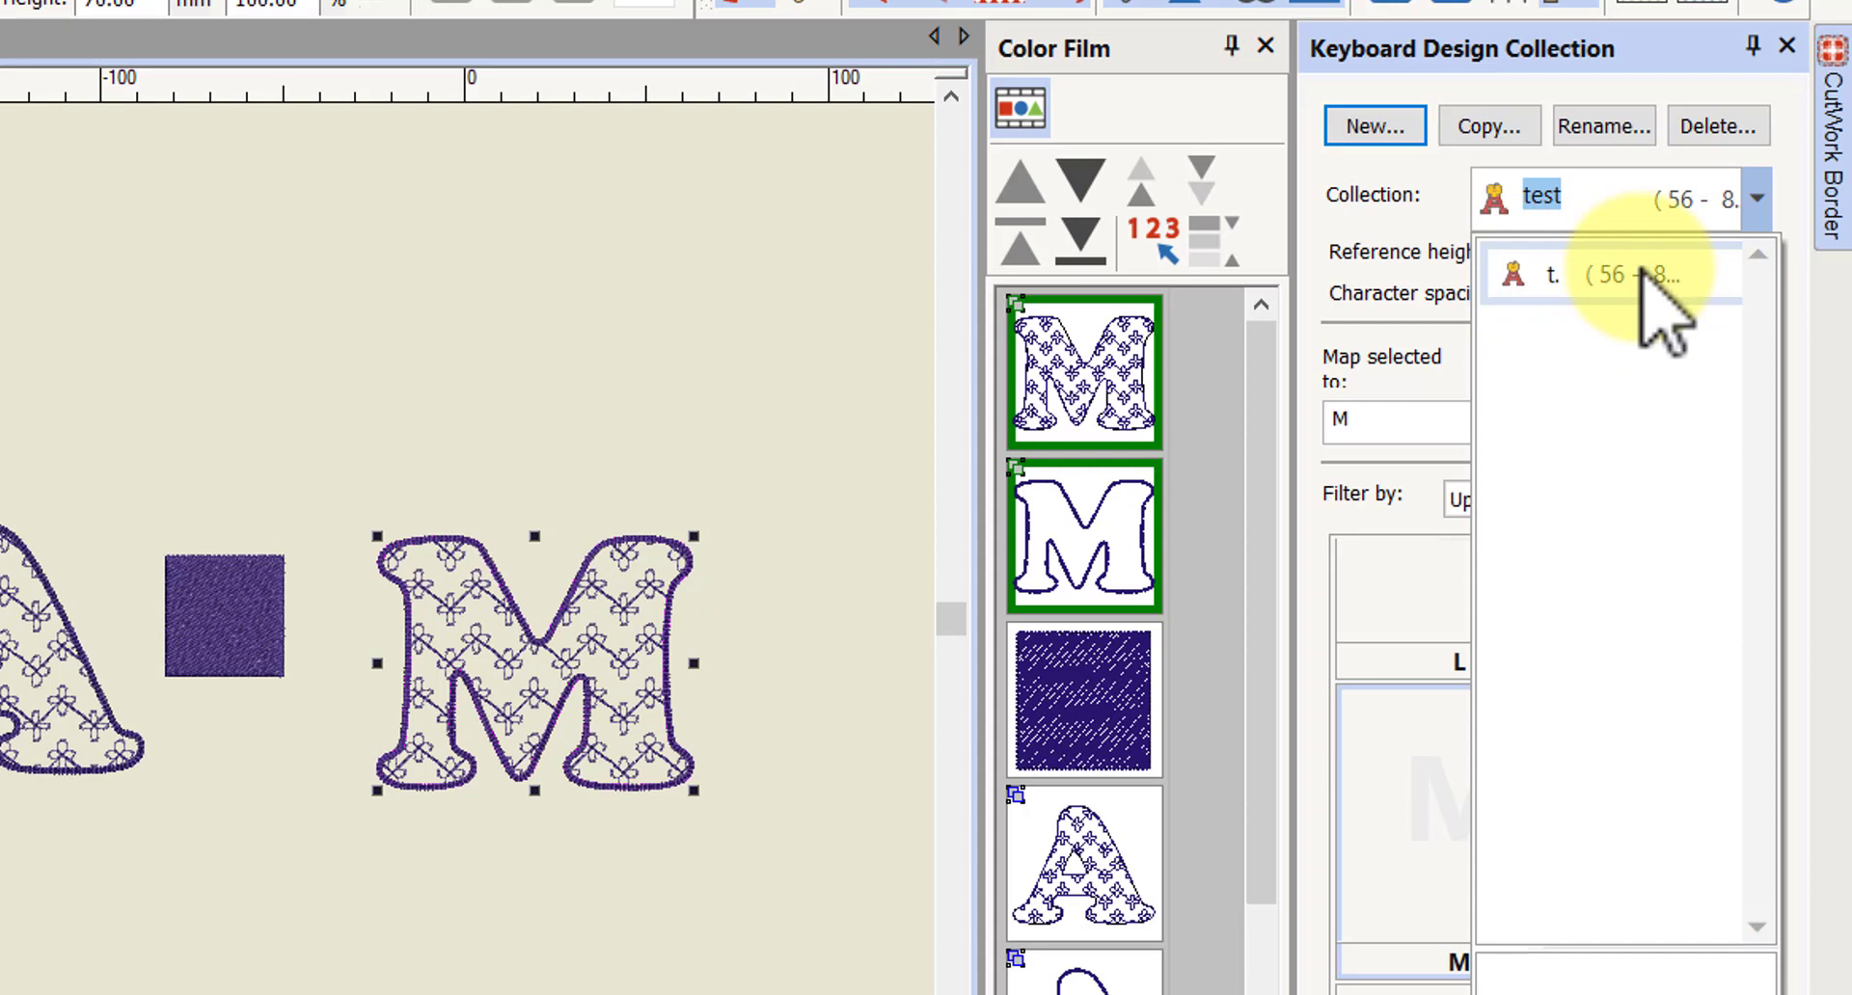
pyautogui.moveTo(1600, 325)
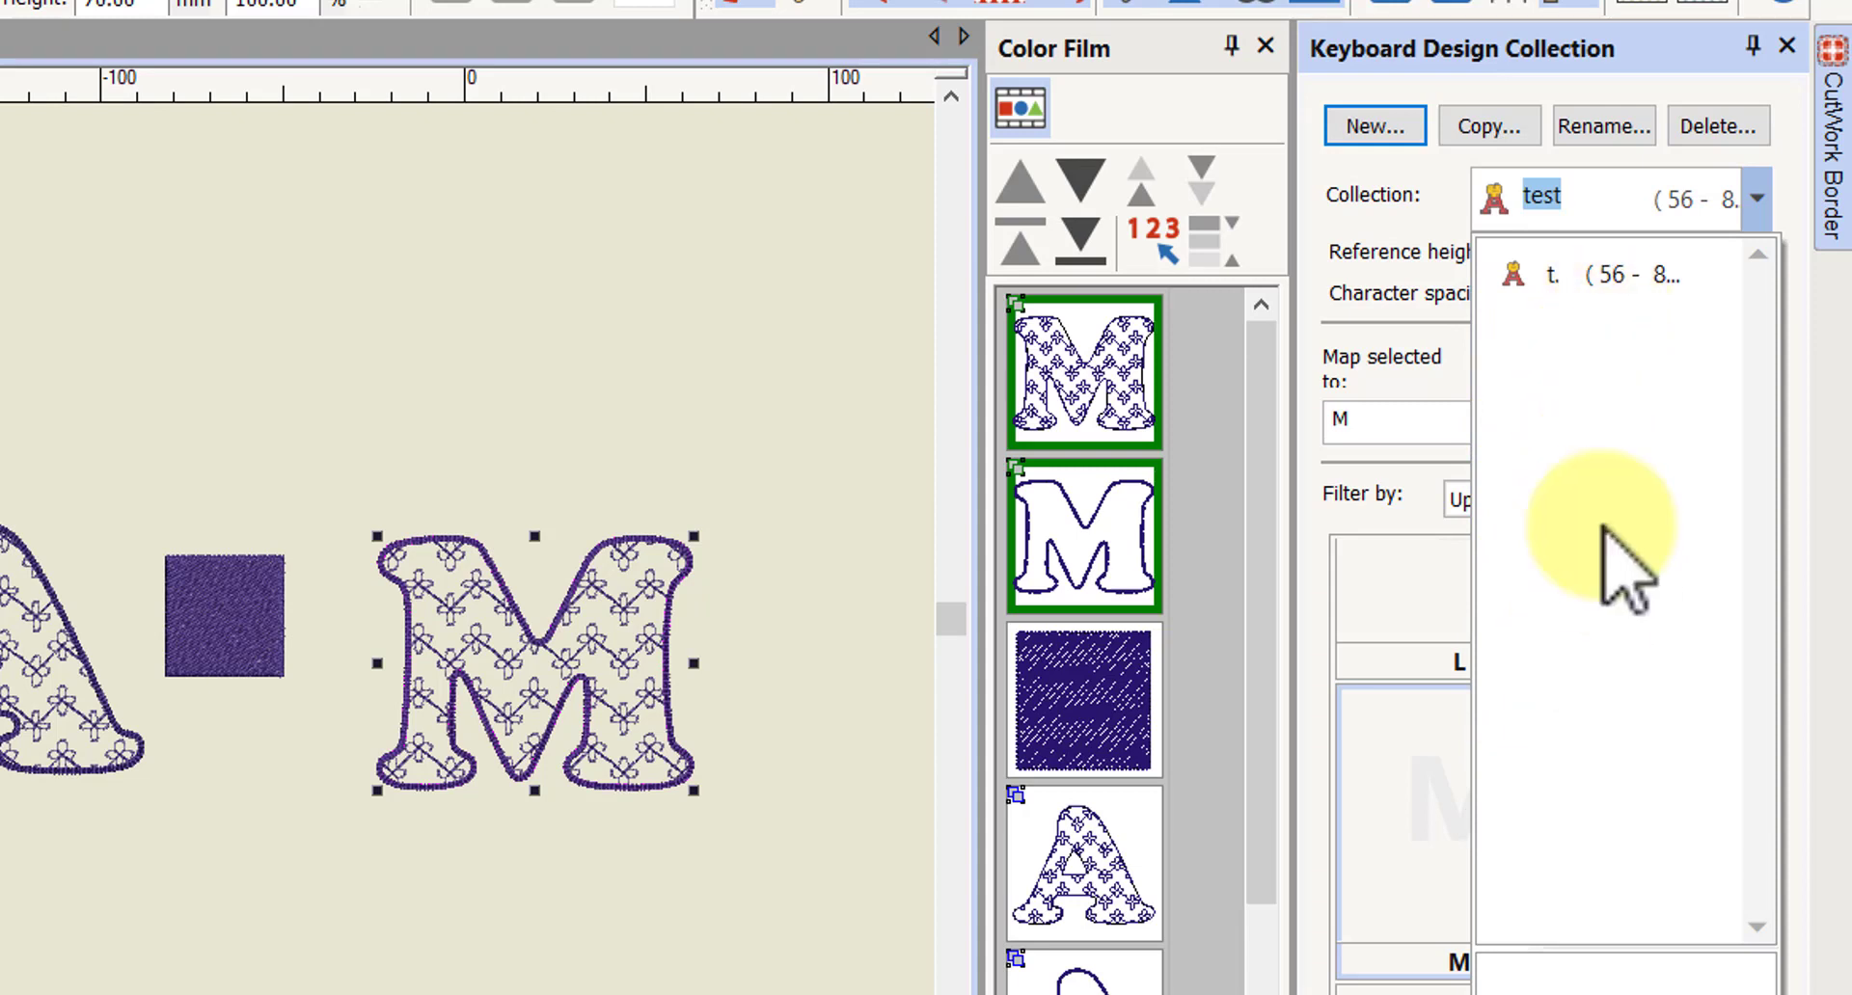
pyautogui.moveTo(1595, 437)
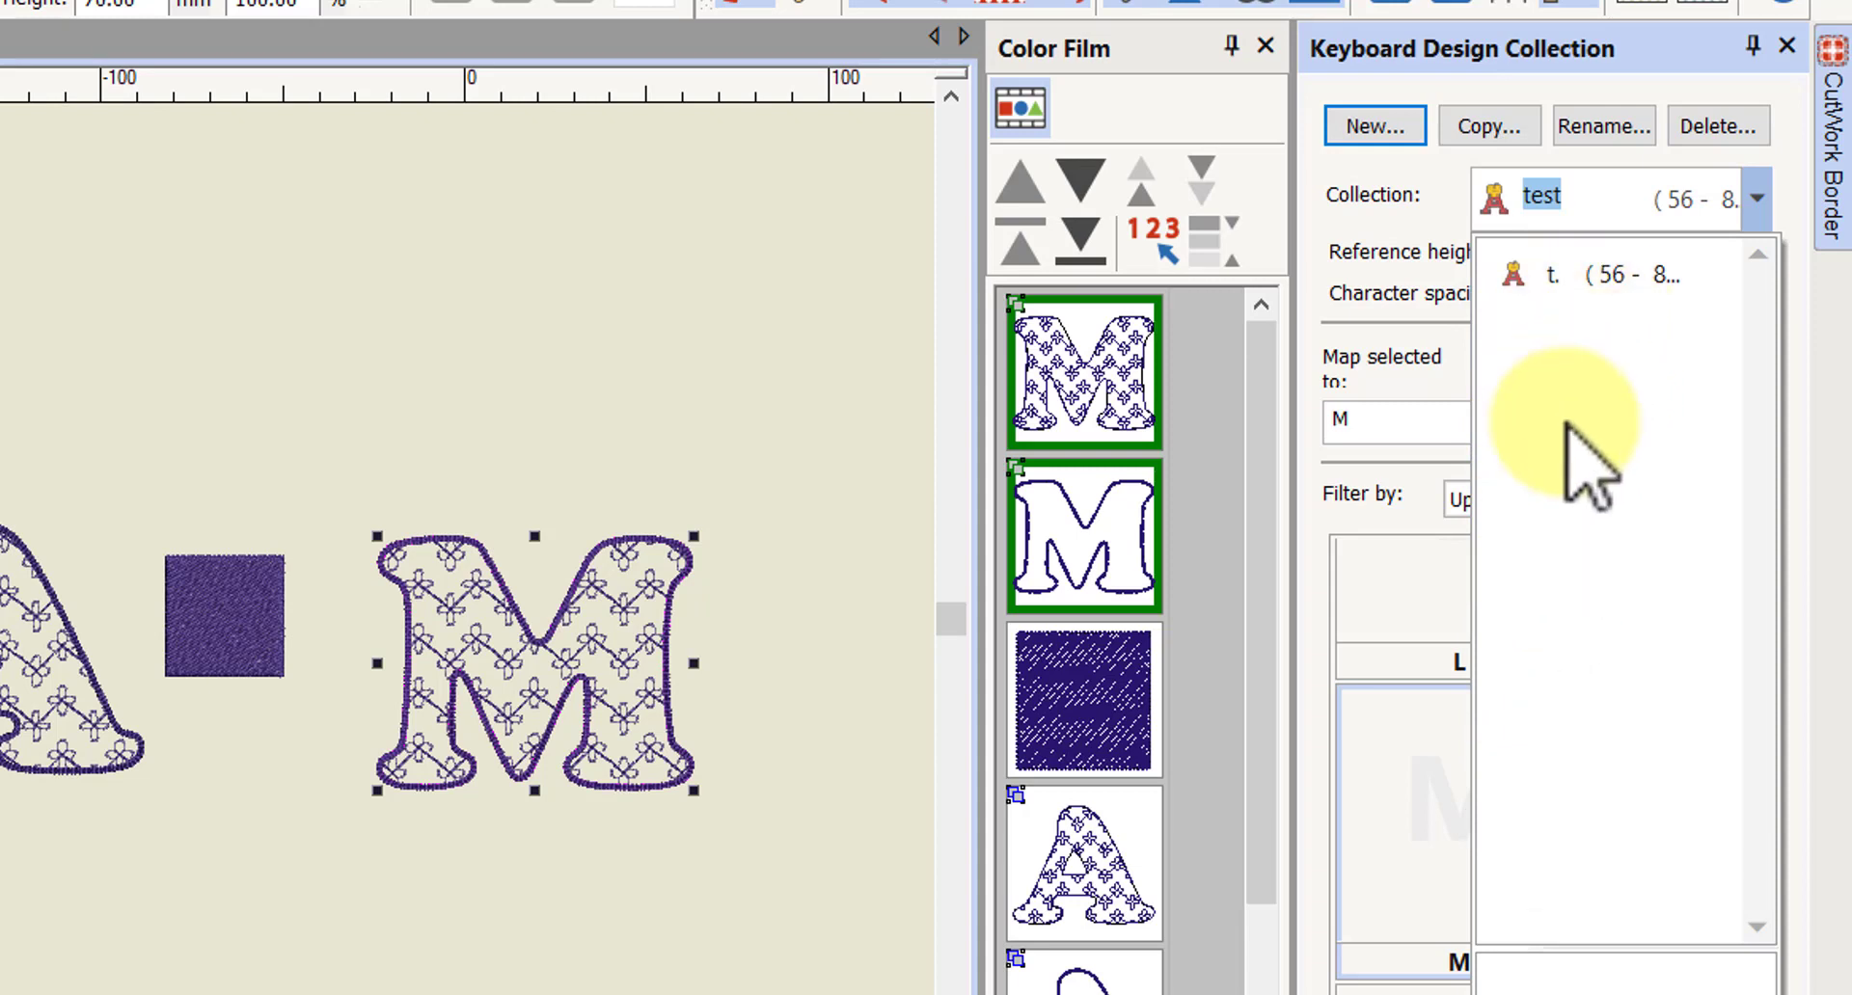
pyautogui.moveTo(1630, 460)
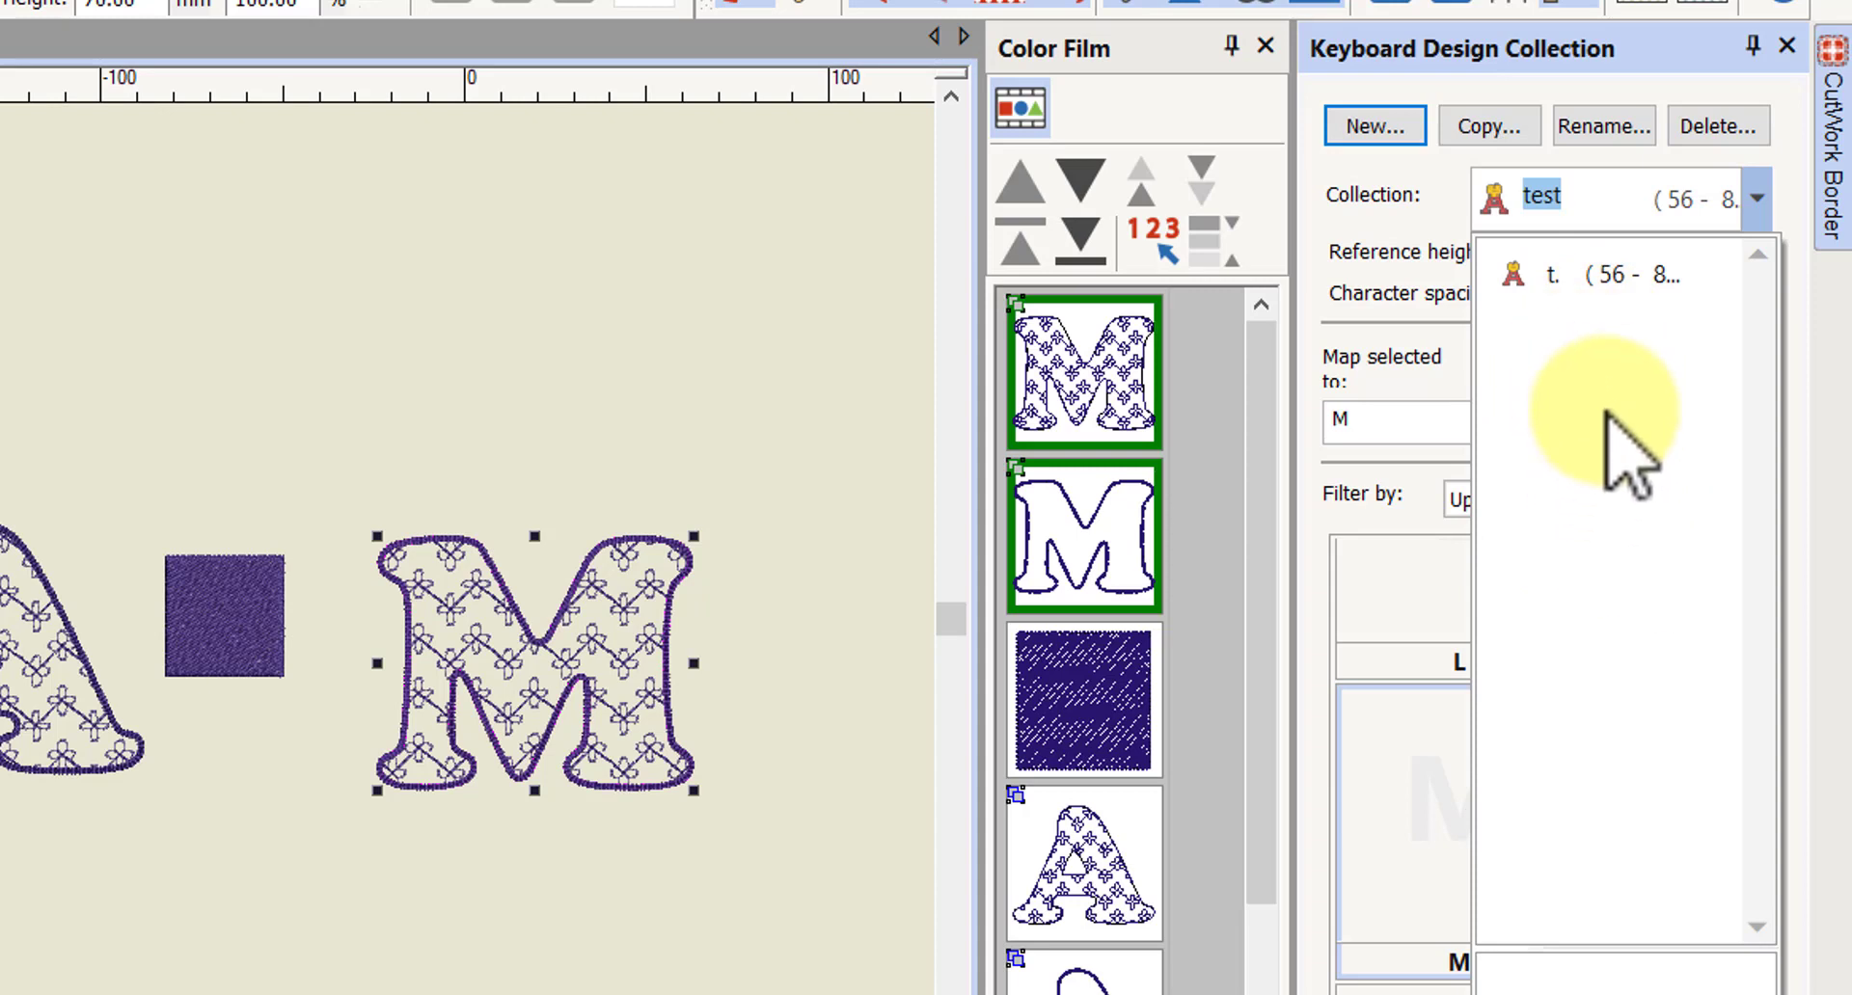
pyautogui.moveTo(1636, 389)
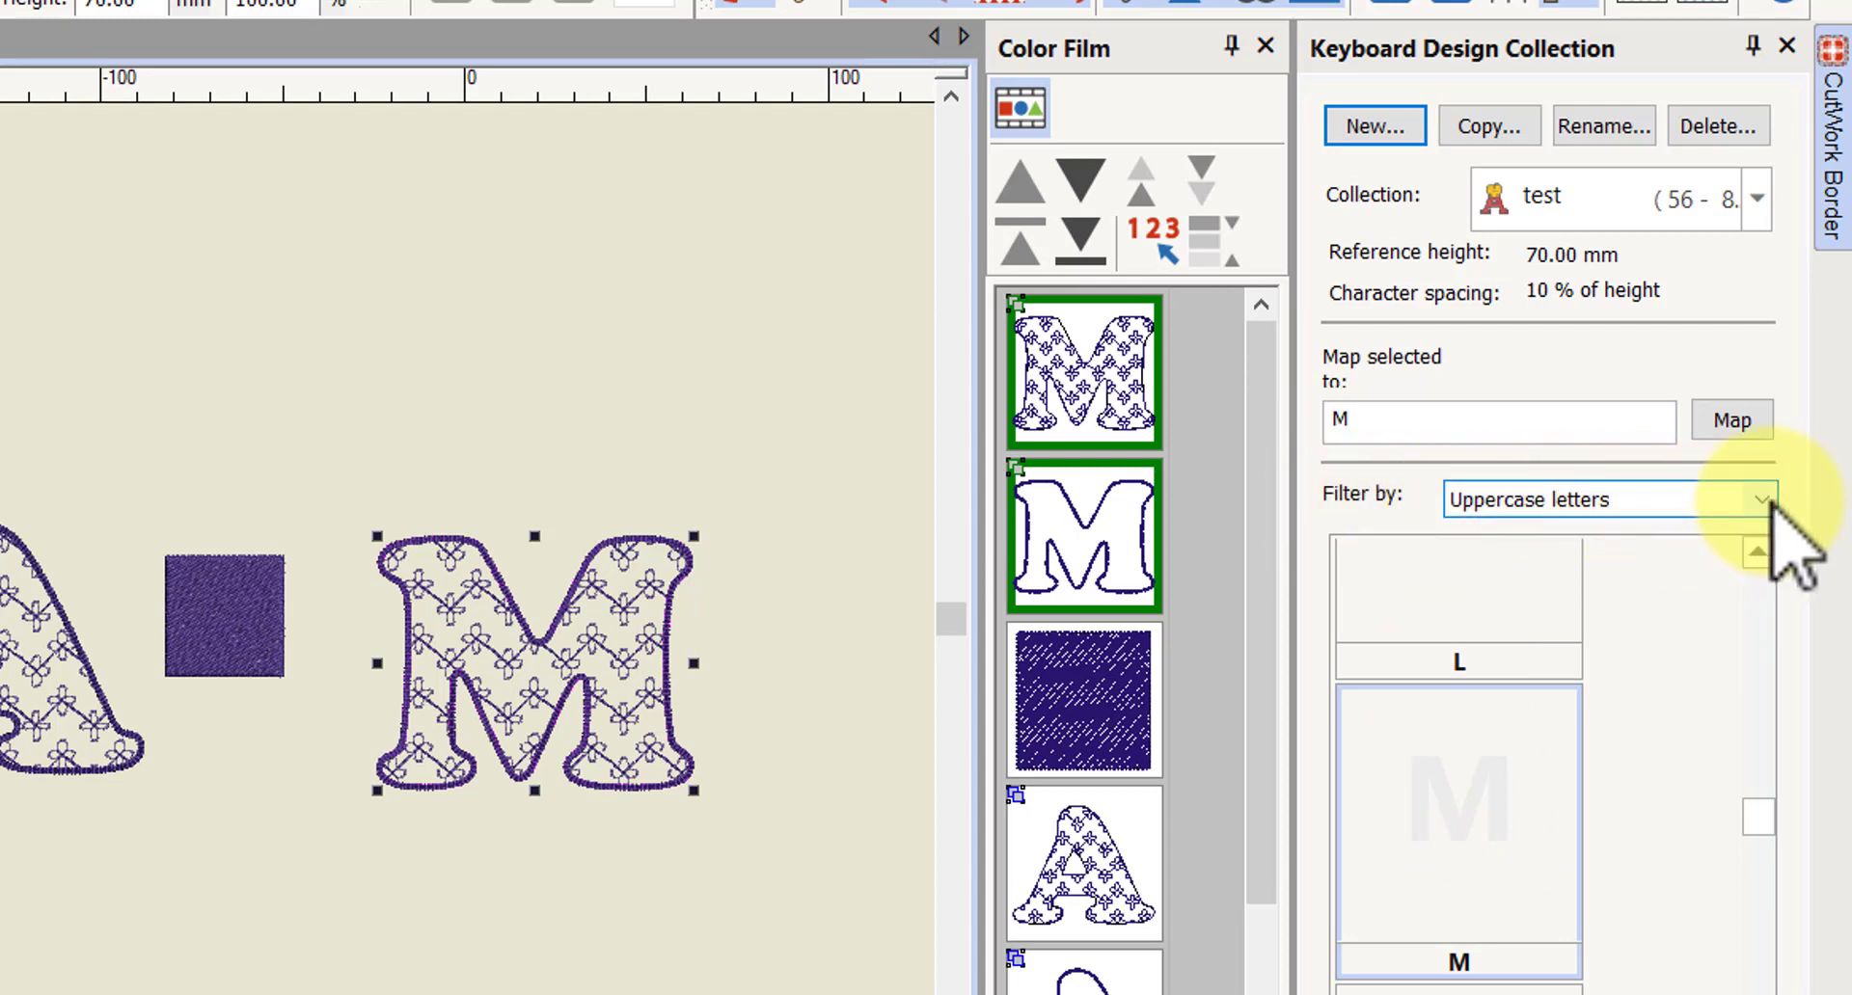
pyautogui.click(1760, 499)
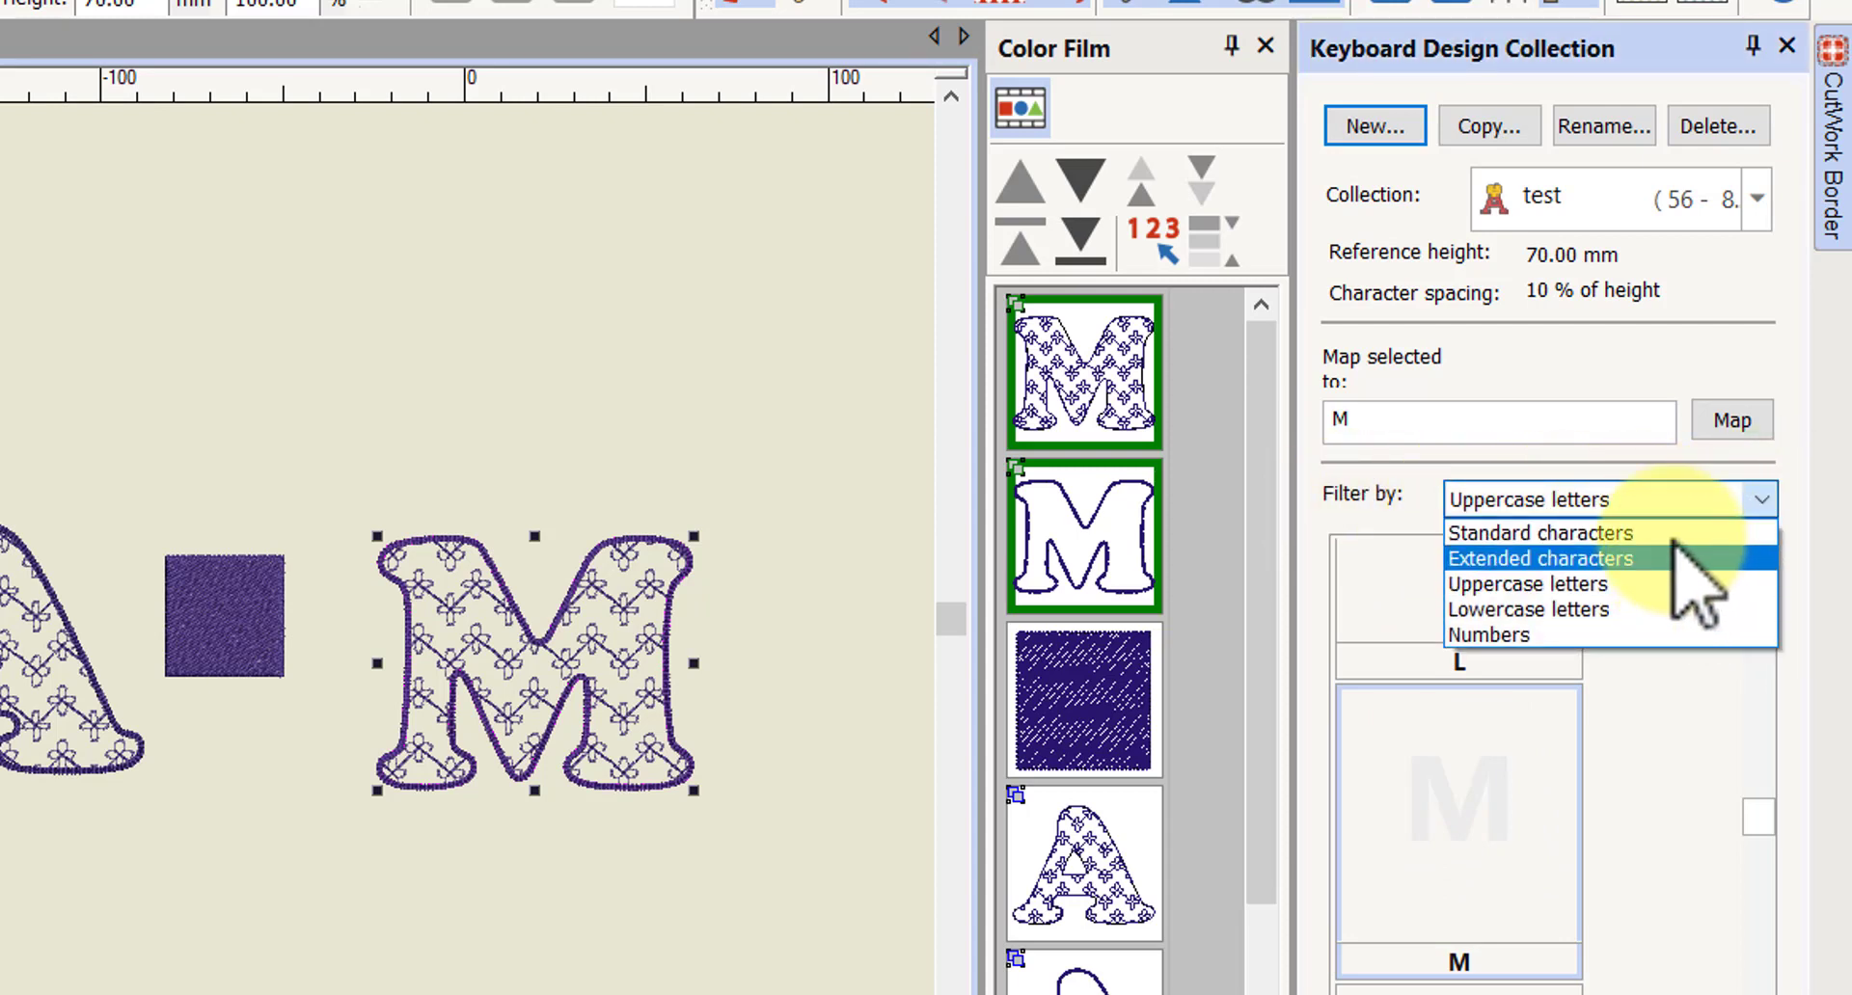
pyautogui.moveTo(1535, 532)
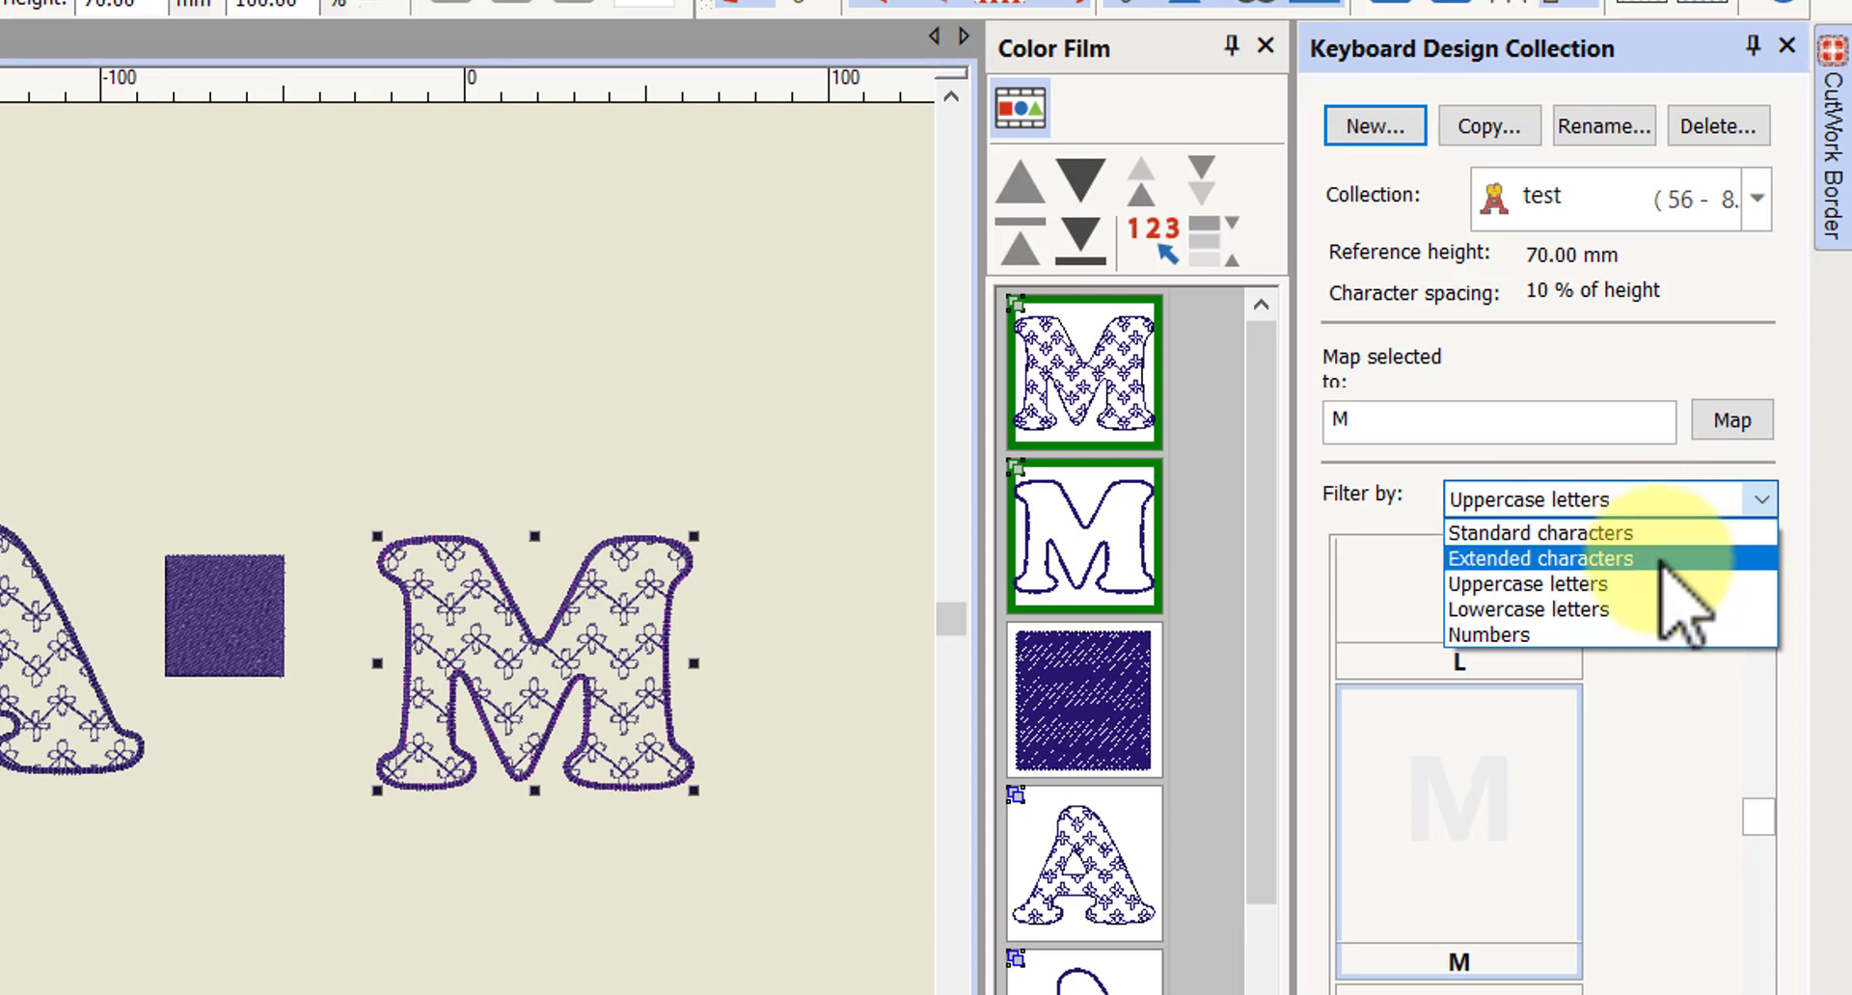
pyautogui.moveTo(1528, 584)
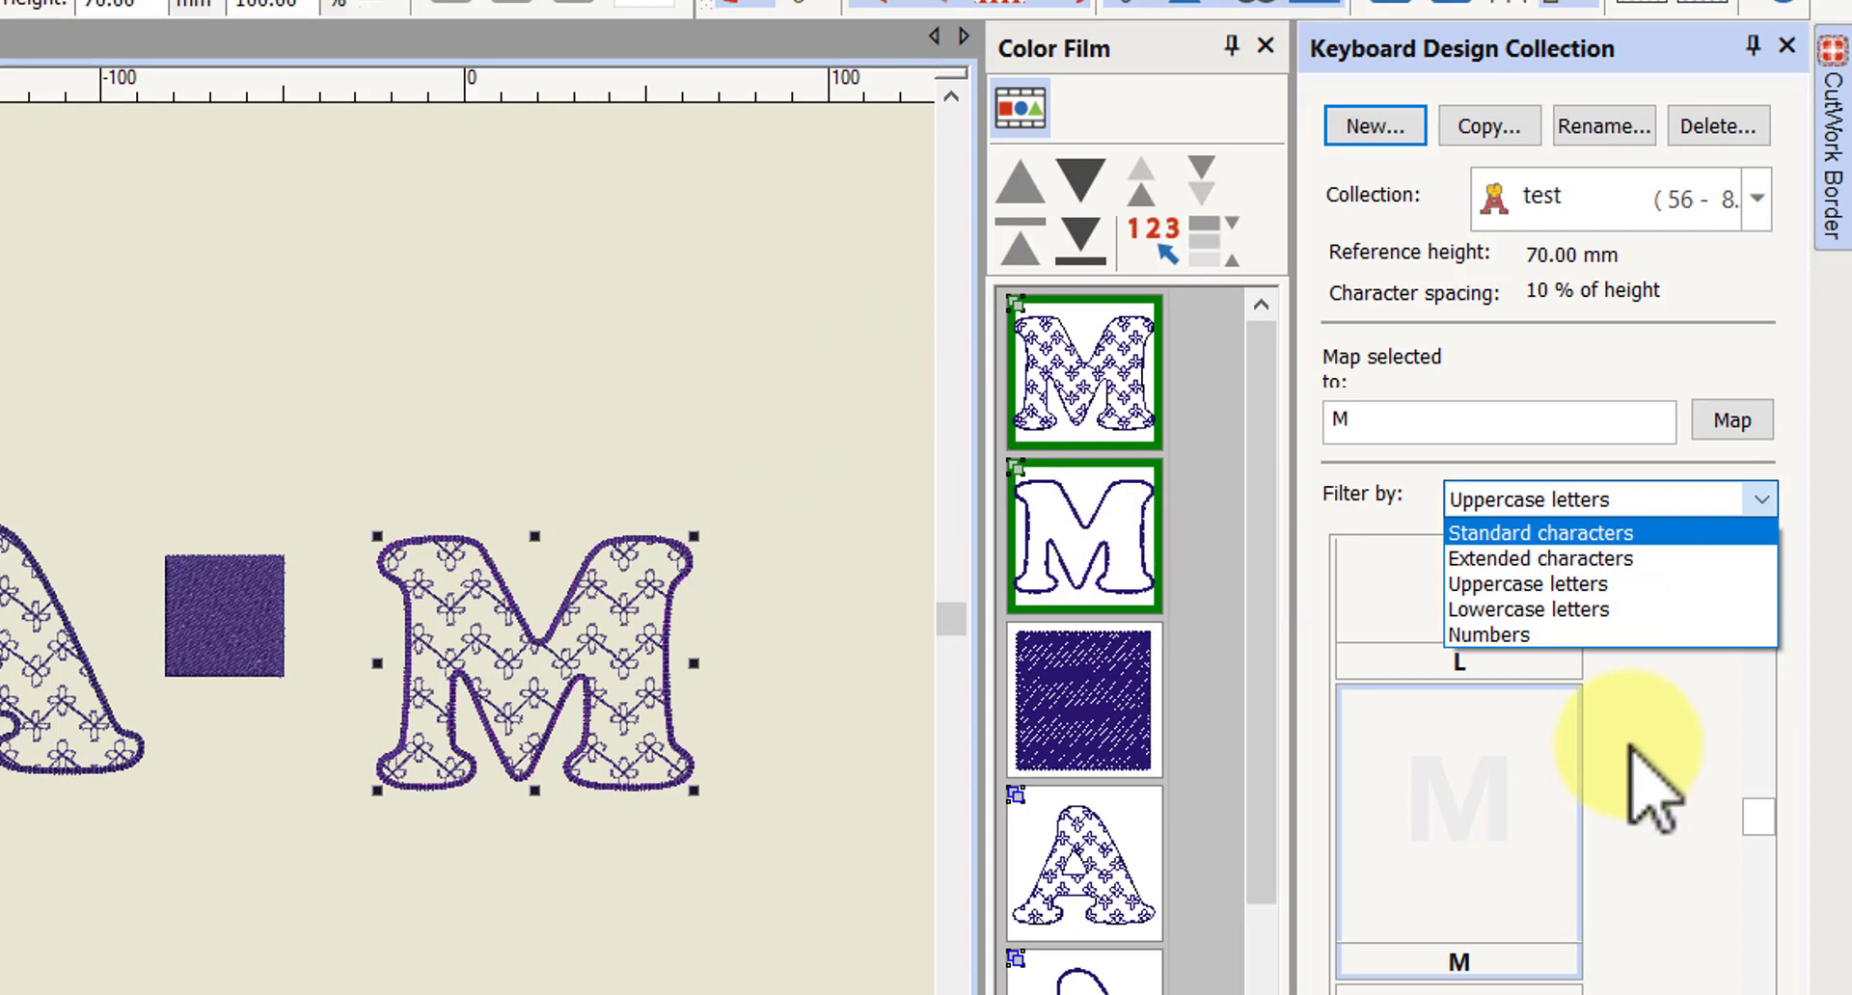
pyautogui.moveTo(1494, 850)
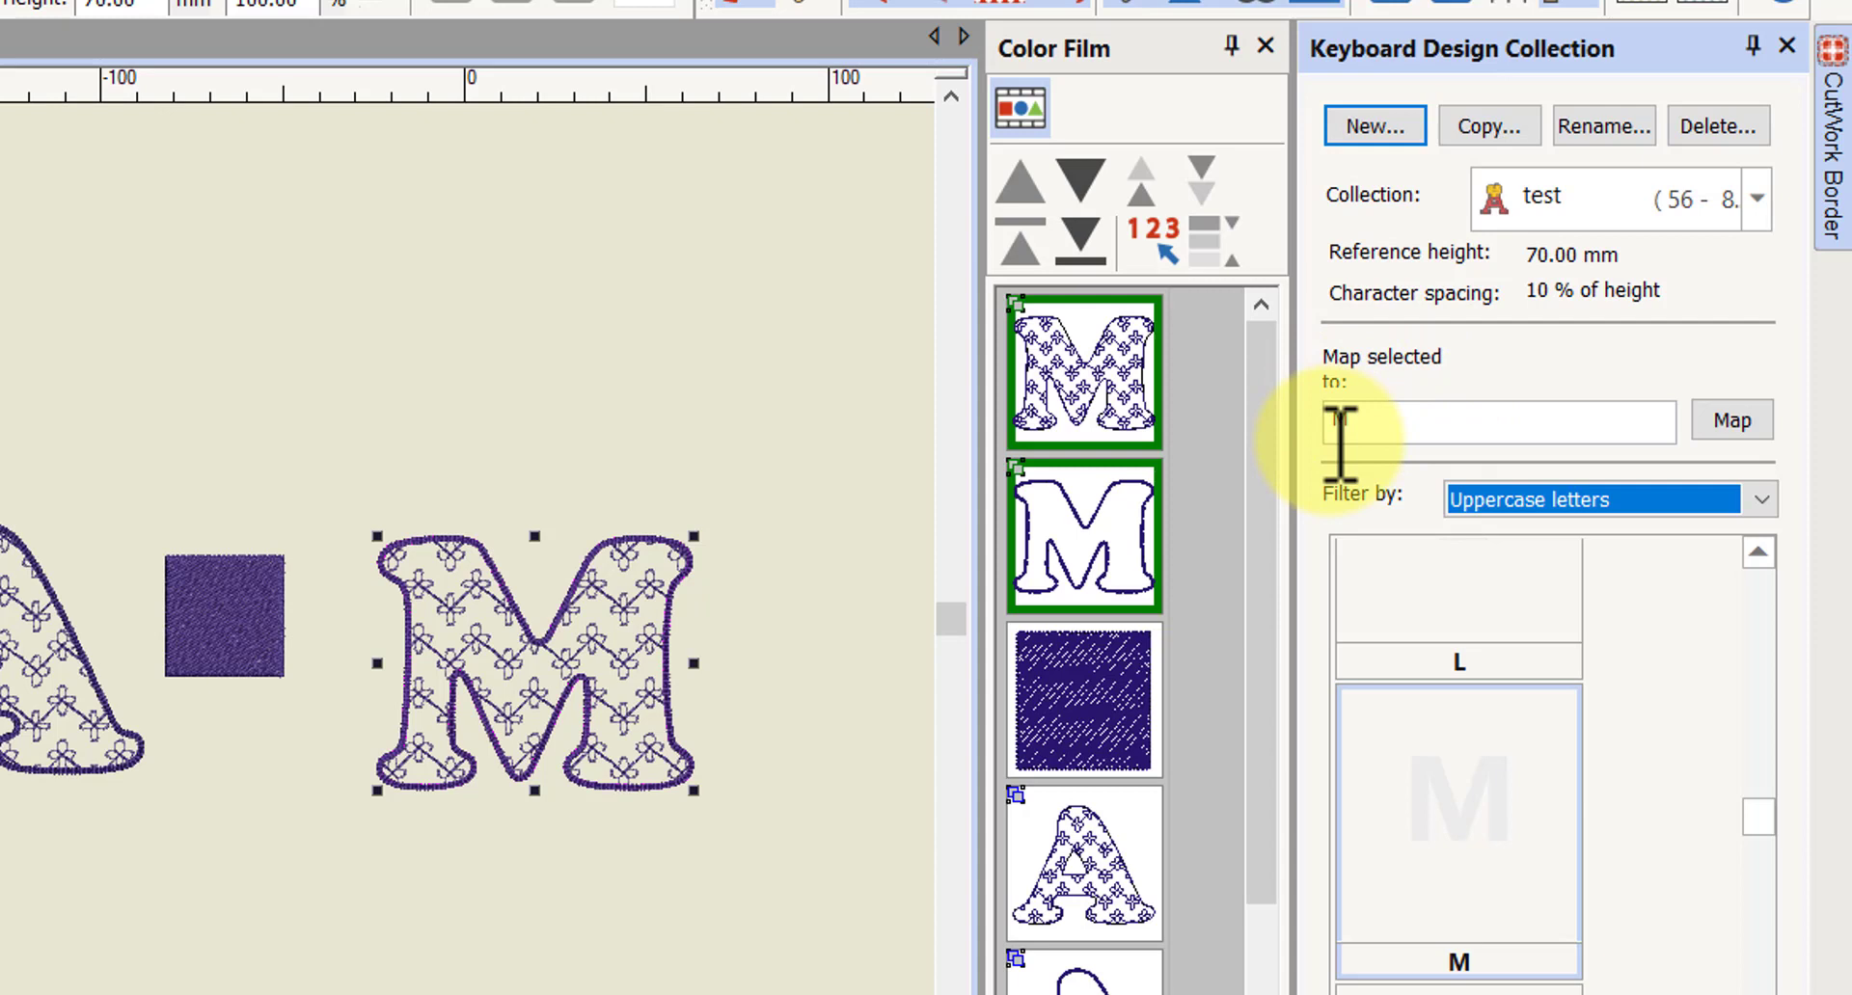
# Enter M in 'Map selected to' and map the appliqué M onto key M
pyautogui.write('M')
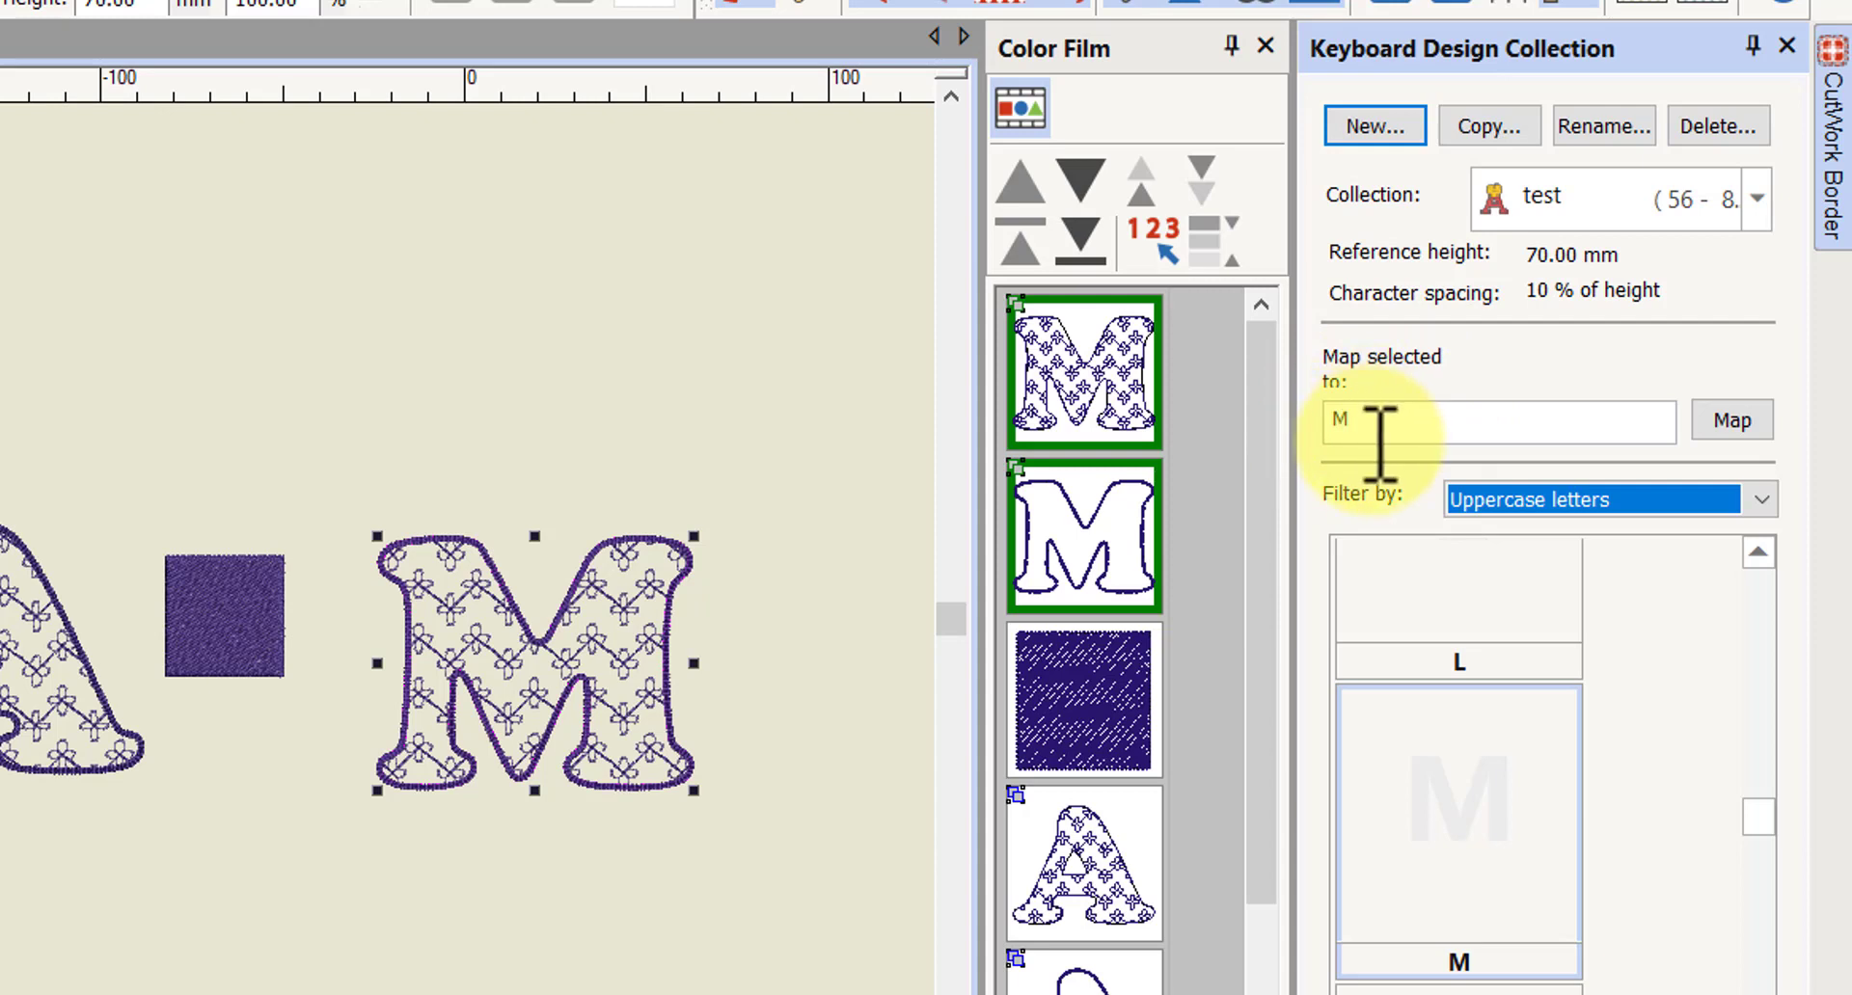
pyautogui.moveTo(1731, 421)
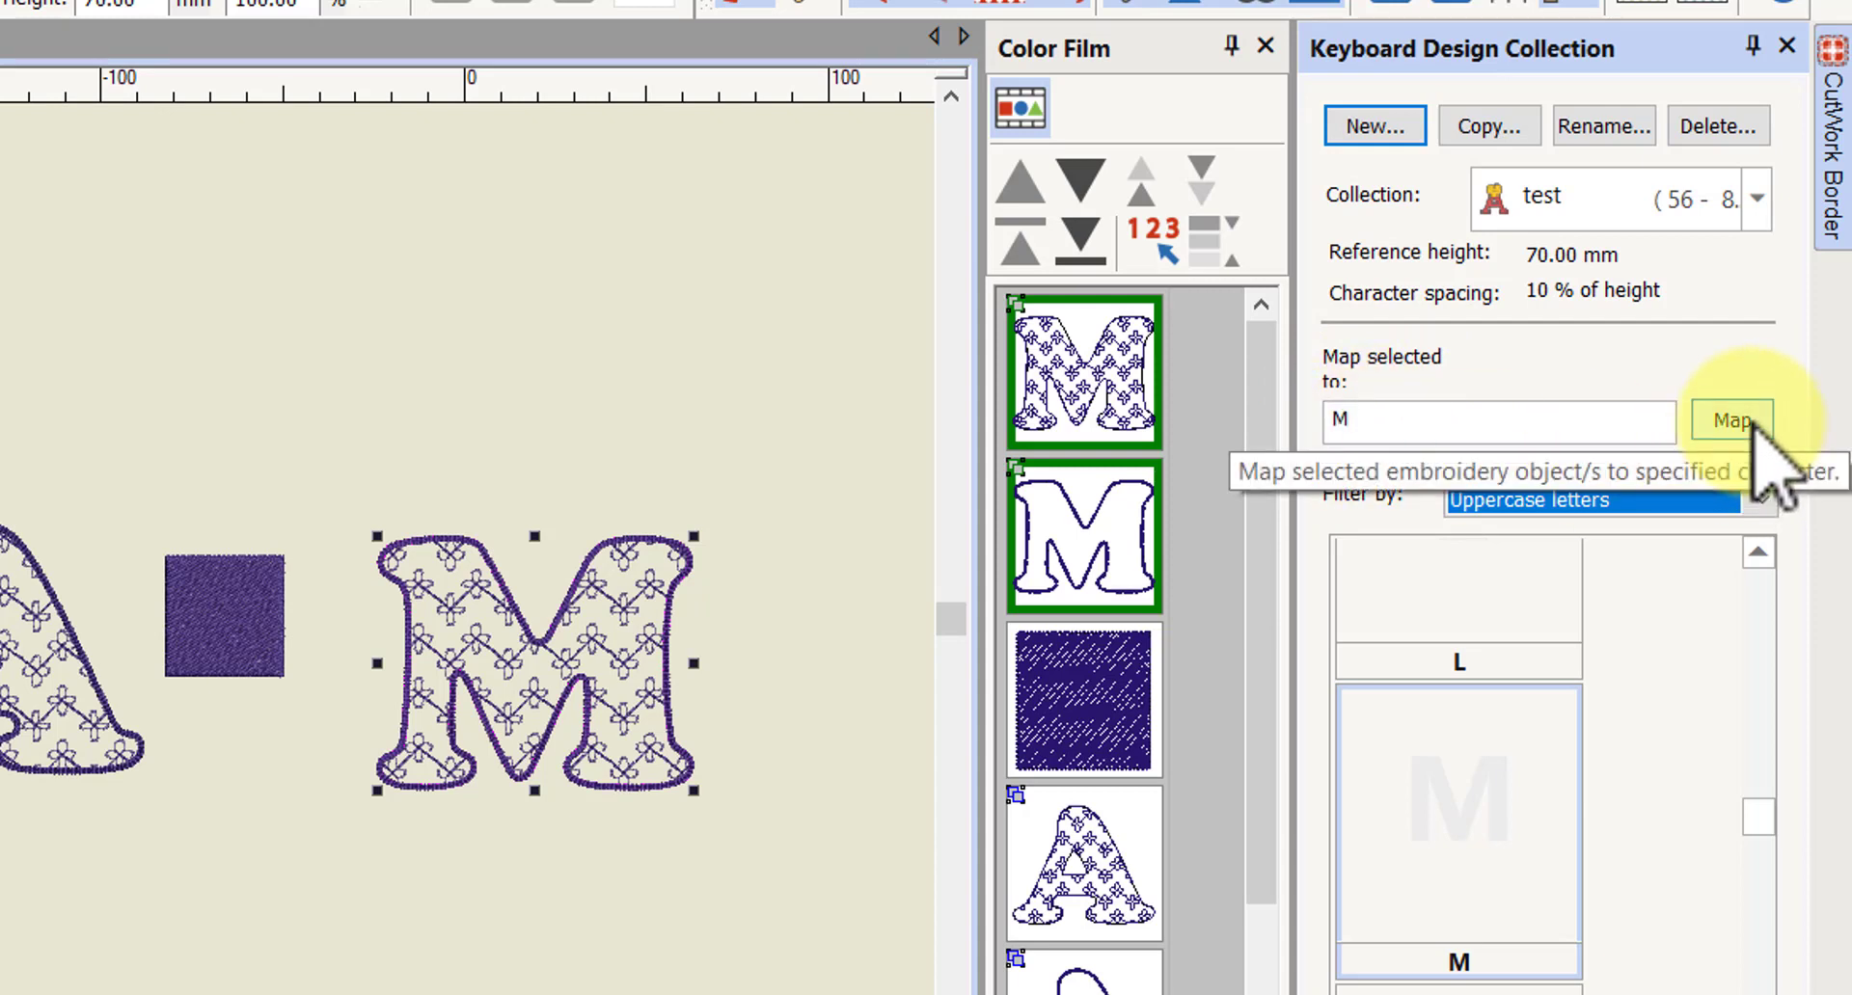
pyautogui.click(1732, 422)
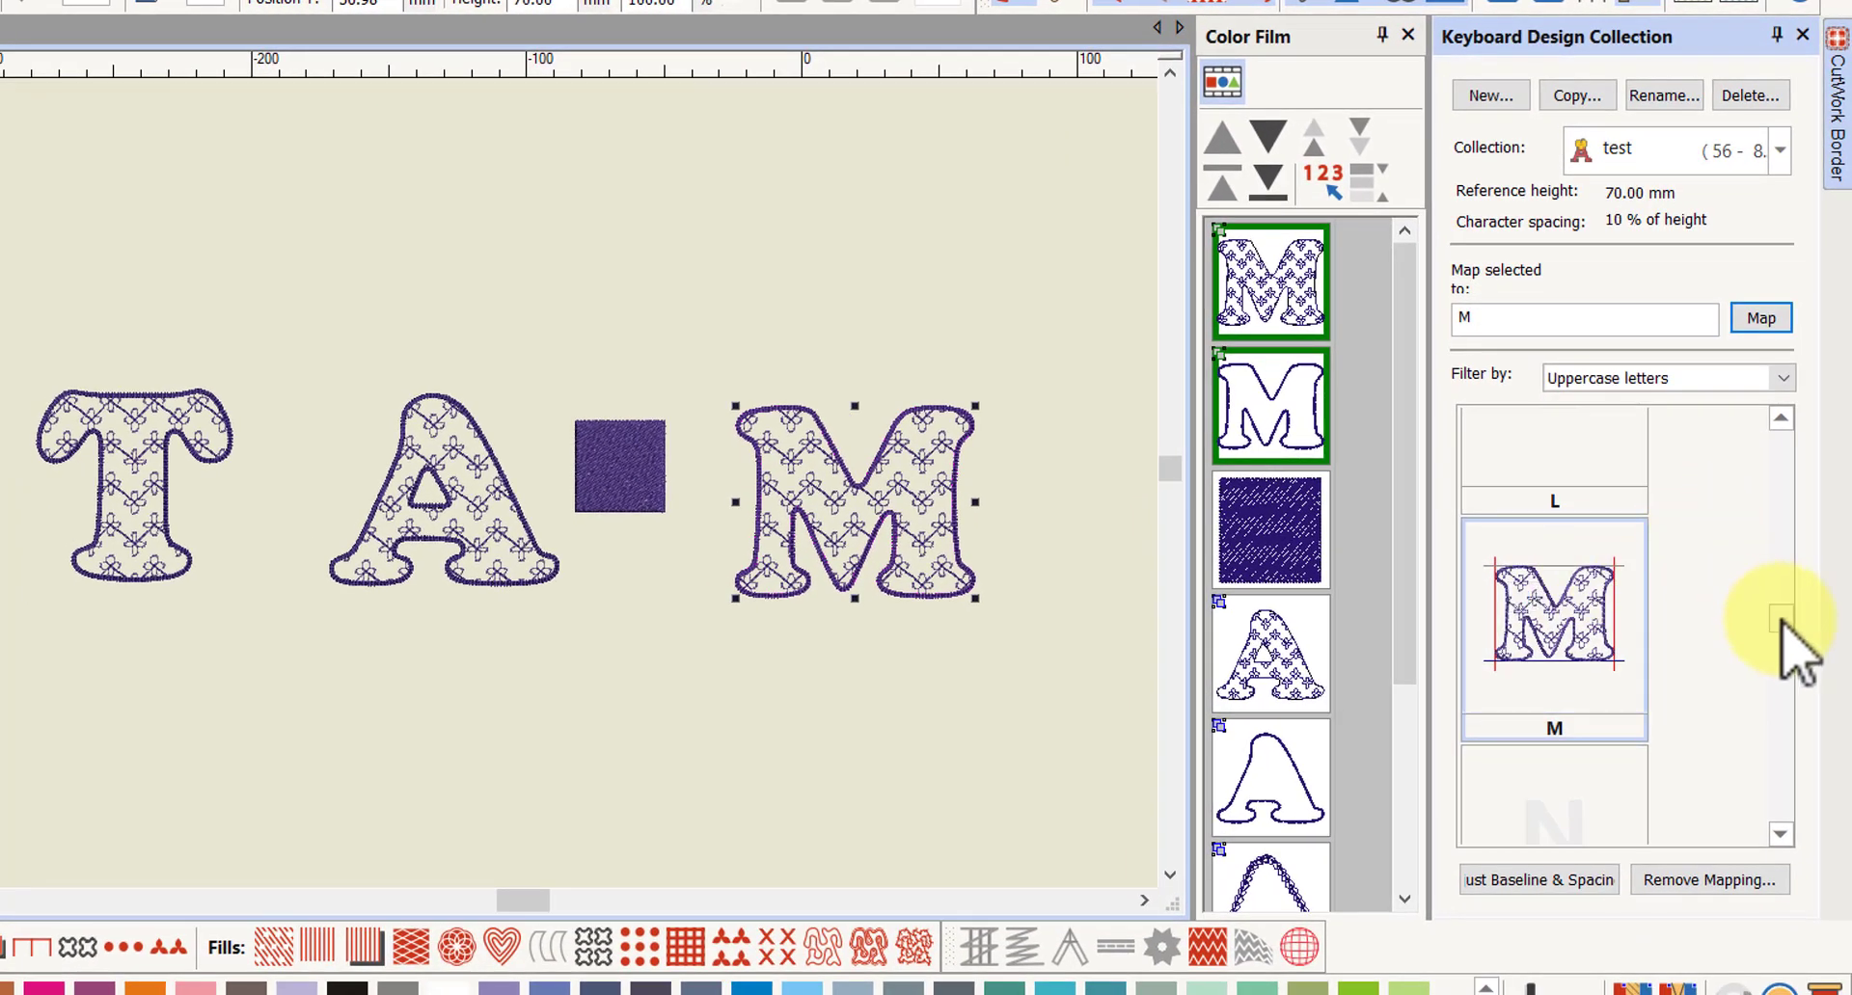
pyautogui.moveTo(1140, 490)
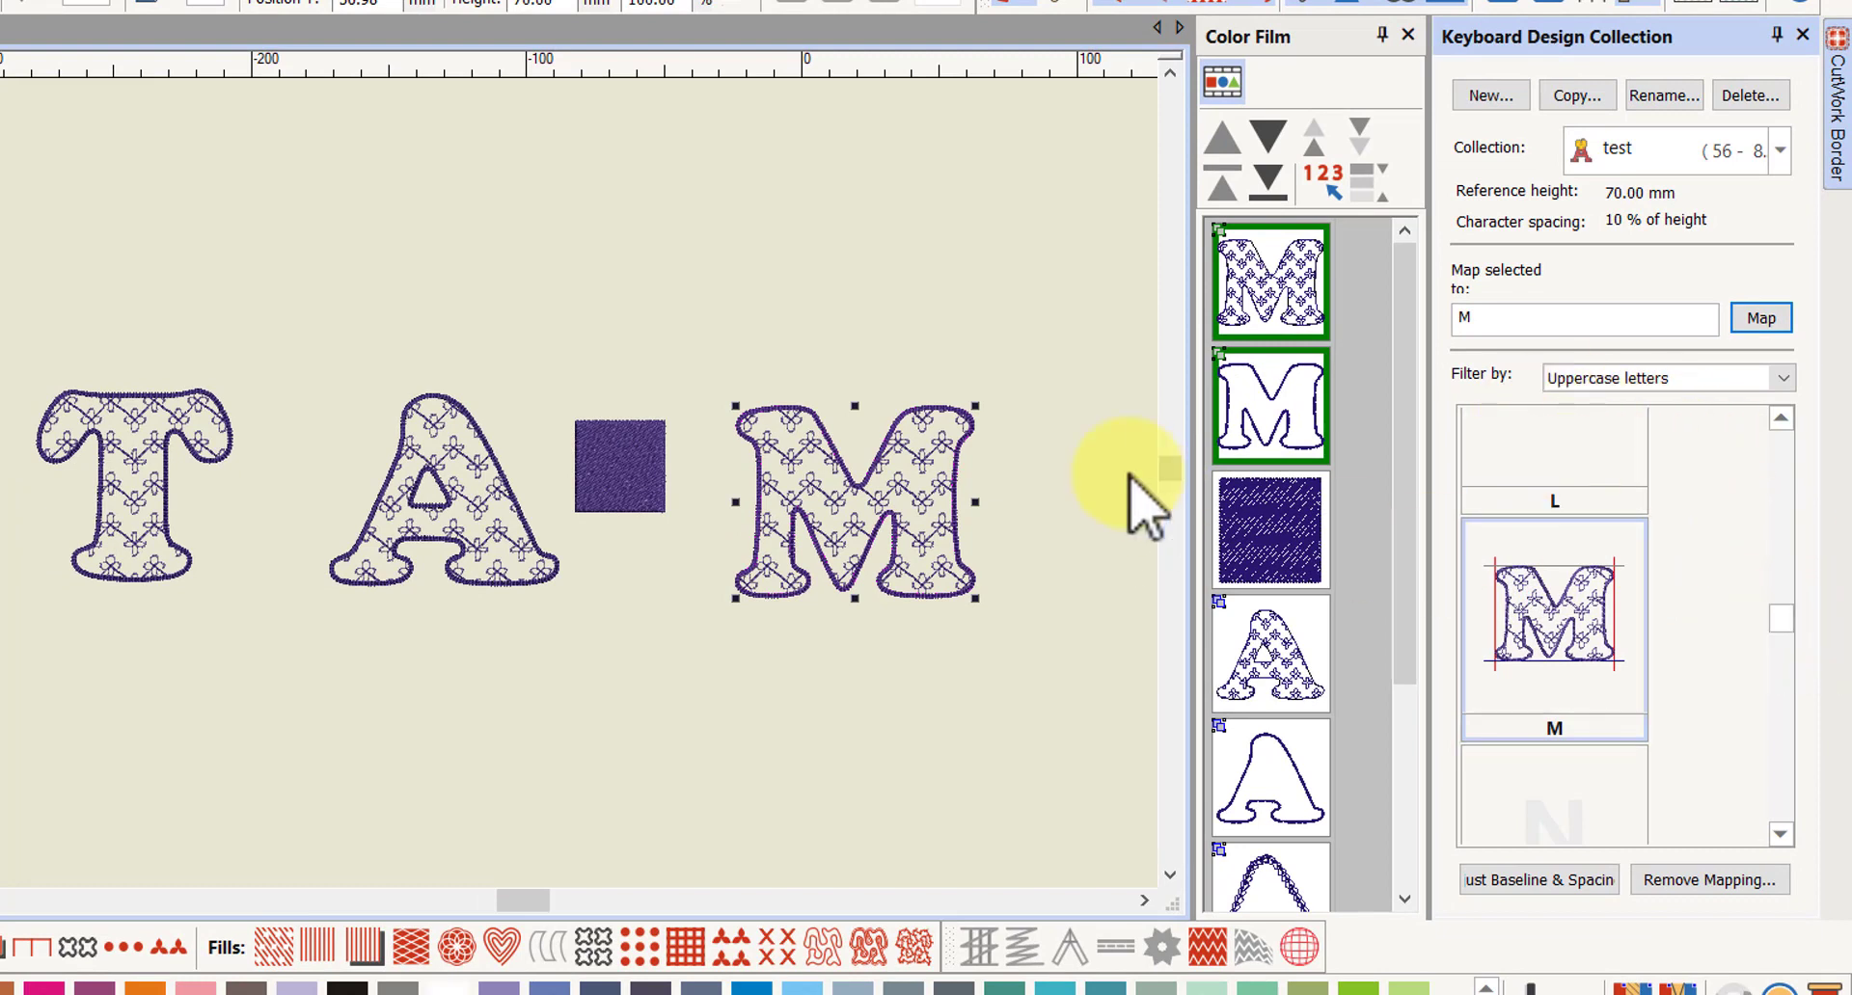
# Select the appliqué A, then the T, and scroll the character list to T
pyautogui.click(443, 496)
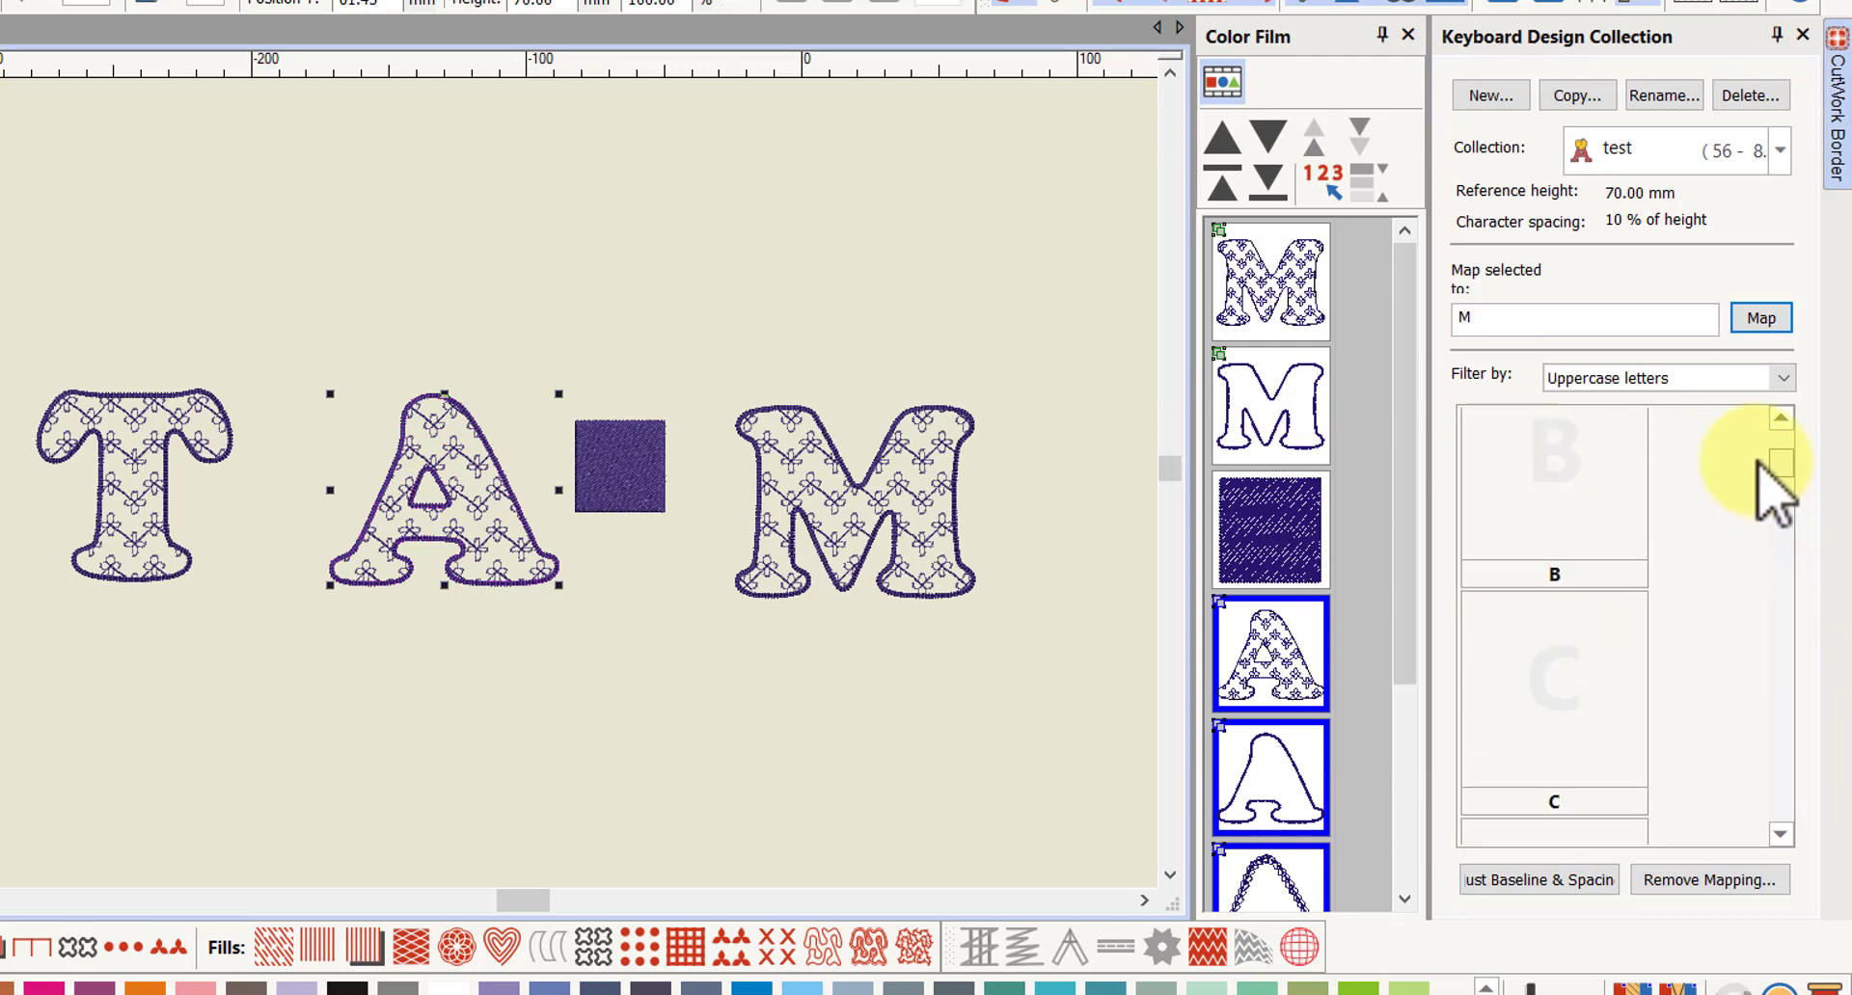
pyautogui.click(1778, 421)
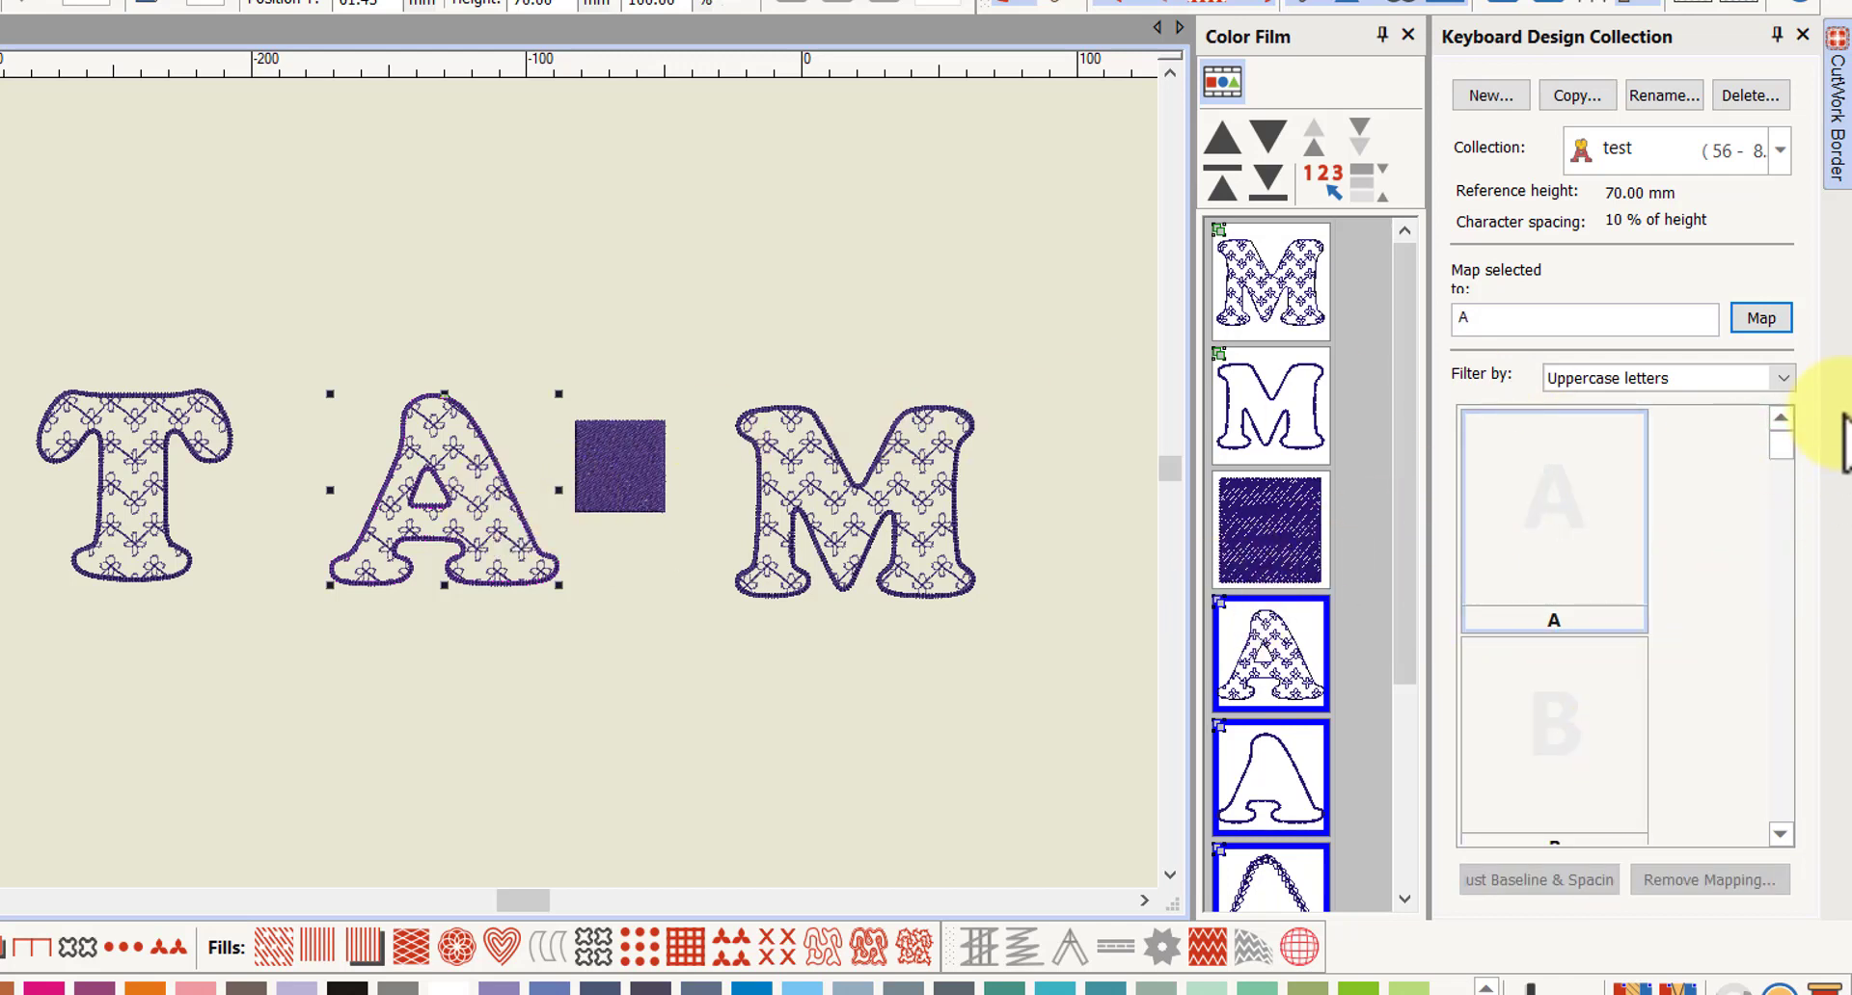
pyautogui.click(1759, 319)
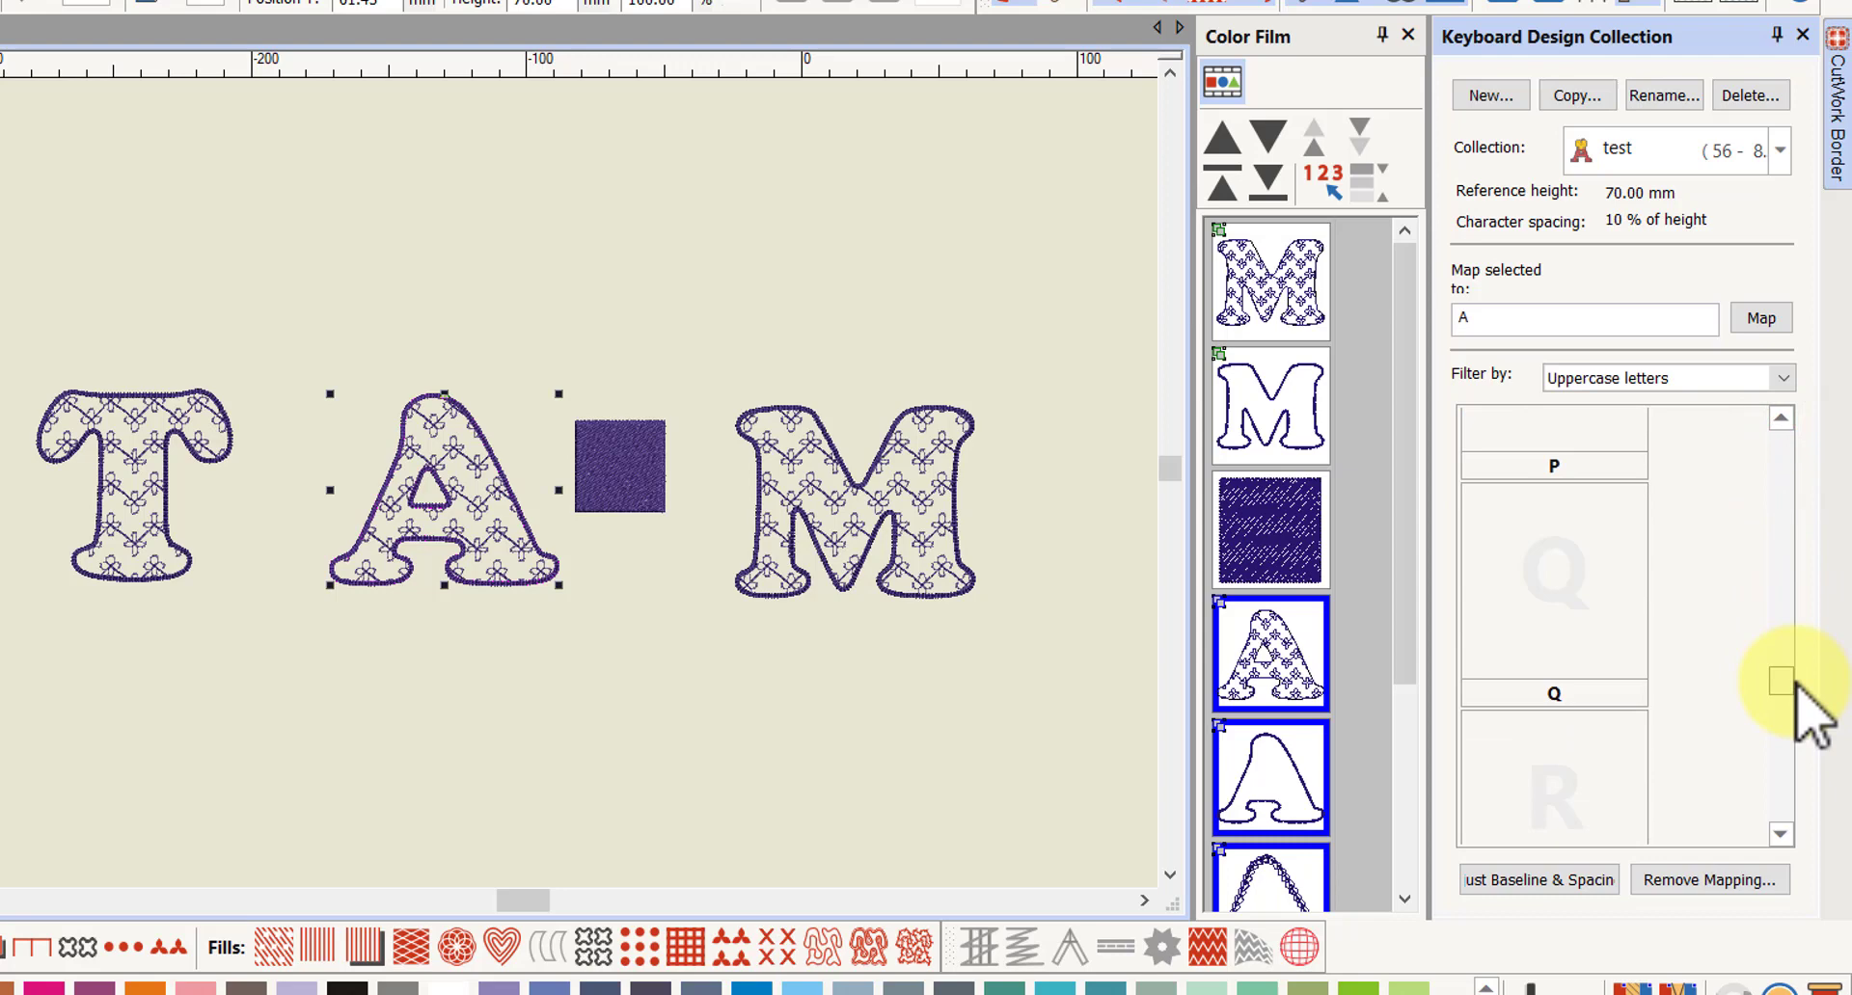
pyautogui.scroll(-3)
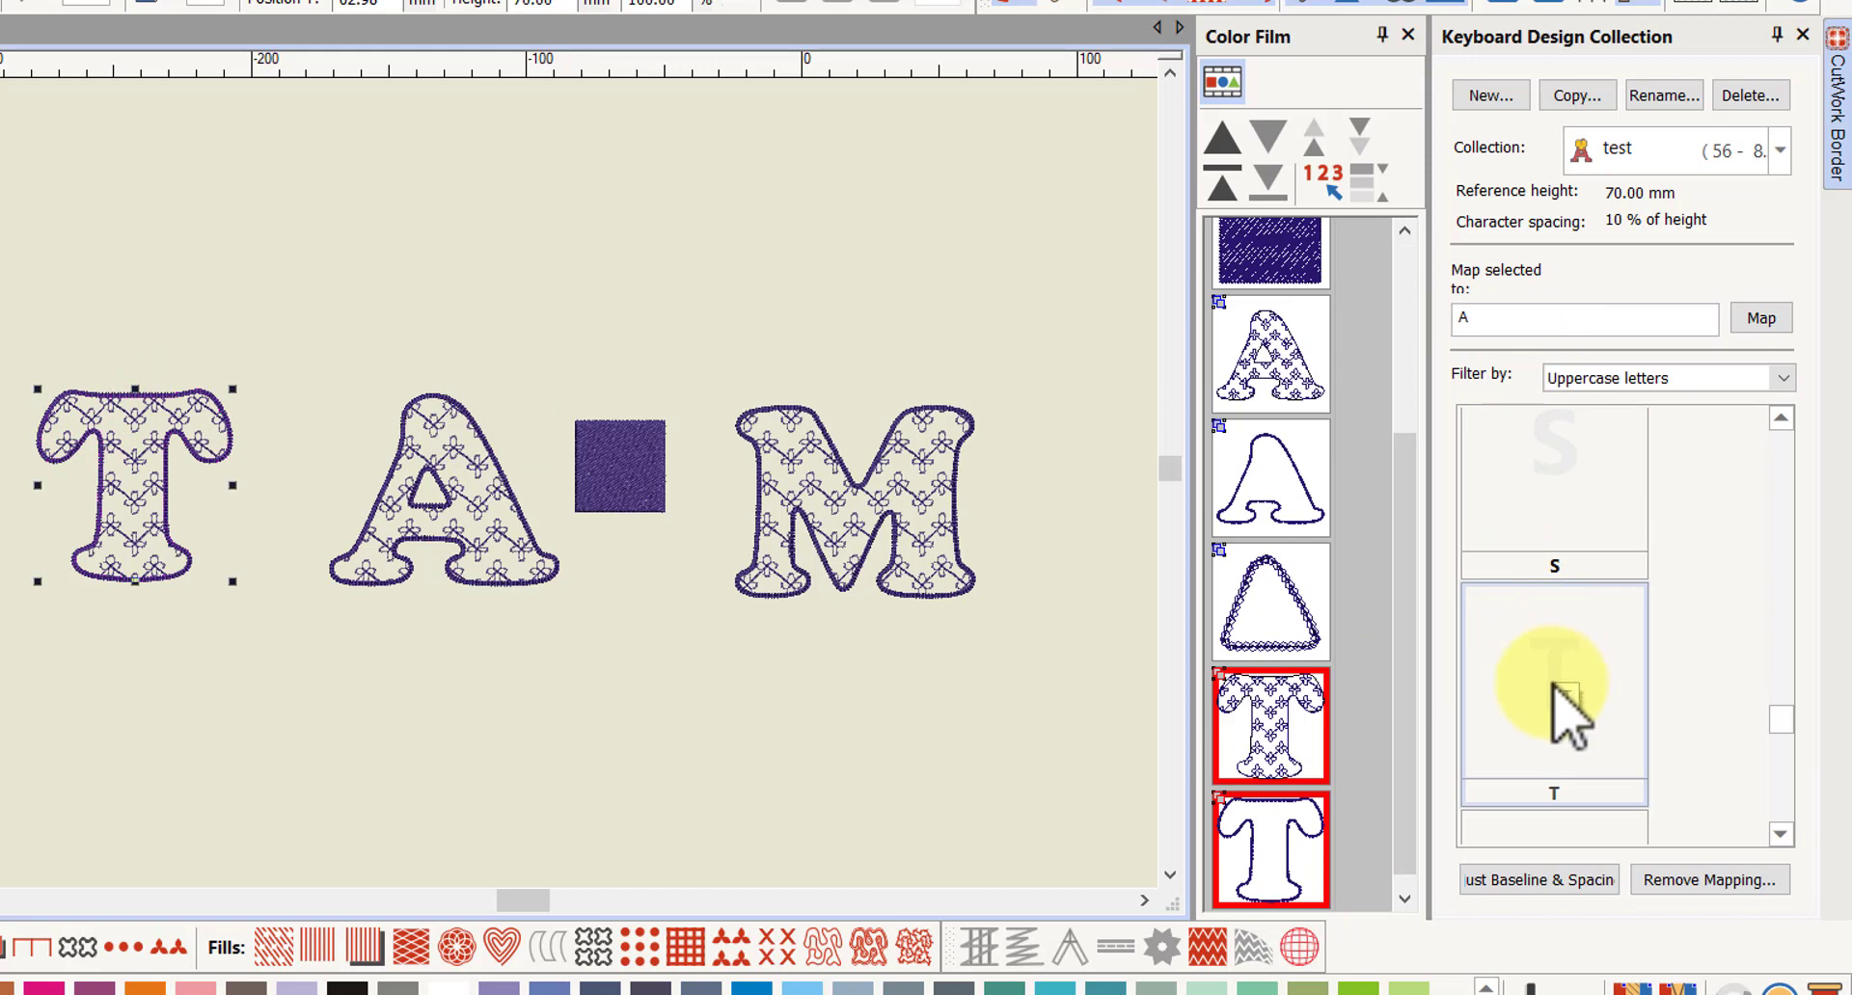
# Map the appliqué T into the T slot and choose Adjust Baseline & Spacing
pyautogui.click(1553, 685)
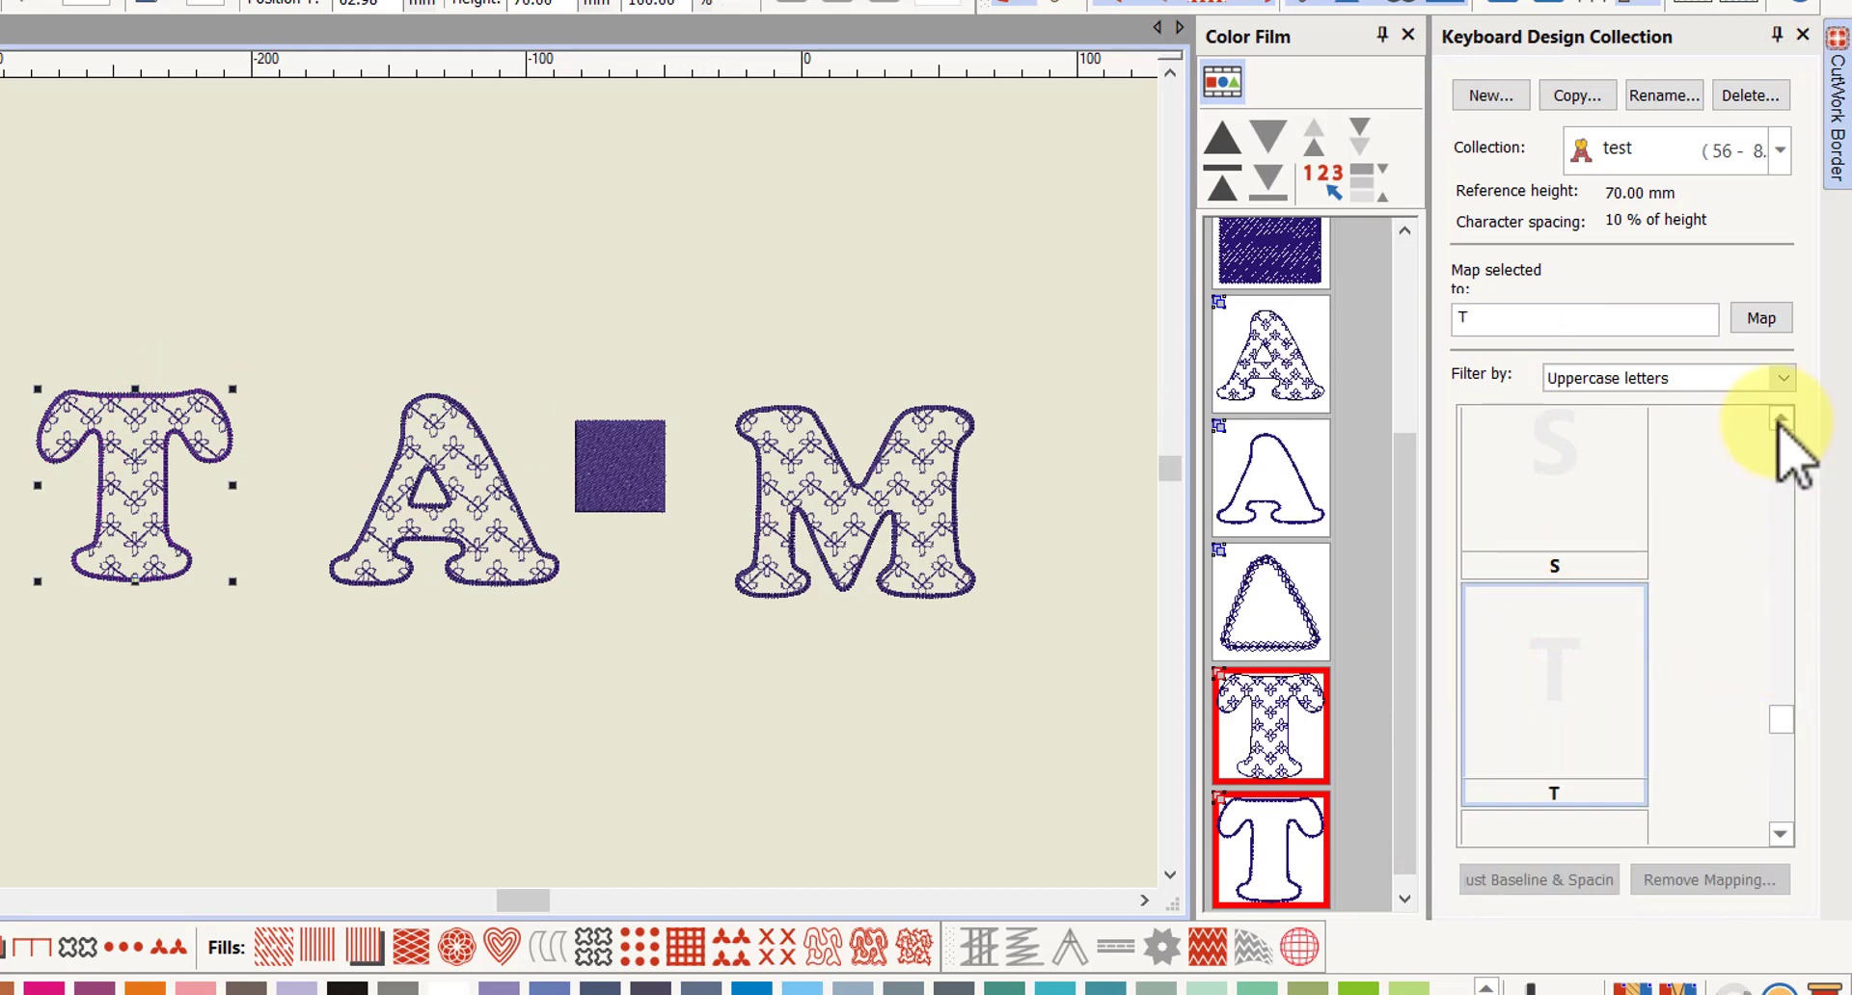
pyautogui.click(1759, 319)
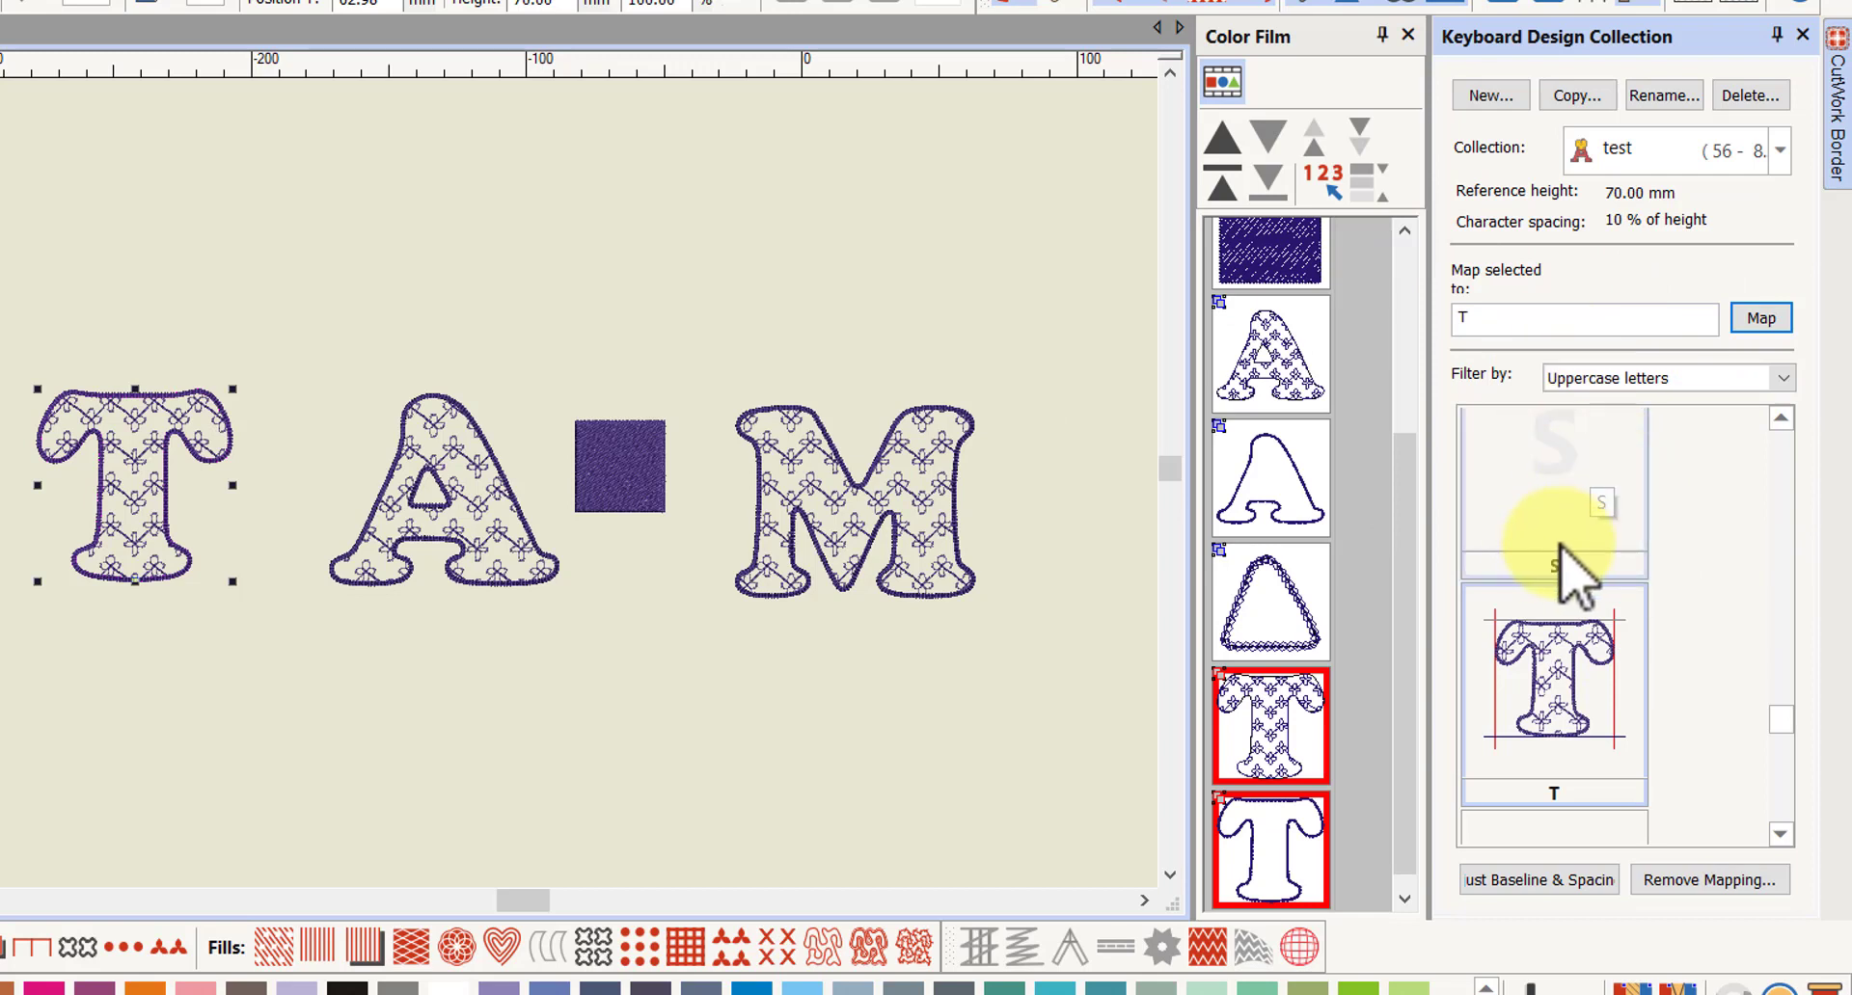
pyautogui.moveTo(1010, 301)
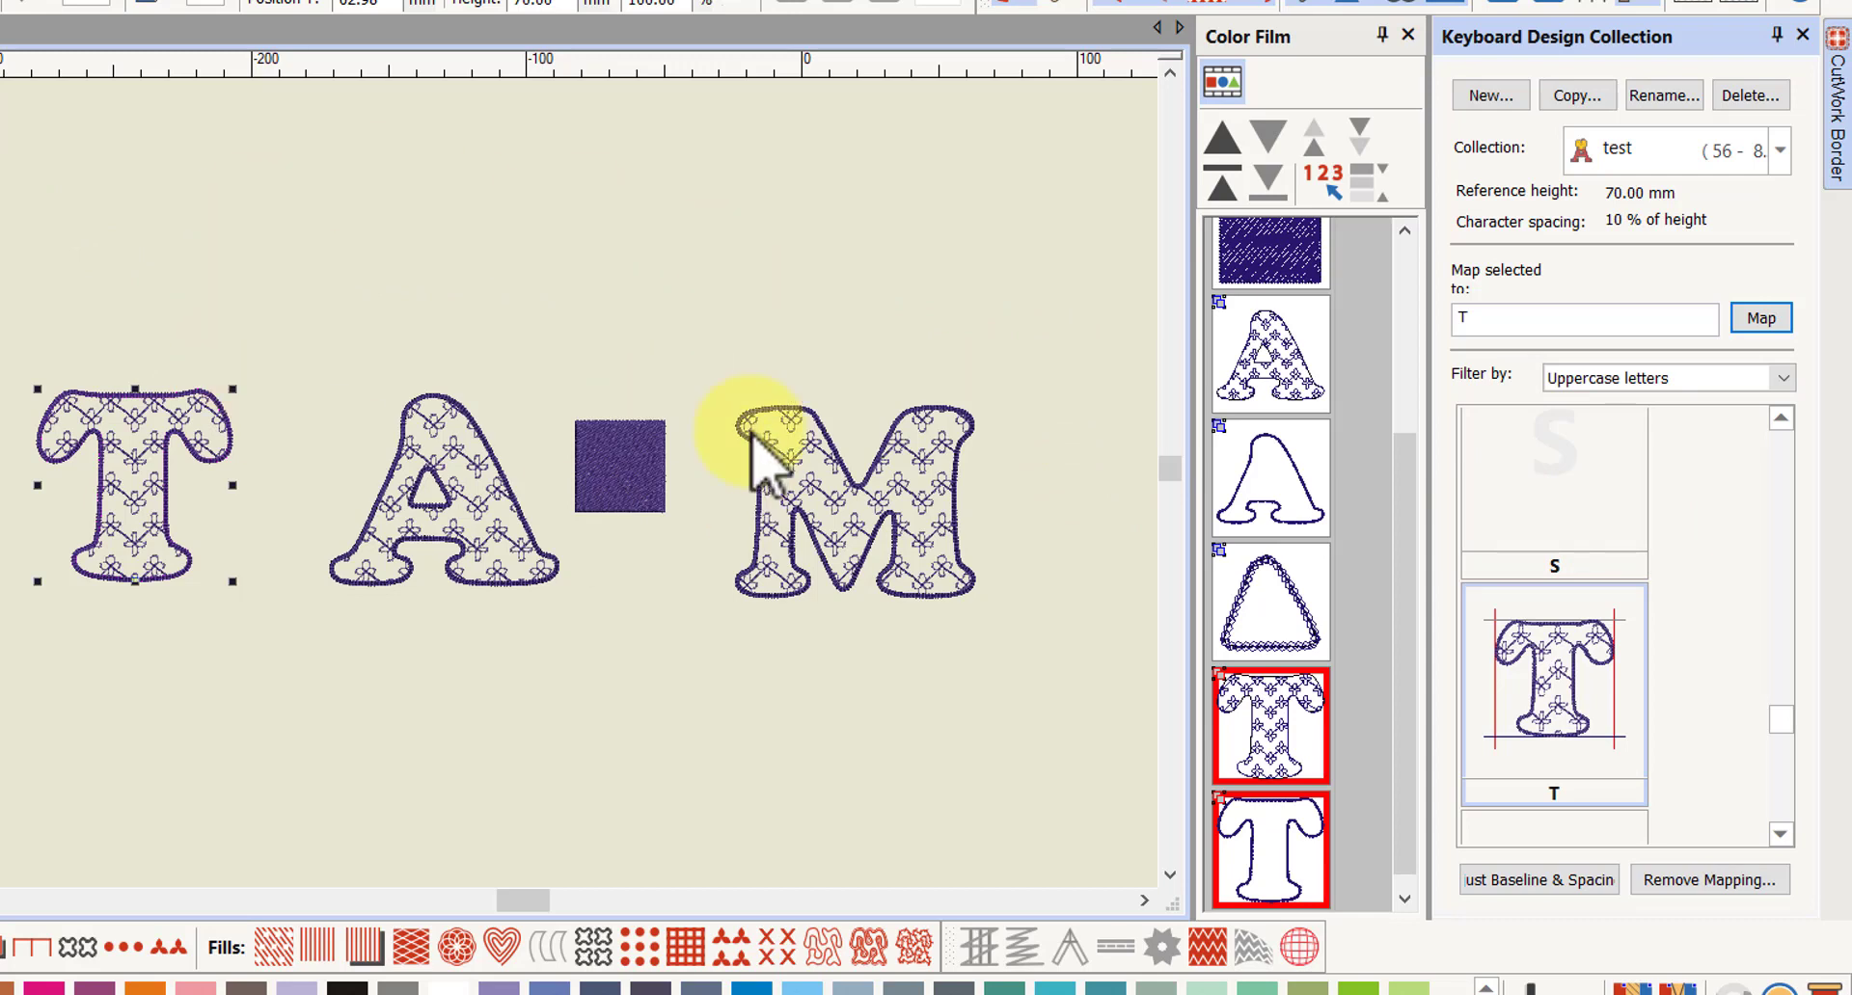
pyautogui.moveTo(1040, 425)
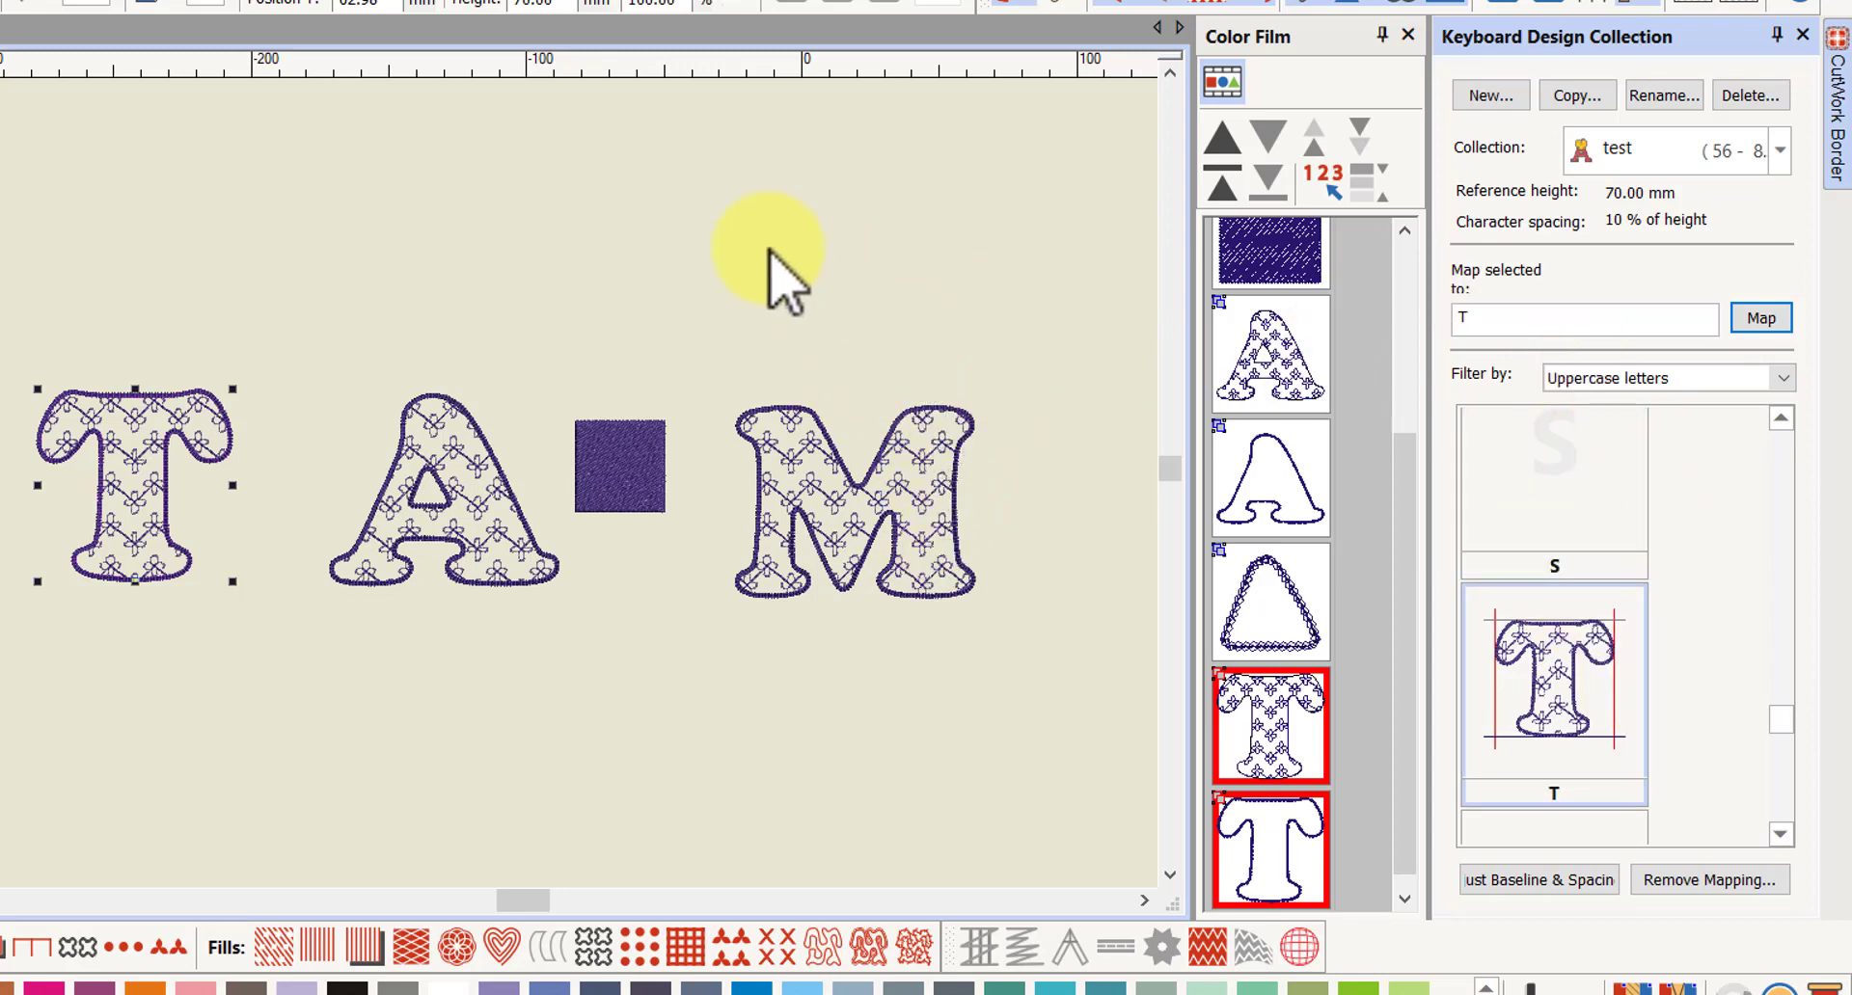
pyautogui.moveTo(741, 378)
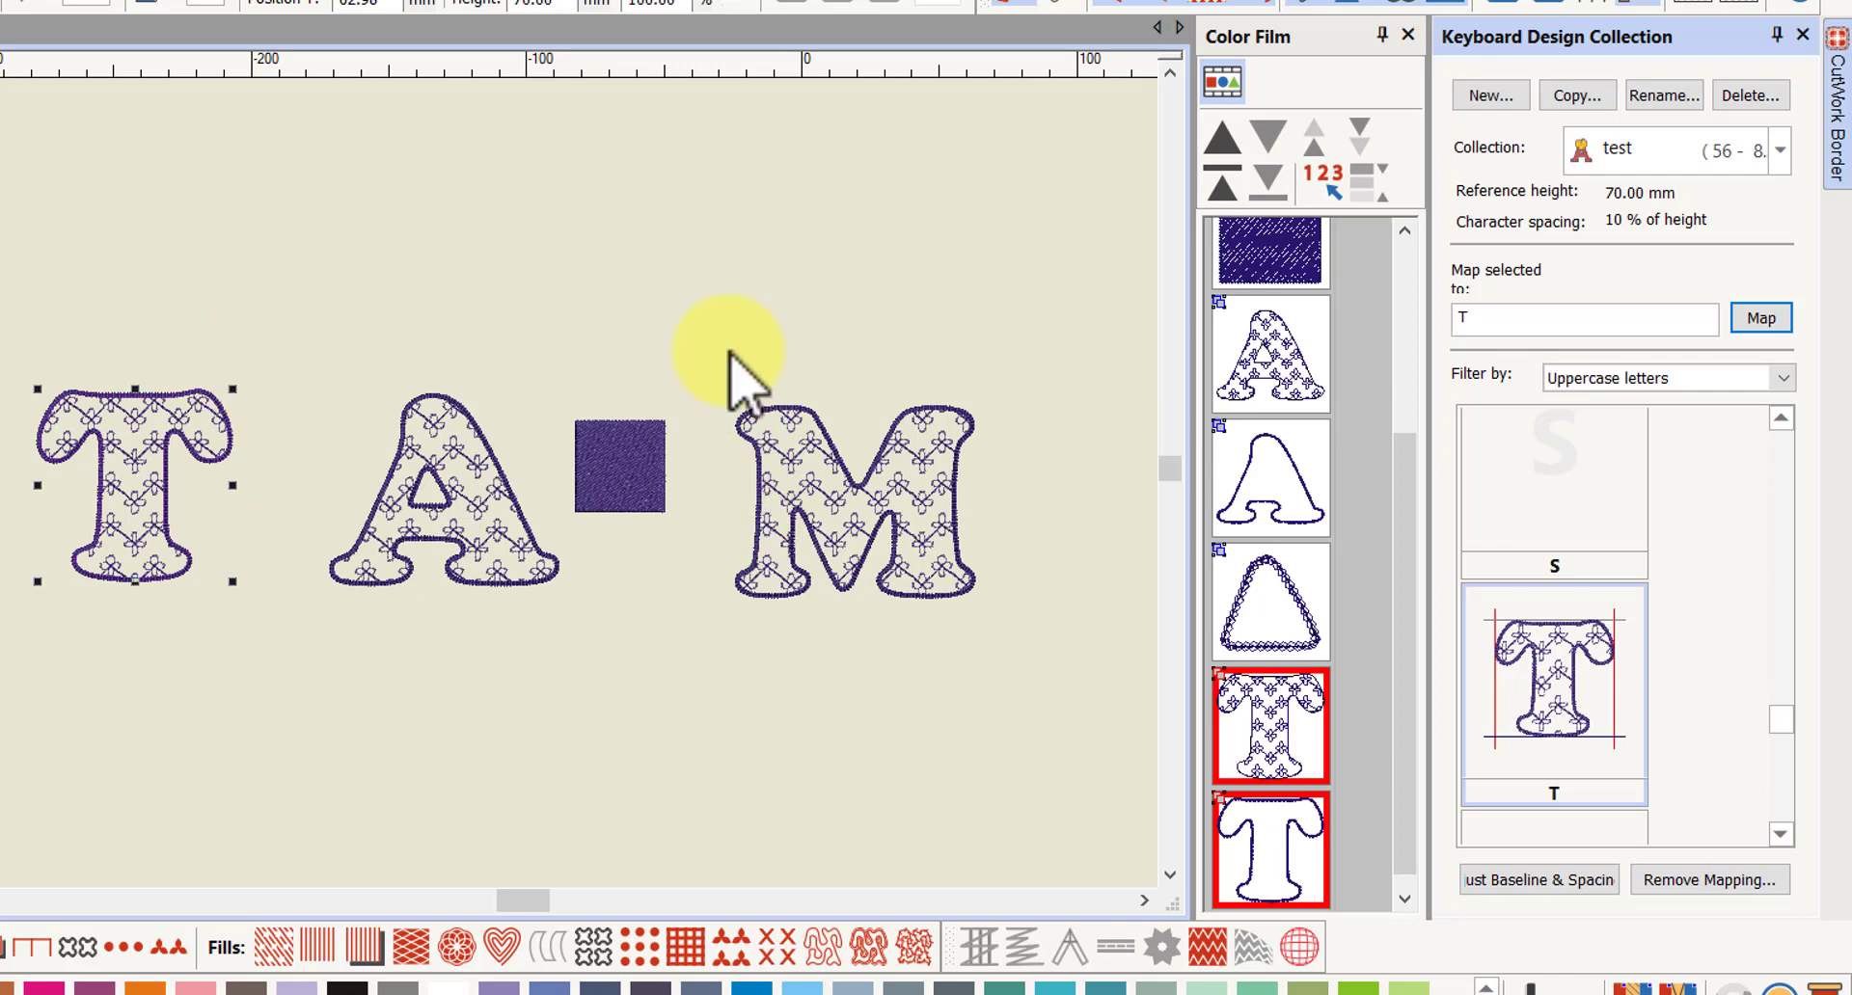
pyautogui.moveTo(804, 284)
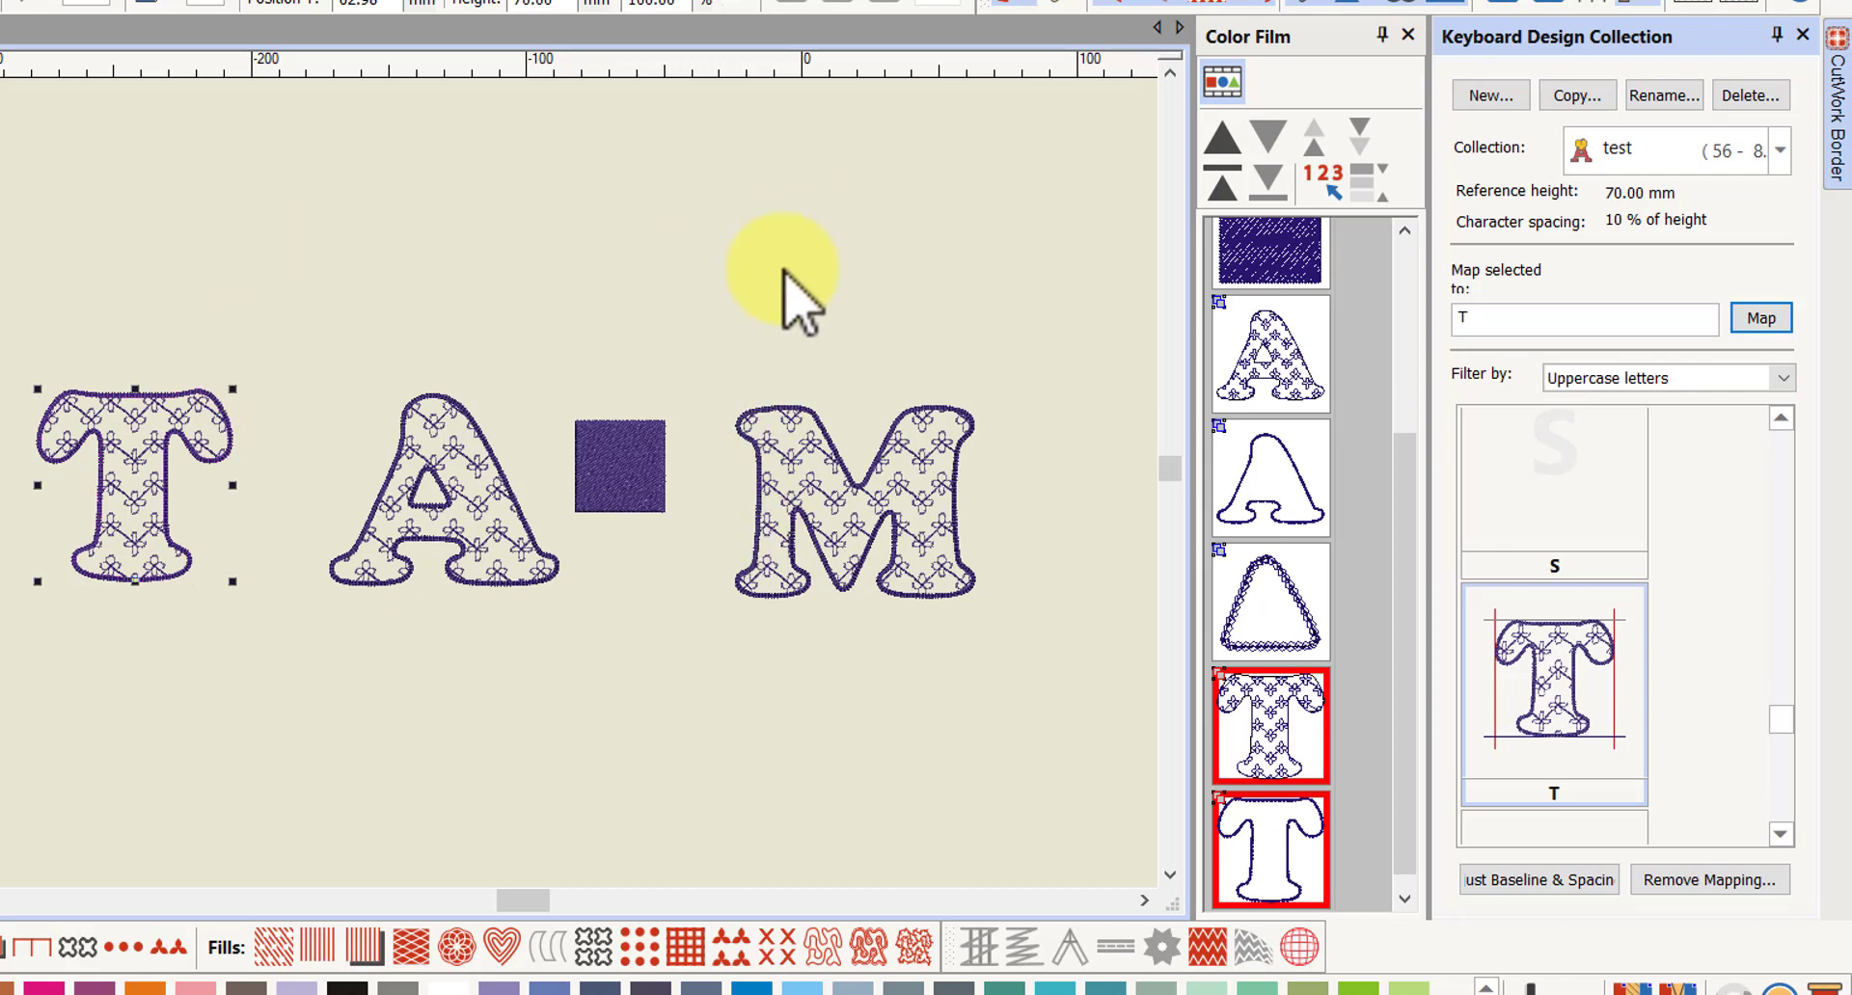
pyautogui.moveTo(895, 305)
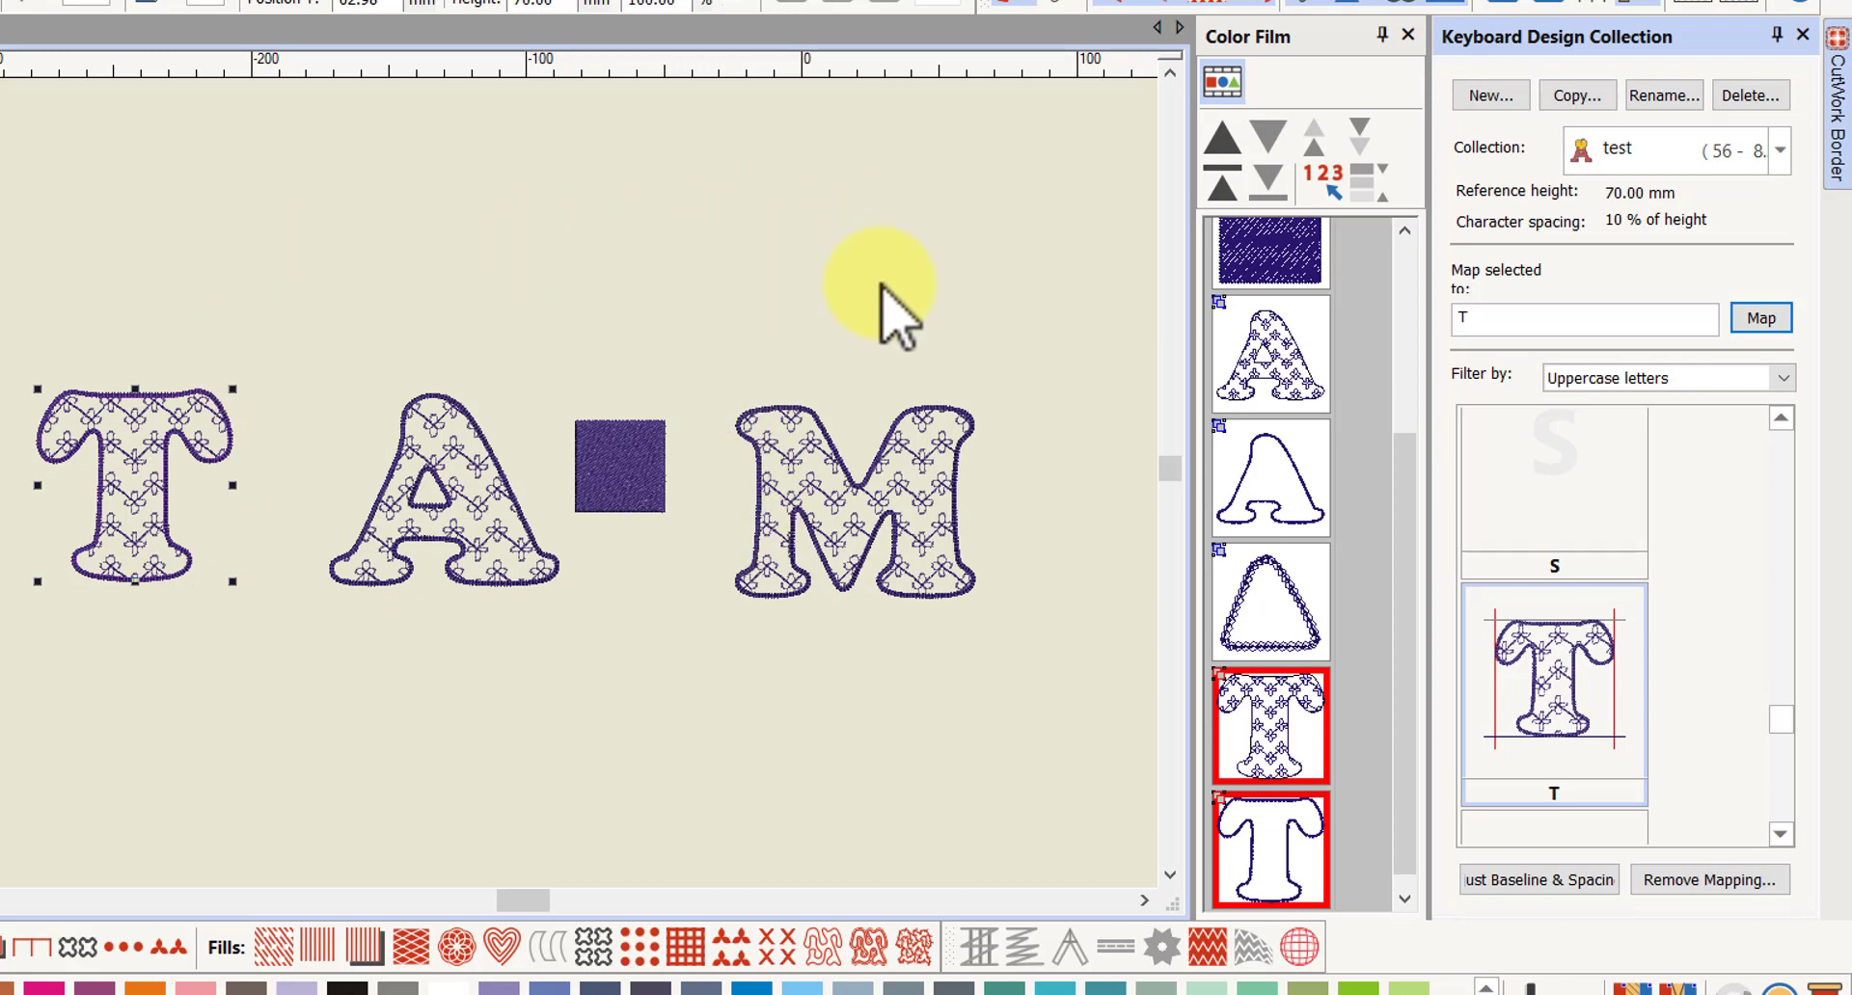
pyautogui.moveTo(945, 284)
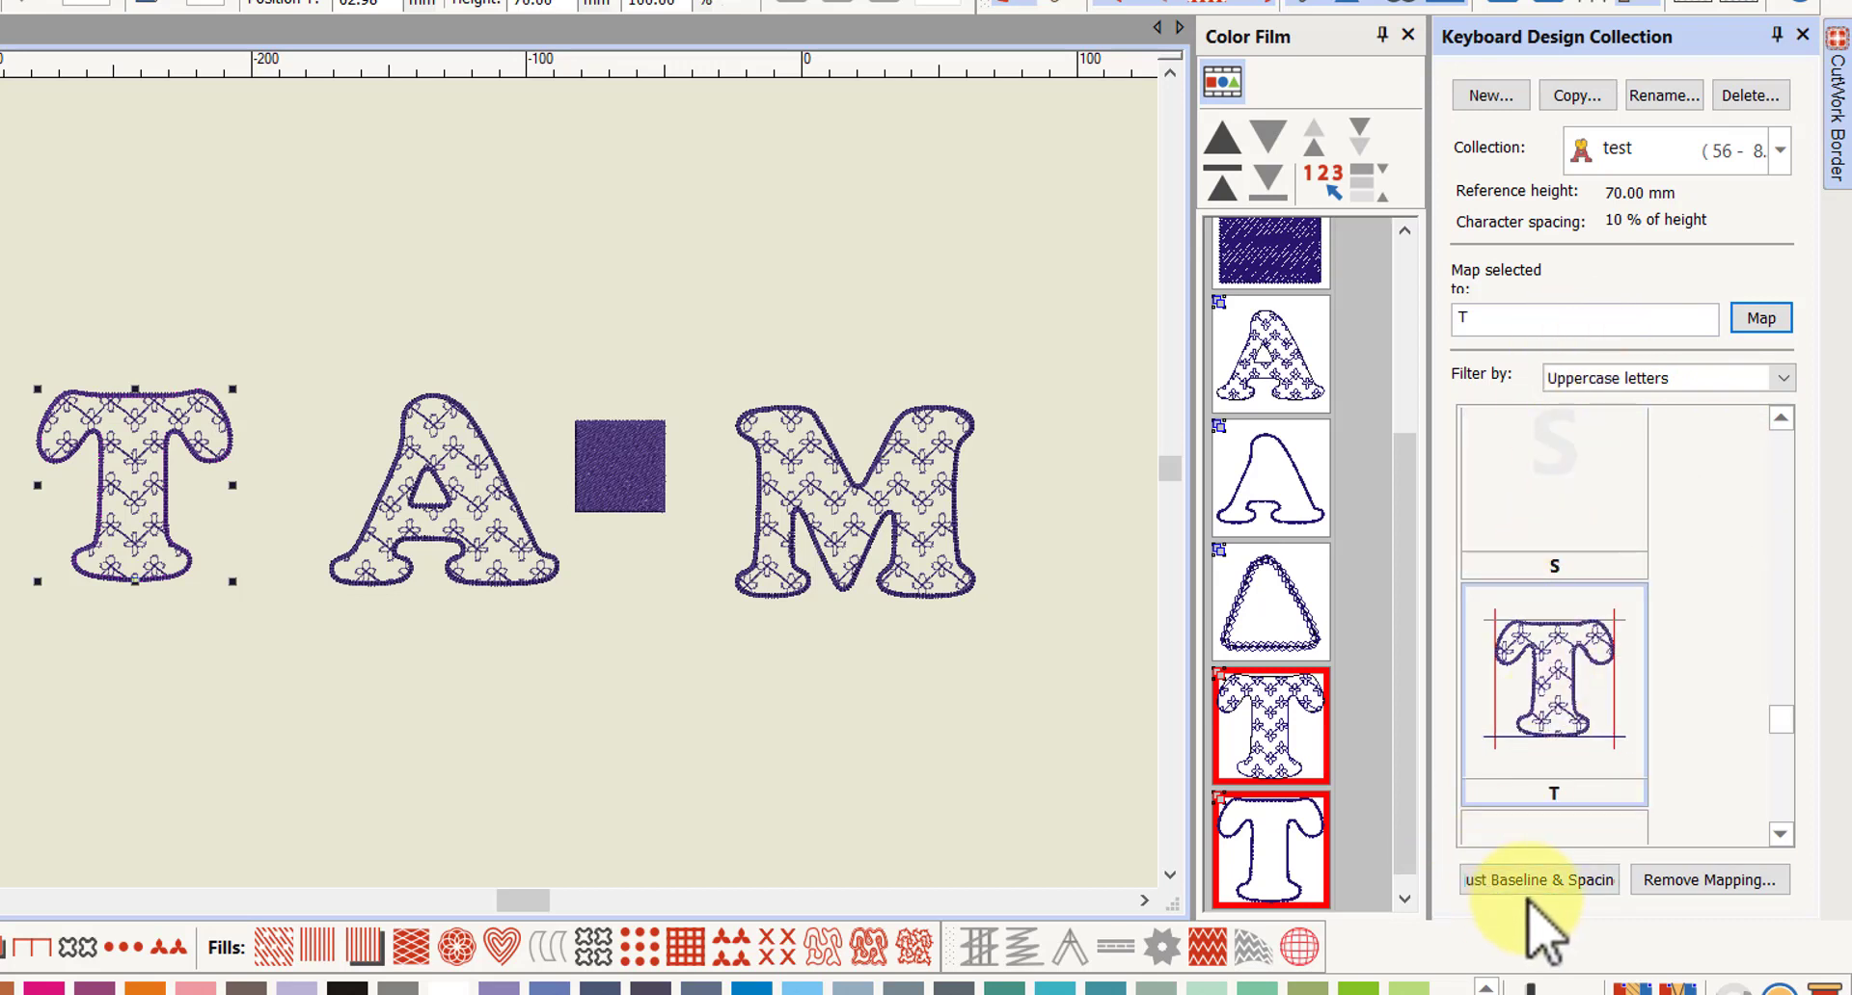
pyautogui.moveTo(1709, 880)
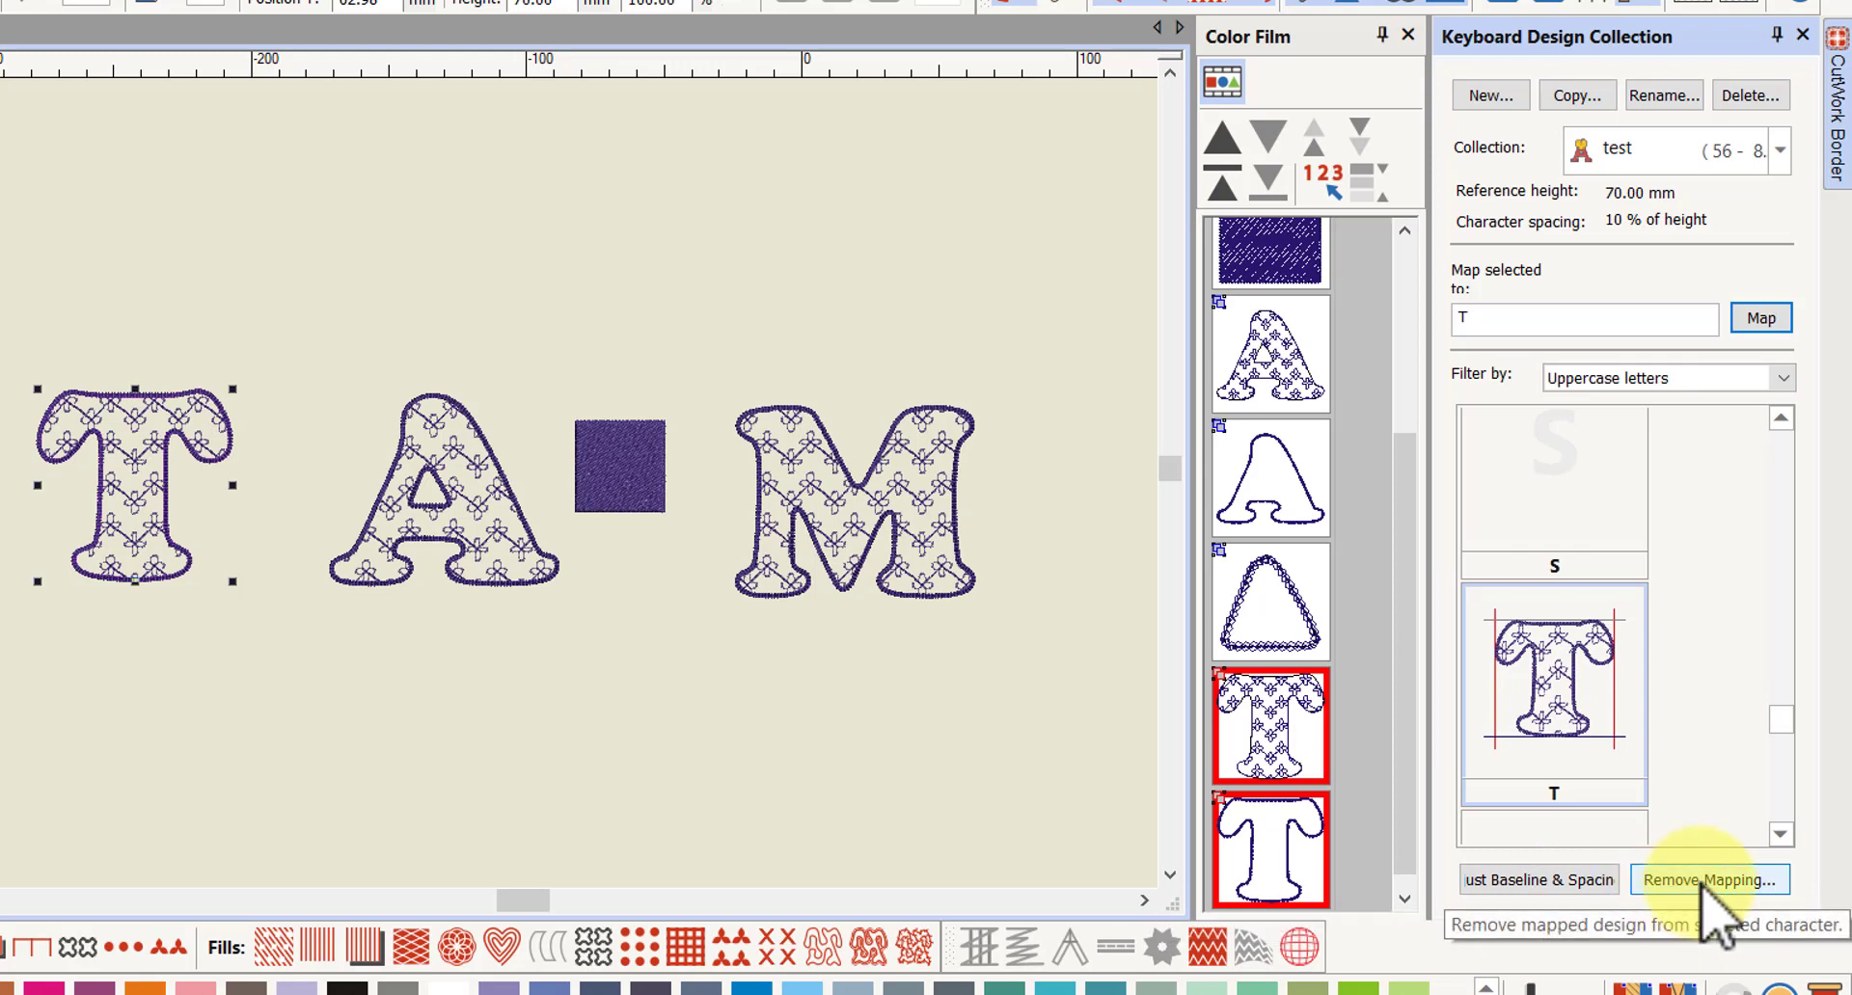
pyautogui.moveTo(1553, 691)
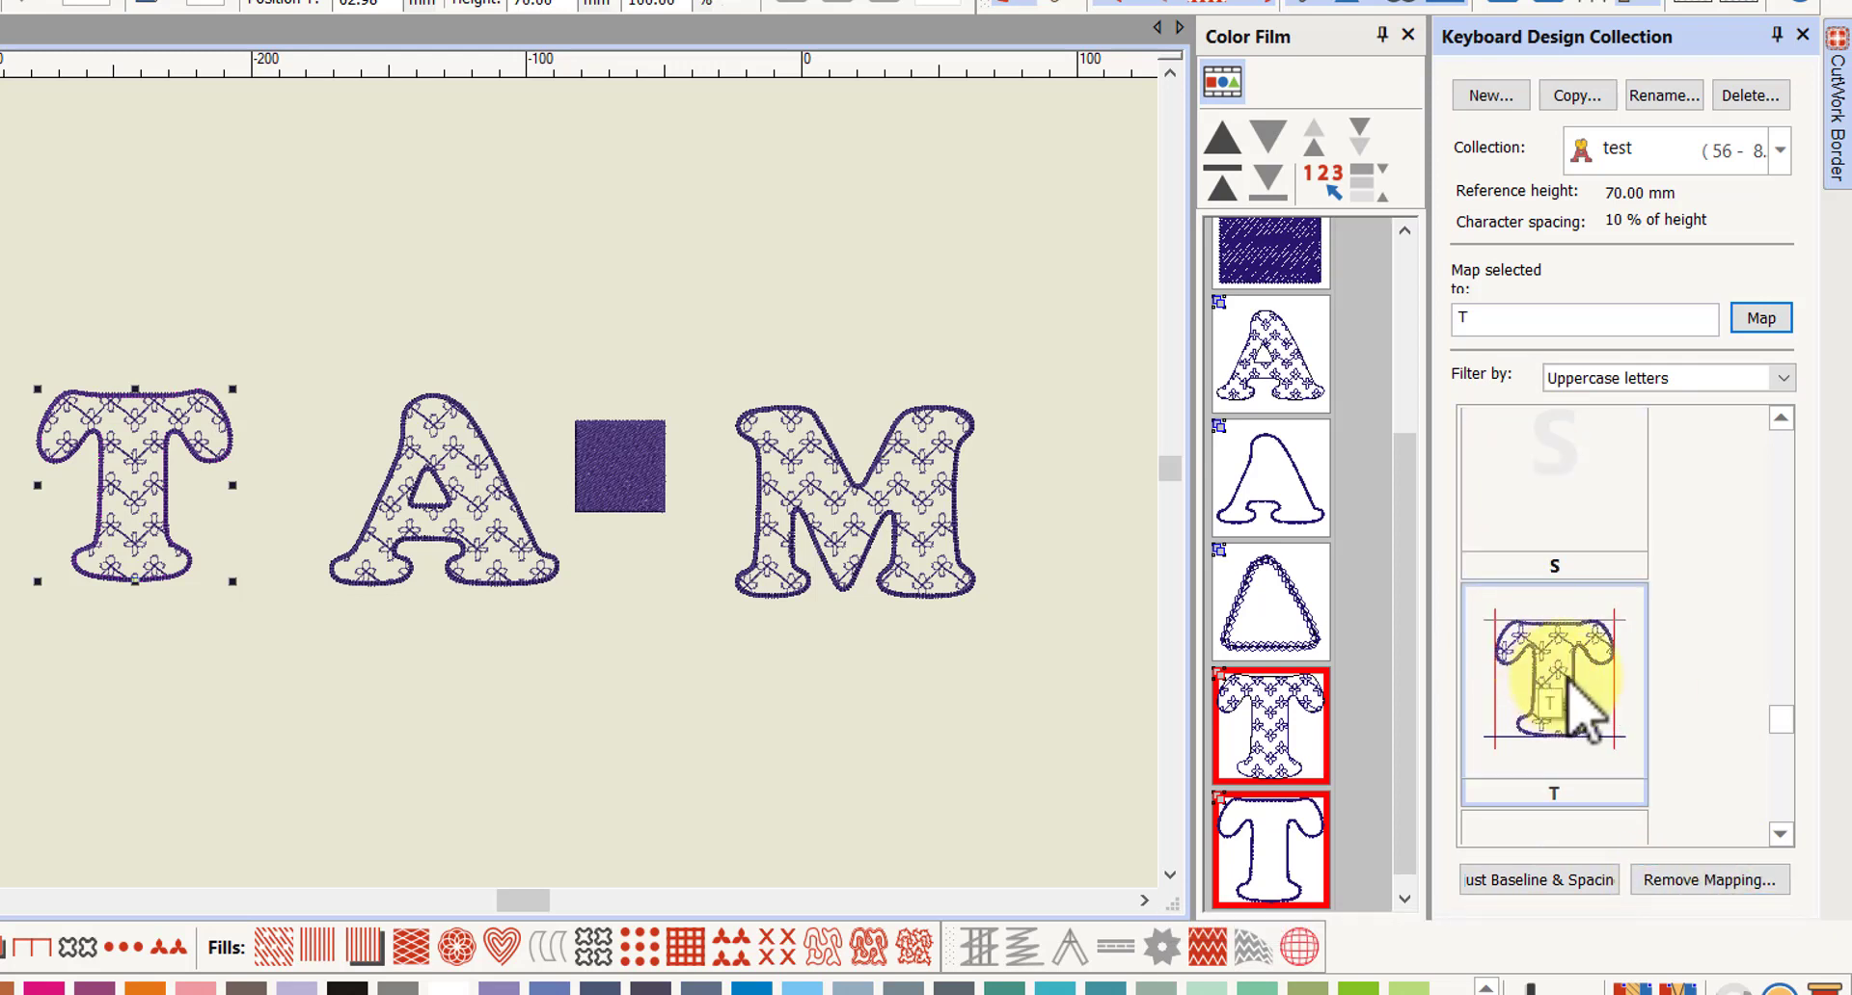
pyautogui.moveTo(1630, 768)
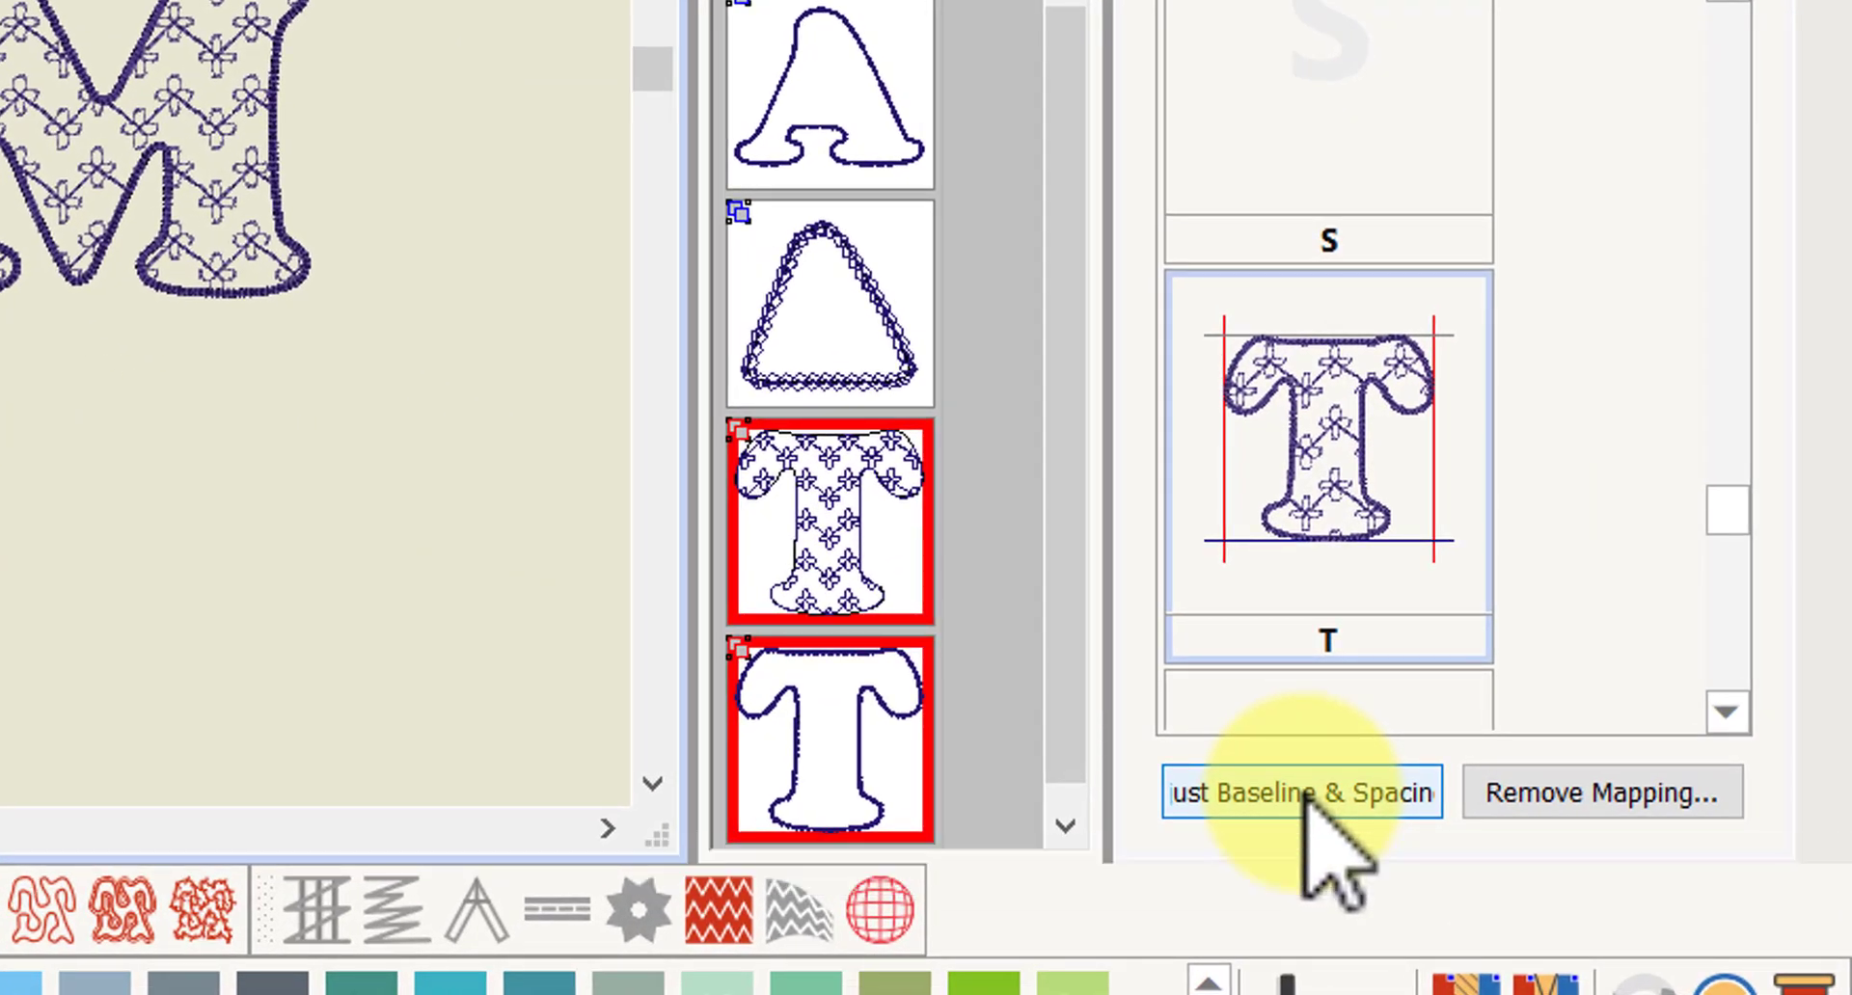
pyautogui.click(1296, 791)
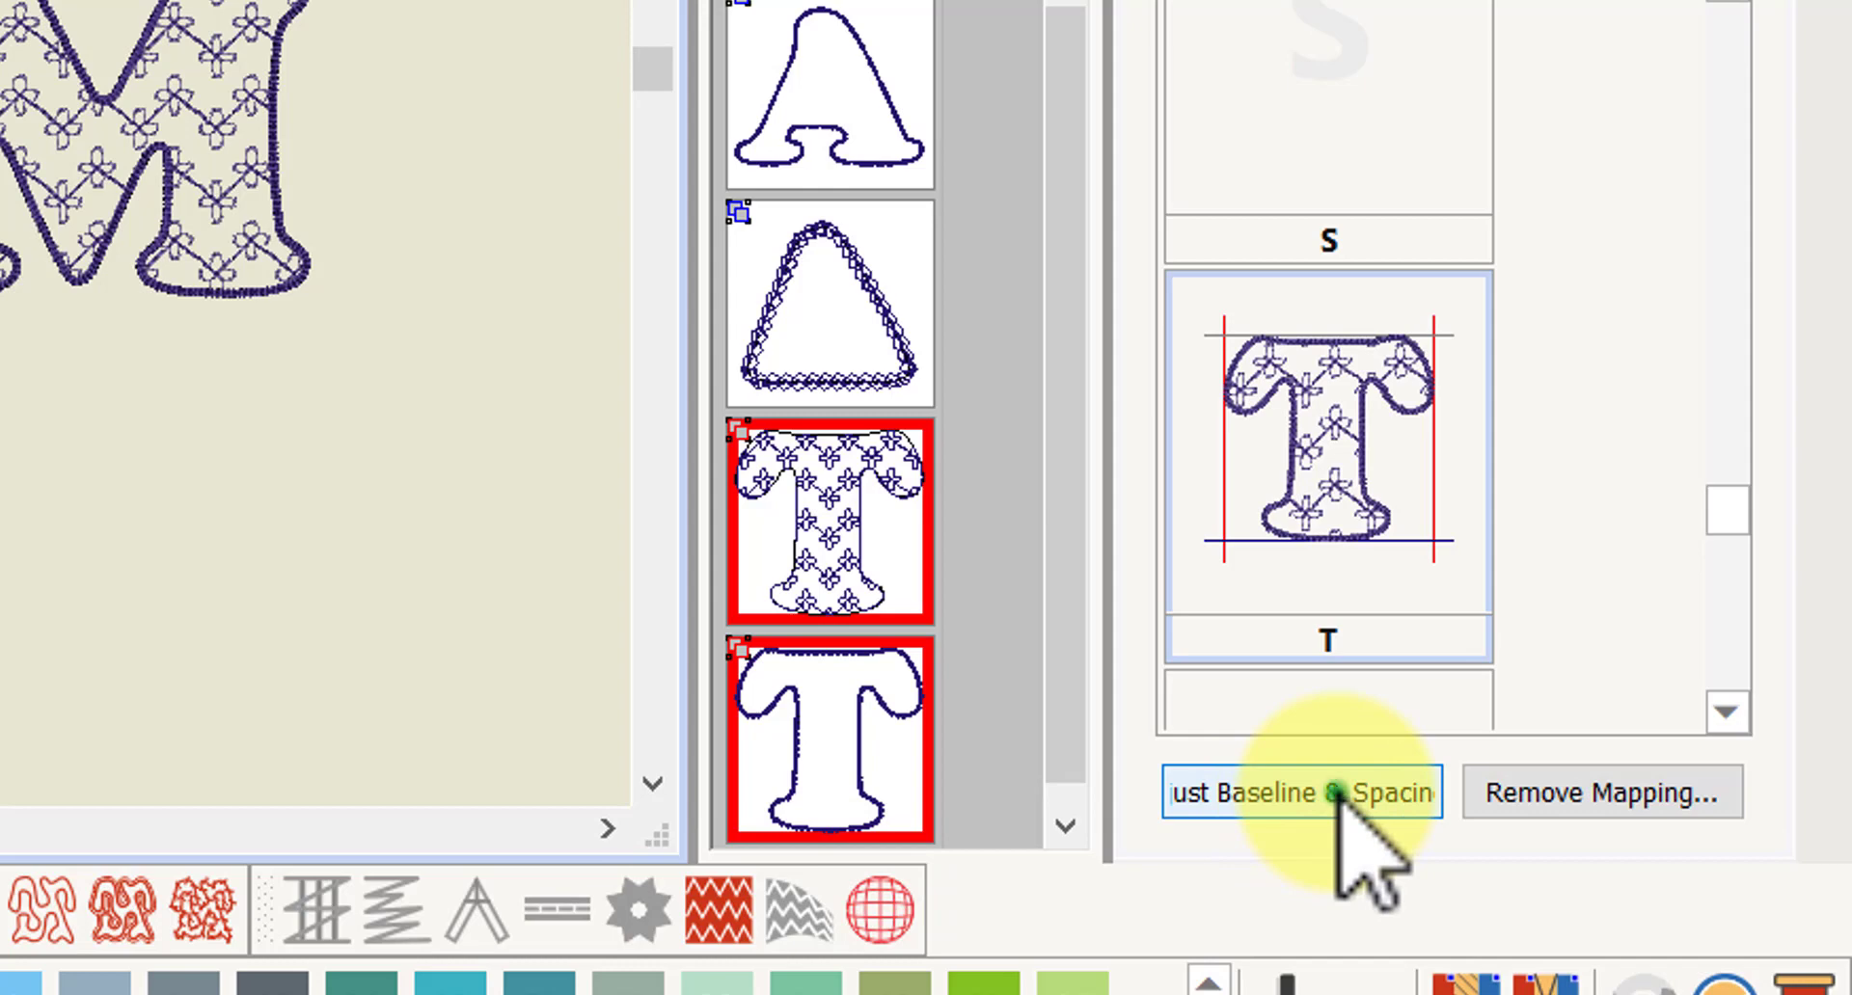
# Review the mapped T's baseline and side bearings, then accept with OK
pyautogui.click(1296, 792)
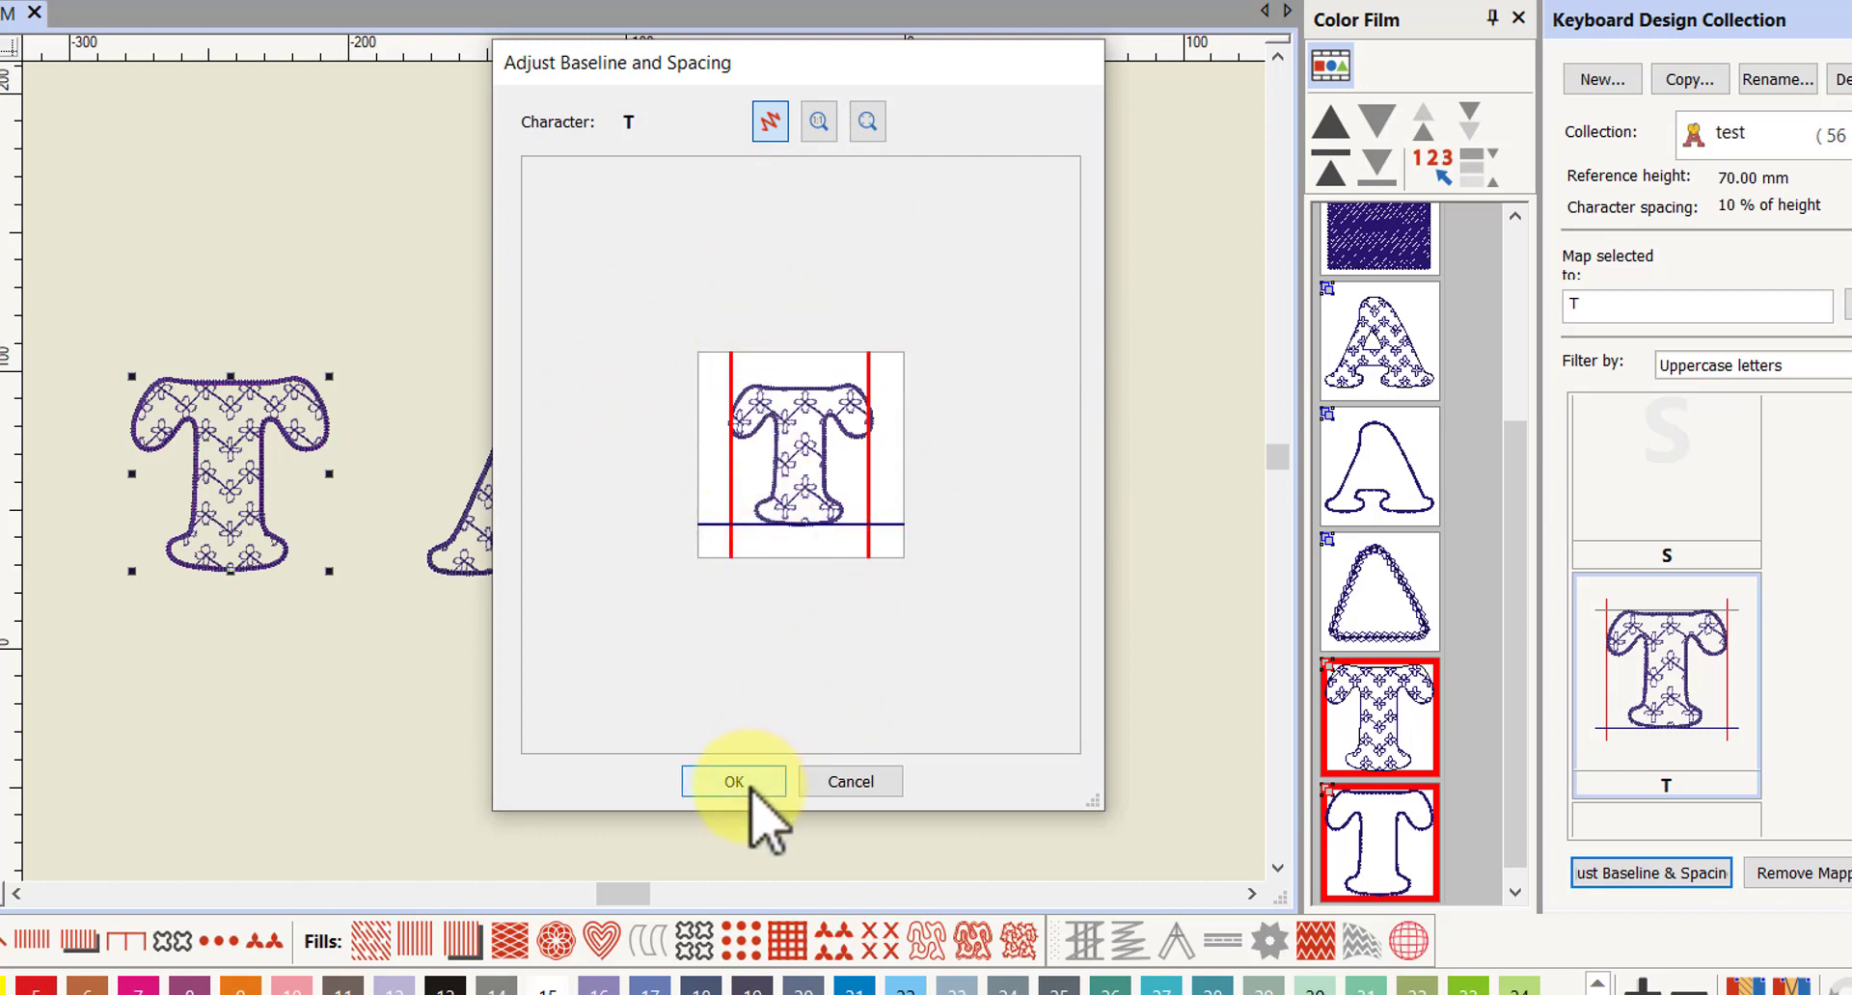
pyautogui.click(733, 782)
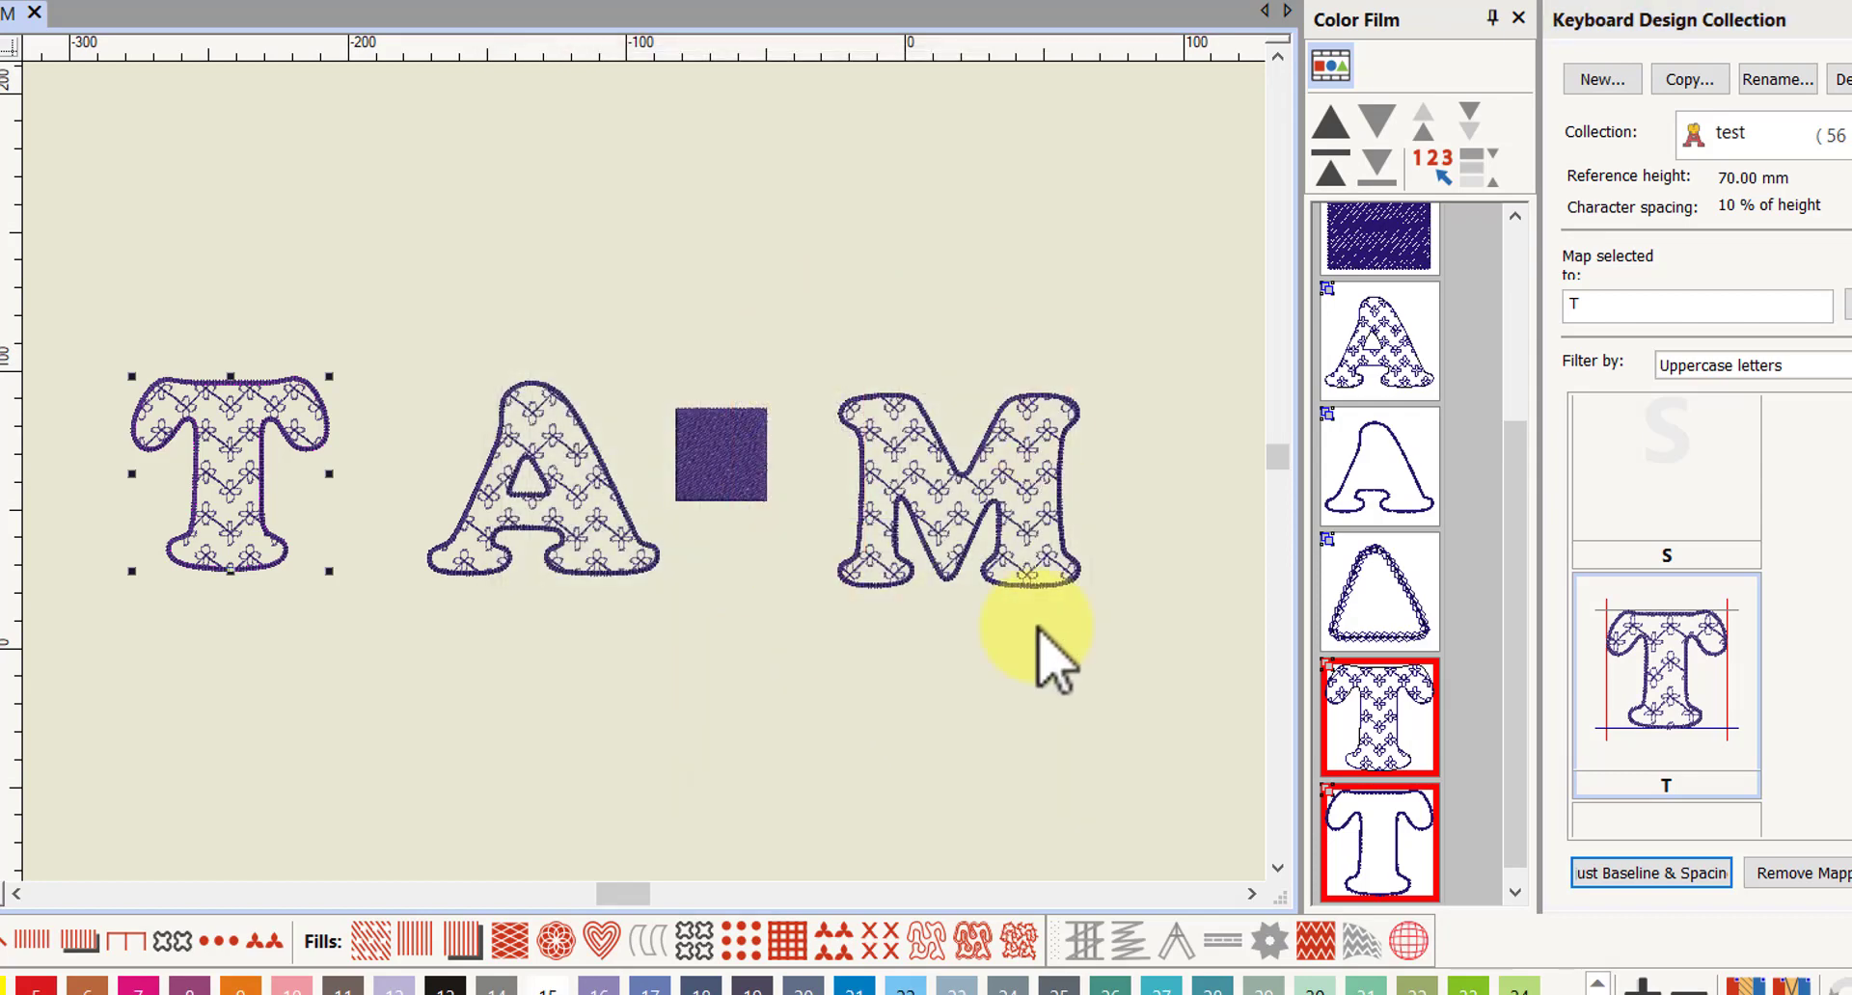
pyautogui.moveTo(1069, 638)
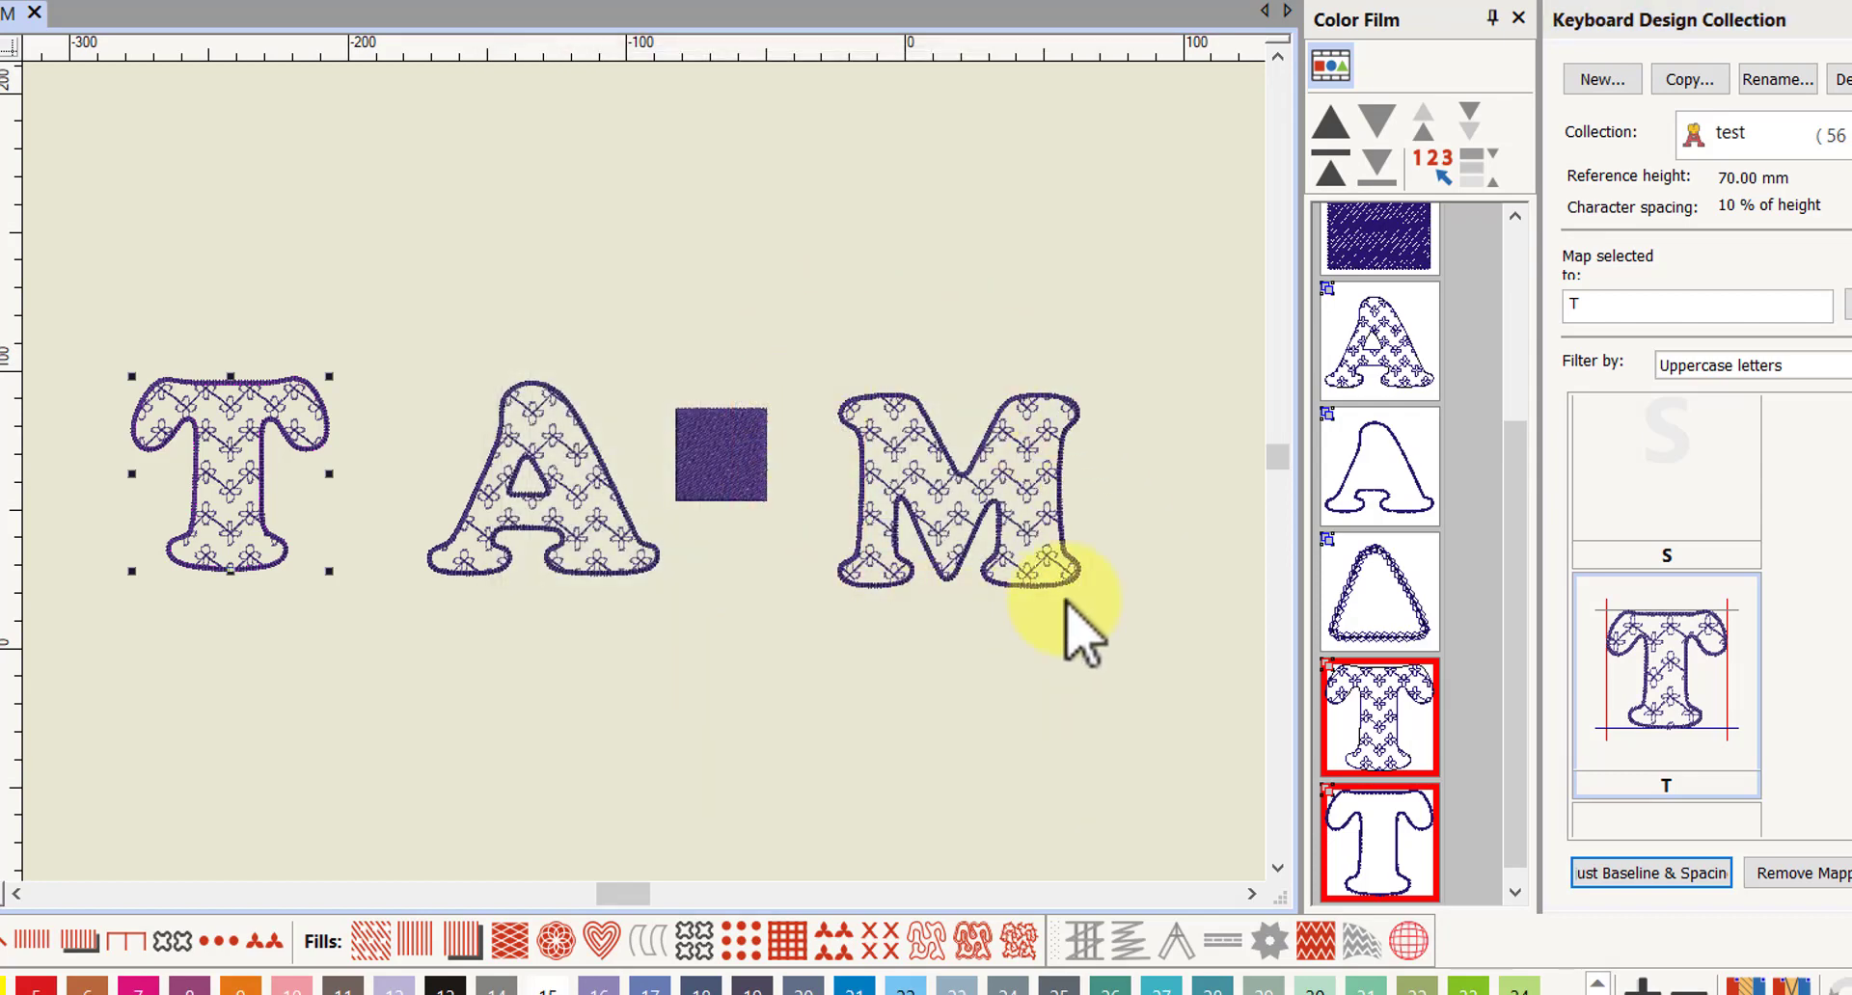
pyautogui.moveTo(1181, 454)
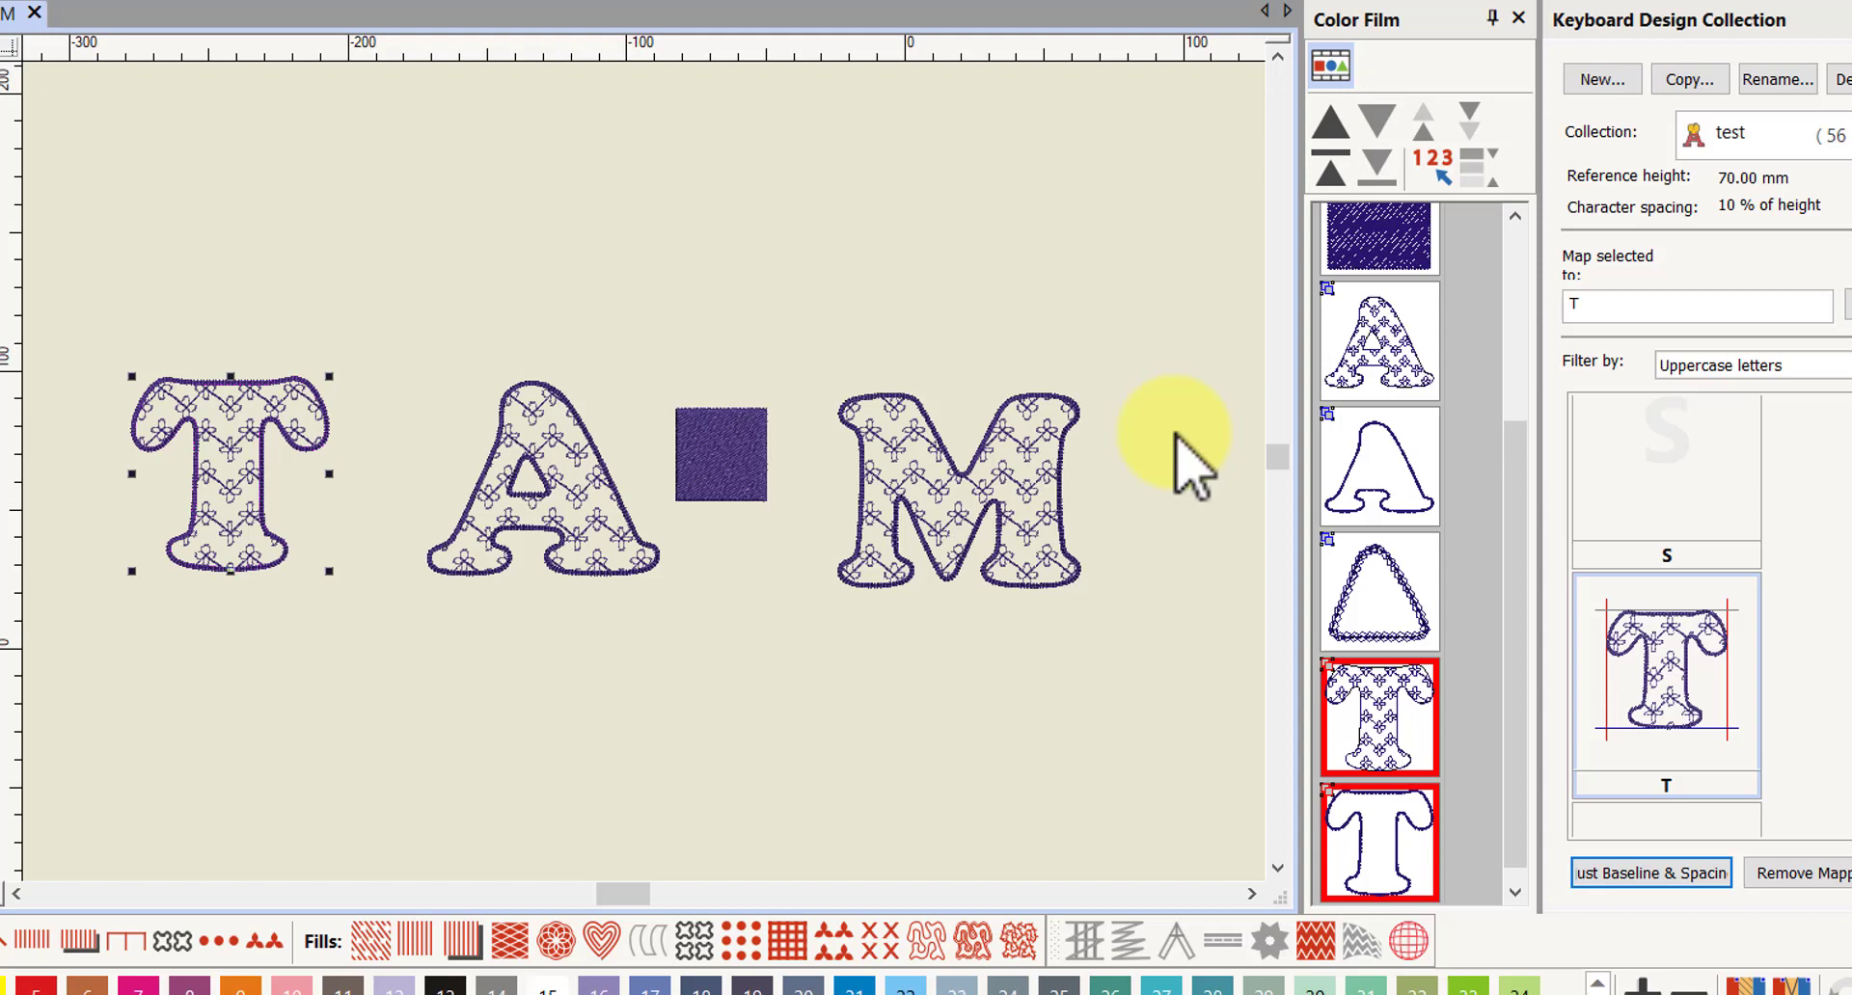
pyautogui.moveTo(1087, 590)
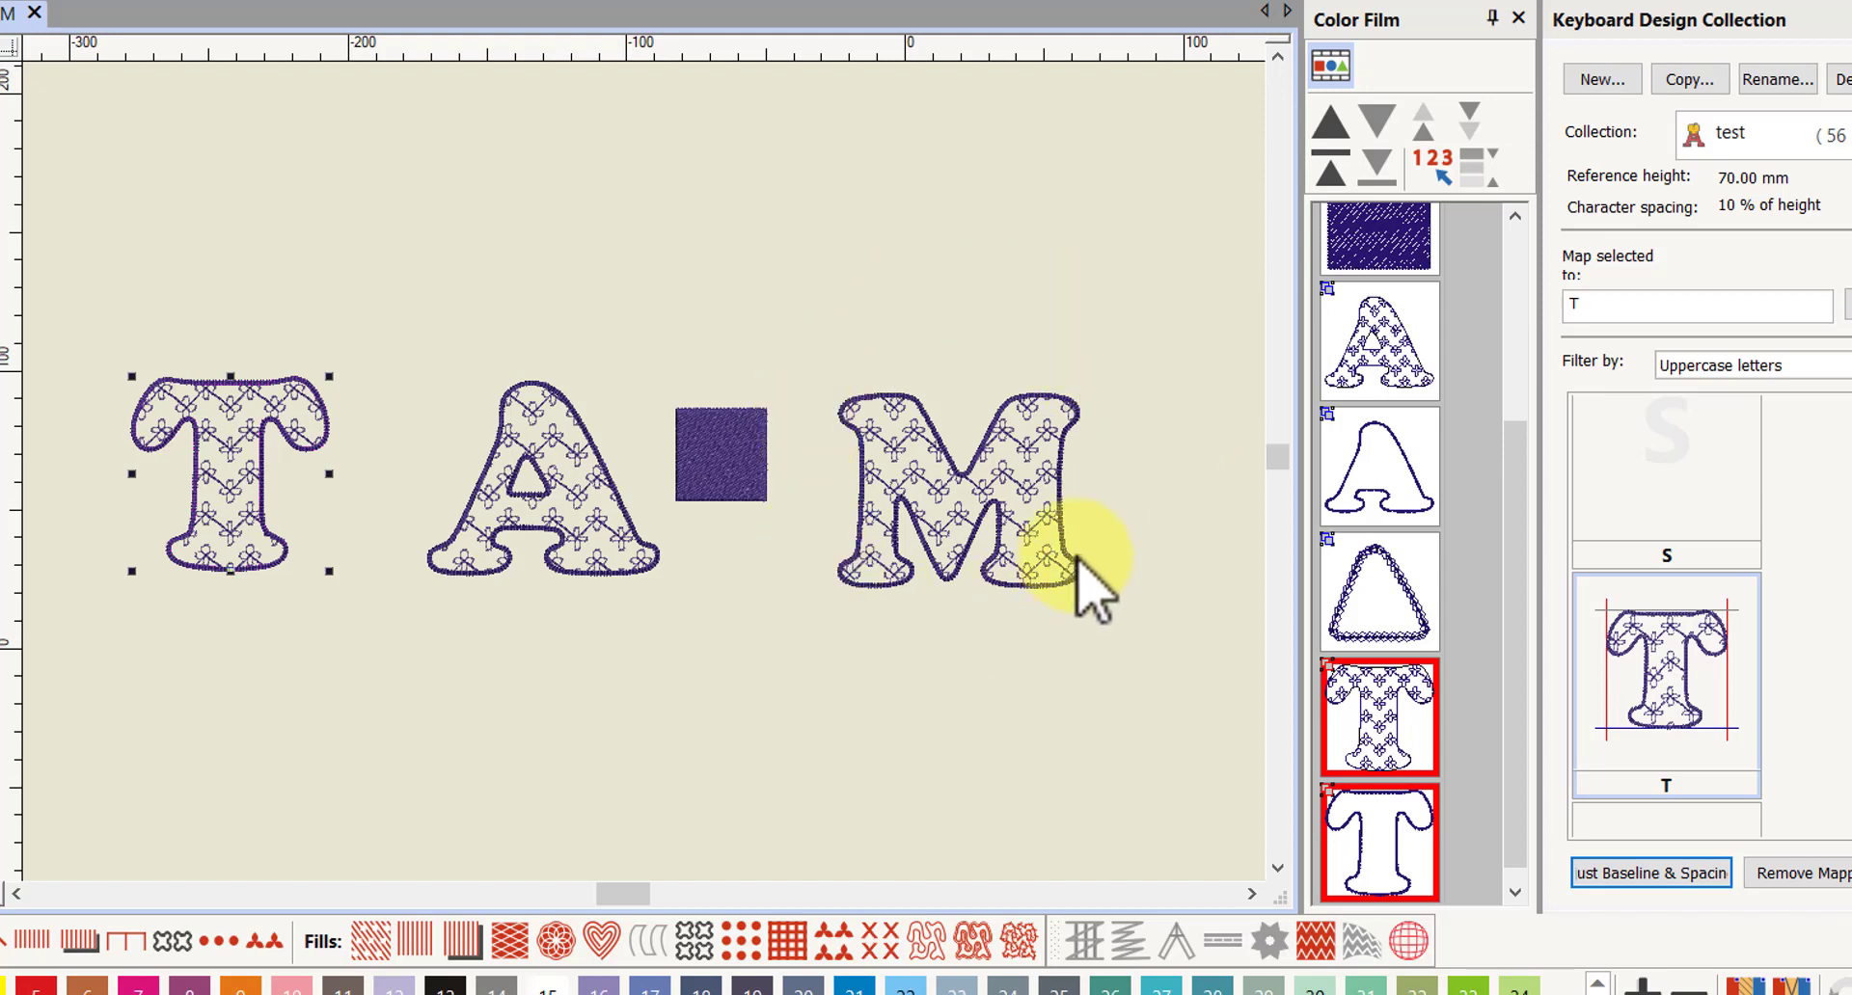
pyautogui.moveTo(1078, 741)
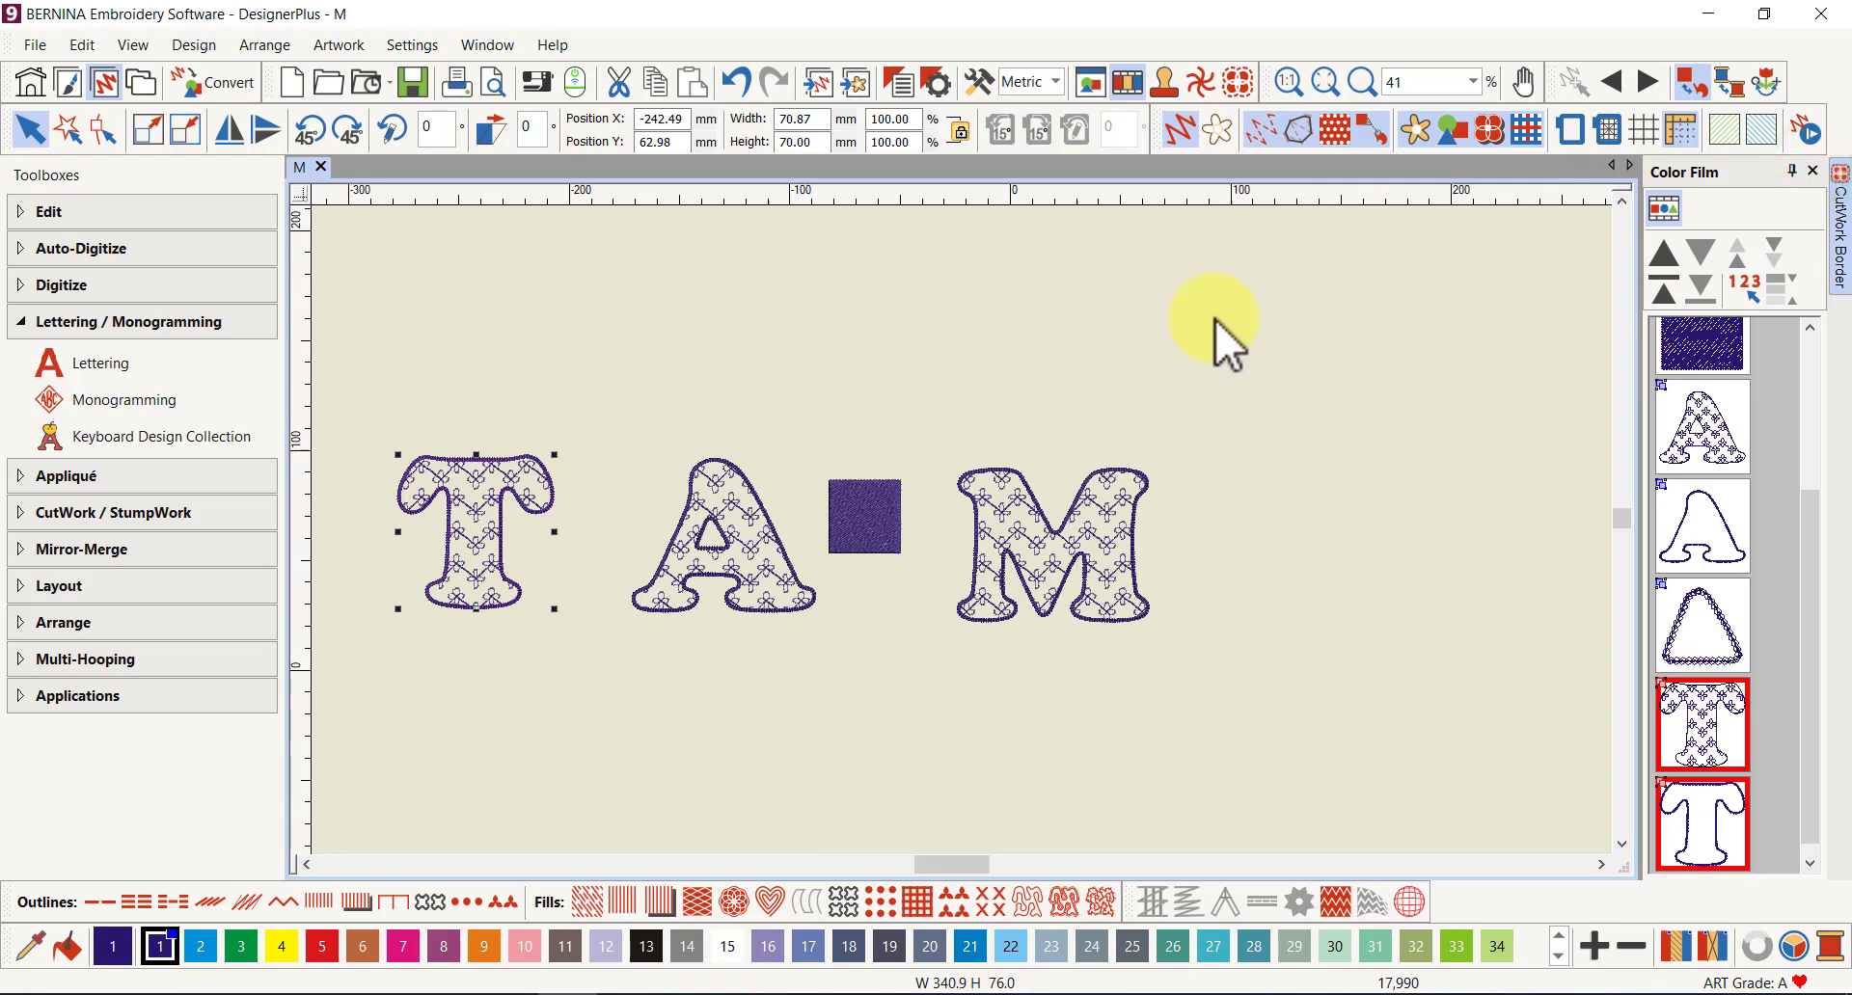
pyautogui.moveTo(142, 366)
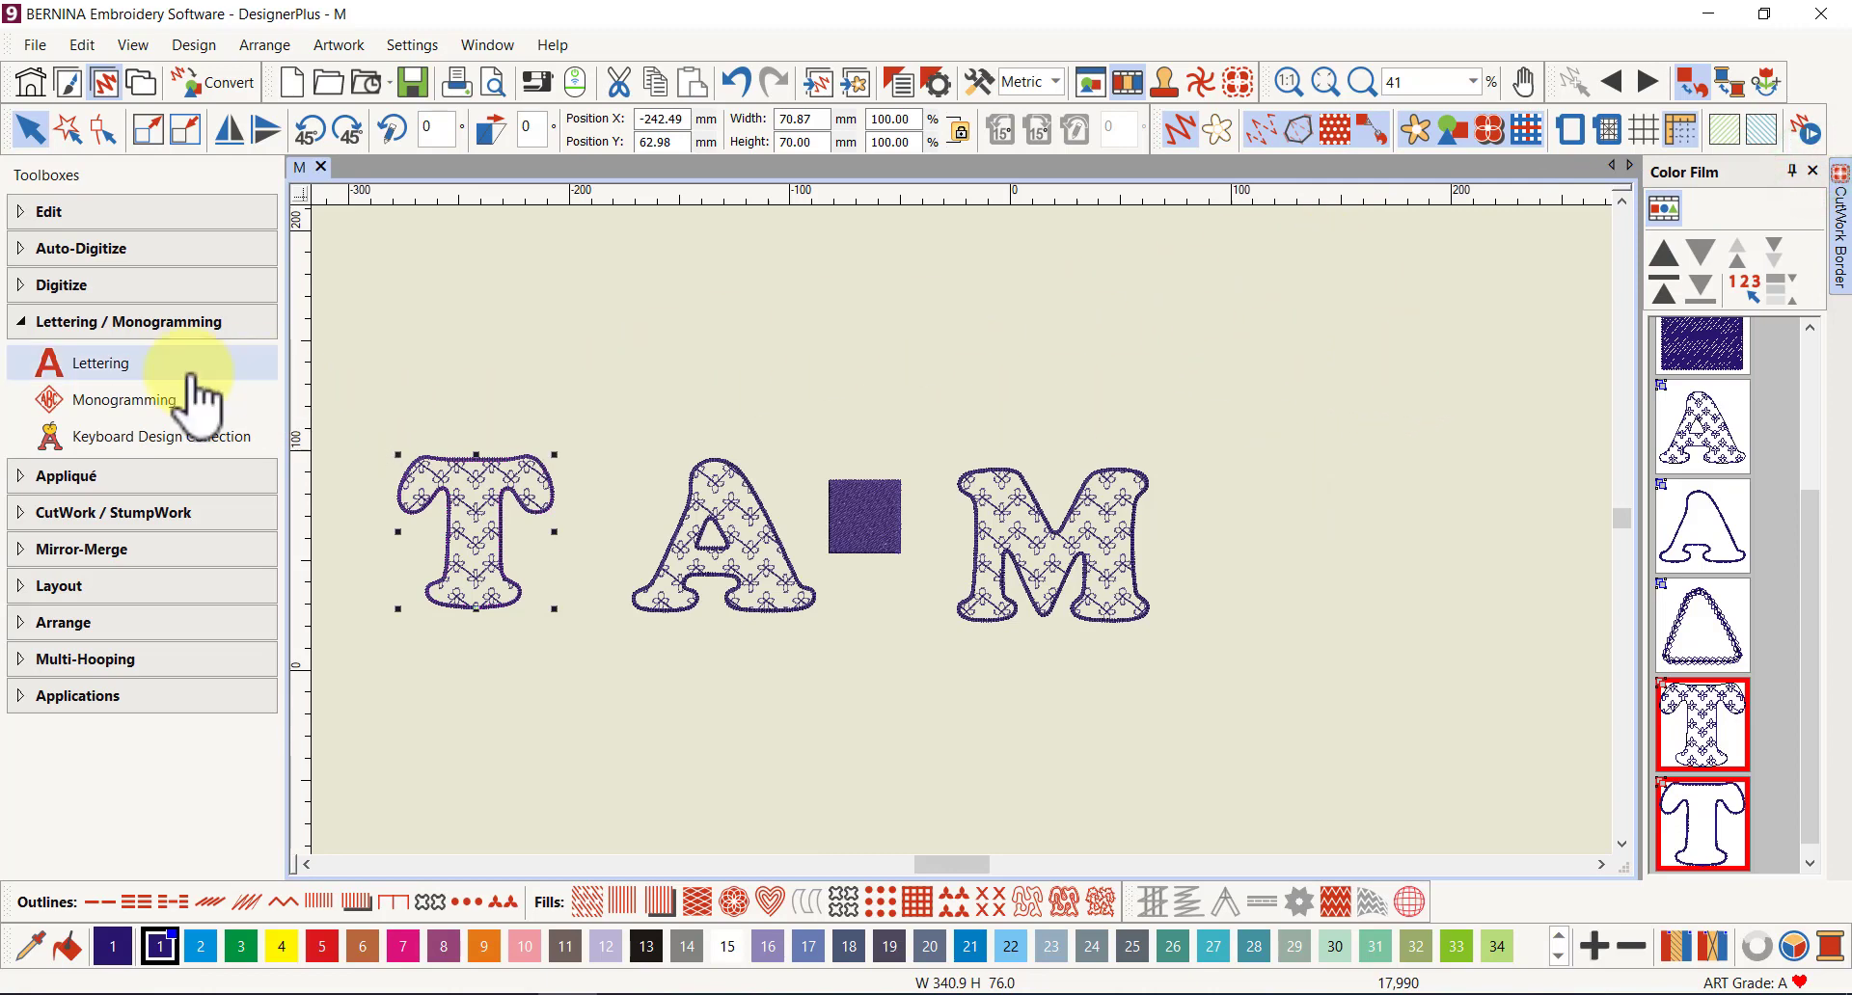
# Close the Keyboard Design Collection docker and start a new lettering object
pyautogui.click(101, 364)
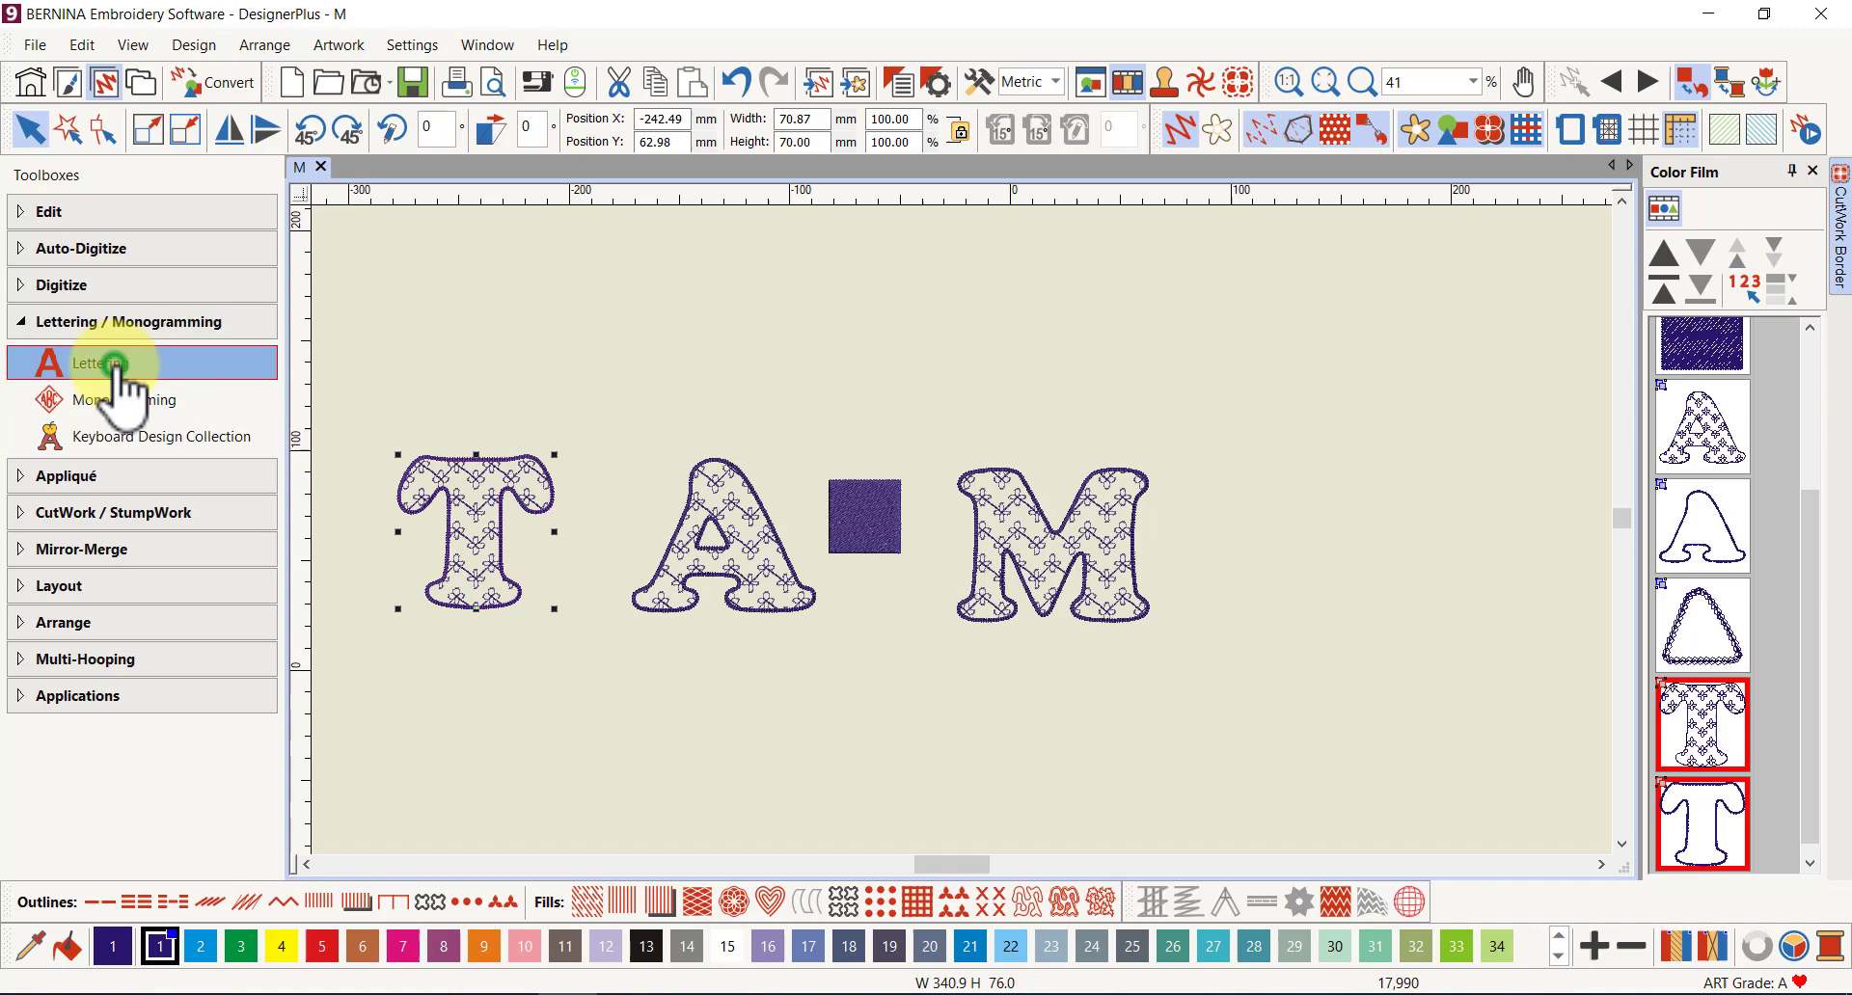
# Set the lettering type to Keyboard design collection, using the 'test' font at 70 mm
pyautogui.click(88, 363)
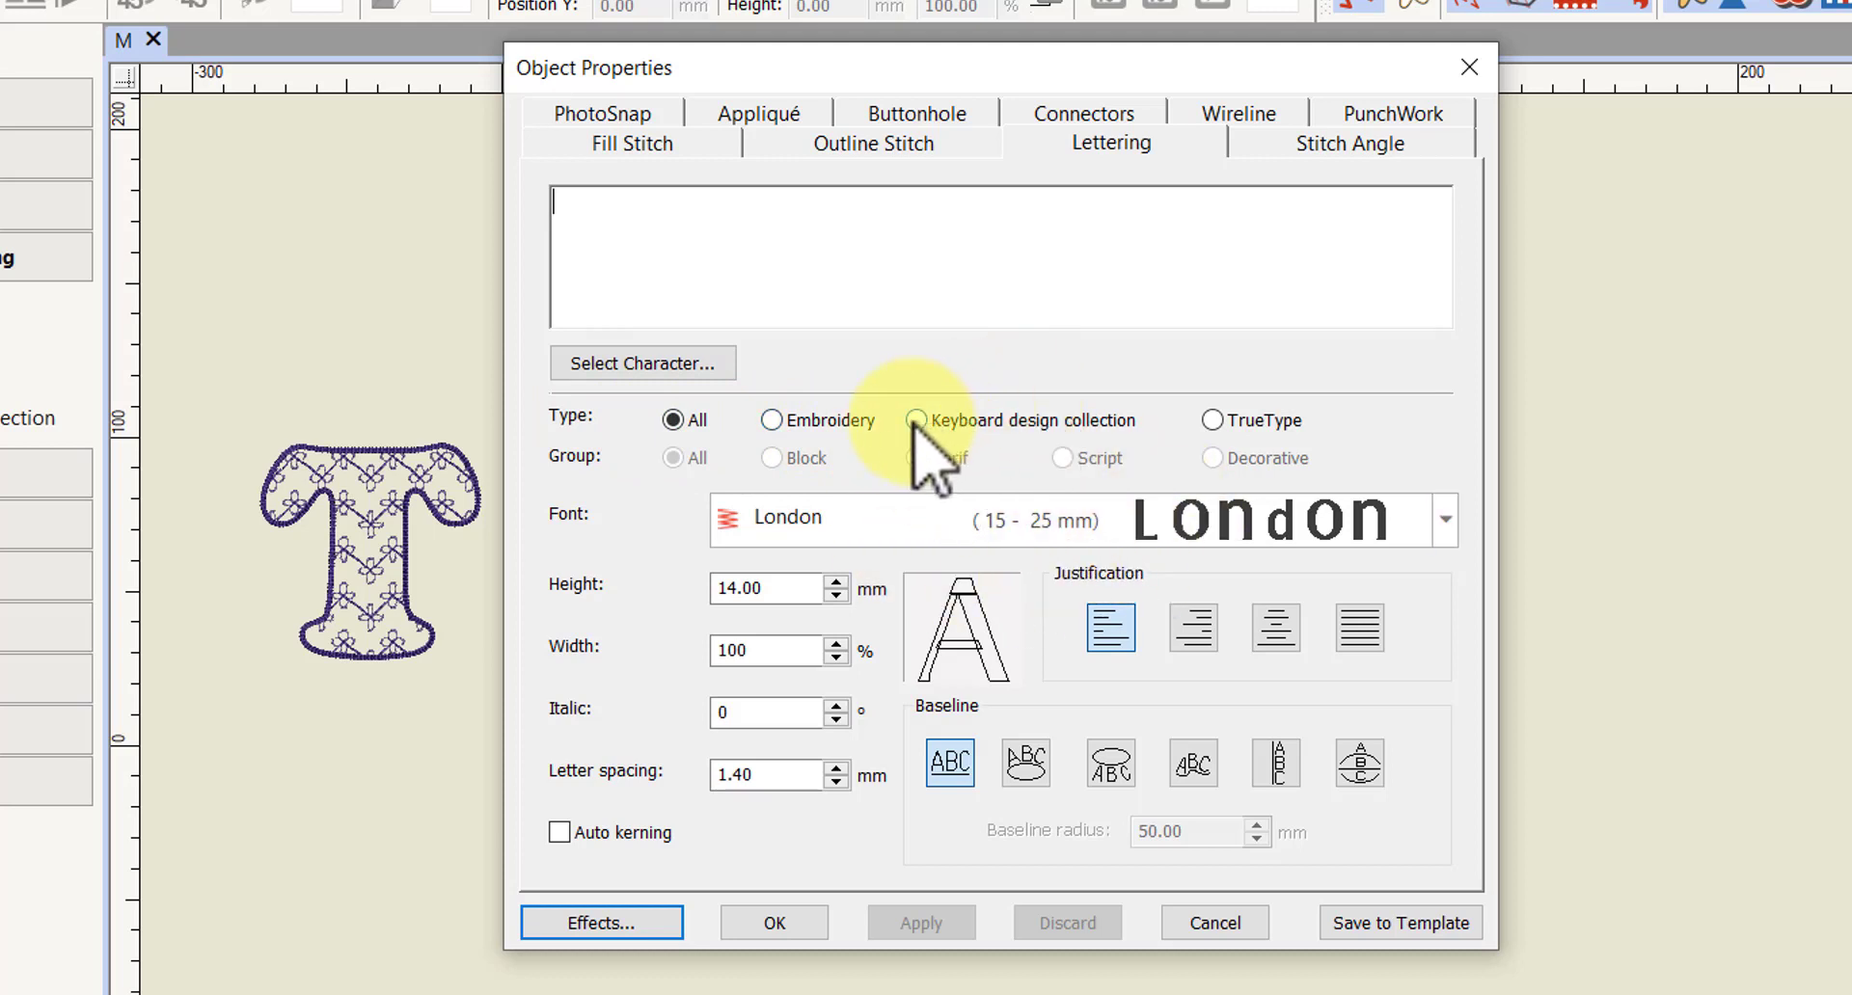
pyautogui.click(917, 421)
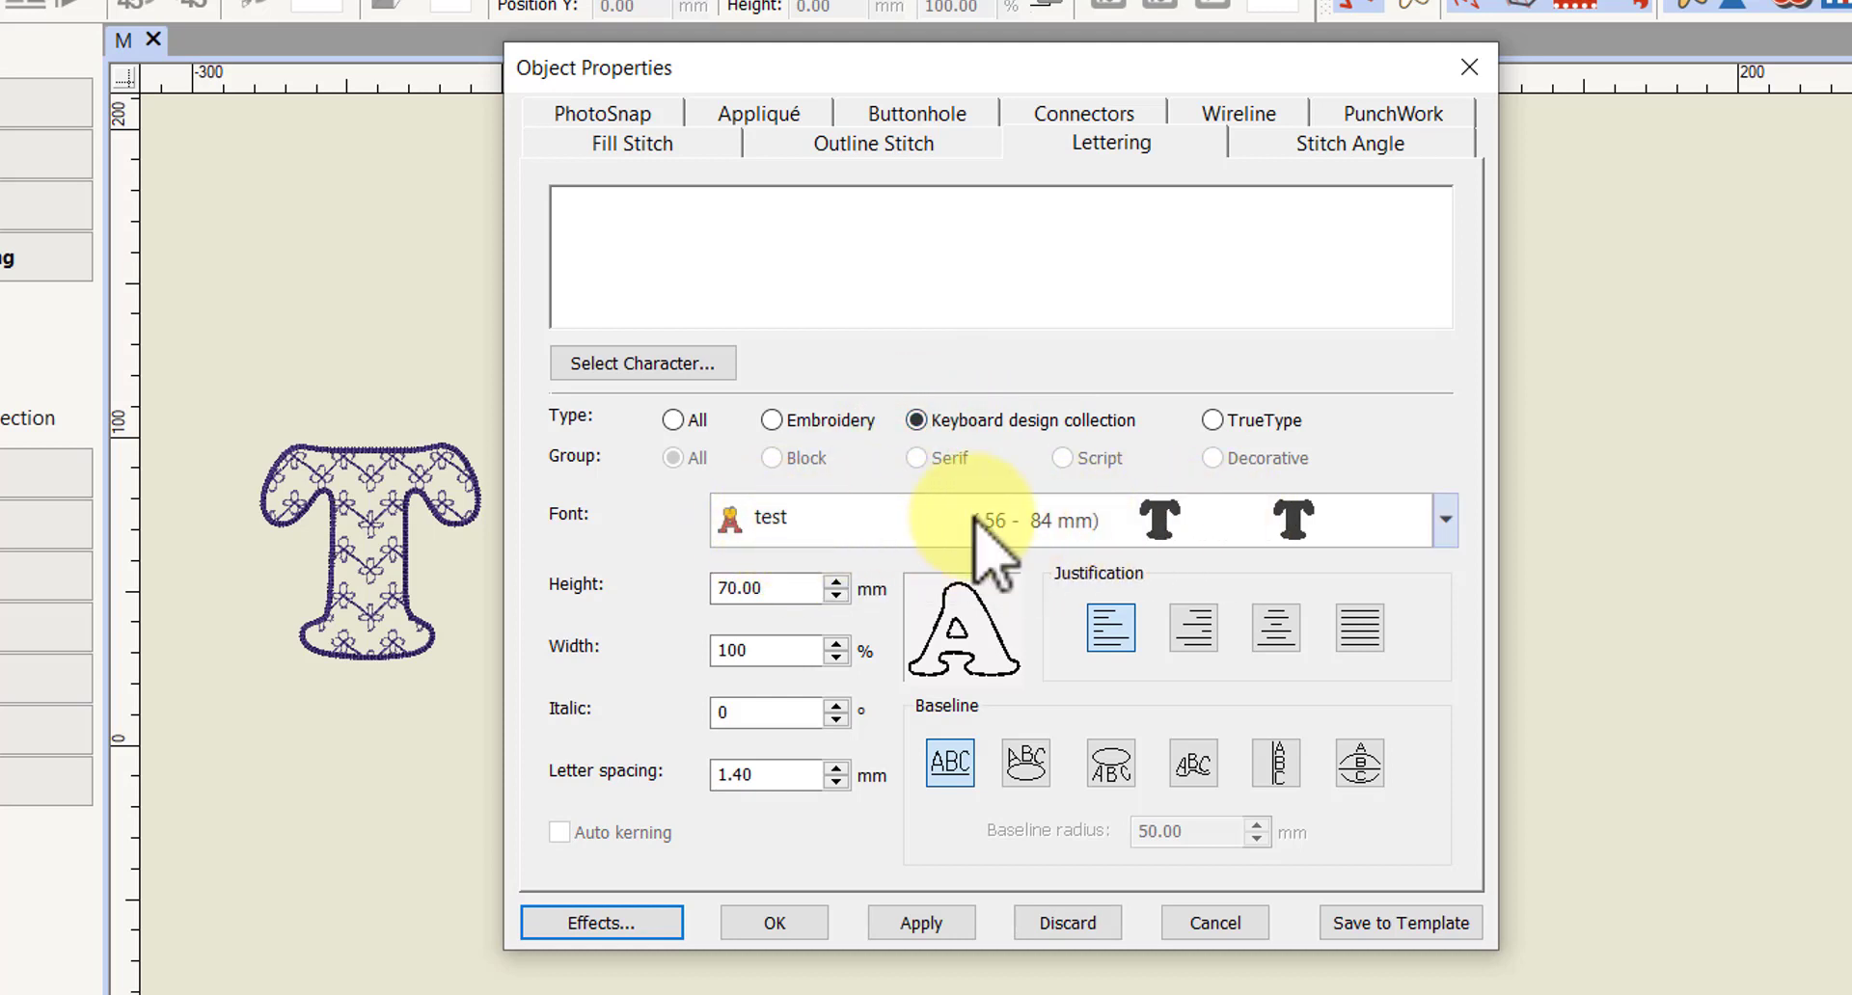
pyautogui.moveTo(1010, 561)
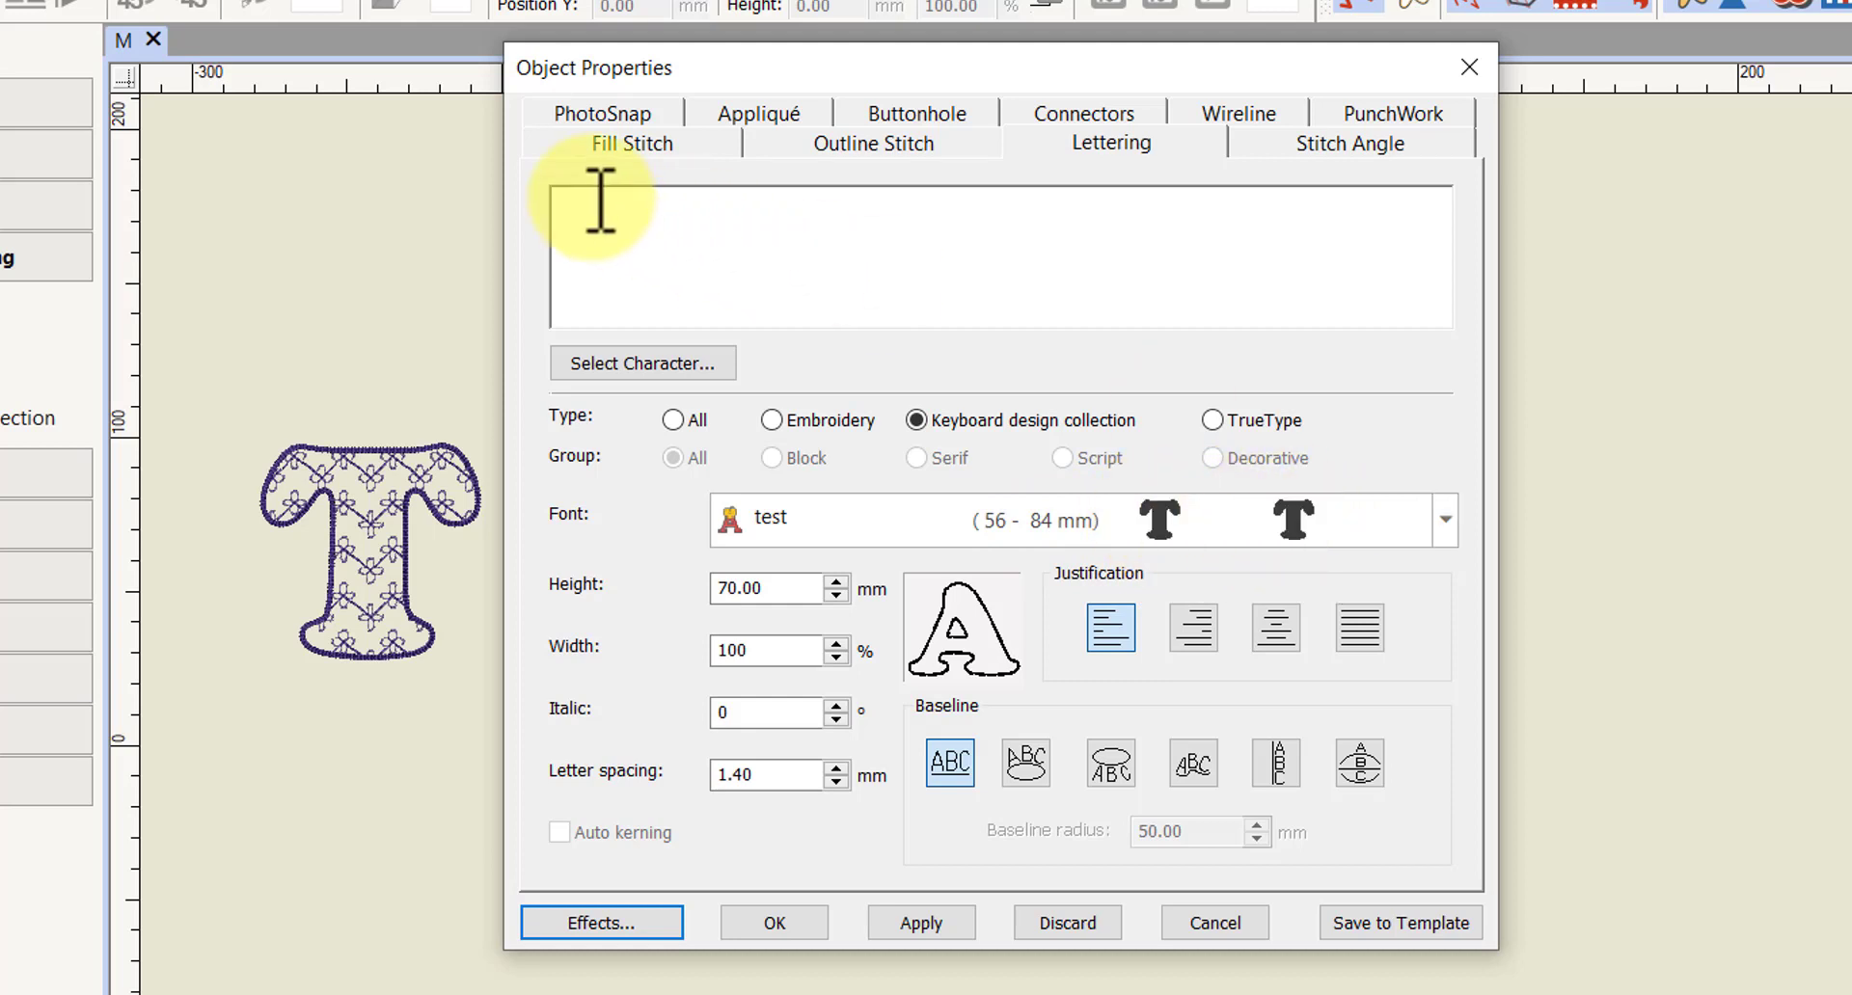
# Replace the lowercase 'mat' lettering text with uppercase 'MAT'
pyautogui.click(590, 200)
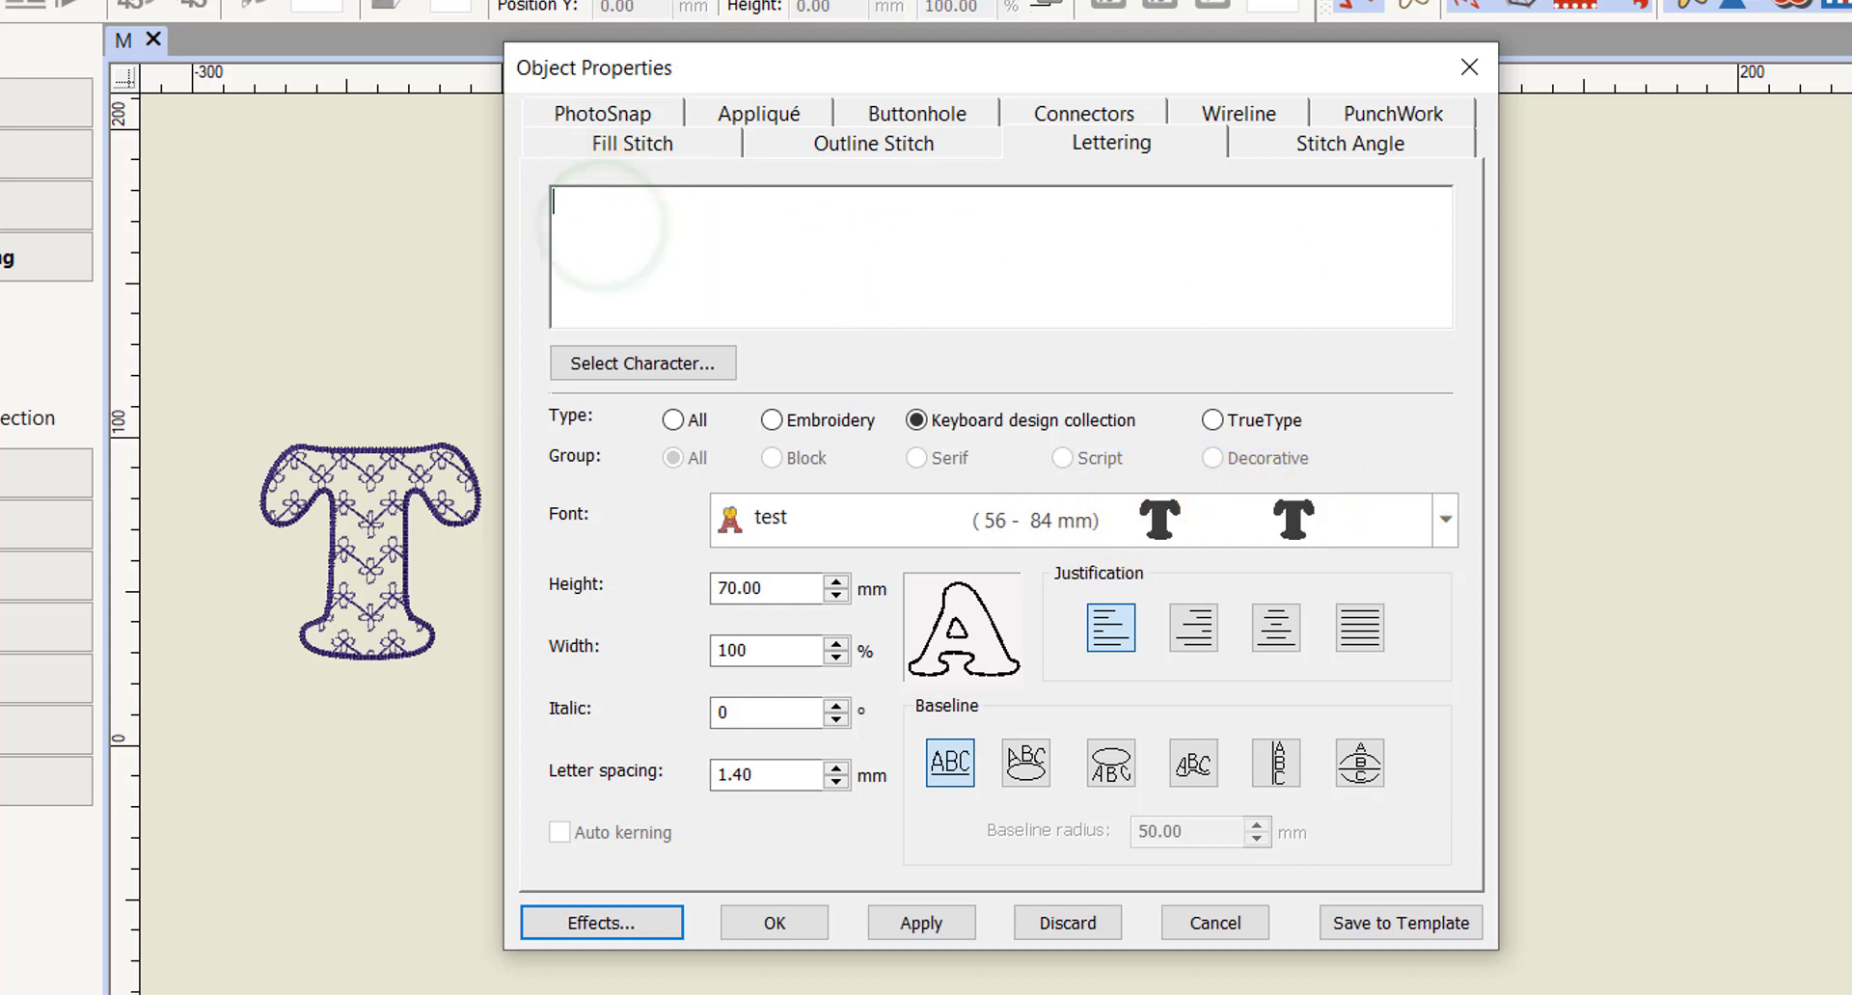
pyautogui.write('m')
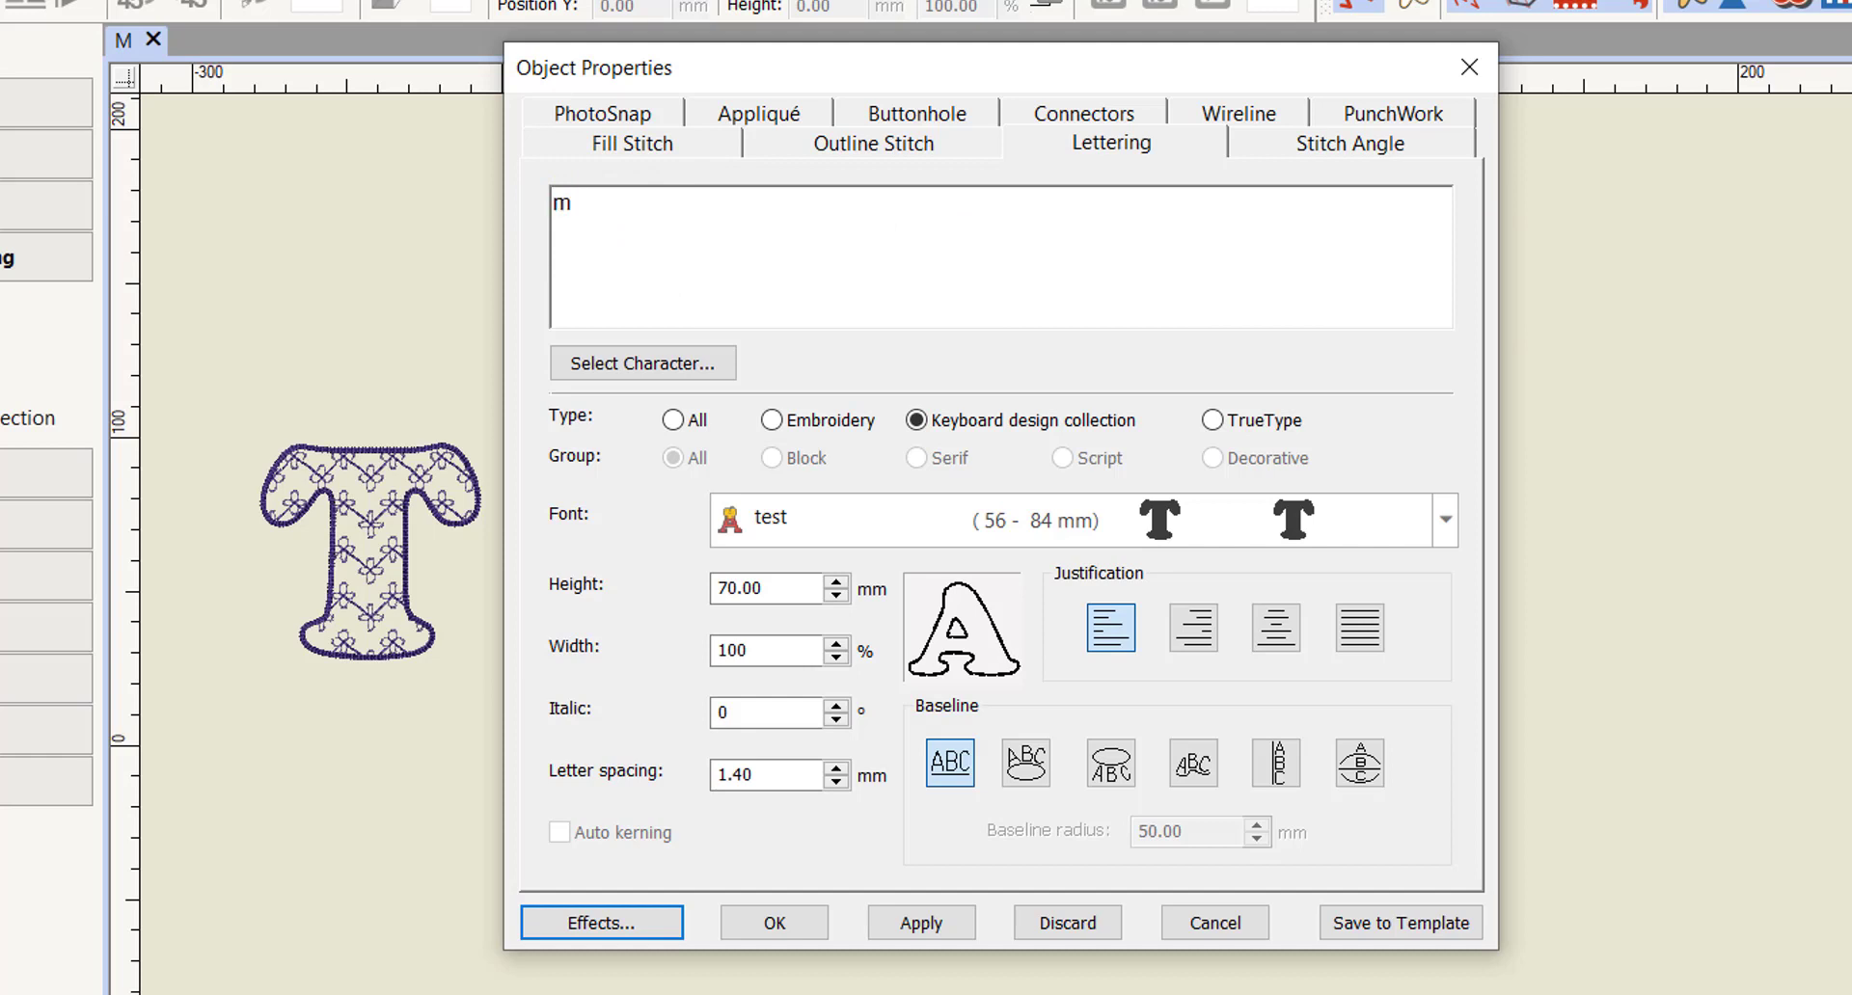
pyautogui.write('at')
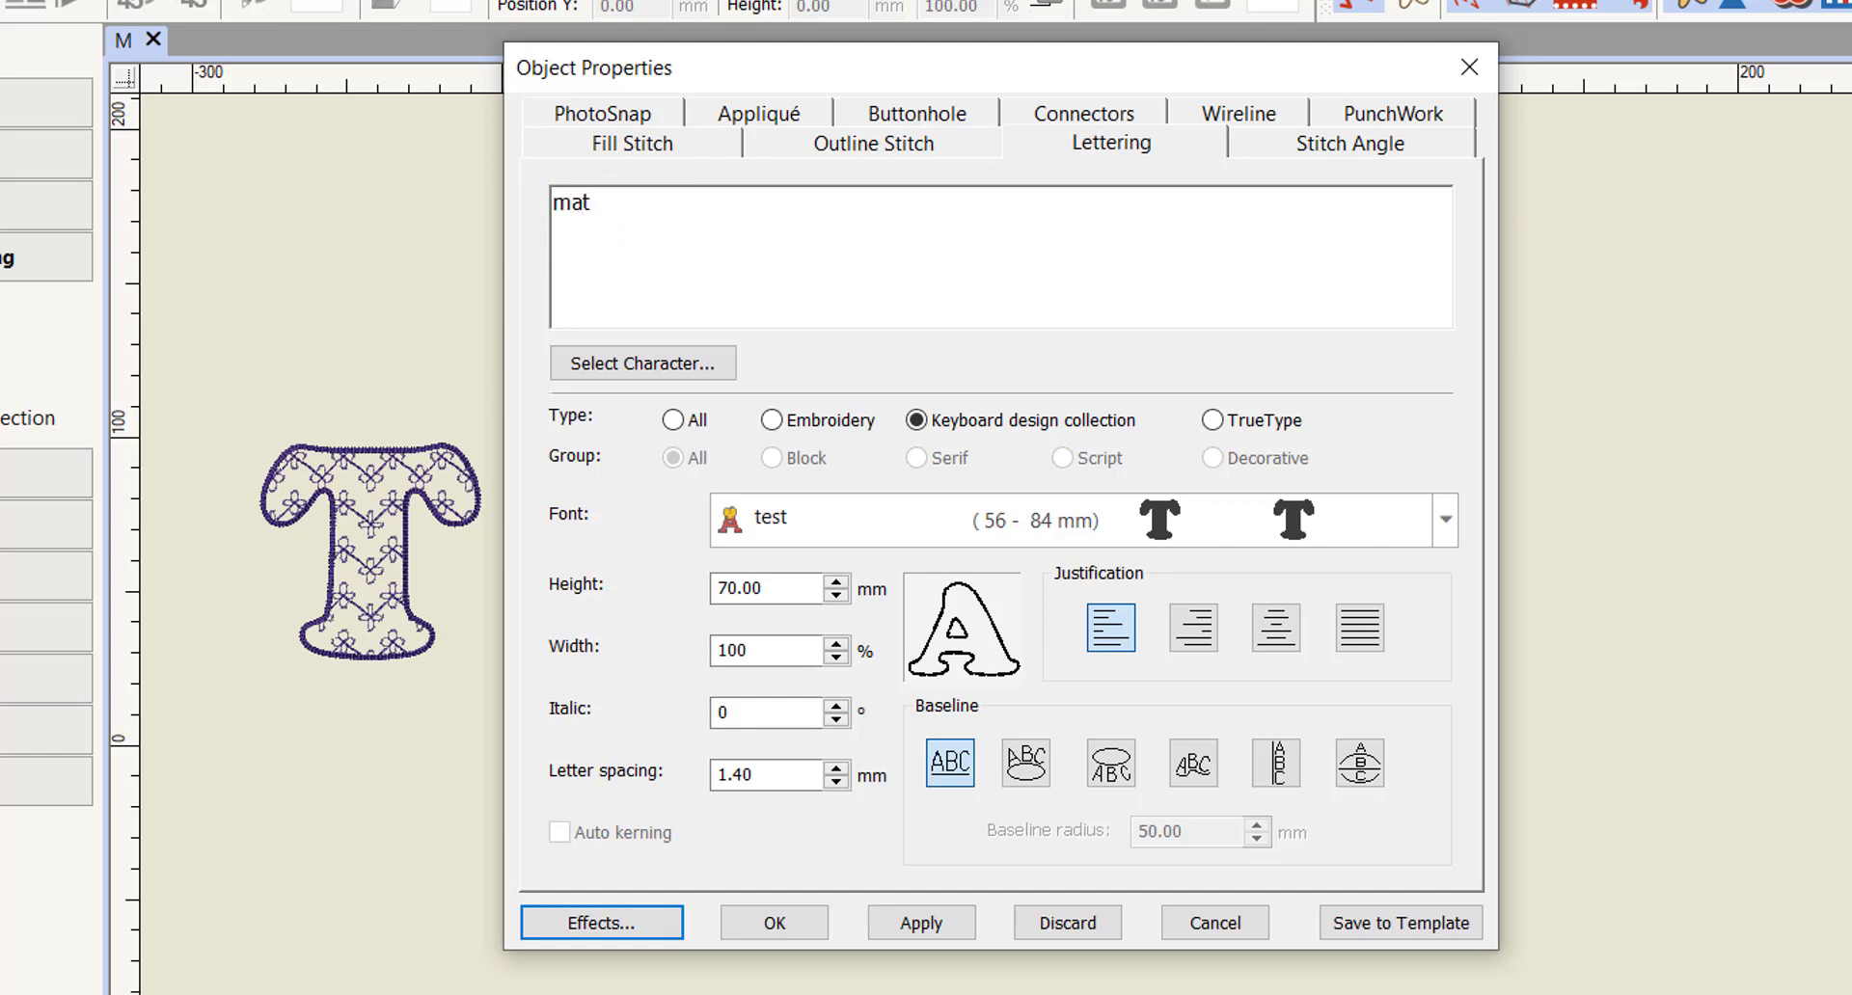
pyautogui.click(579, 202)
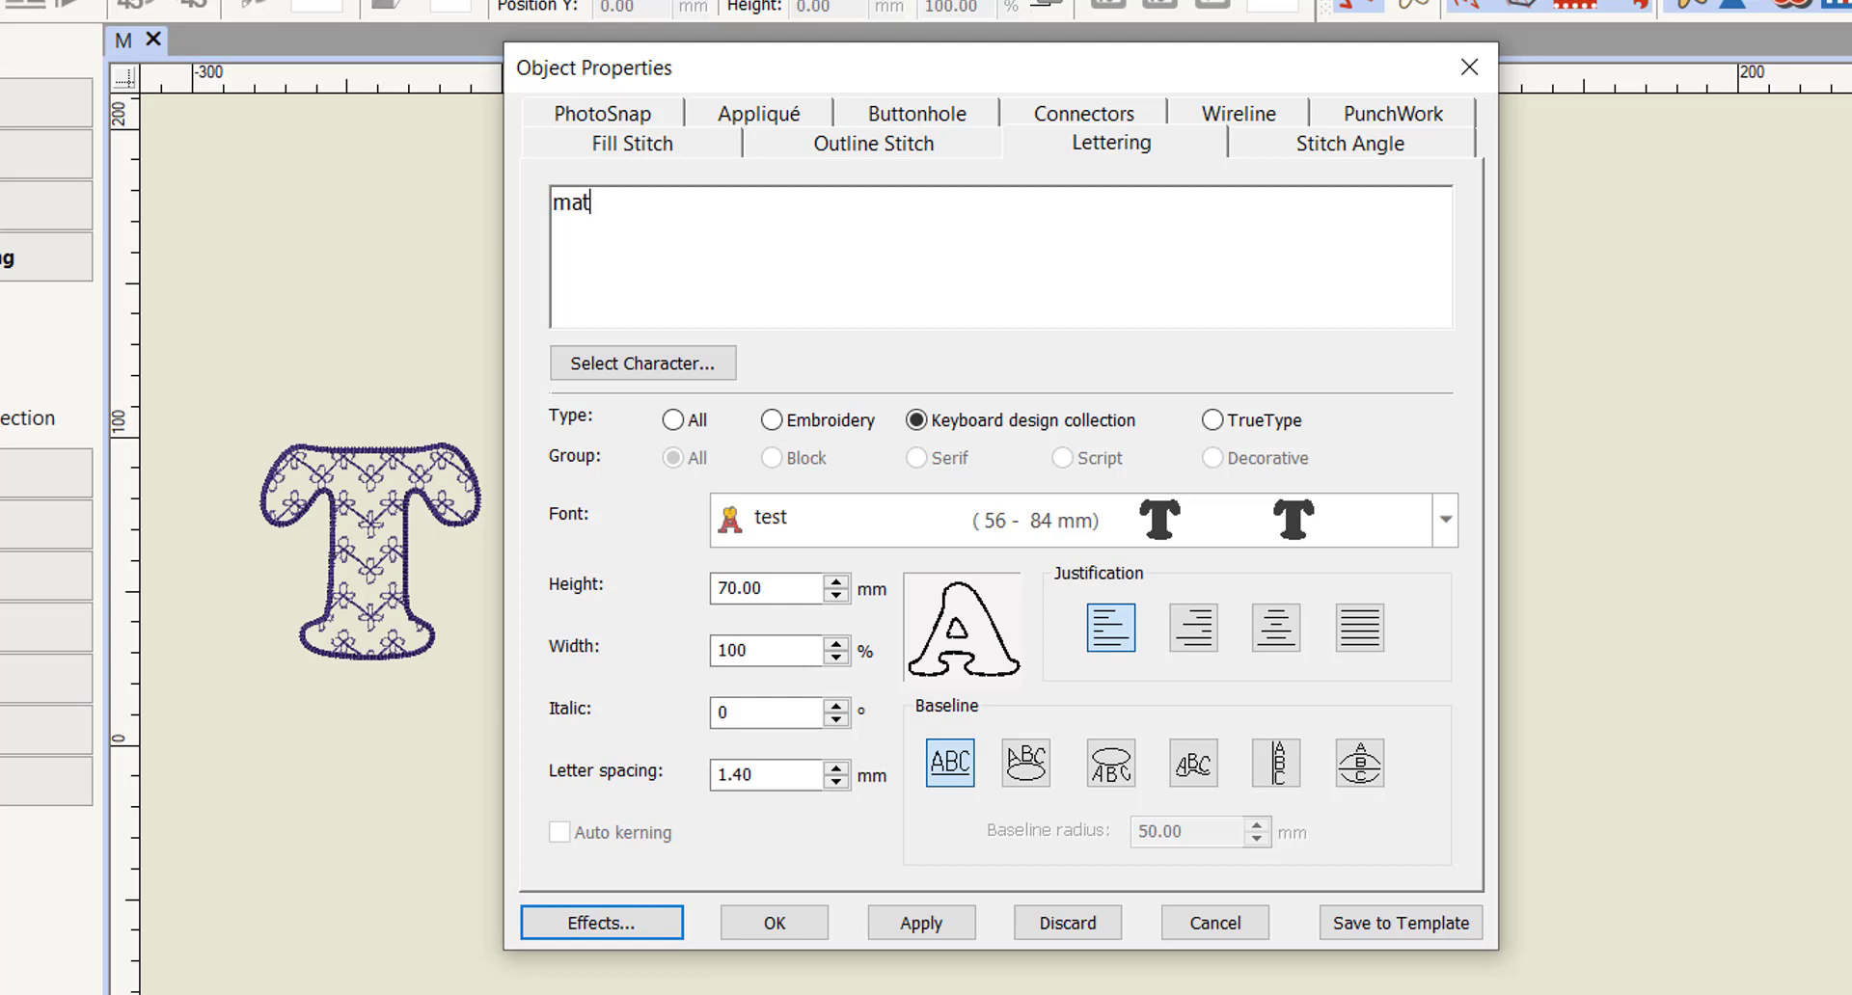
pyautogui.press('ctrl+a')
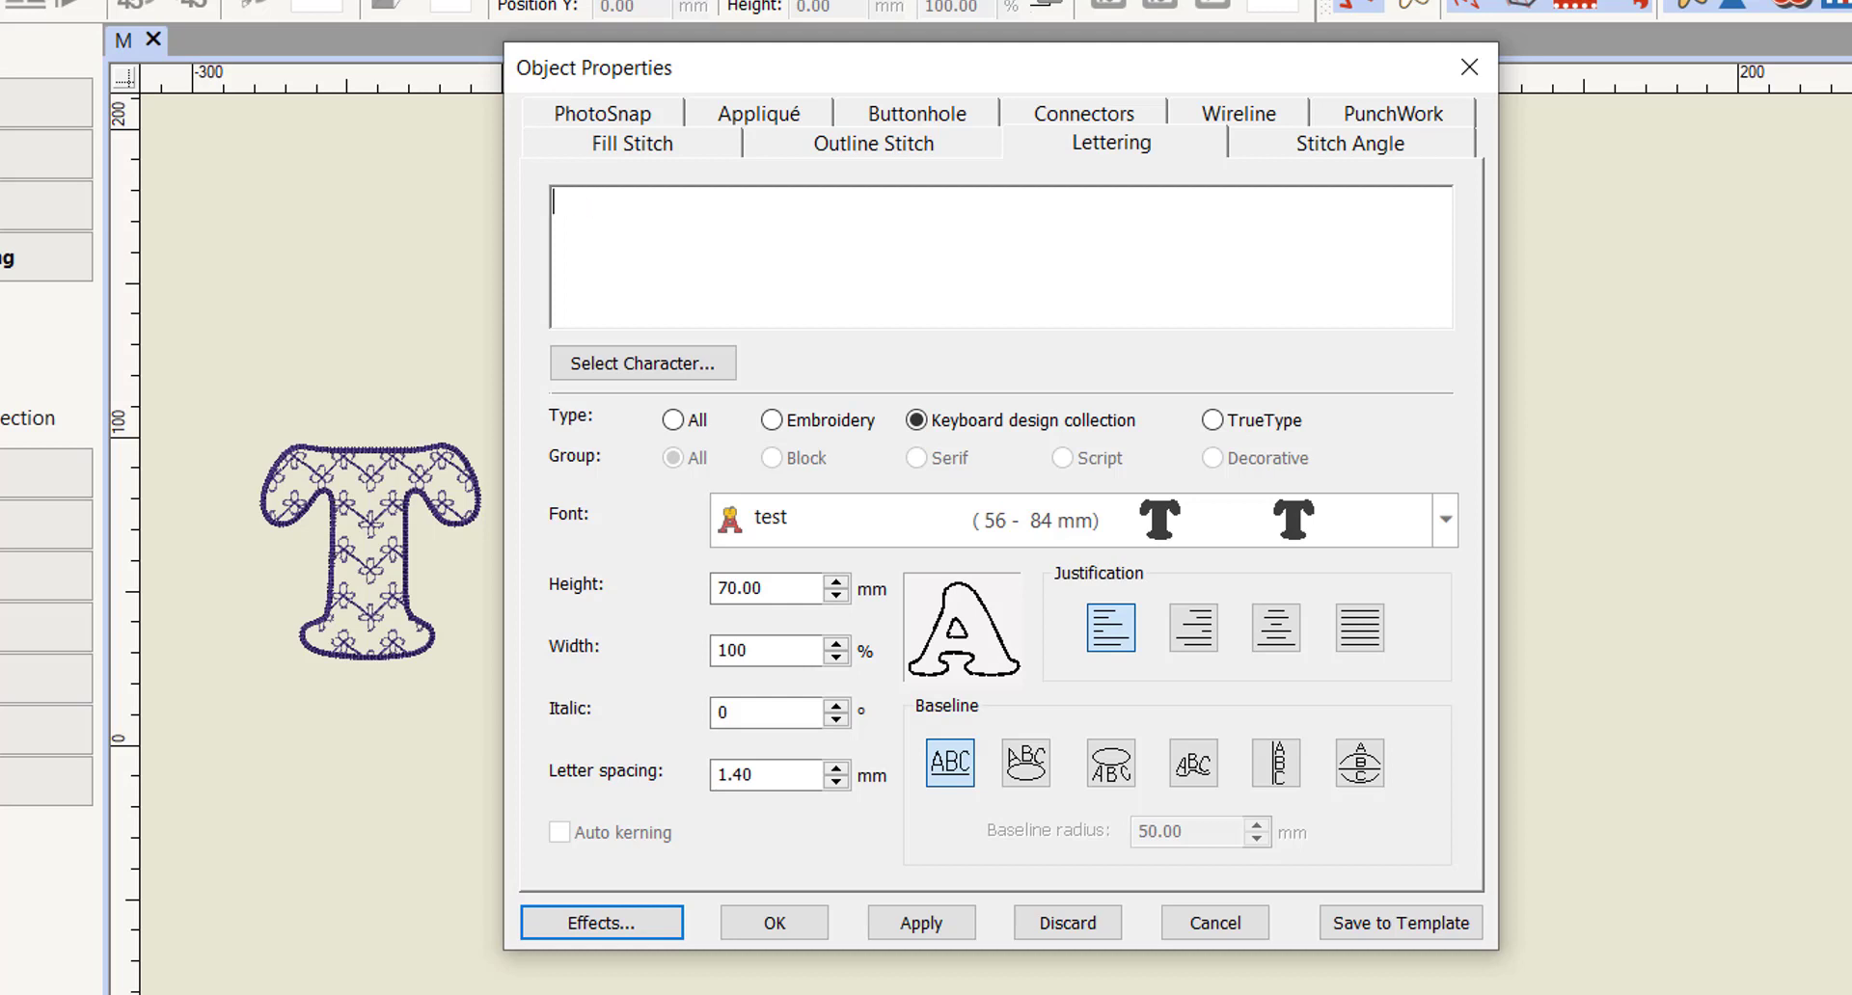
pyautogui.click(553, 201)
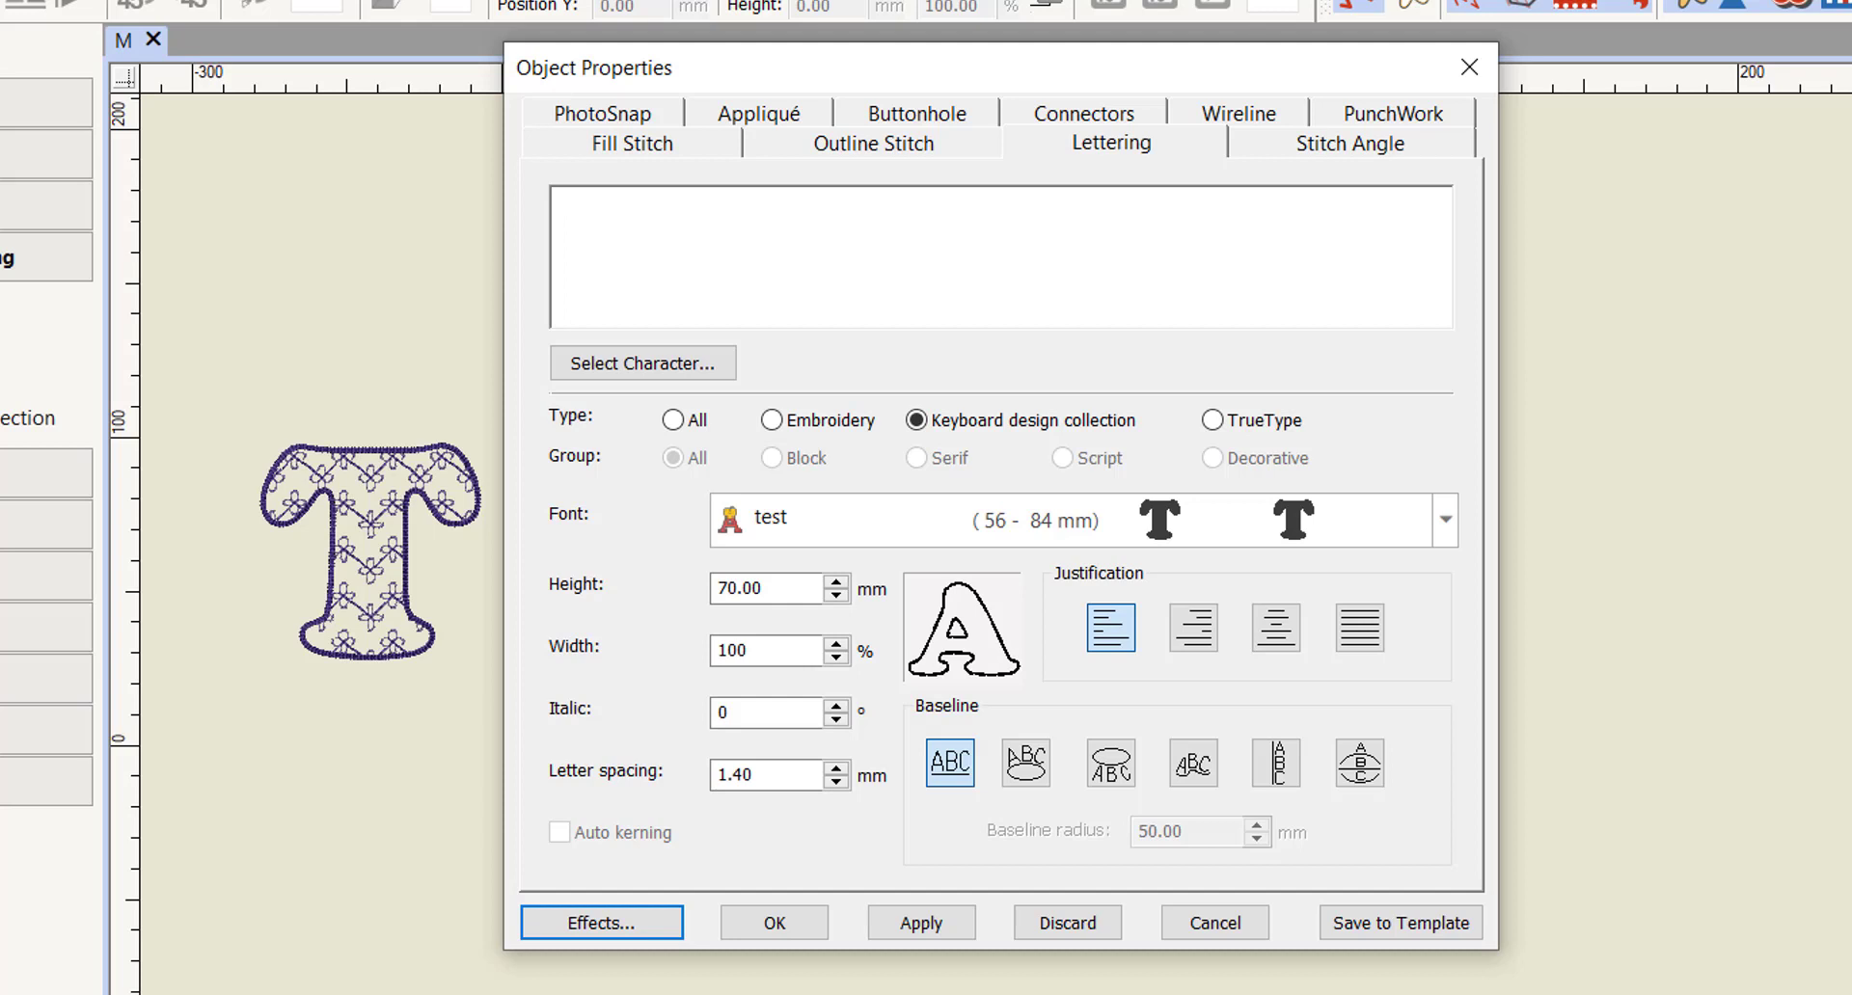
pyautogui.write('MA')
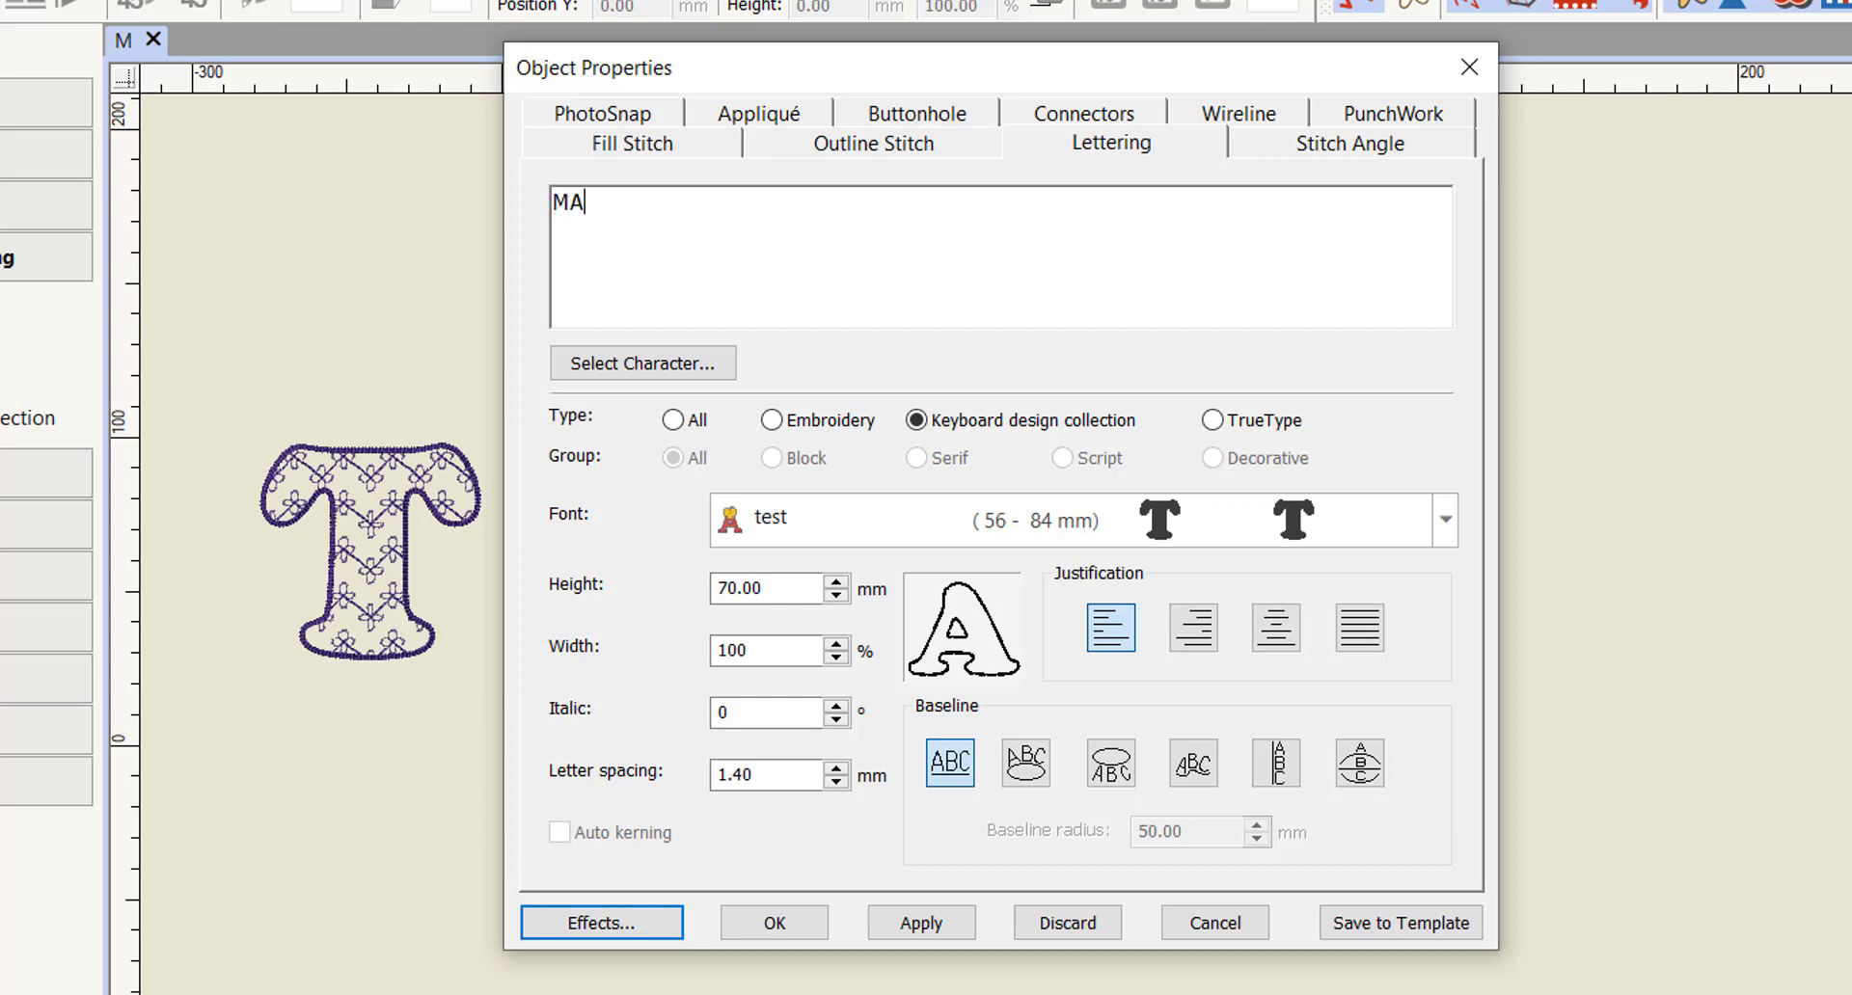
pyautogui.write('T')
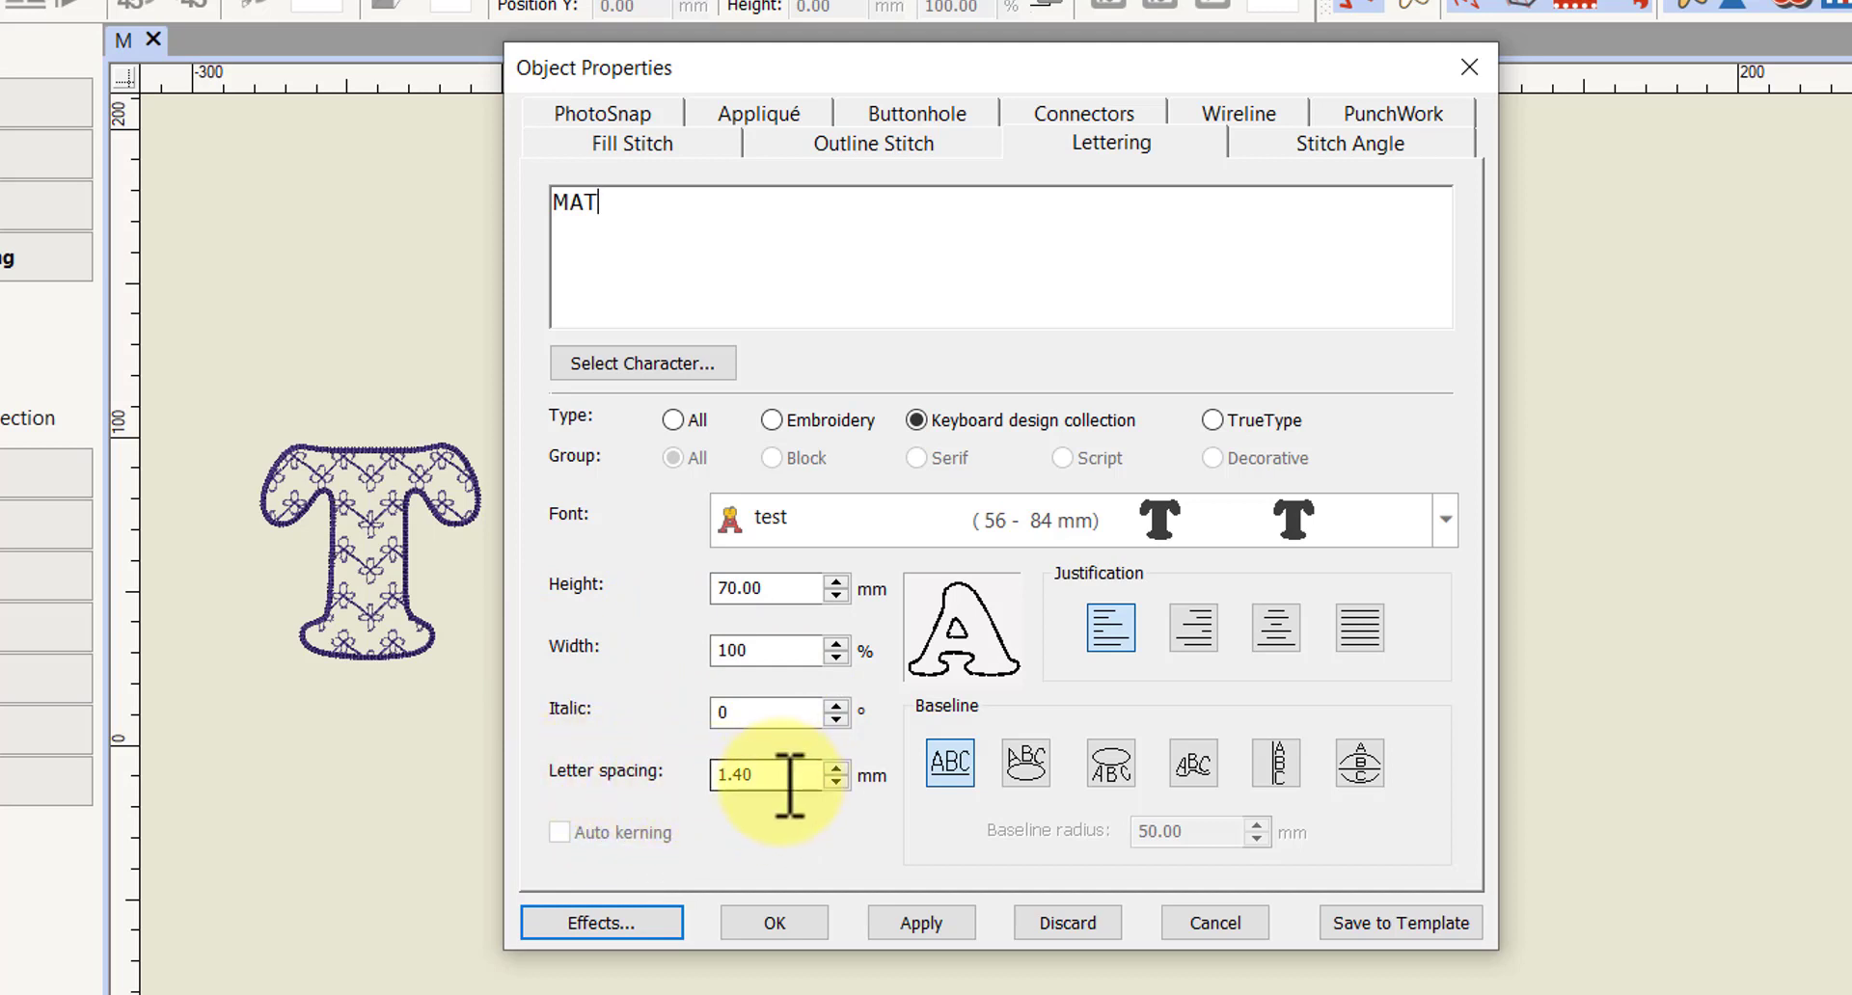
pyautogui.moveTo(709, 815)
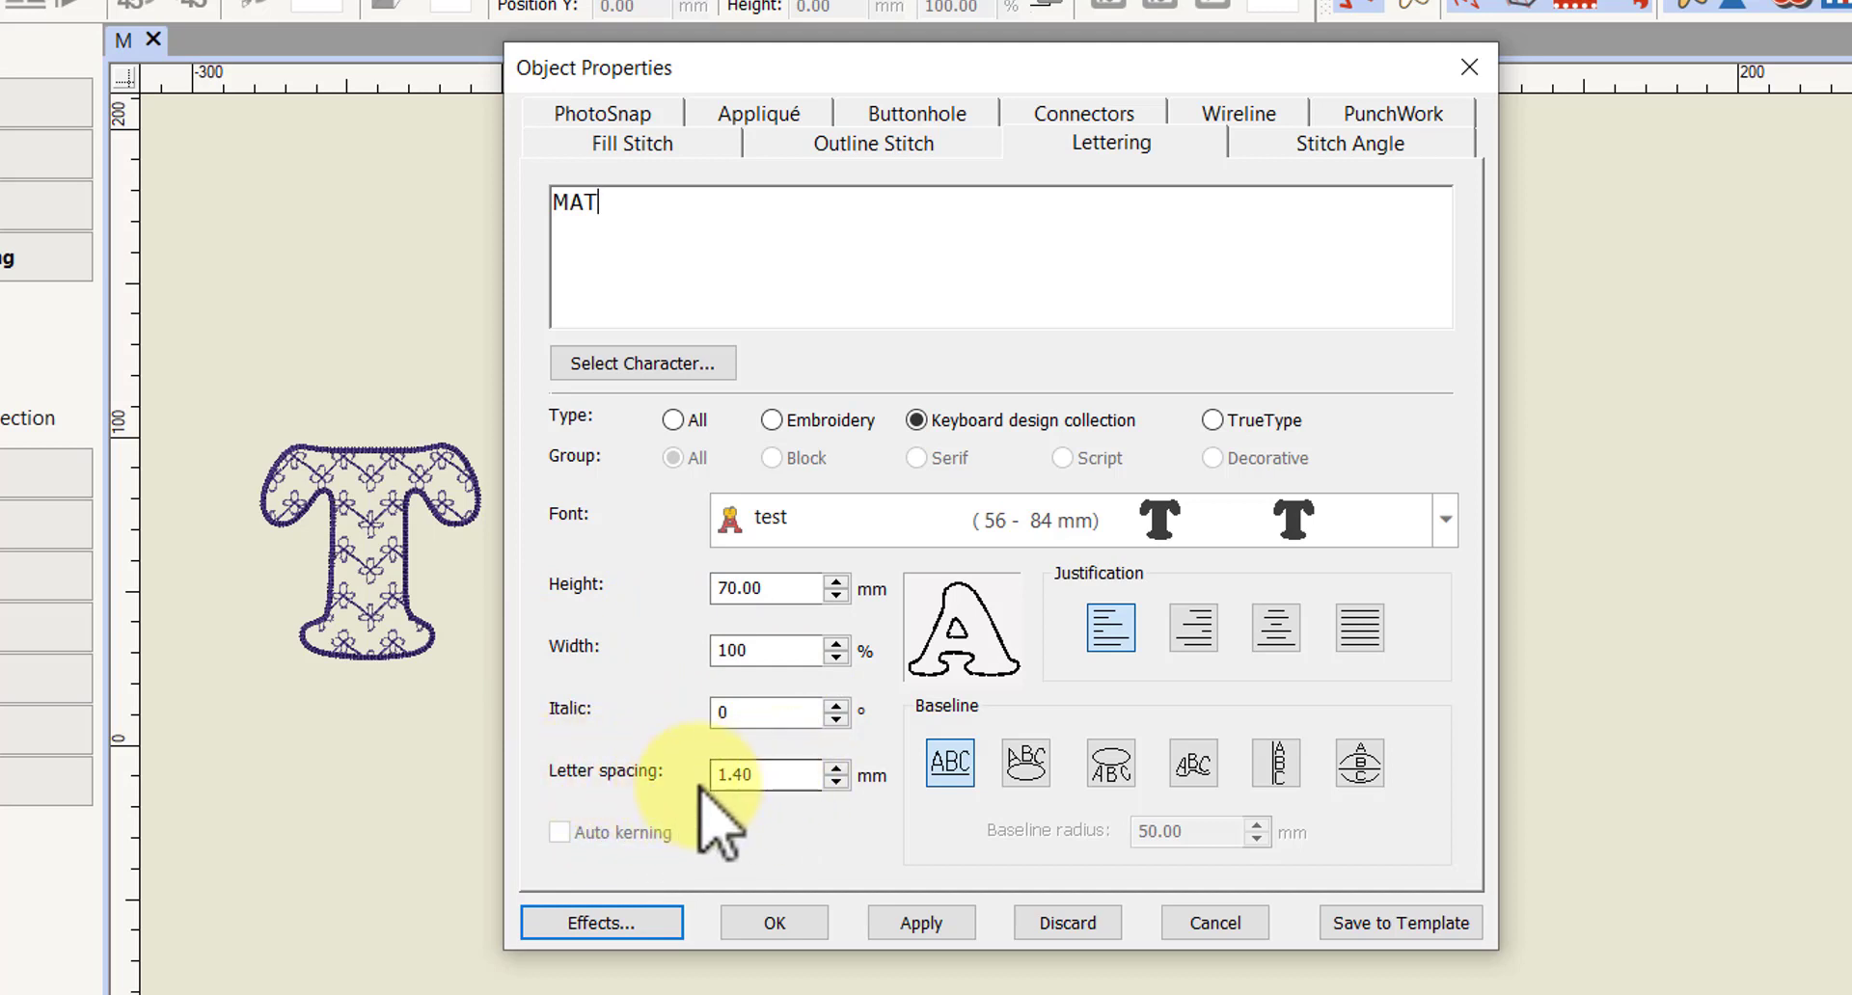
pyautogui.moveTo(1045, 596)
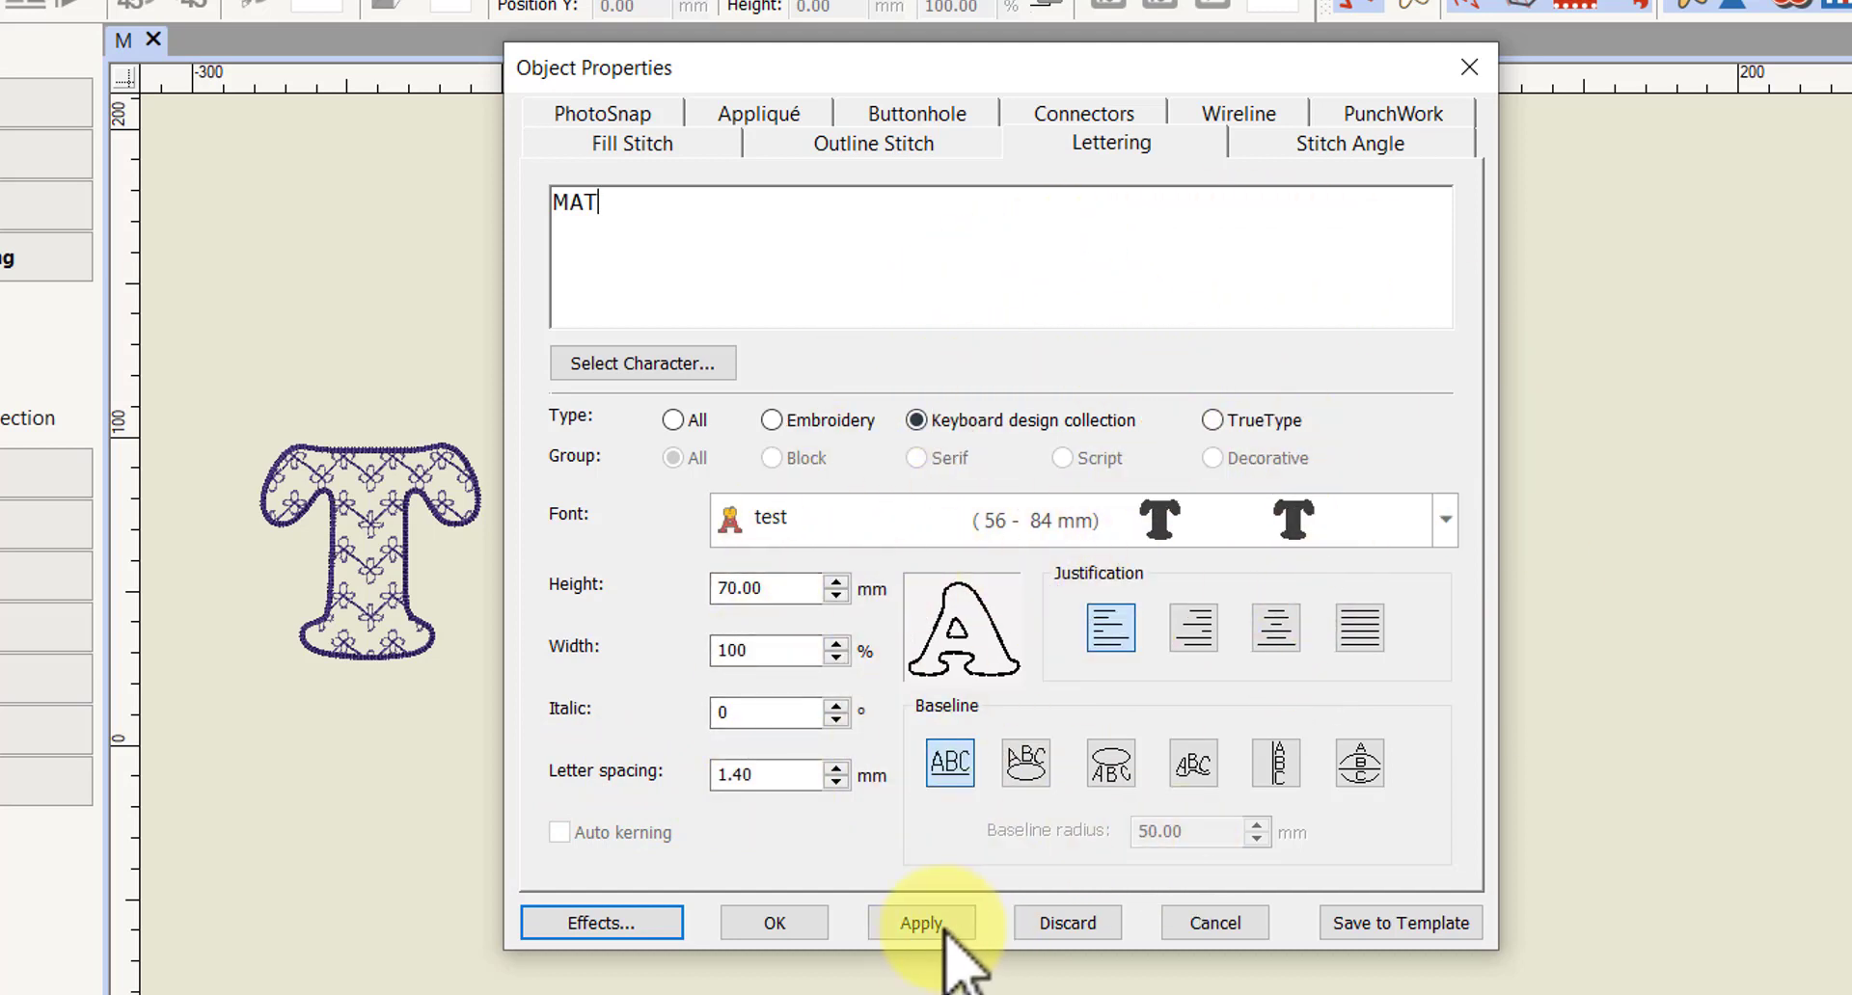
# Apply and confirm Object Properties to place the 'MAT' lettering on the canvas
pyautogui.click(922, 922)
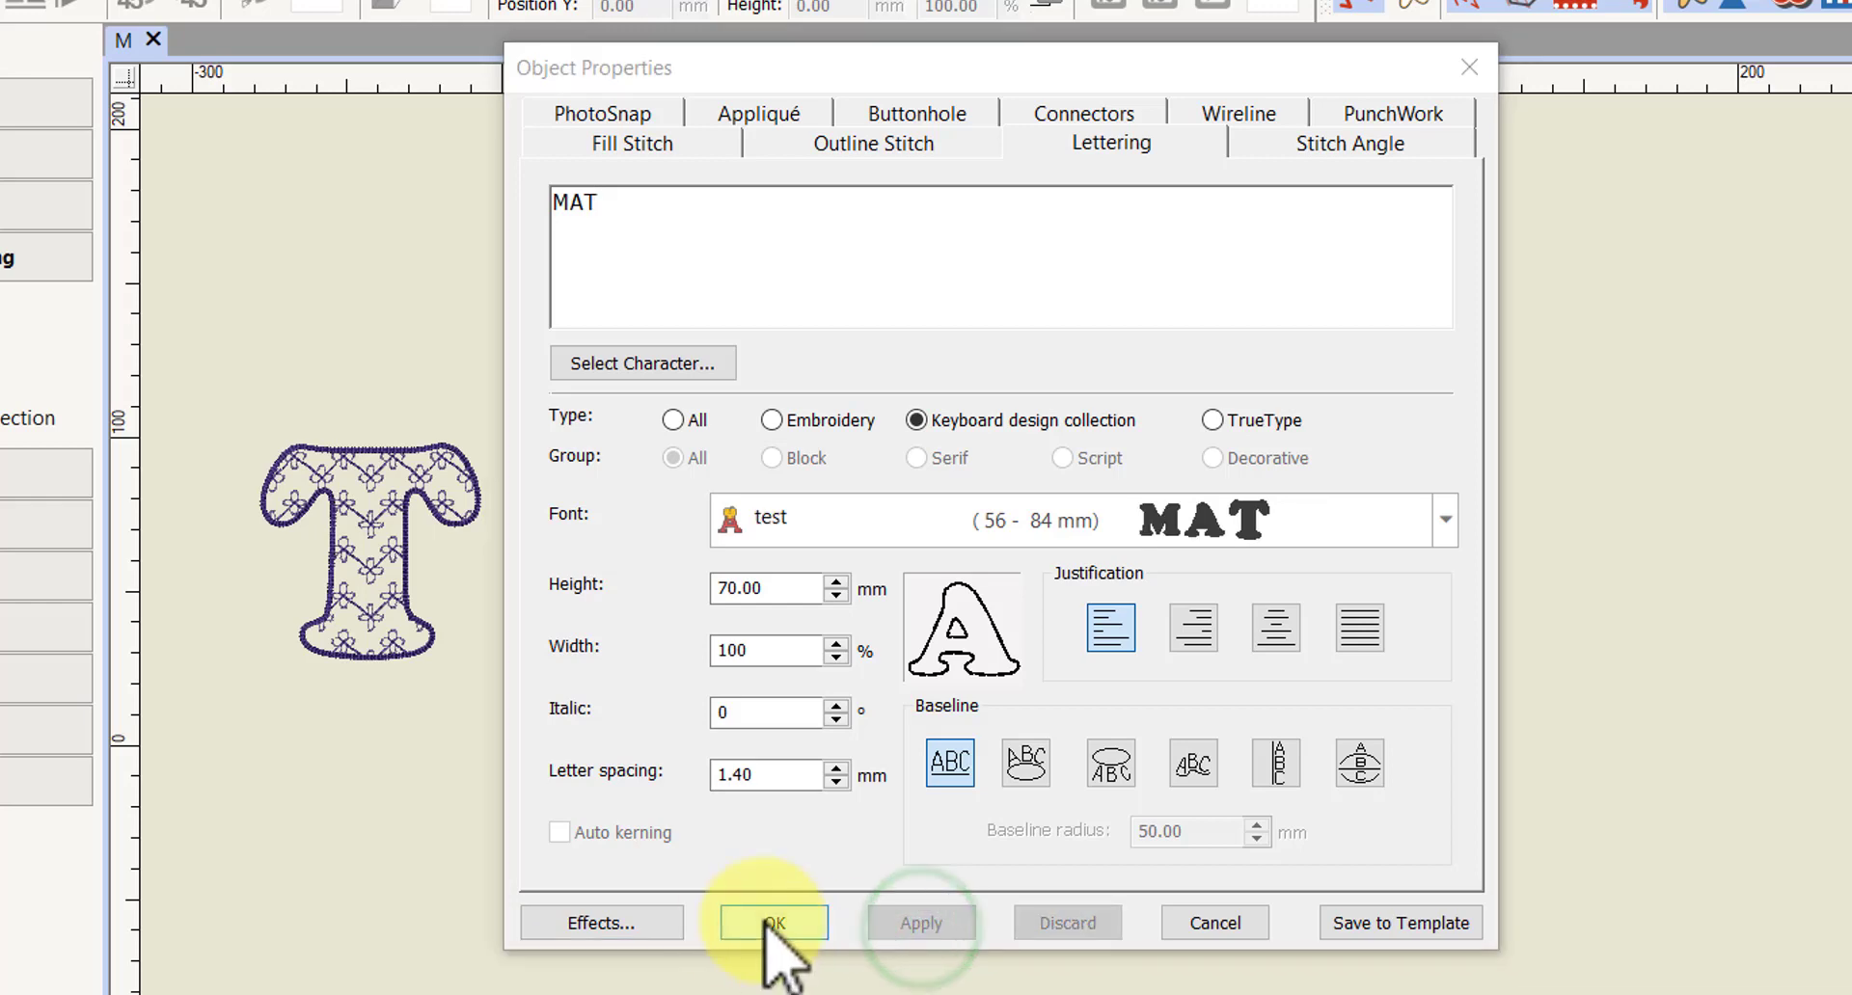
pyautogui.click(773, 922)
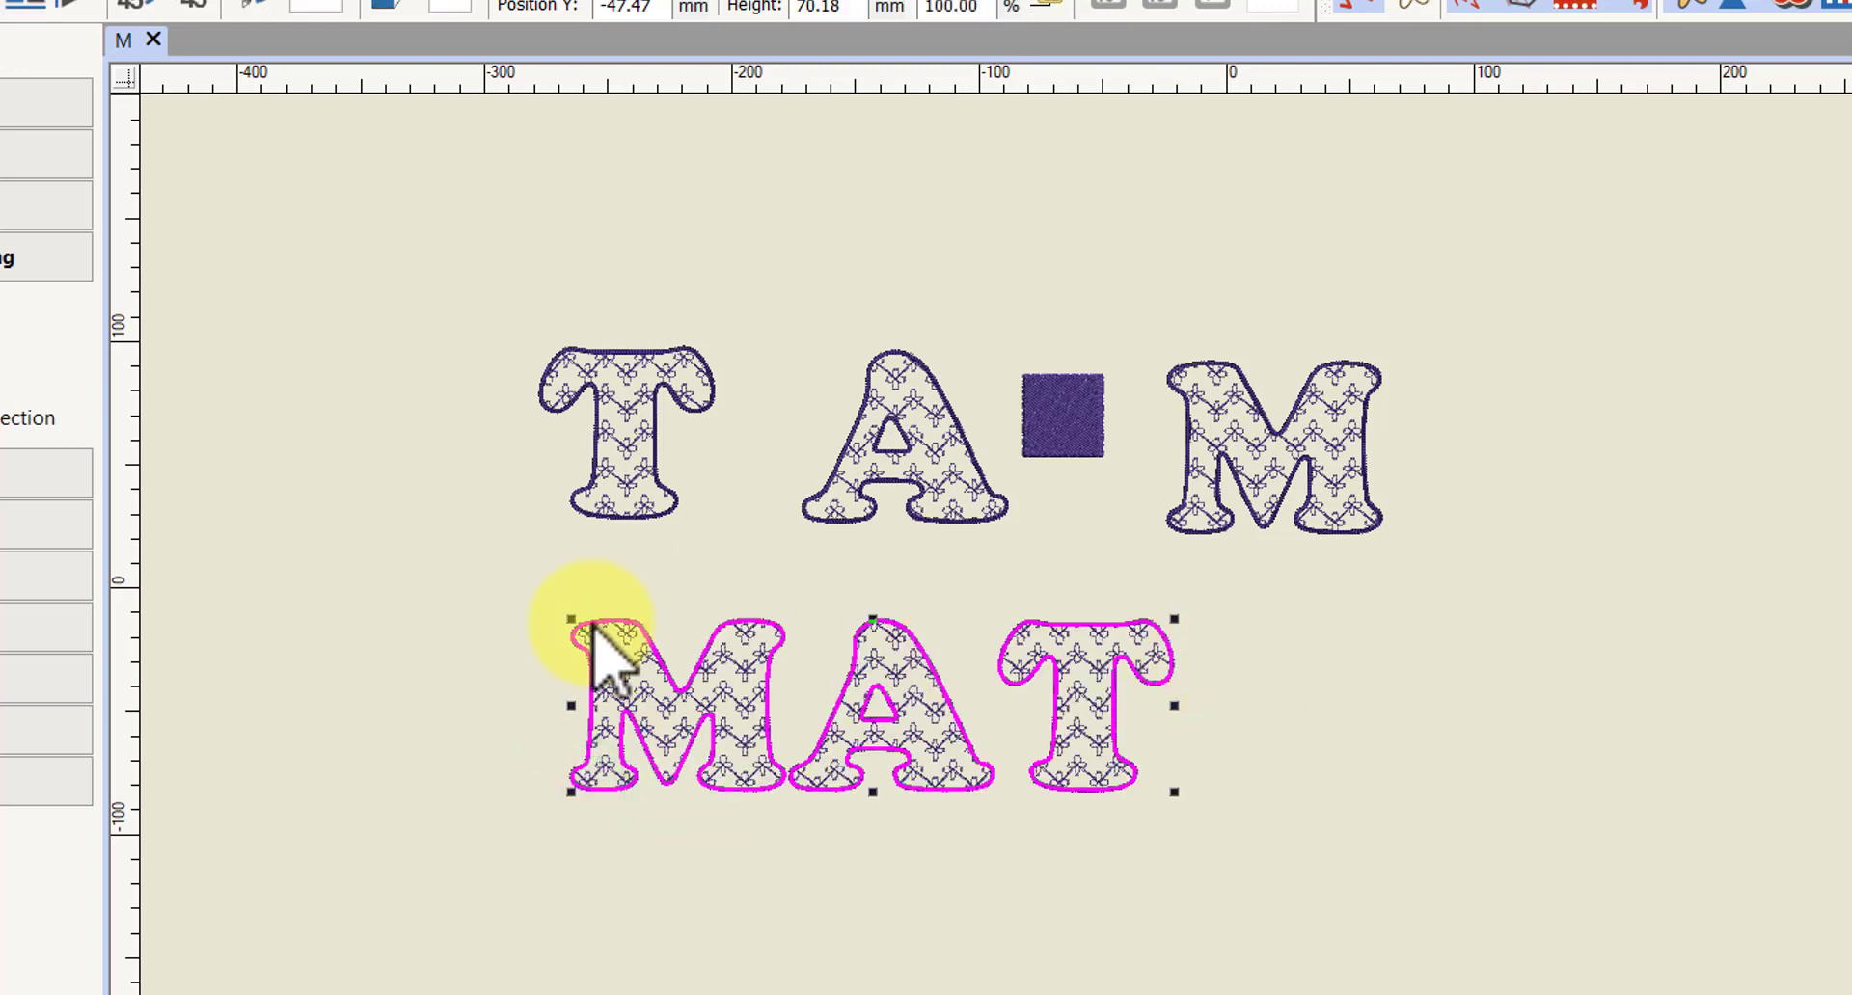
pyautogui.moveTo(945, 733)
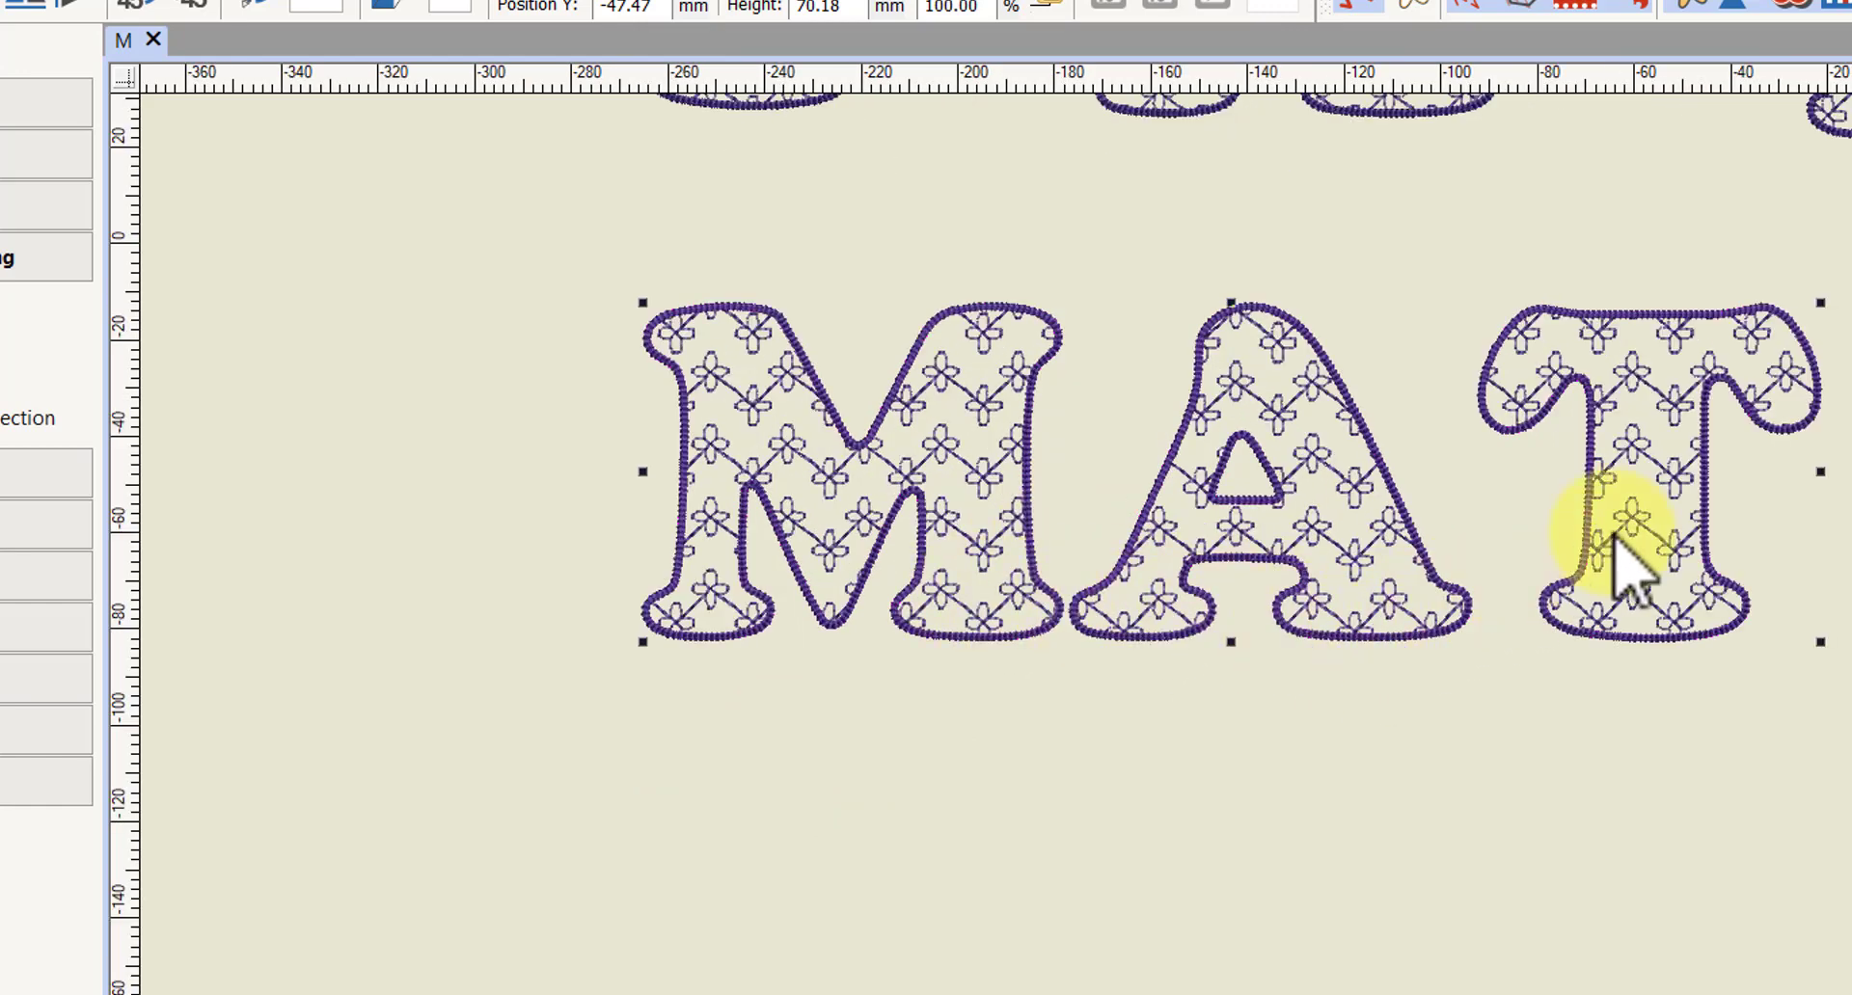
pyautogui.moveTo(933, 532)
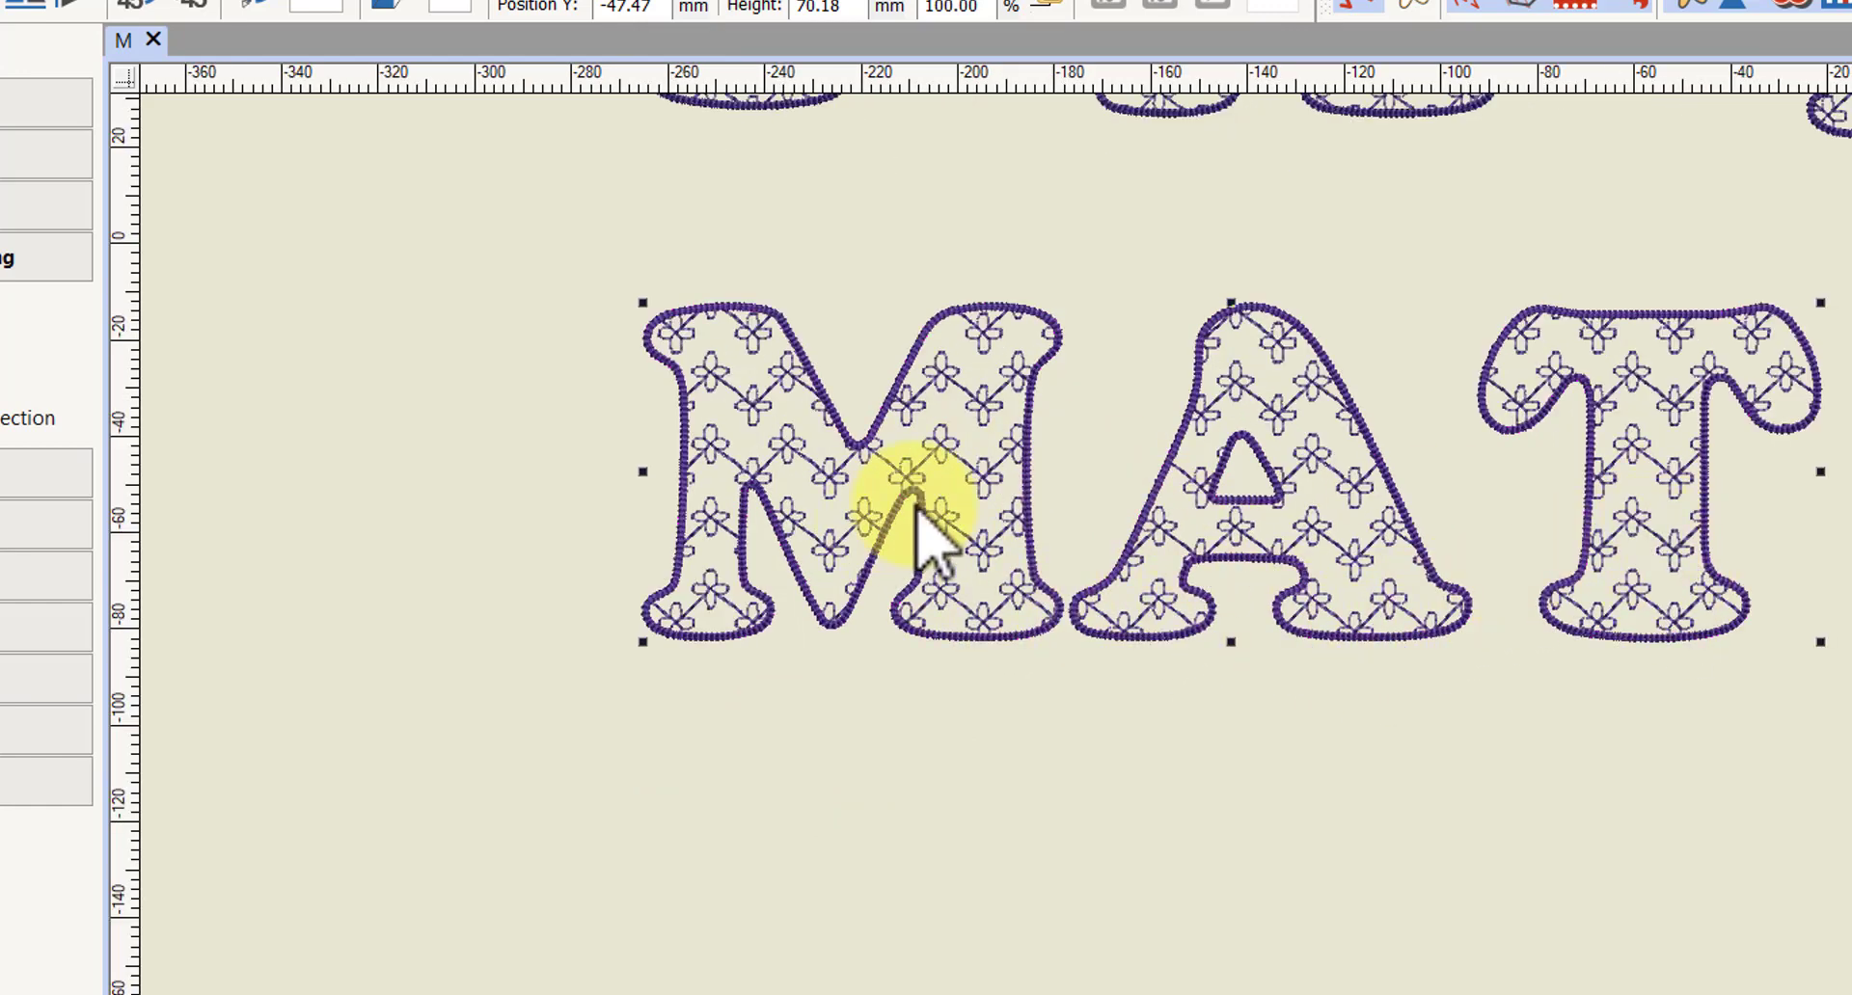
pyautogui.moveTo(1630, 602)
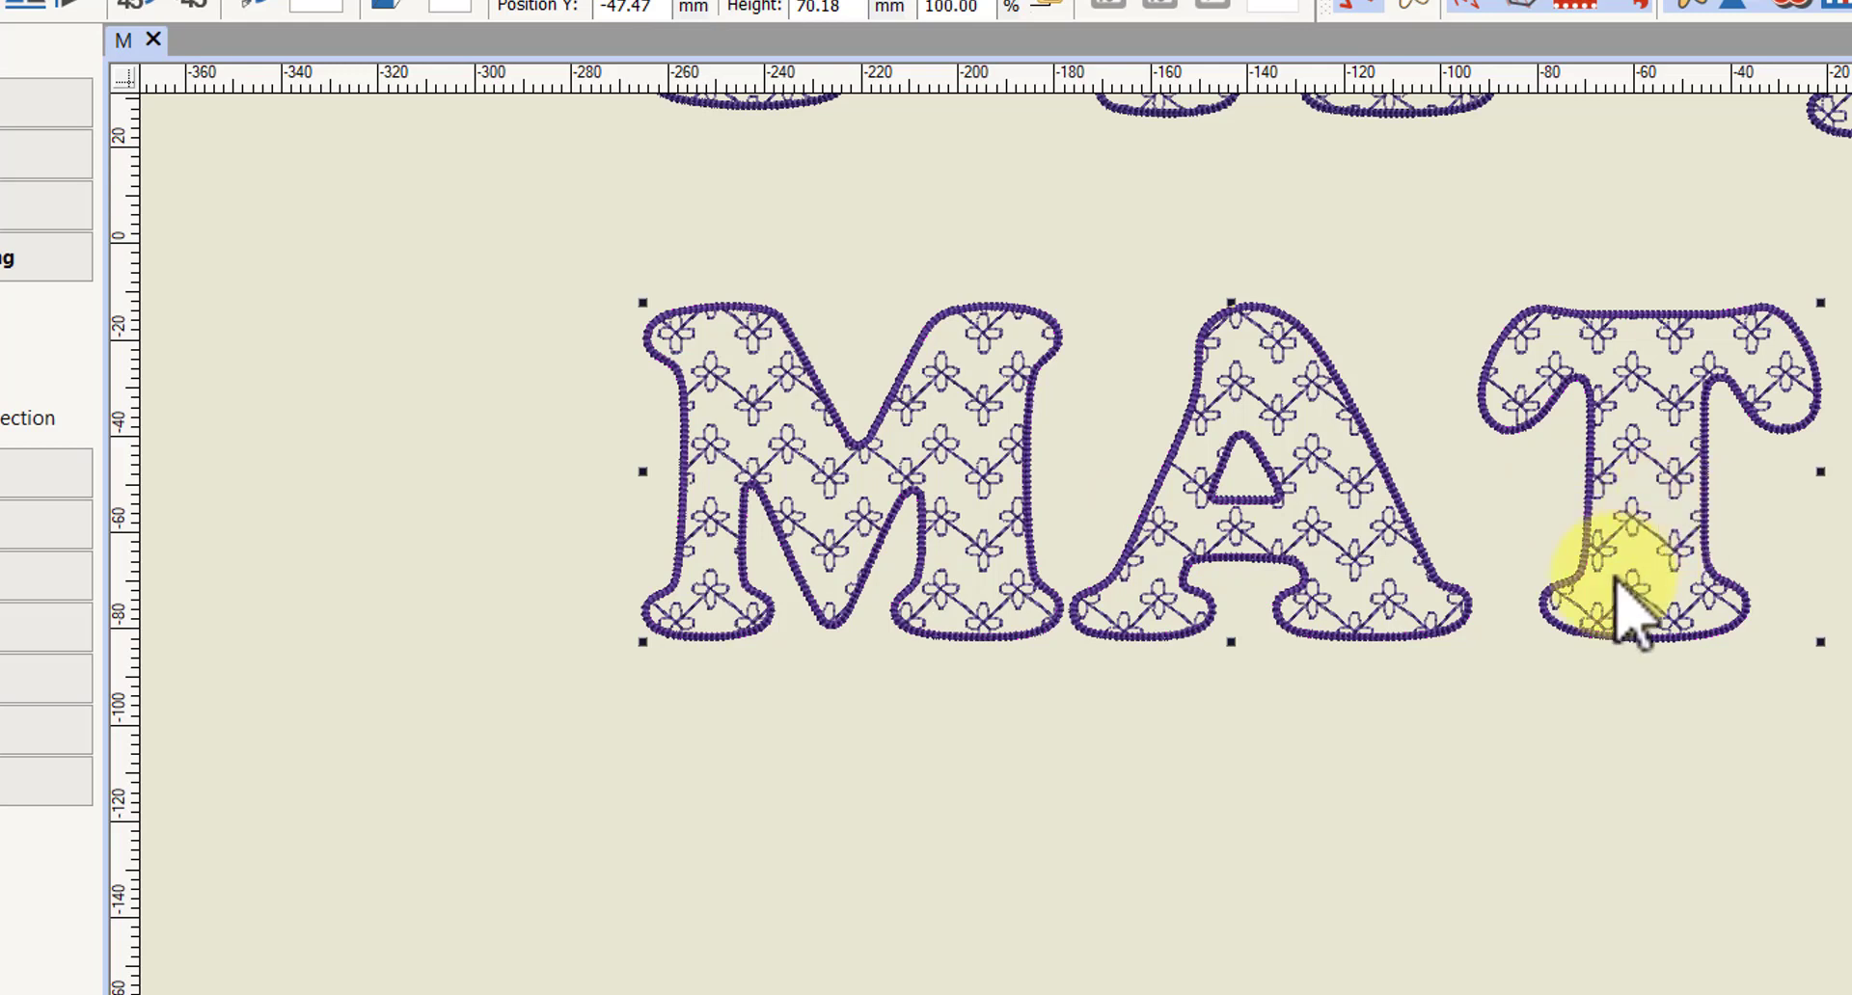
pyautogui.moveTo(1524, 626)
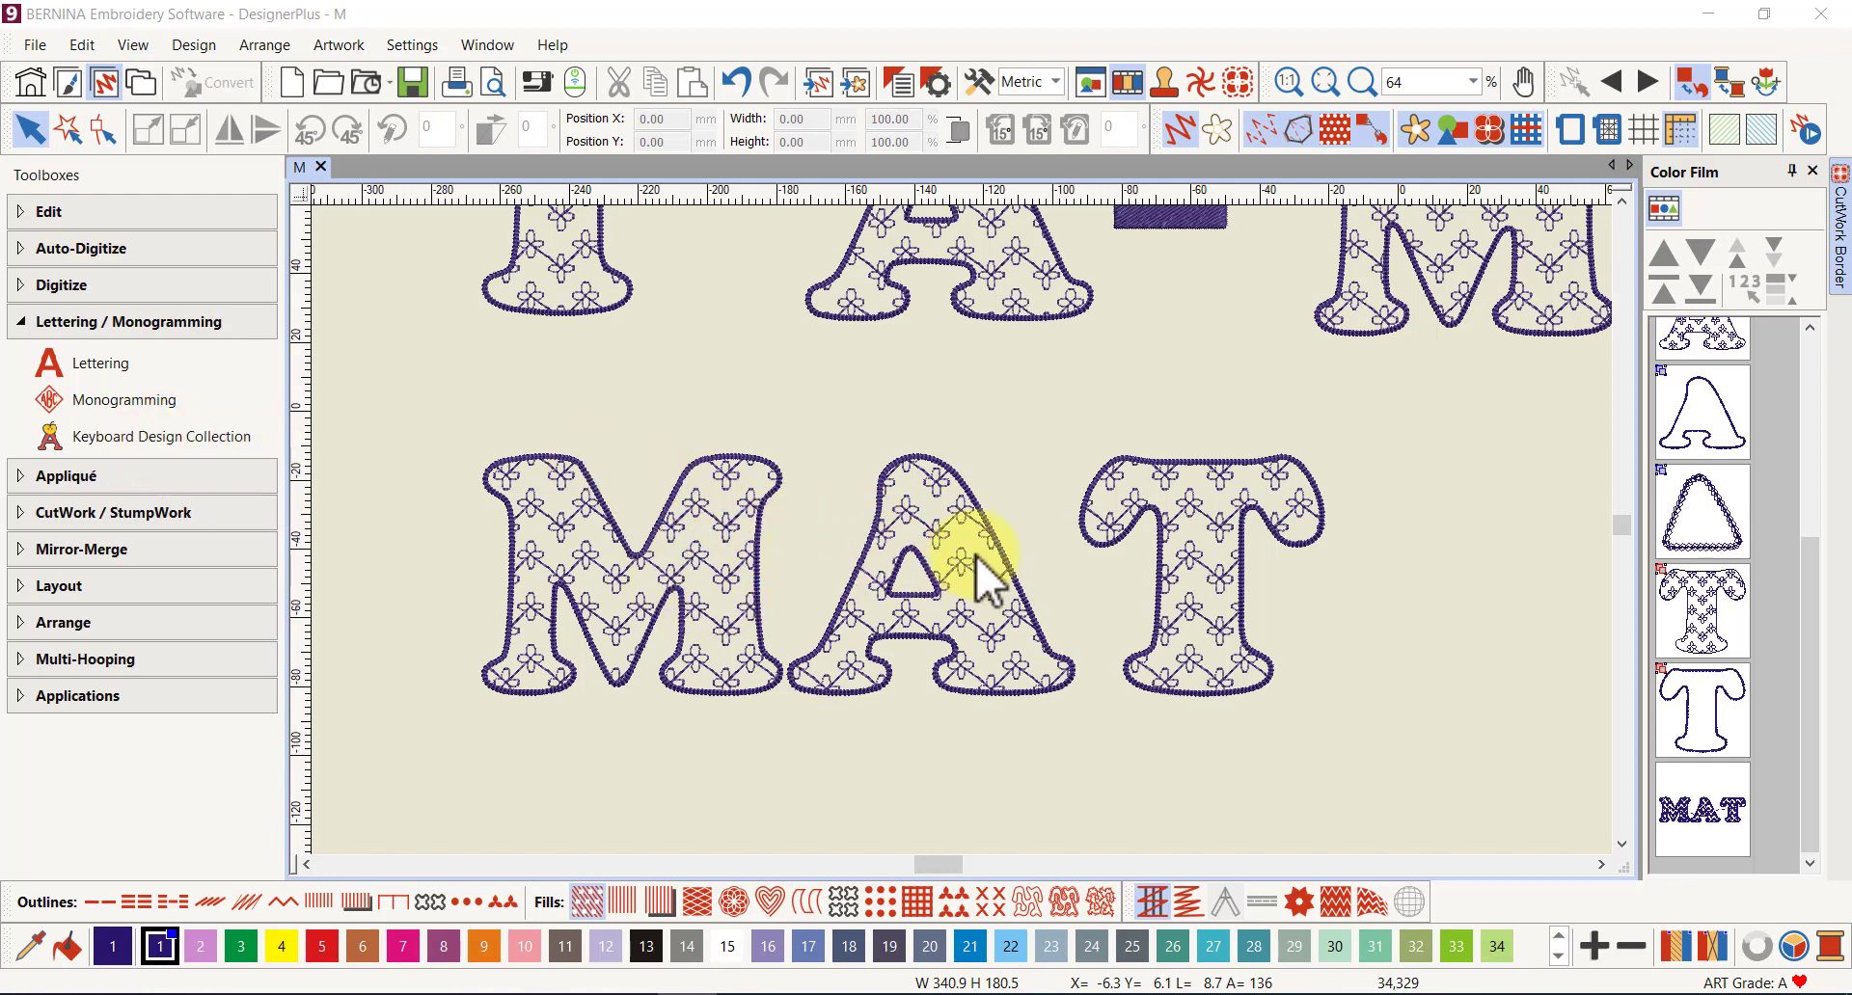
pyautogui.moveTo(974, 632)
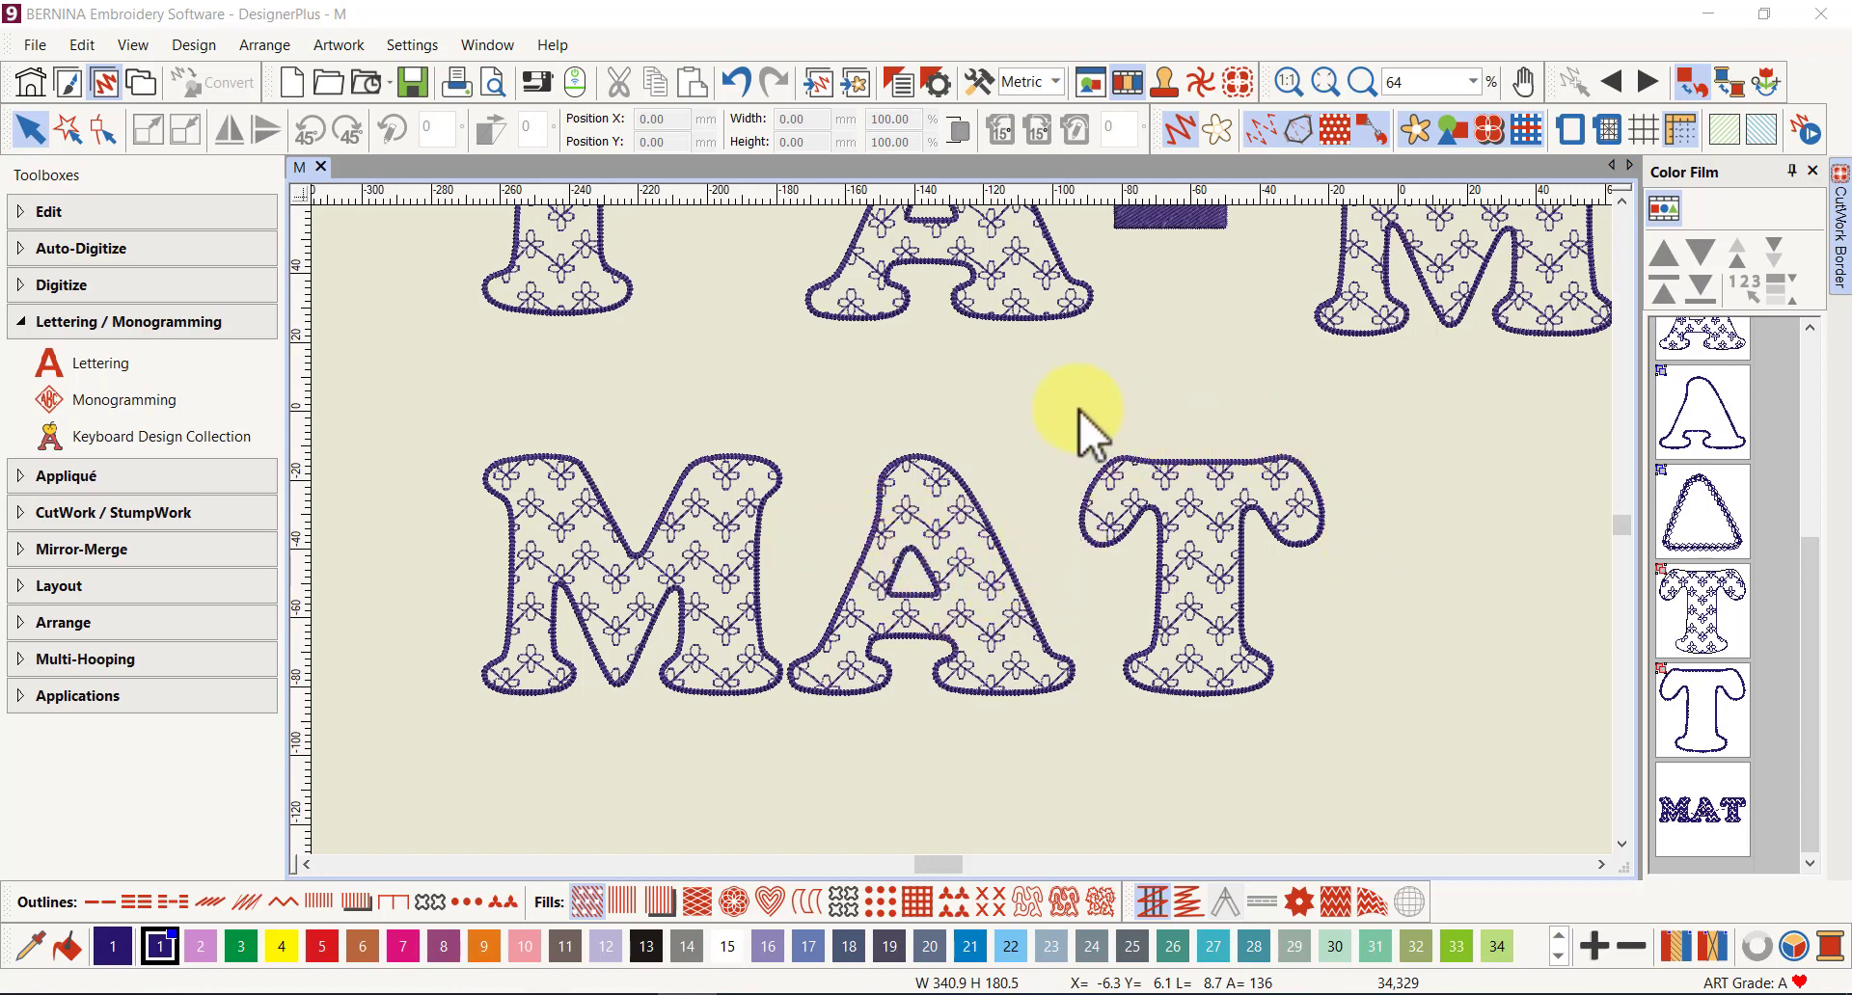
pyautogui.moveTo(1388, 537)
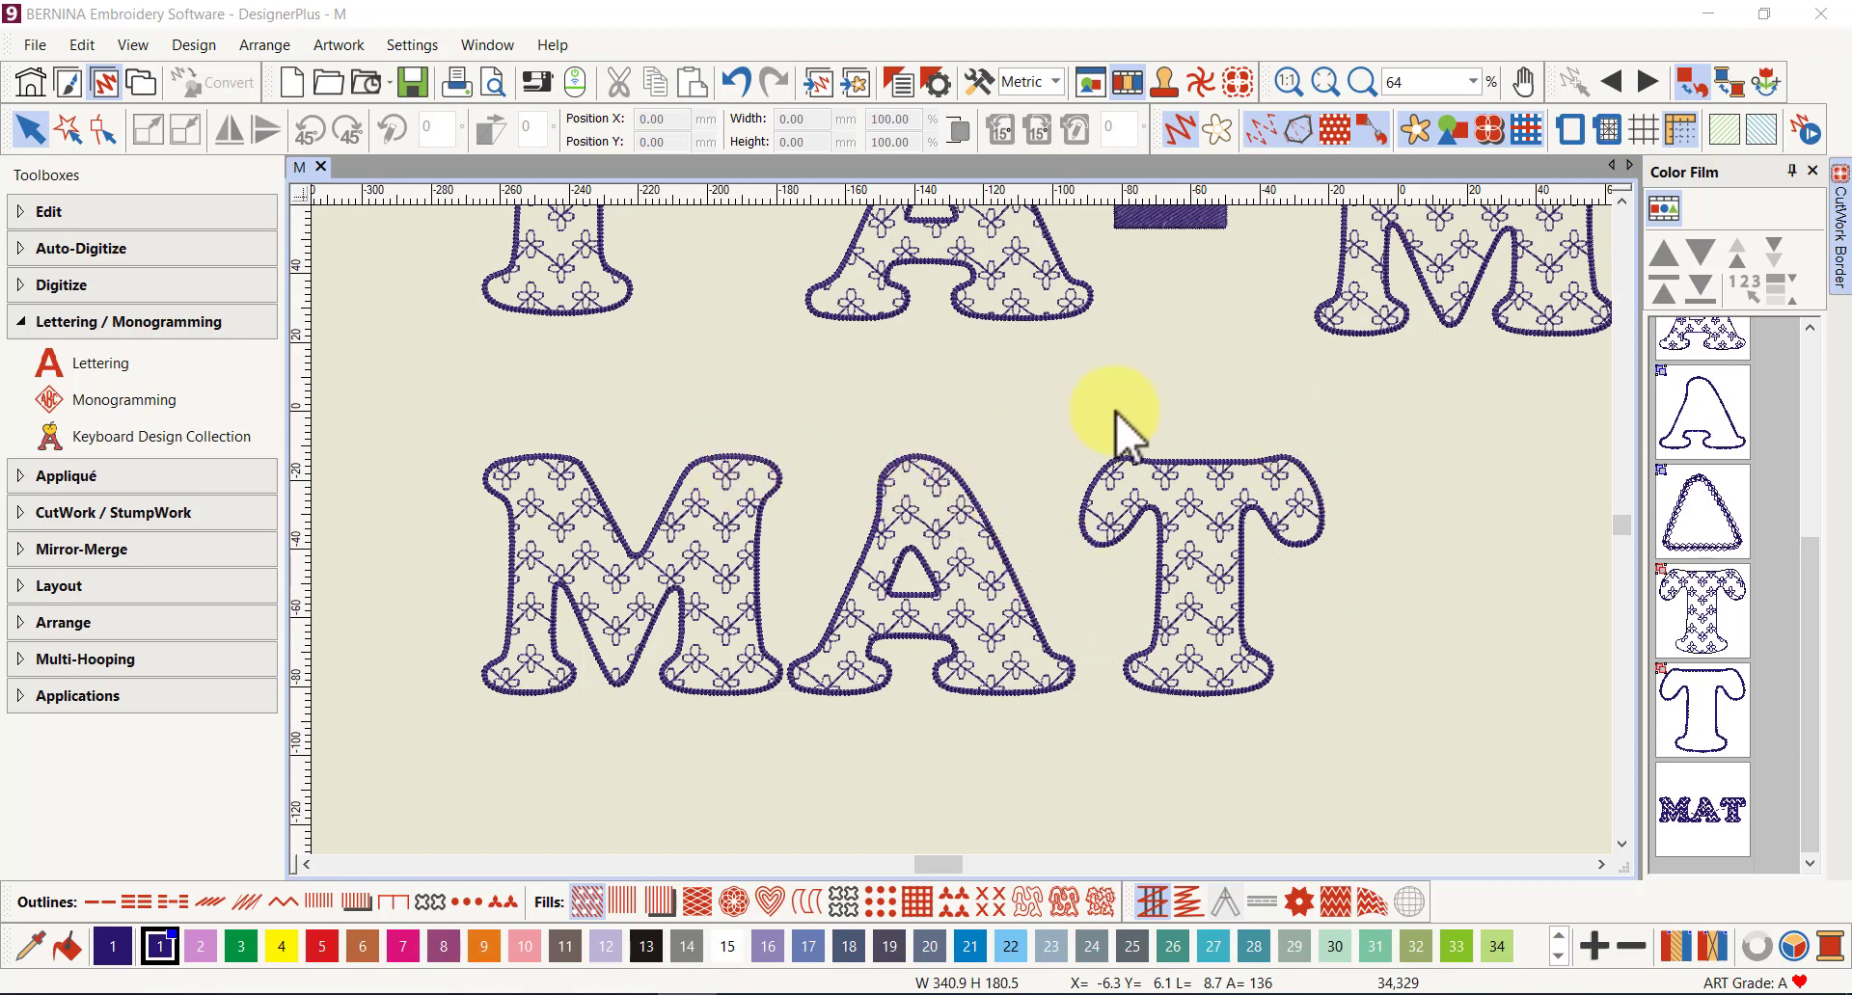
pyautogui.moveTo(1383, 602)
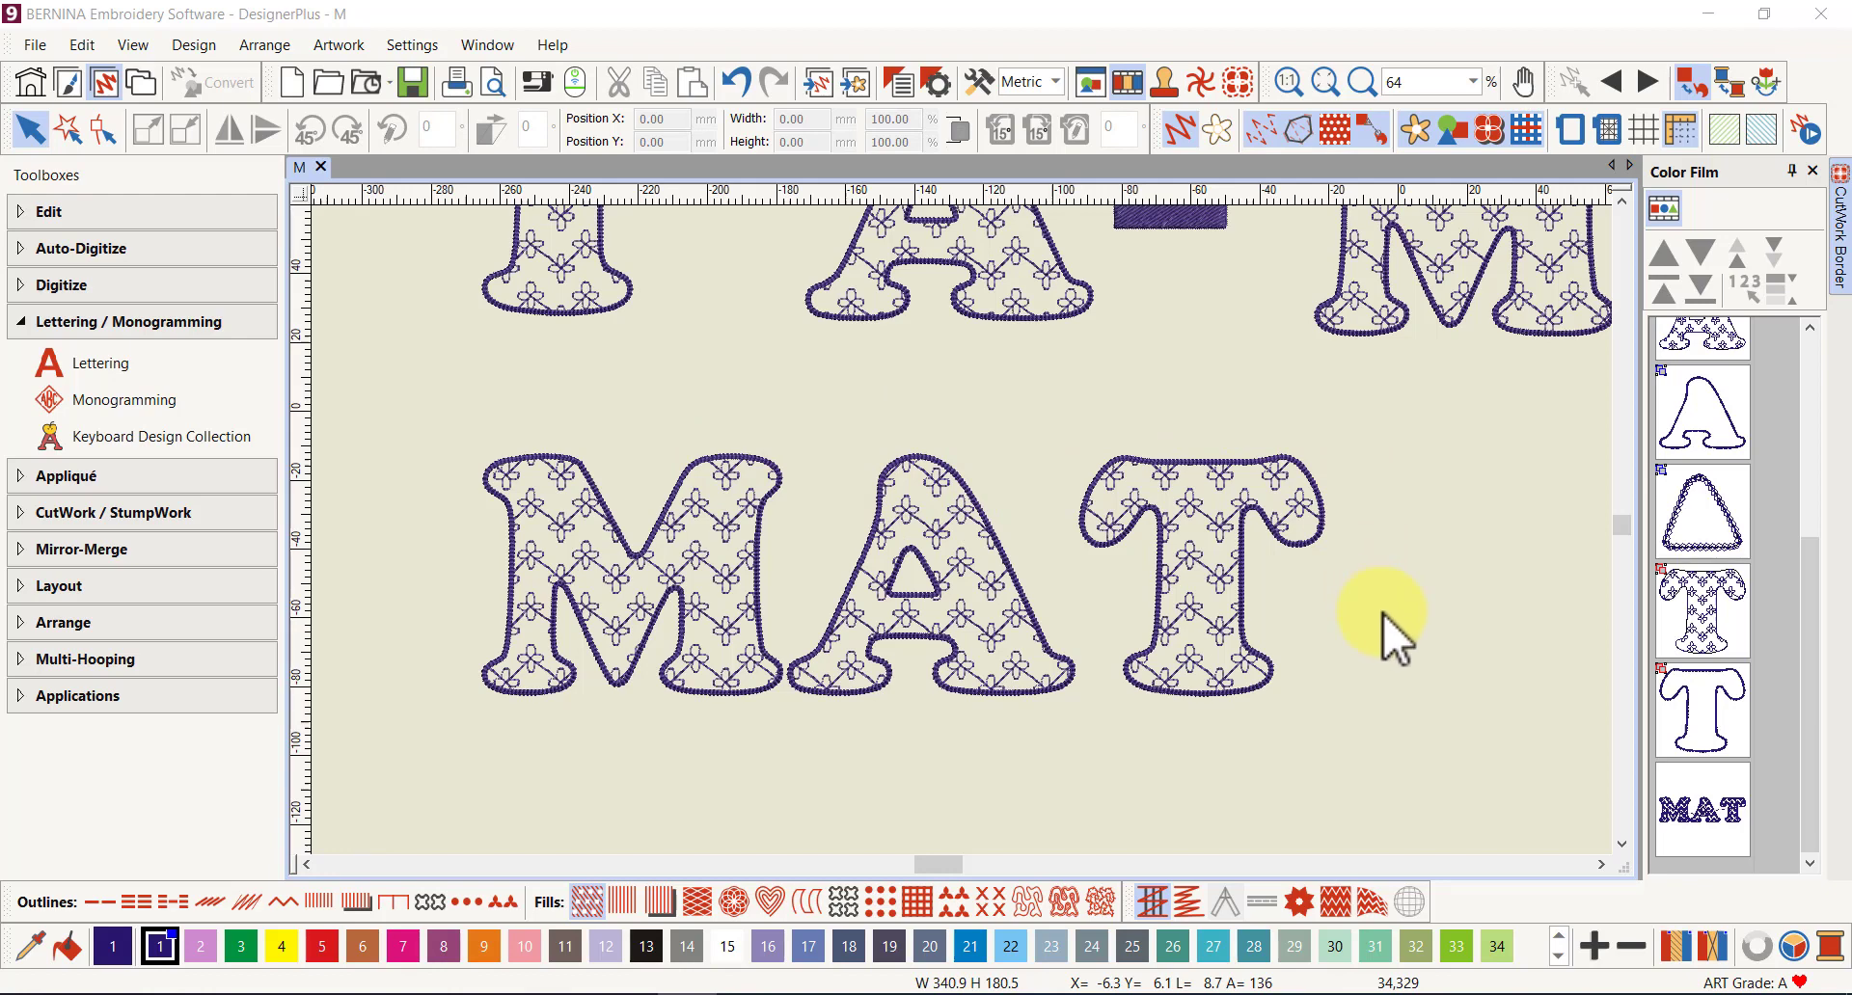
pyautogui.moveTo(1417, 608)
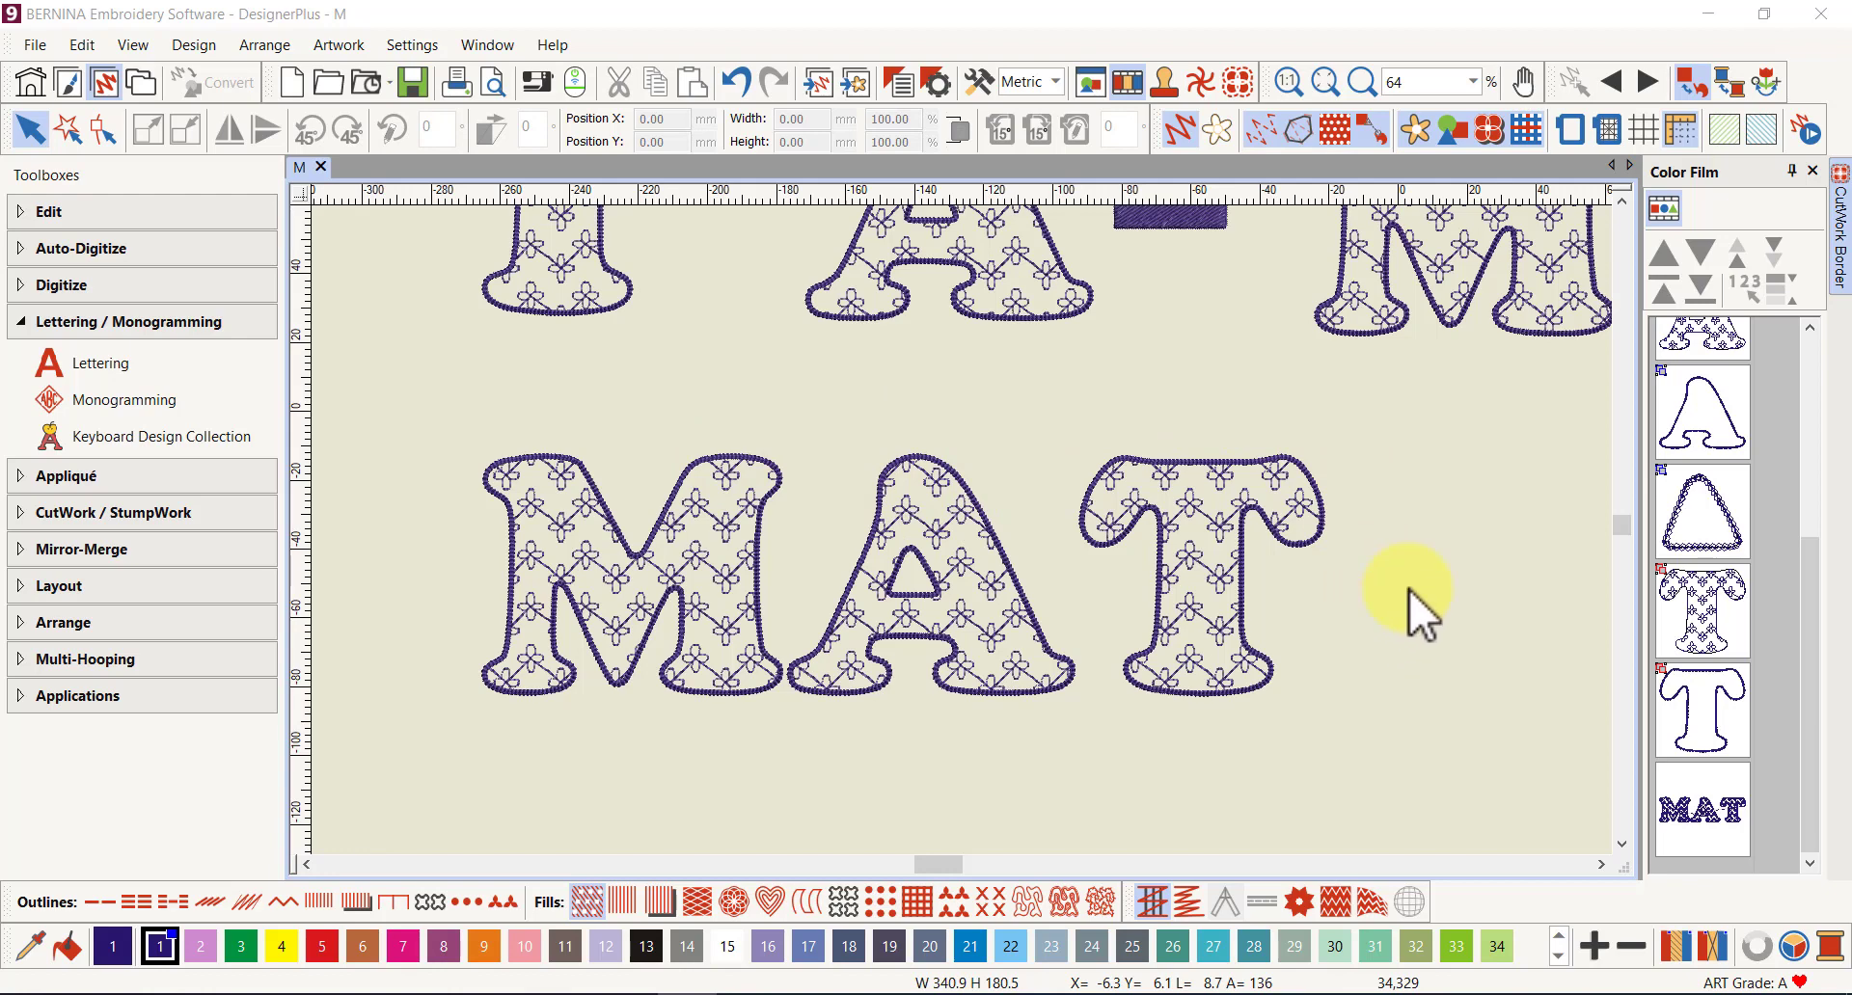